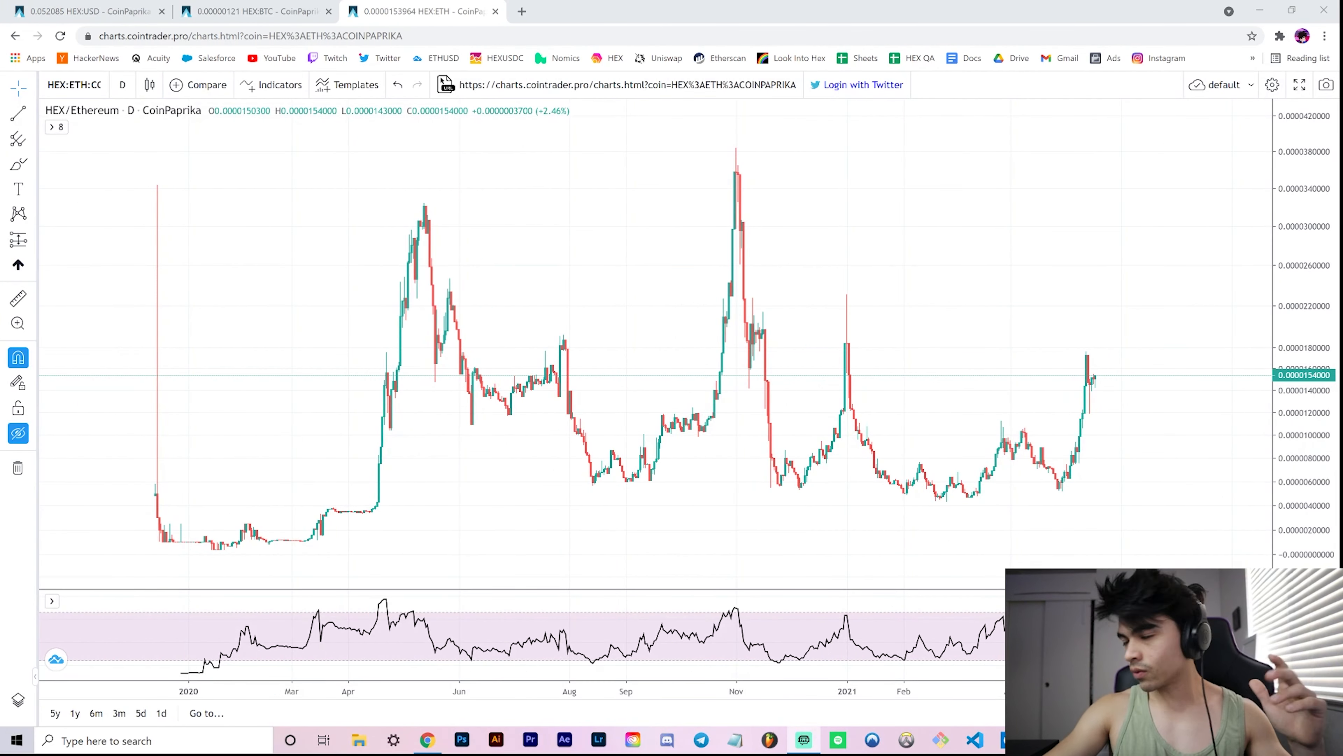
mouse_move(467, 506)
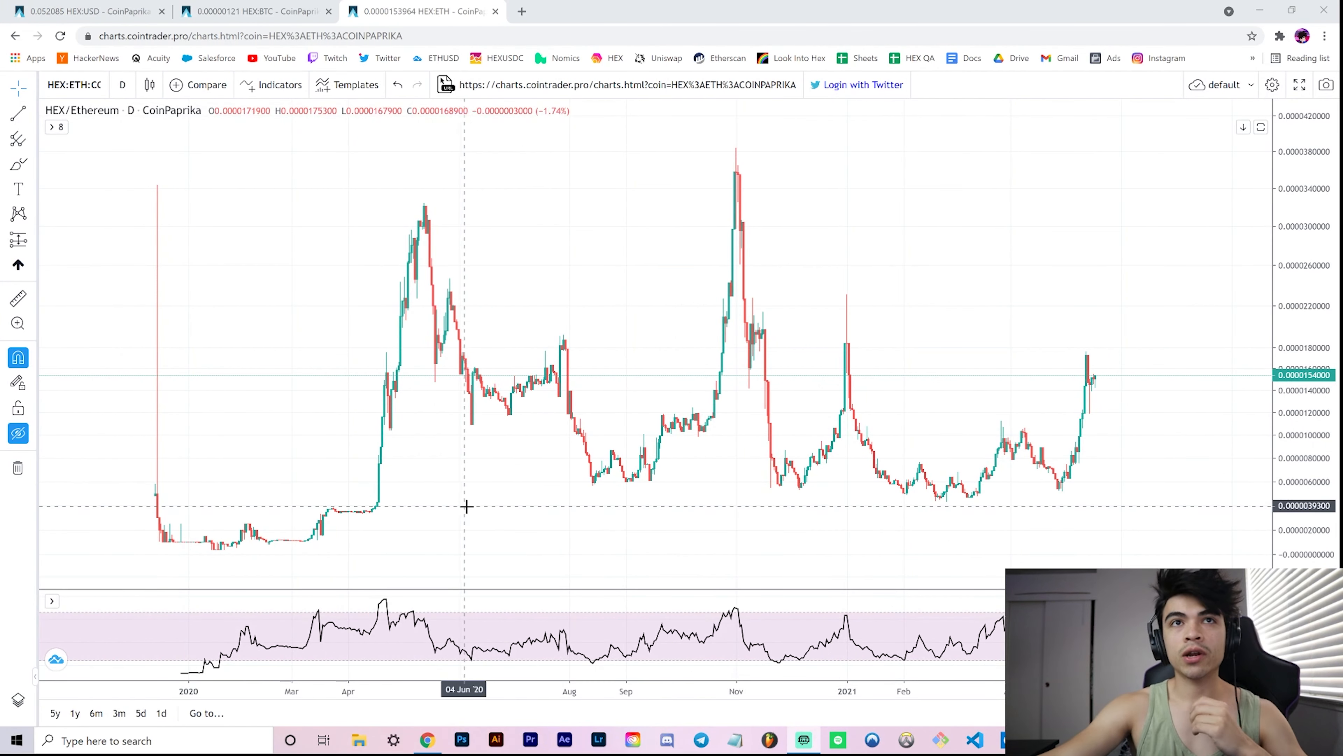
mouse_move(486, 510)
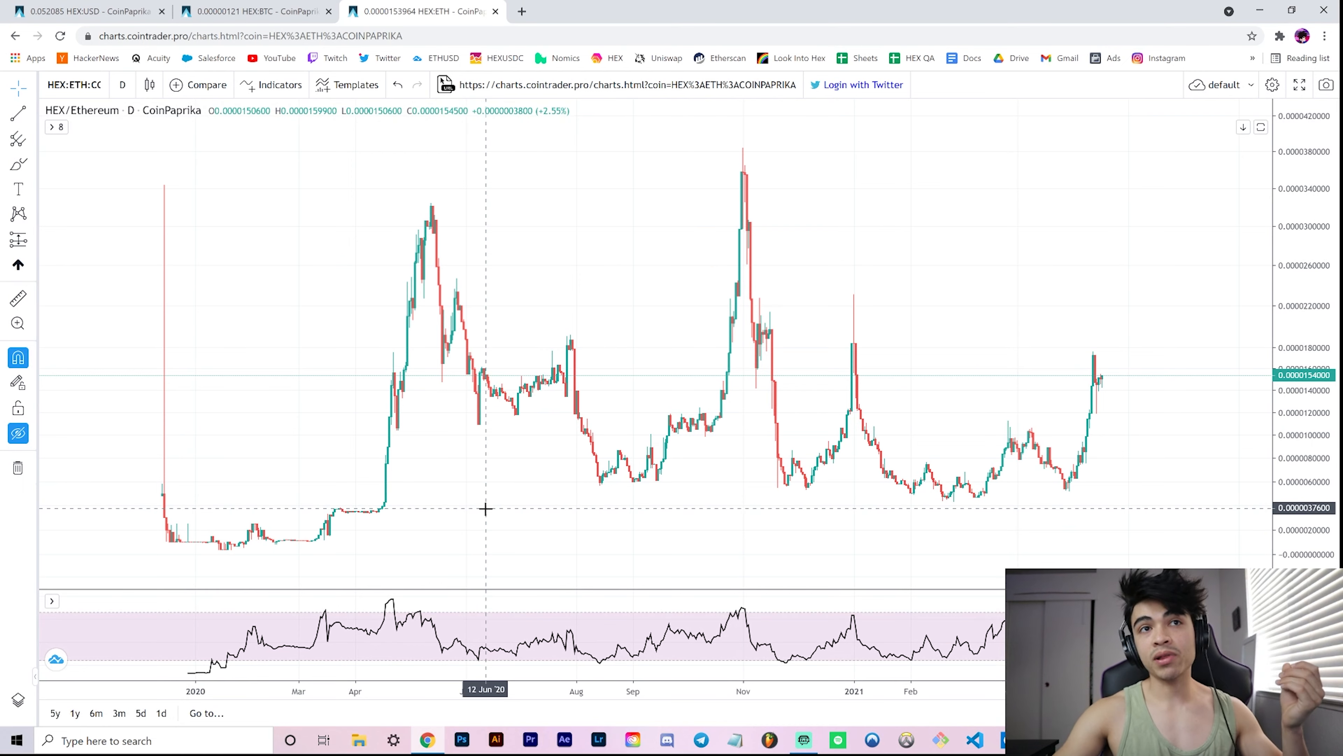
mouse_move(476, 512)
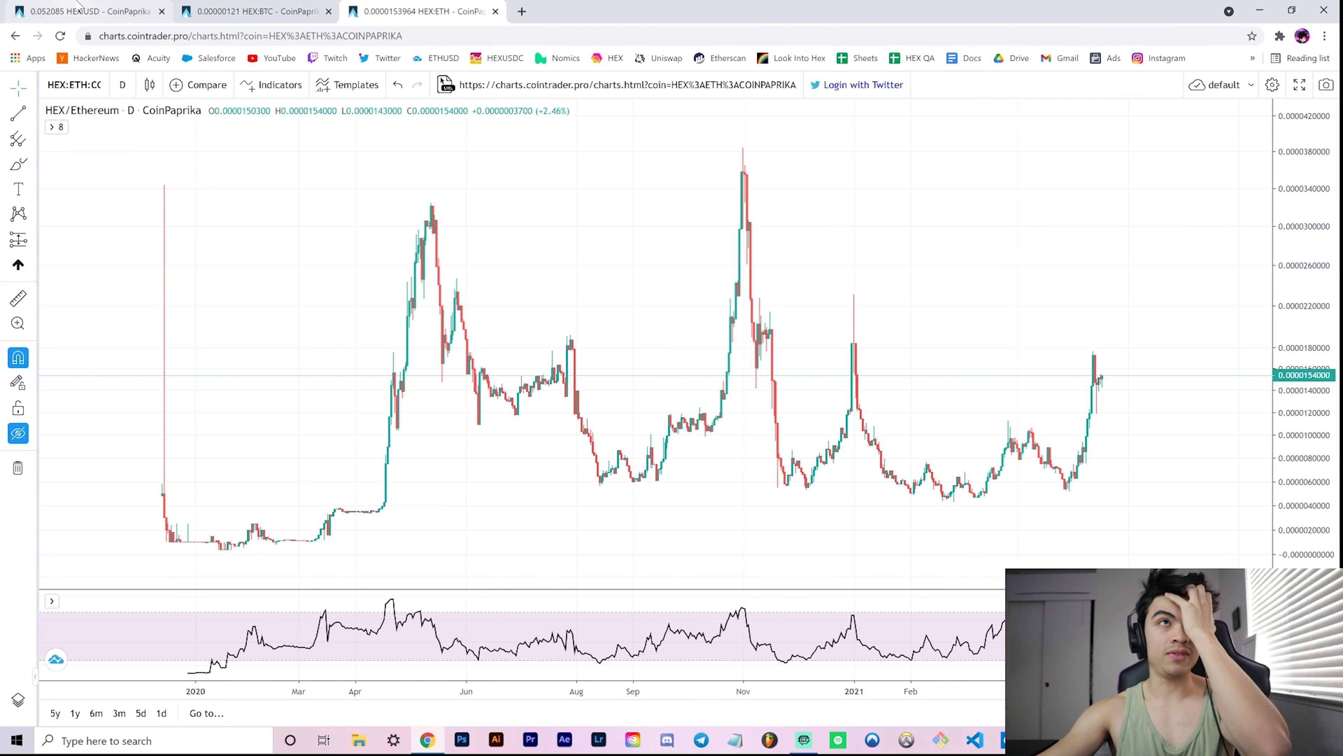
- Bring up the HEX/Bitcoin daily chart in place of HEX/Ethereum
click(255, 11)
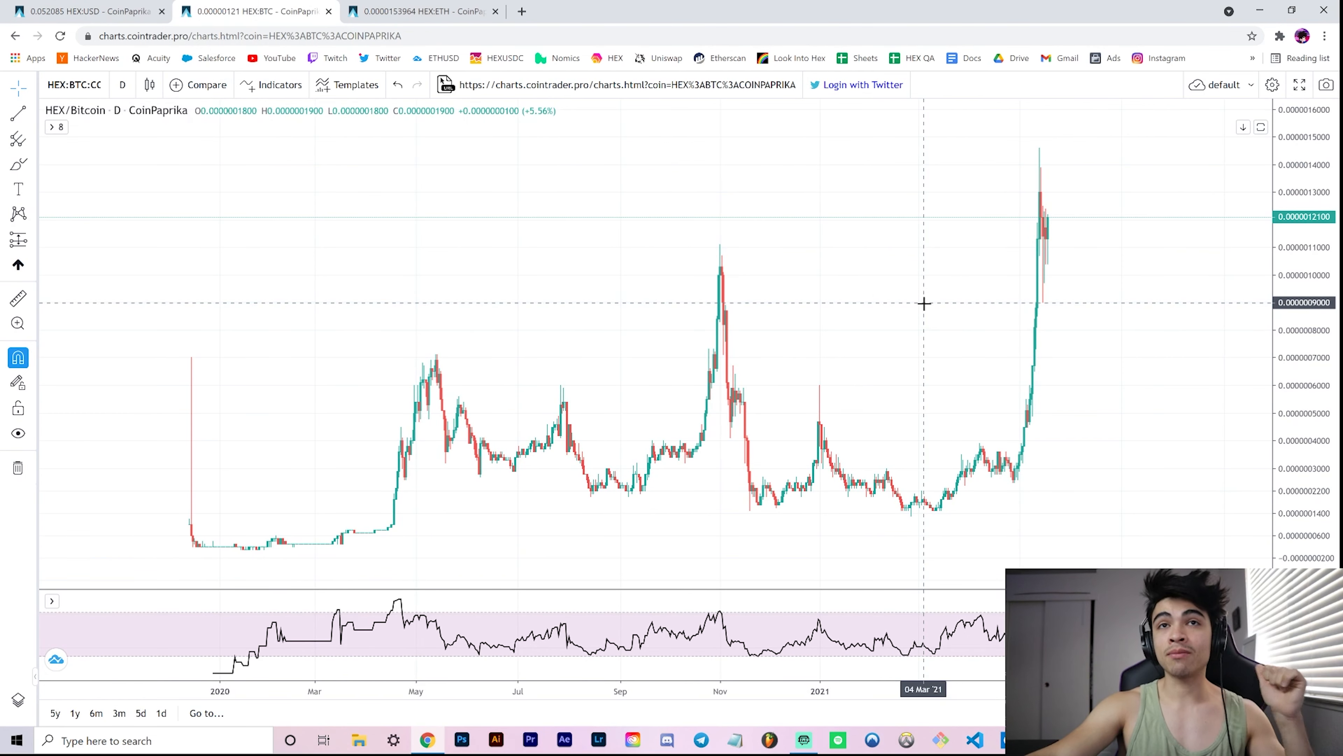
mouse_move(850, 331)
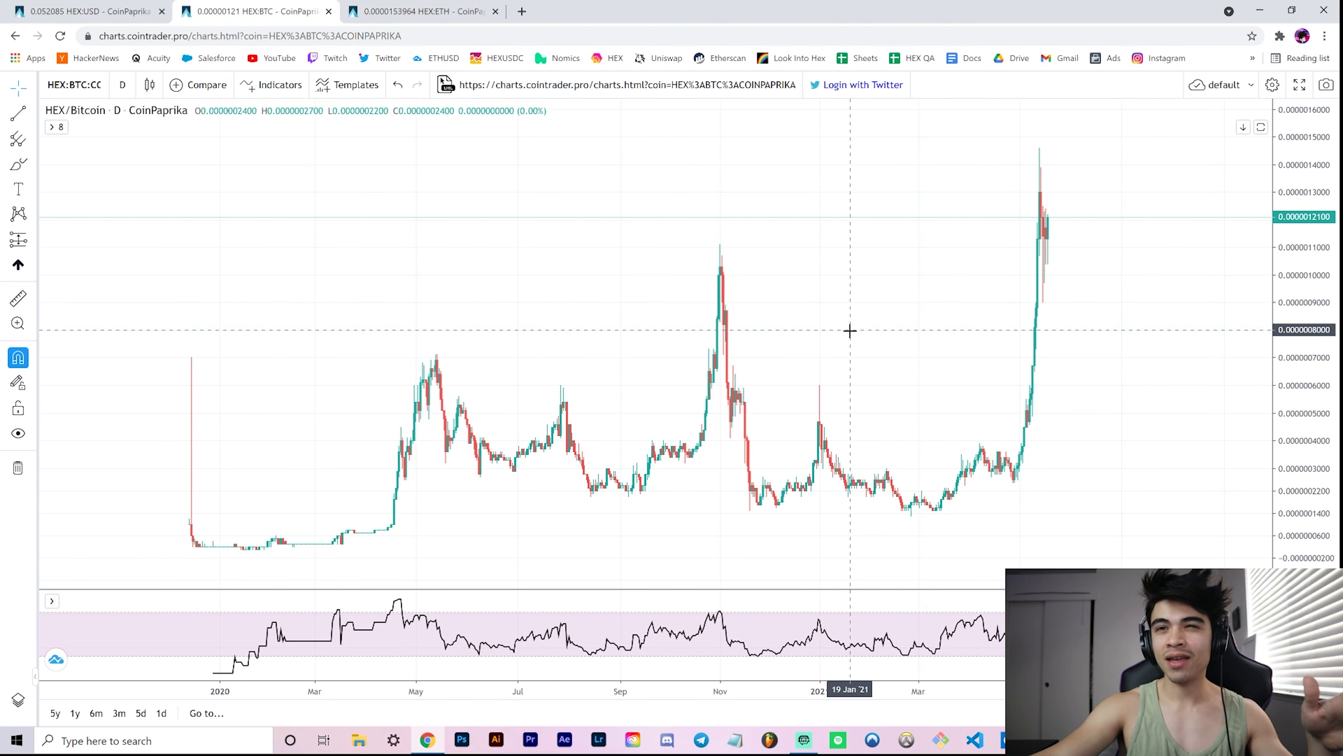
mouse_move(501, 125)
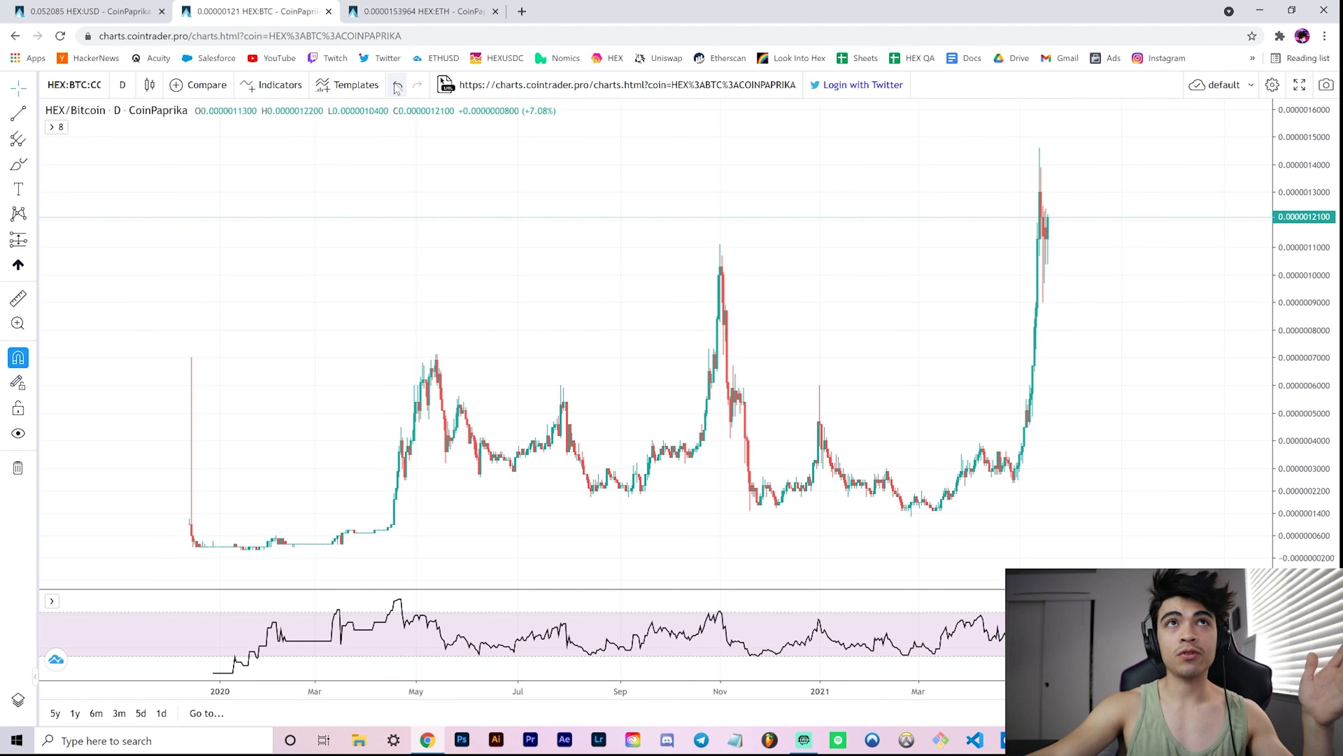
mouse_move(383, 209)
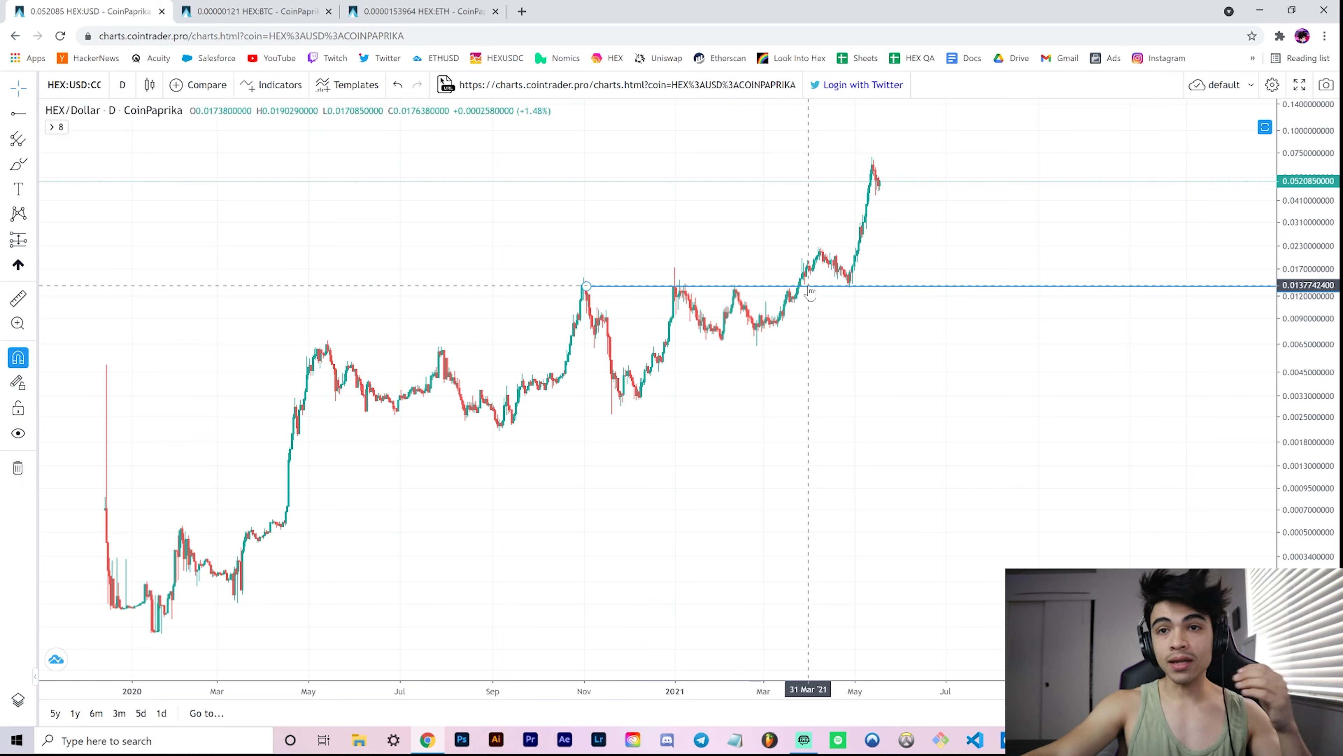
mouse_move(795, 295)
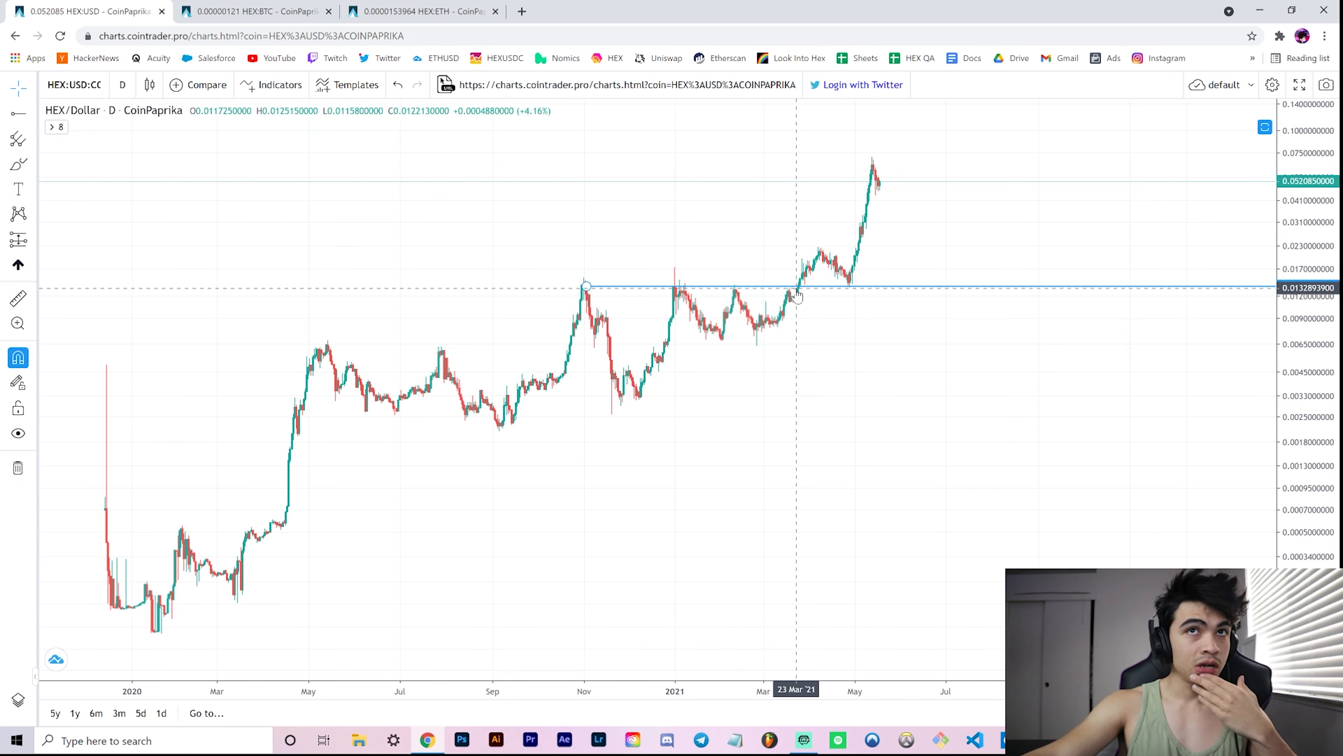
mouse_move(588, 286)
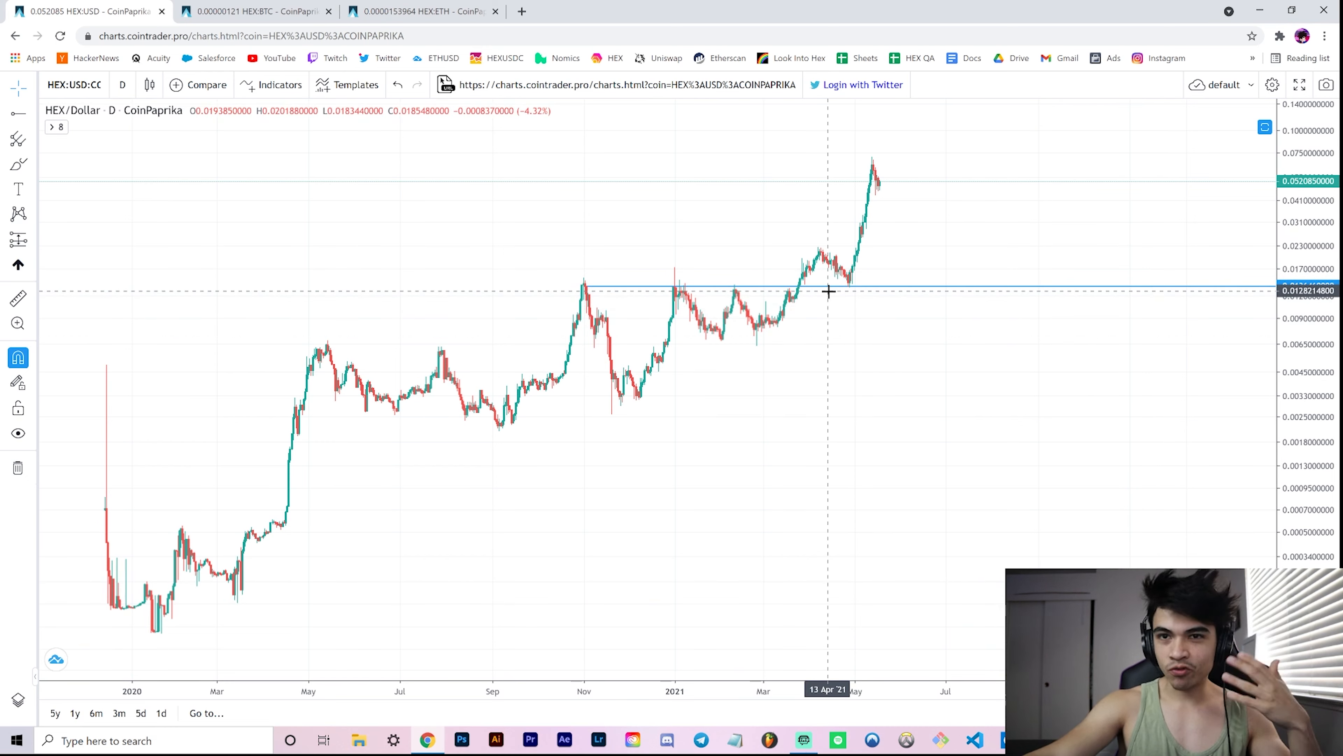
mouse_move(585, 283)
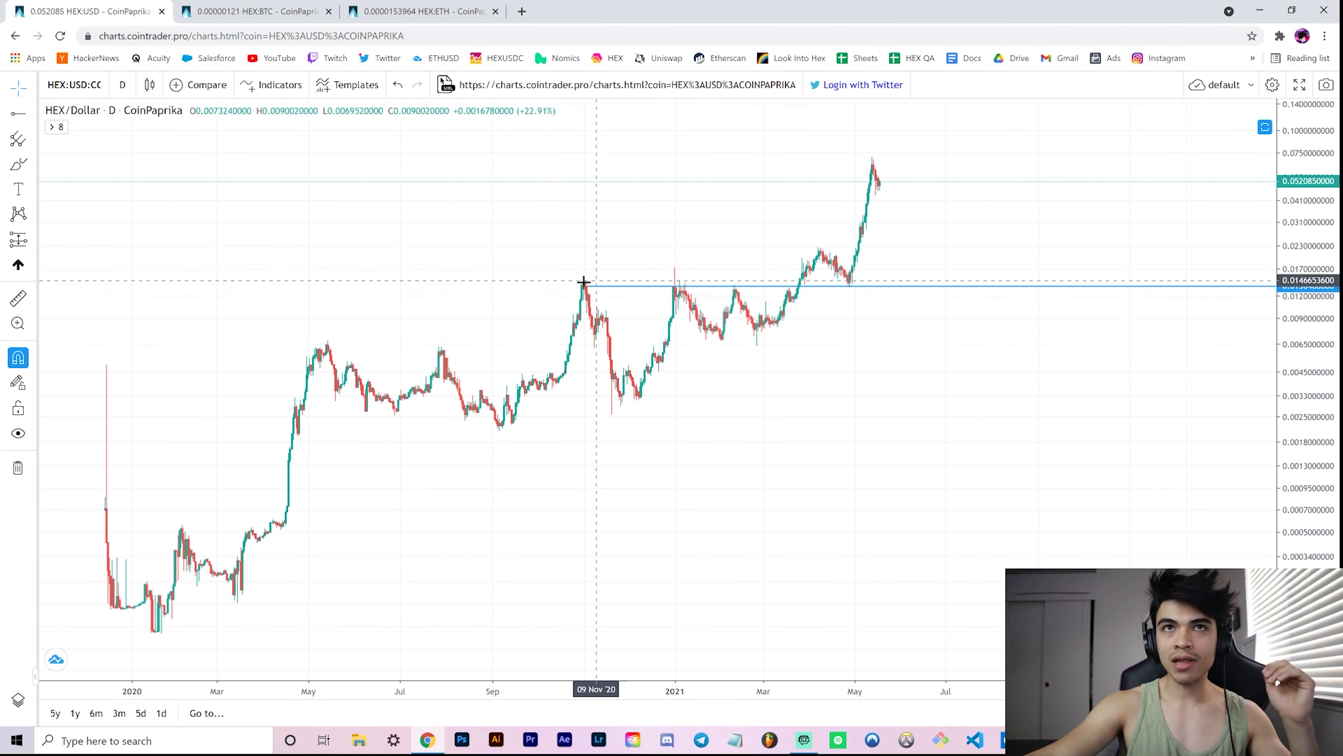
mouse_move(684, 297)
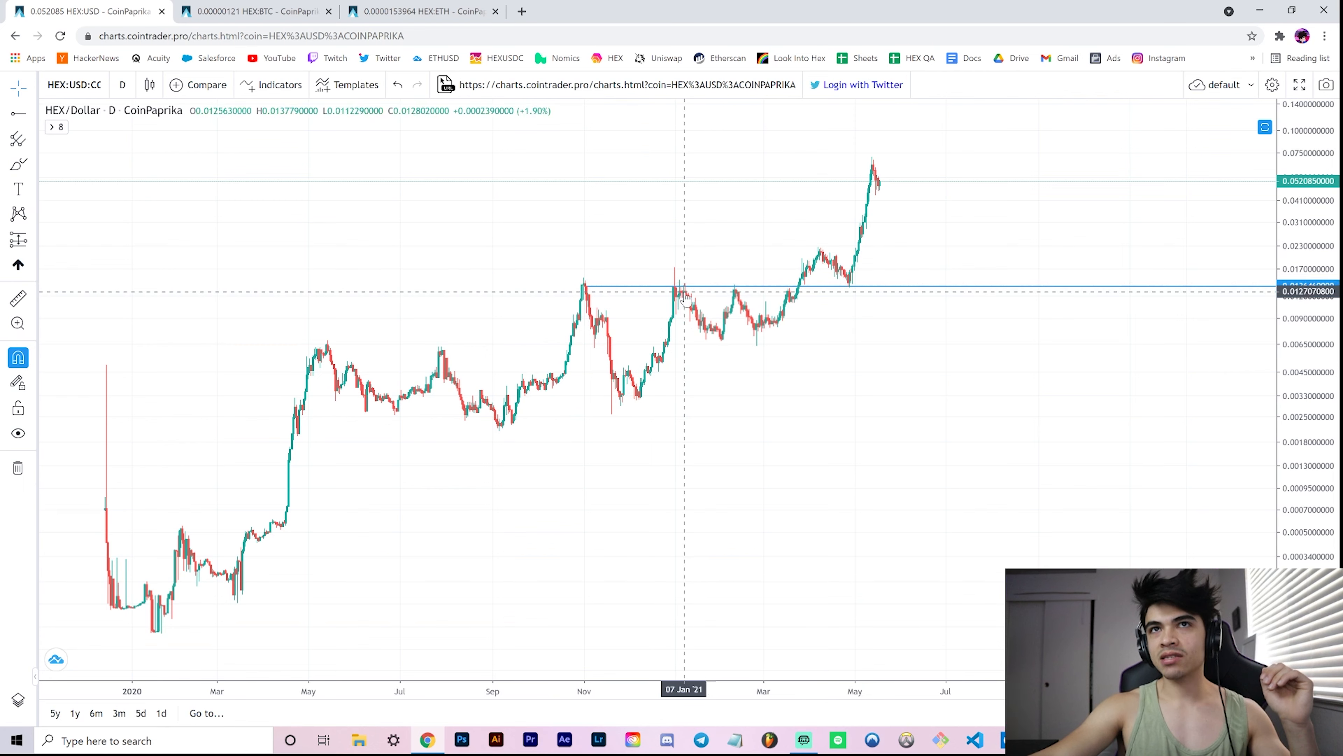
mouse_move(812, 293)
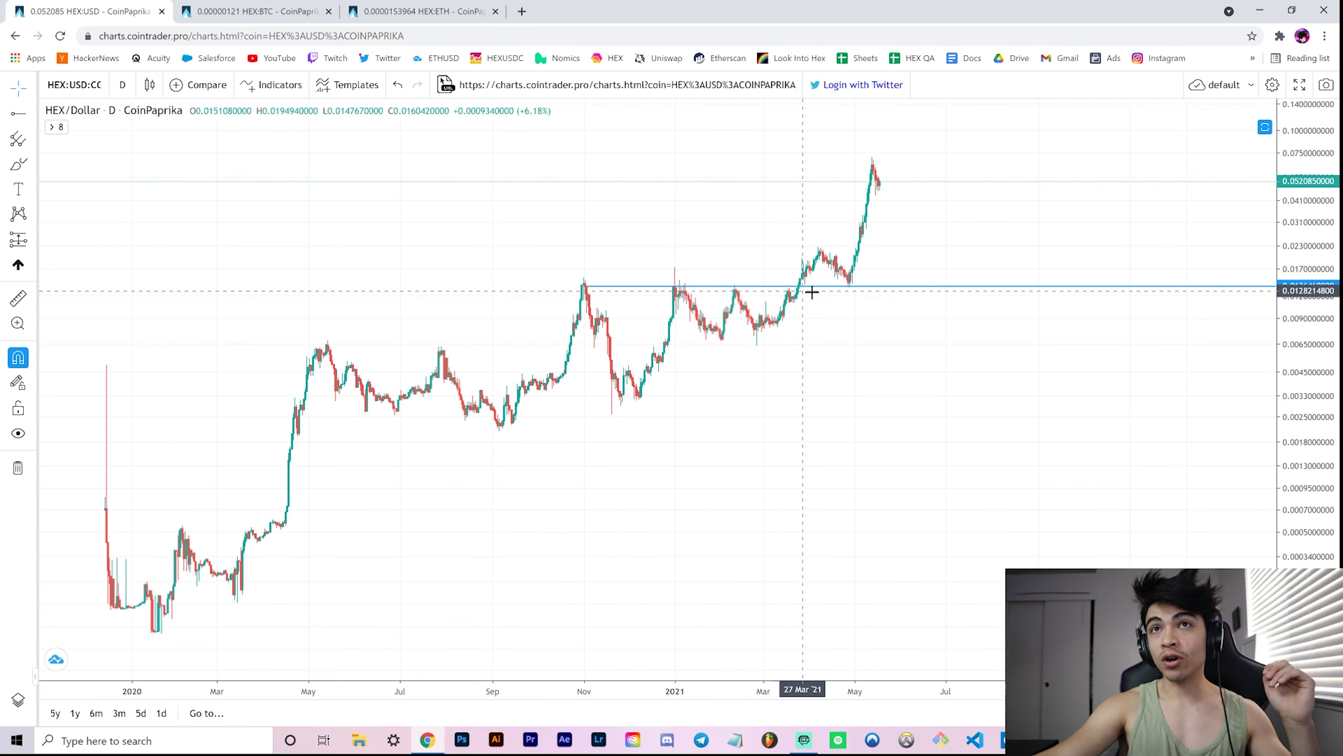
mouse_move(850, 287)
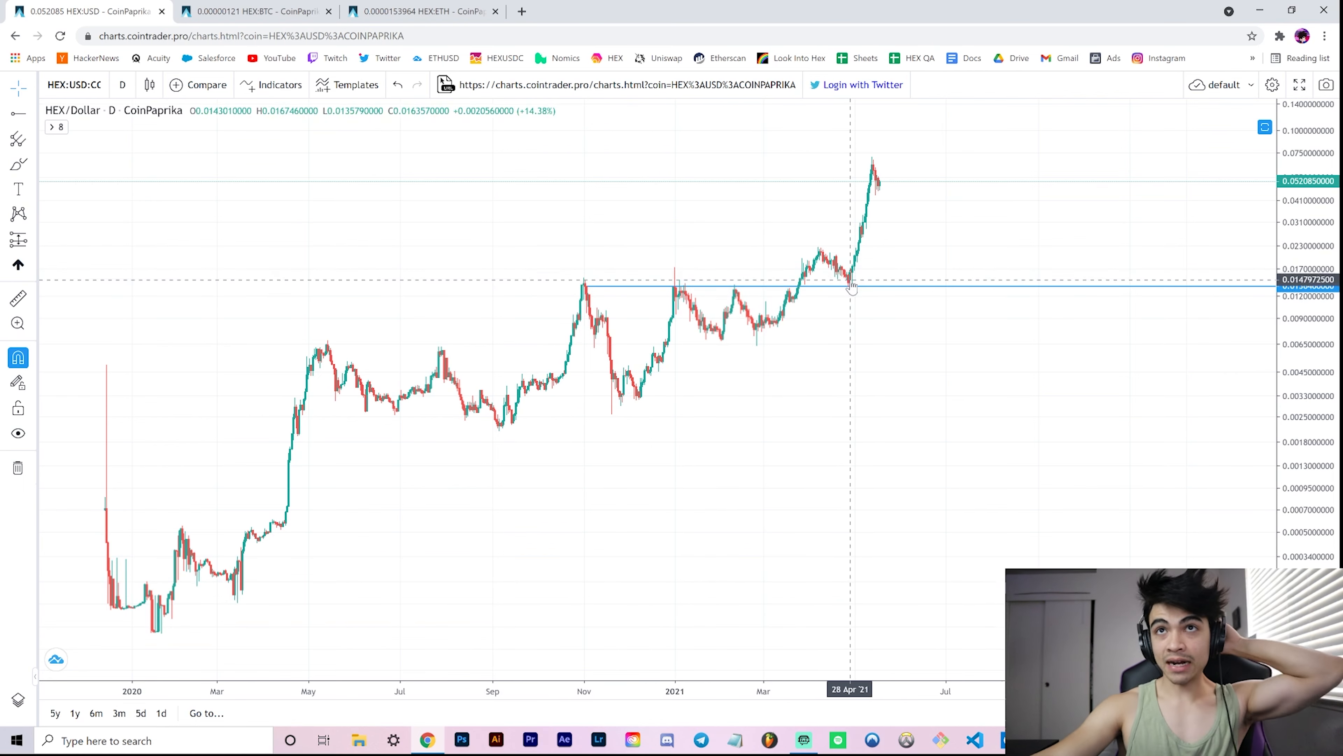
mouse_move(1008, 296)
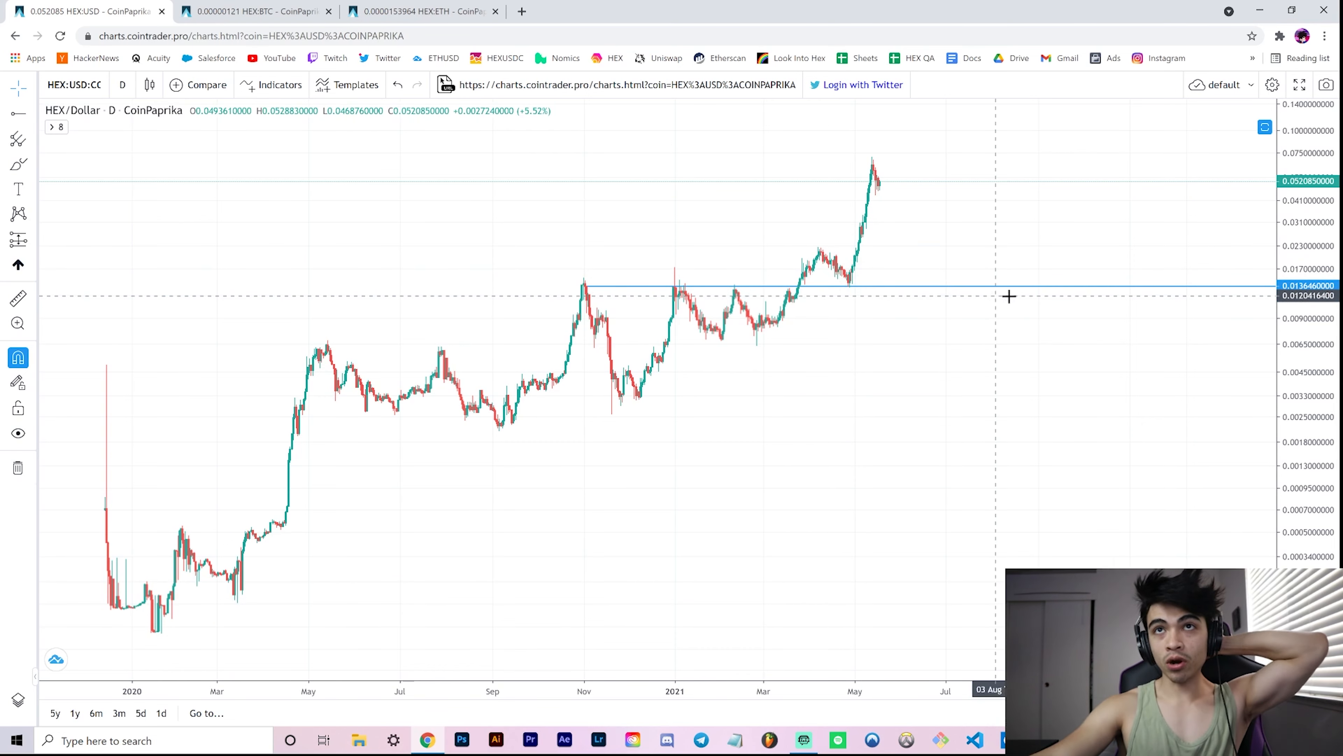
mouse_move(757, 345)
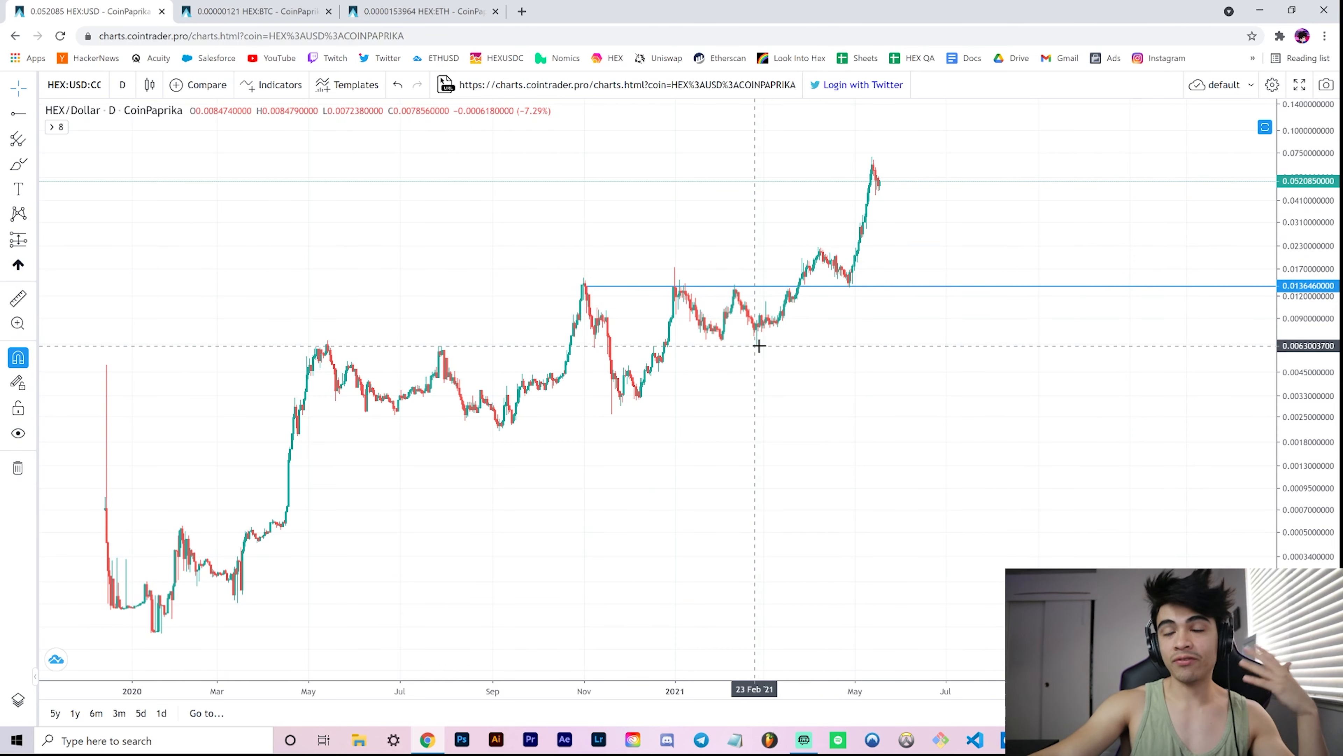
mouse_move(760, 343)
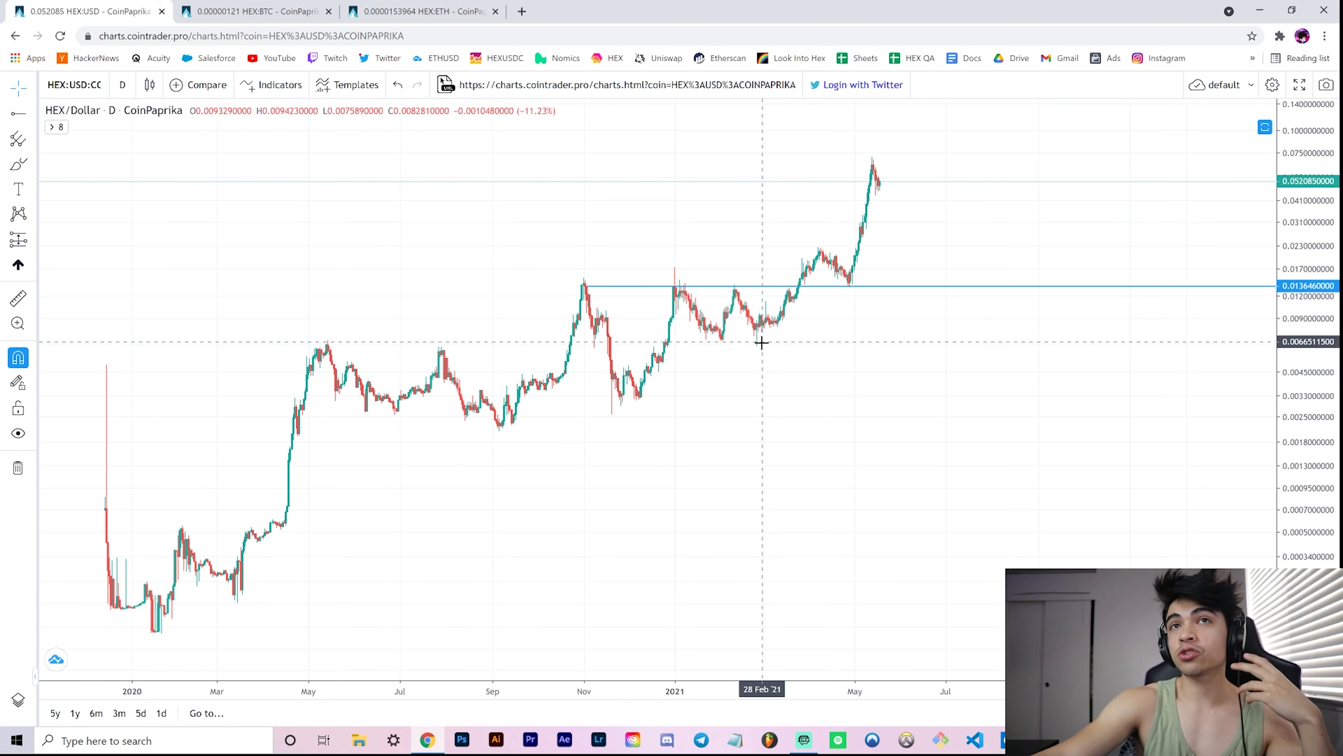
mouse_move(321, 526)
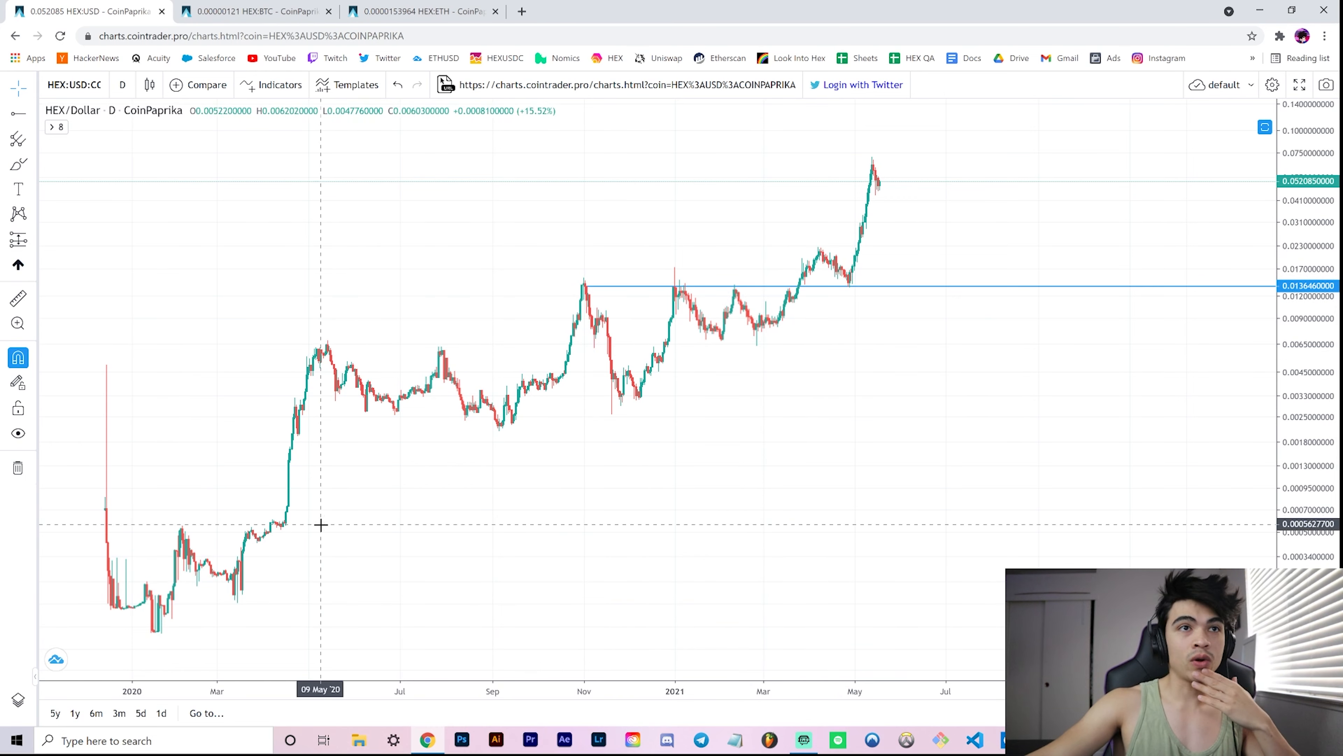
mouse_move(848, 290)
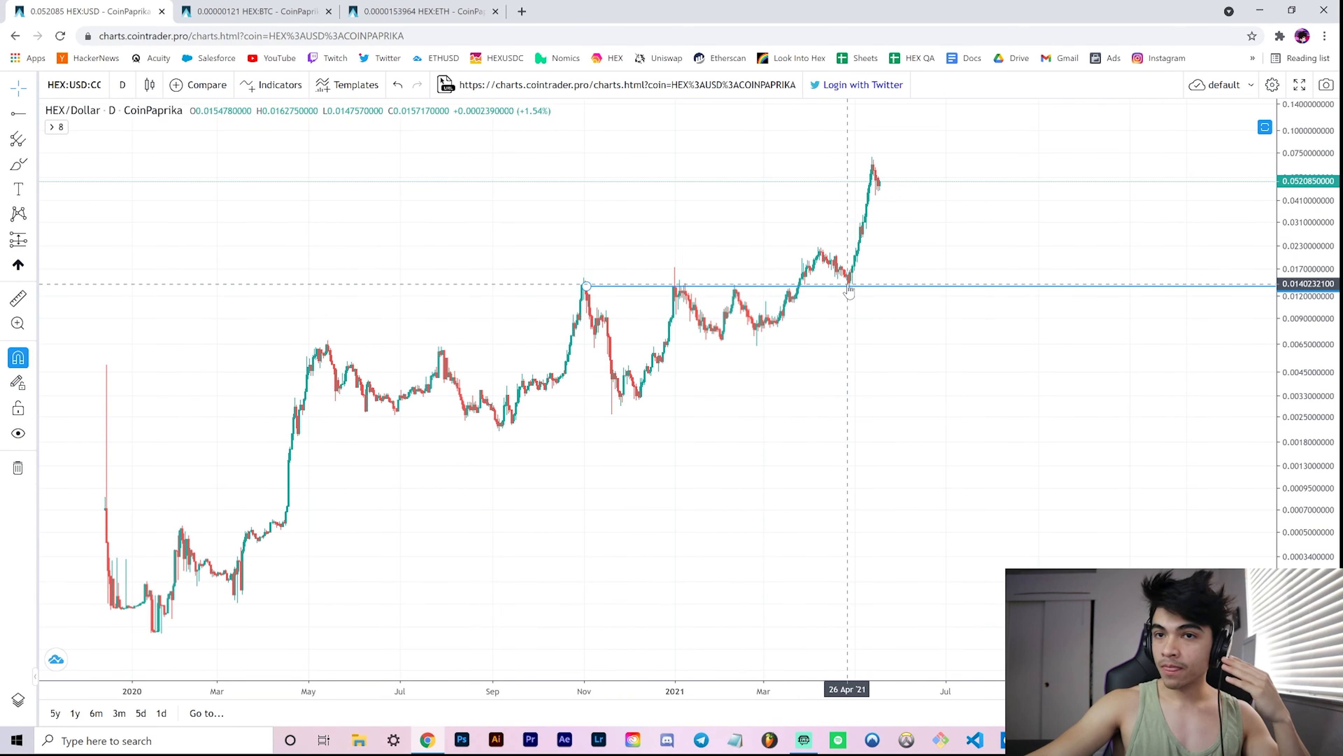
mouse_move(848, 289)
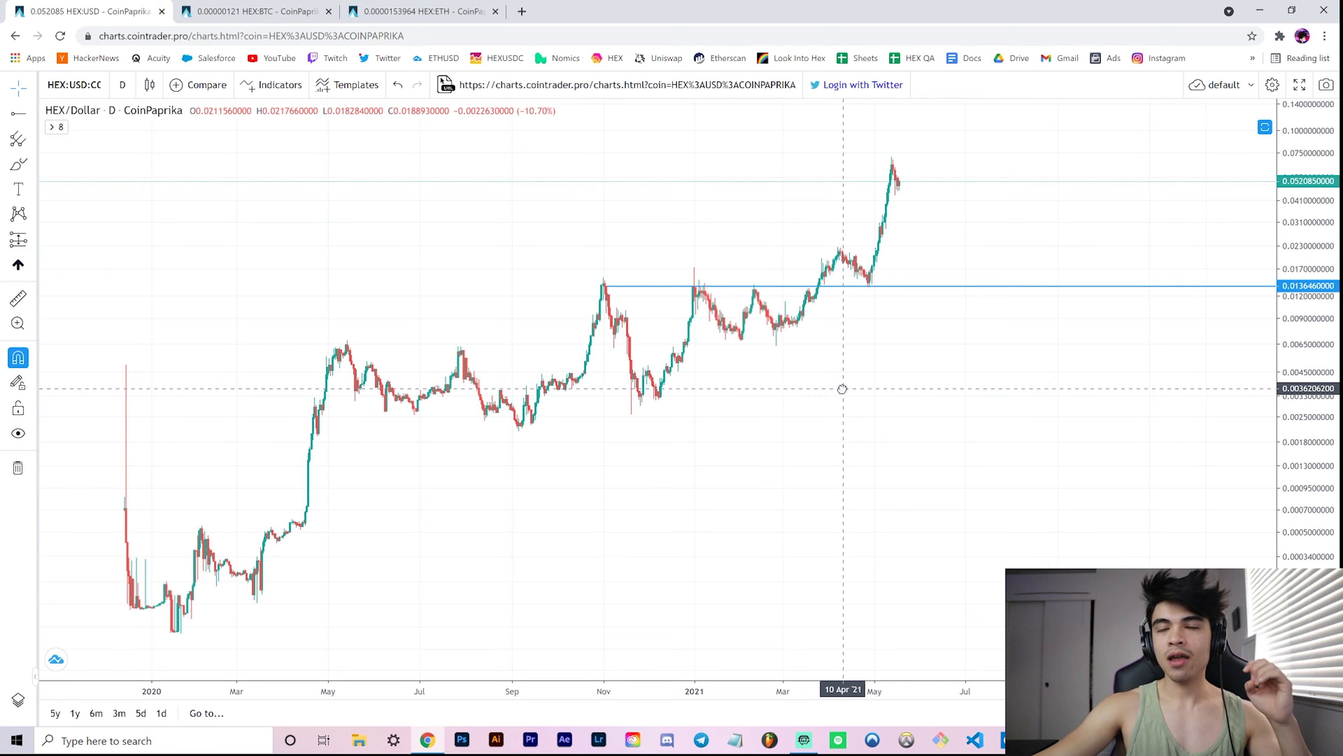
mouse_move(852, 293)
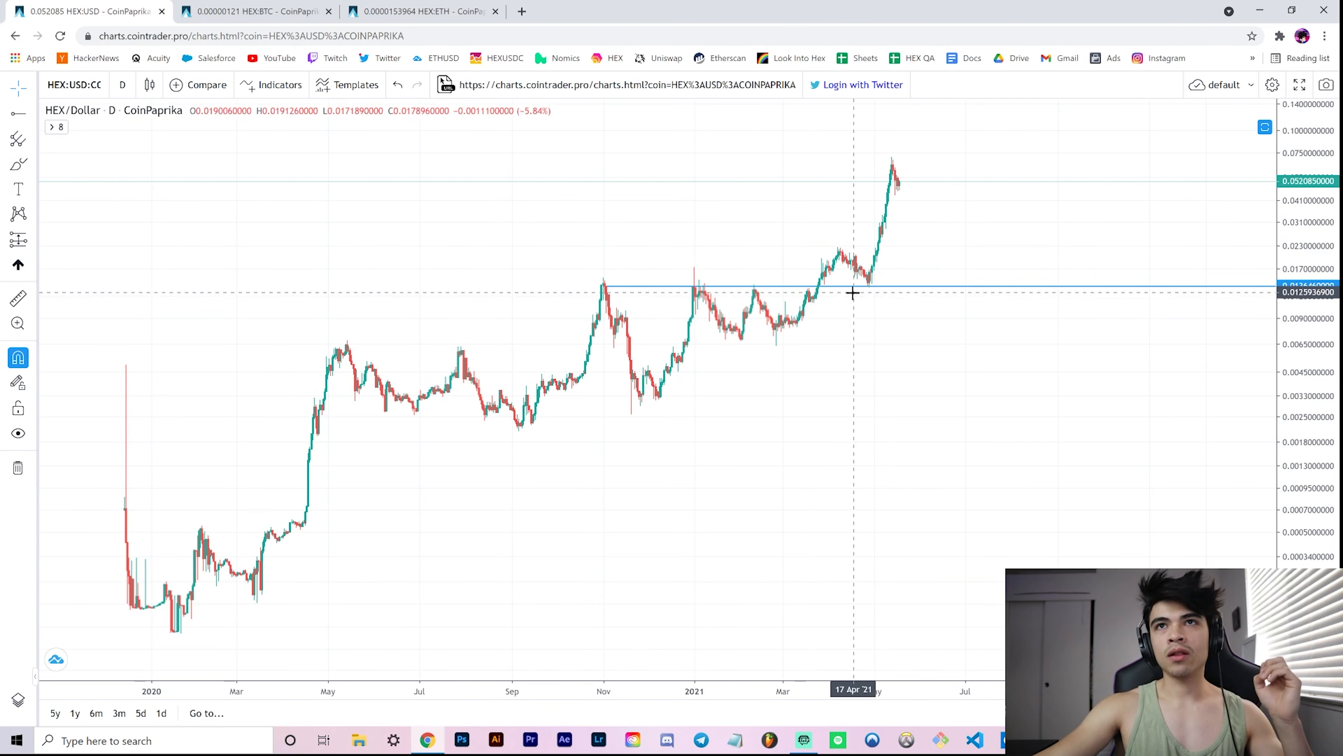
mouse_move(878, 259)
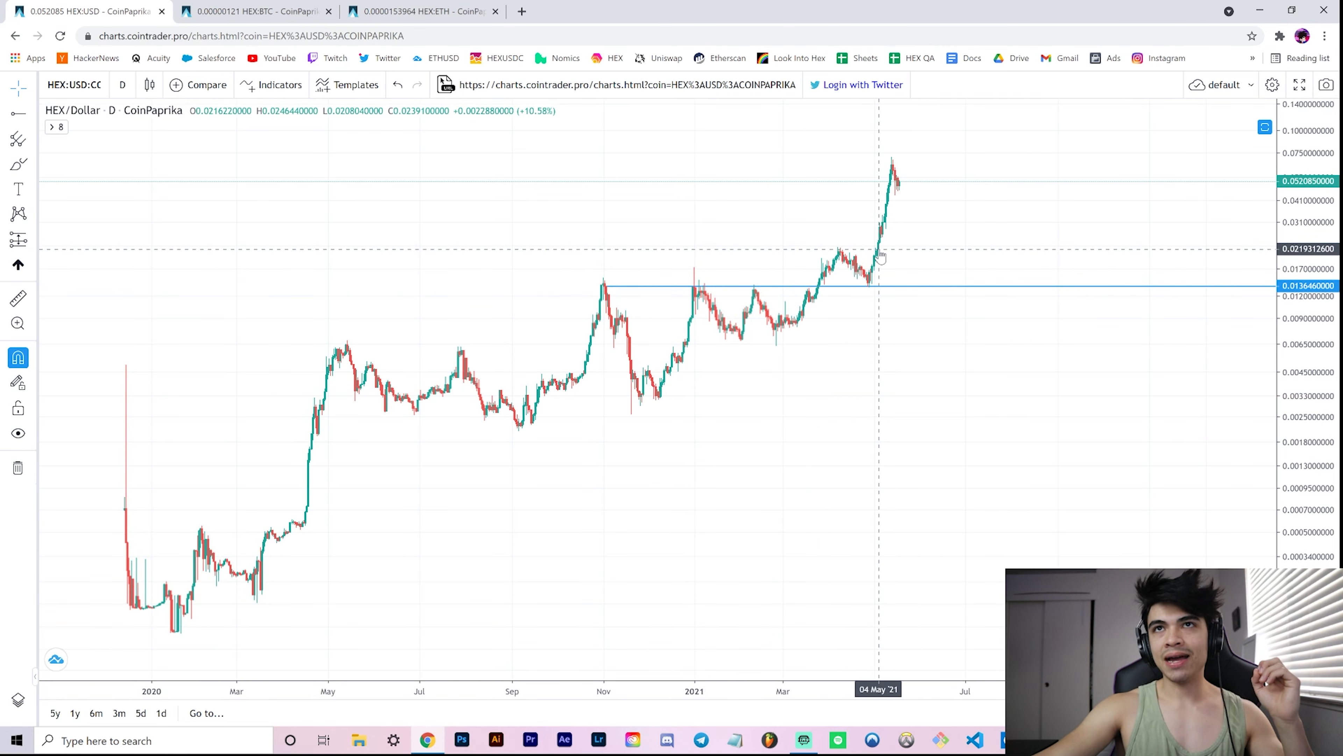
mouse_move(838, 248)
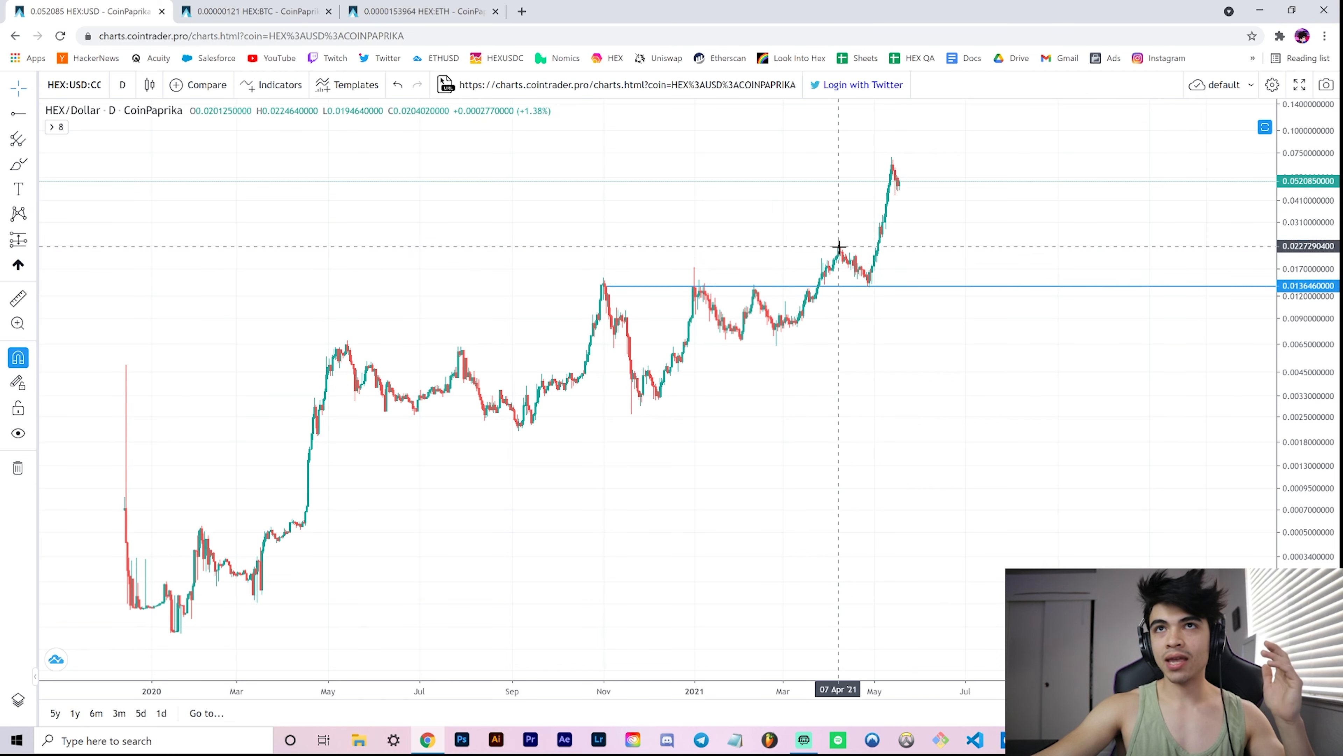
mouse_move(840, 253)
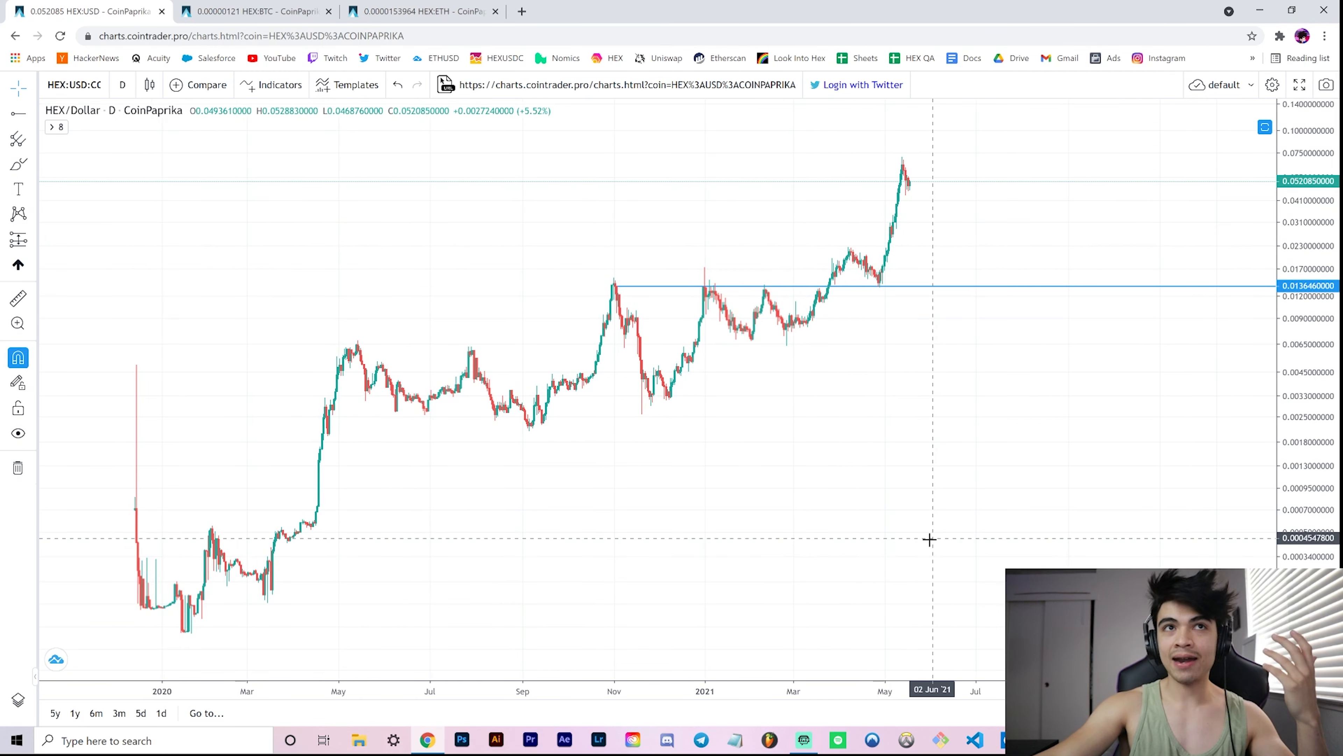
mouse_move(366, 252)
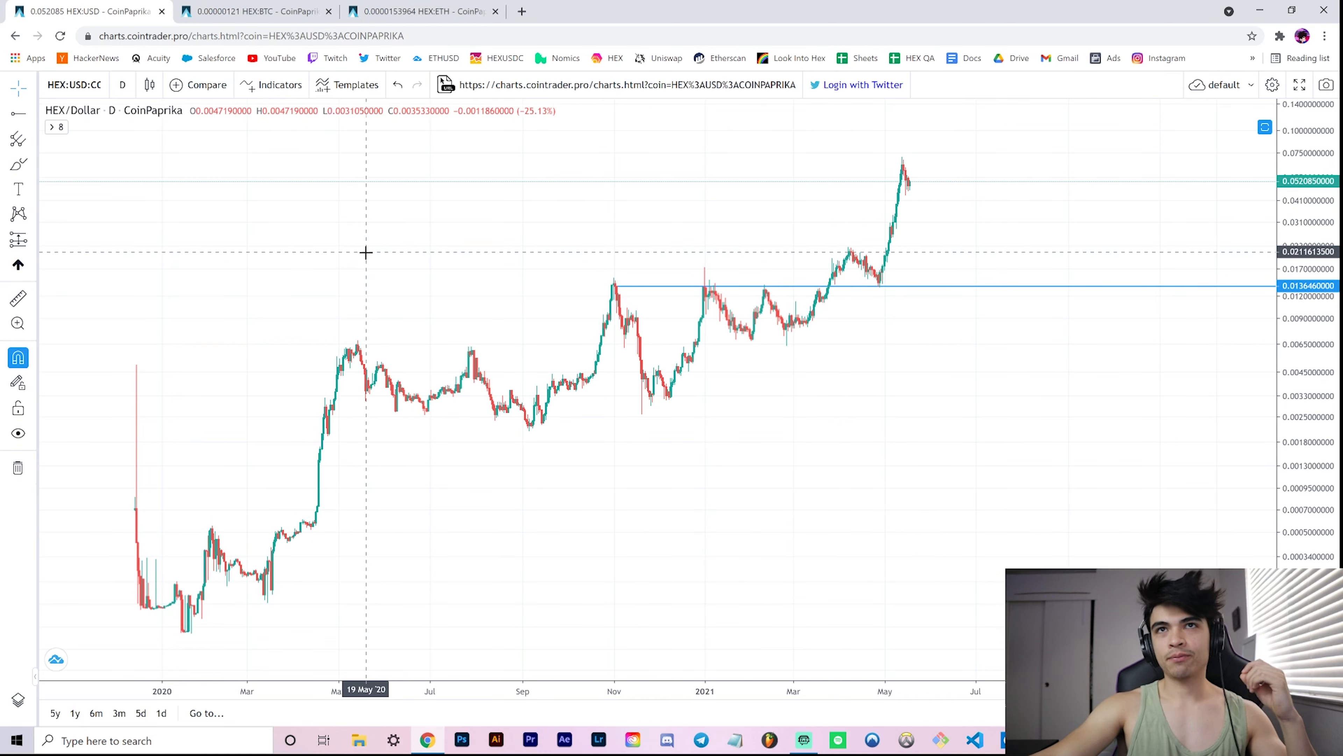
mouse_move(351, 264)
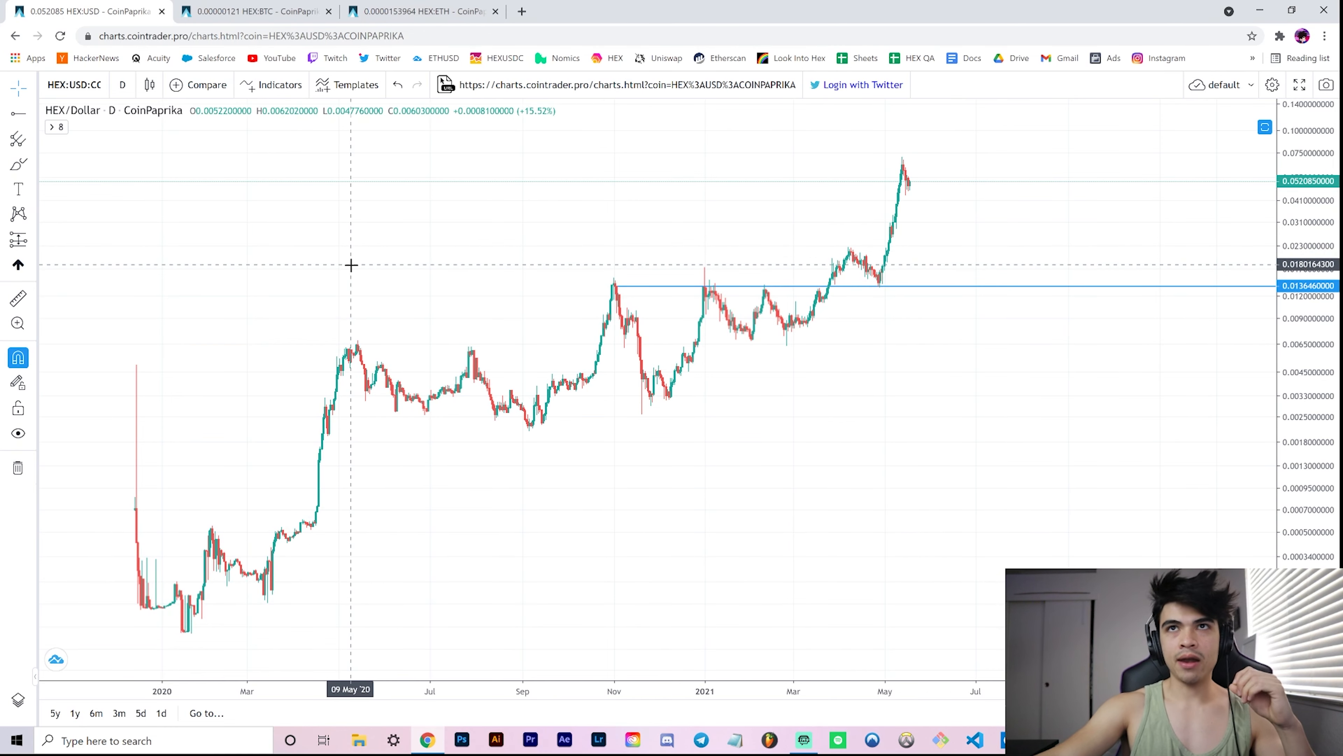
- Show the HEX/Dollar chart marked with its November 2020 high near 0.01365
click(257, 11)
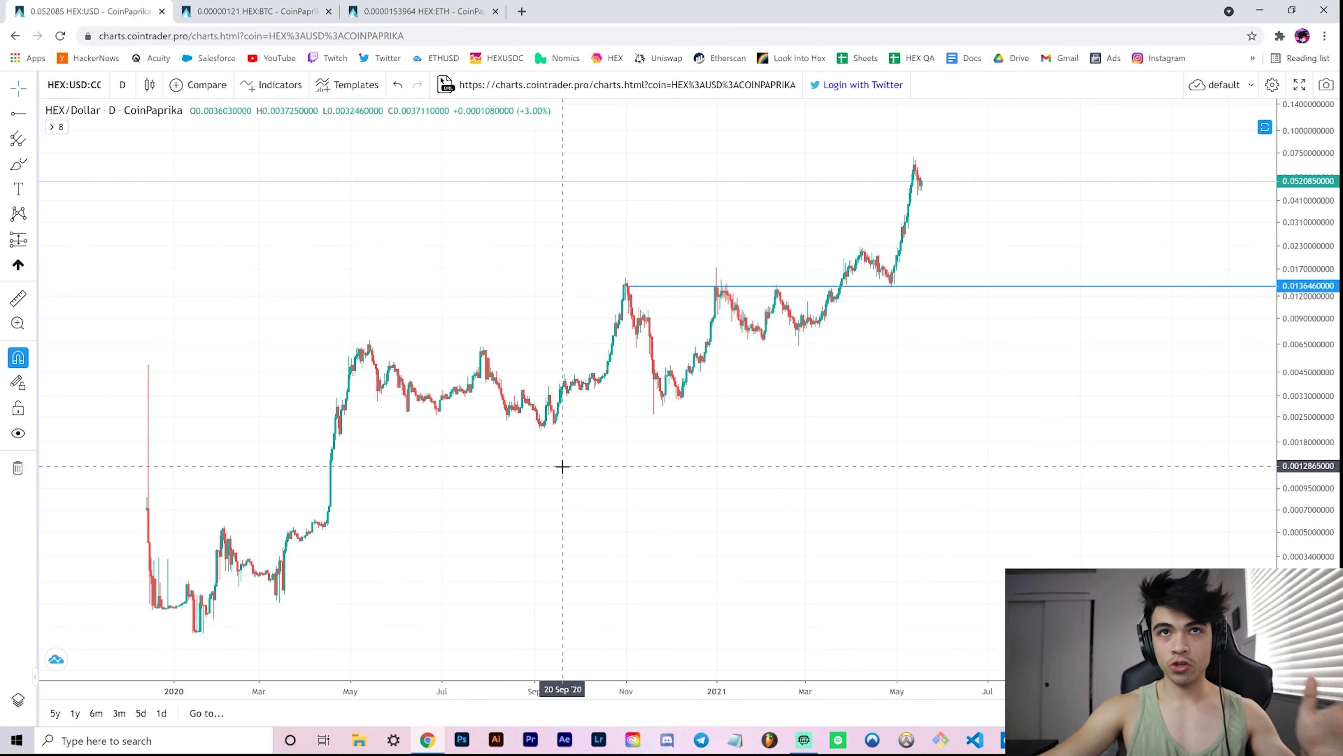
- Return to the full-history HEX/Bitcoin chart with its two circled sideways ranges
click(255, 11)
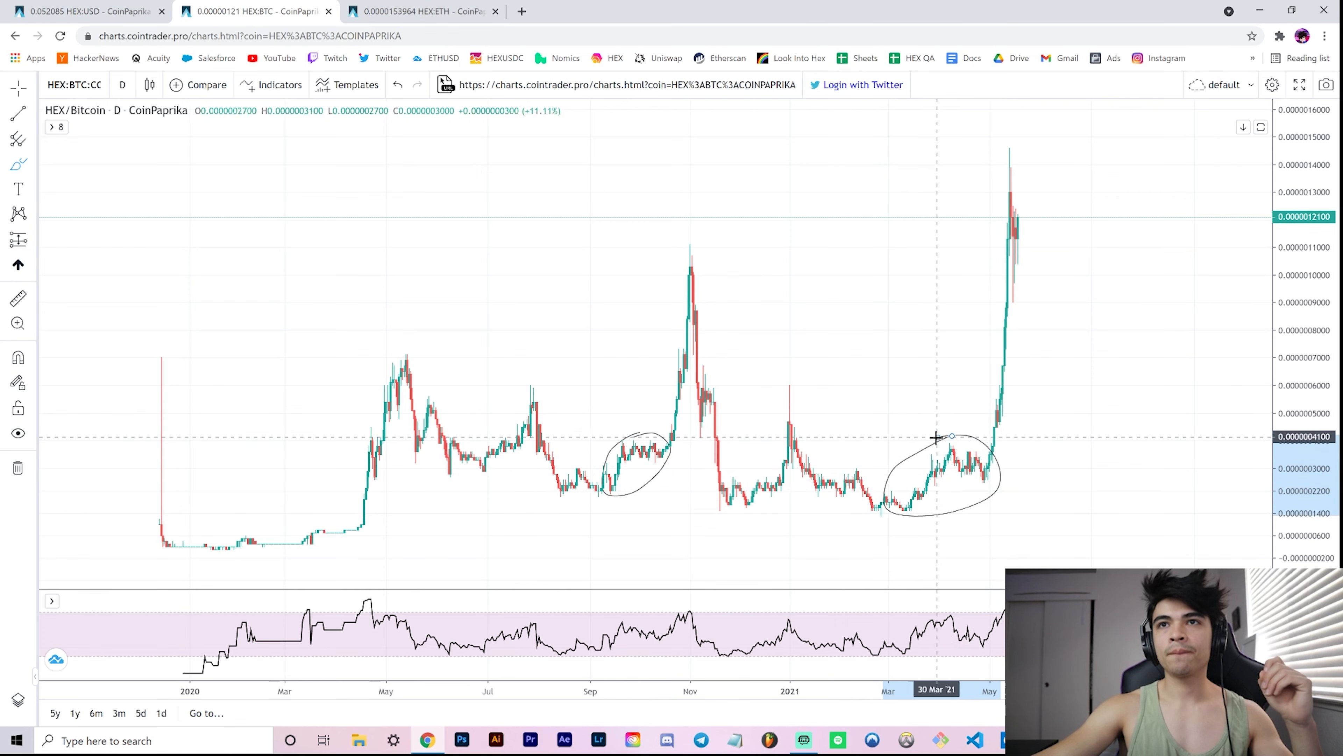
mouse_move(679, 471)
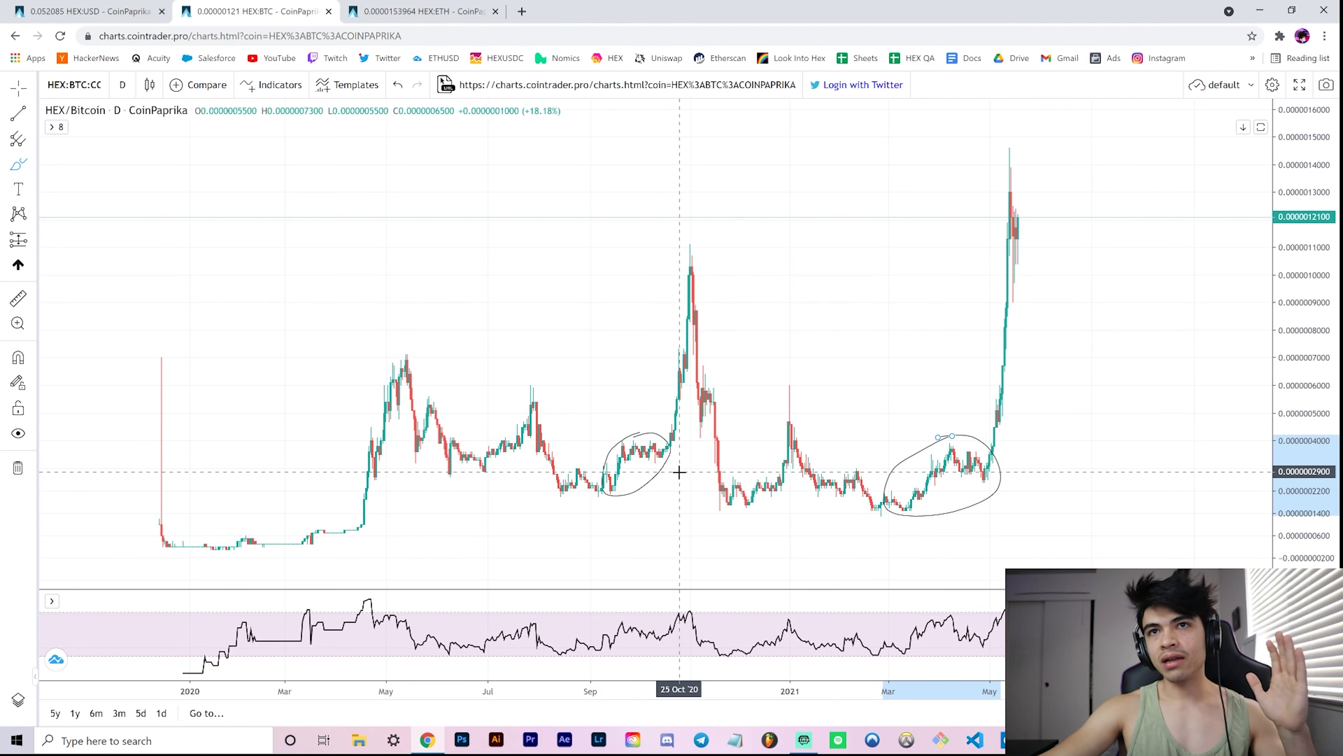
mouse_move(552, 490)
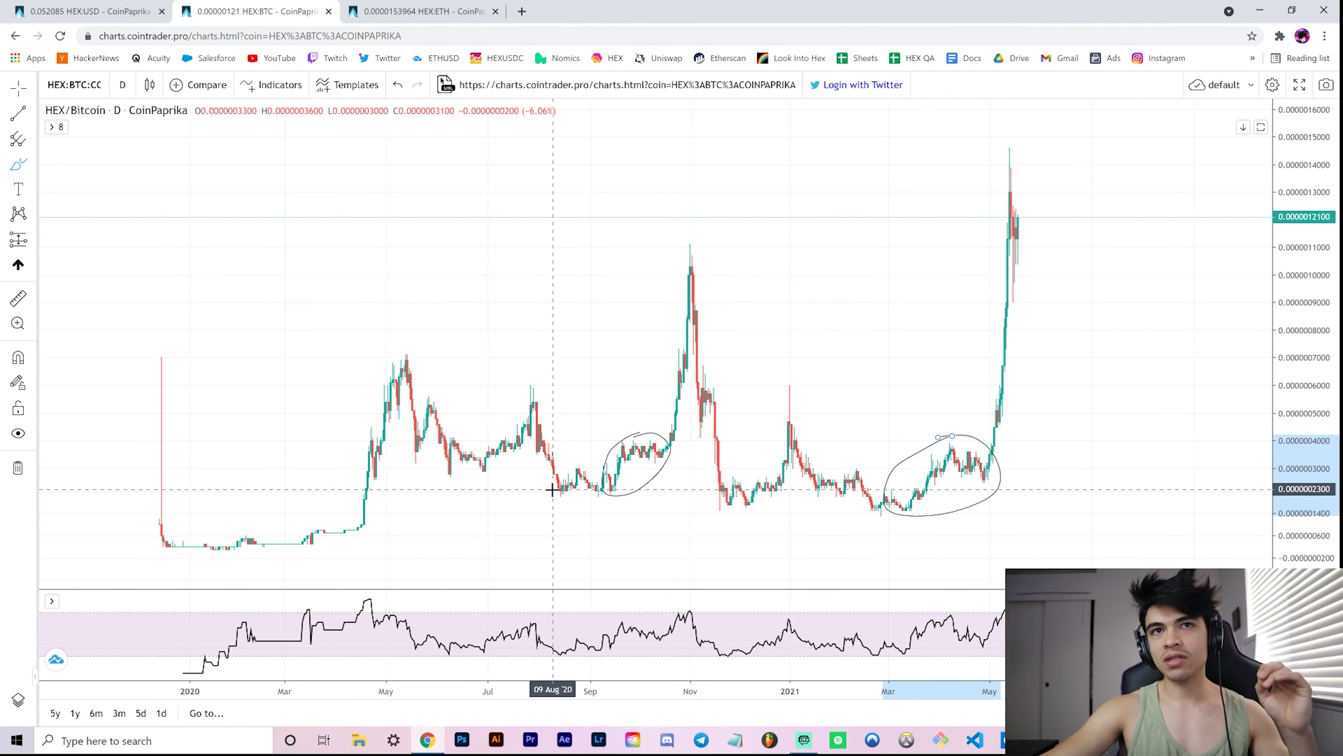
mouse_move(583, 488)
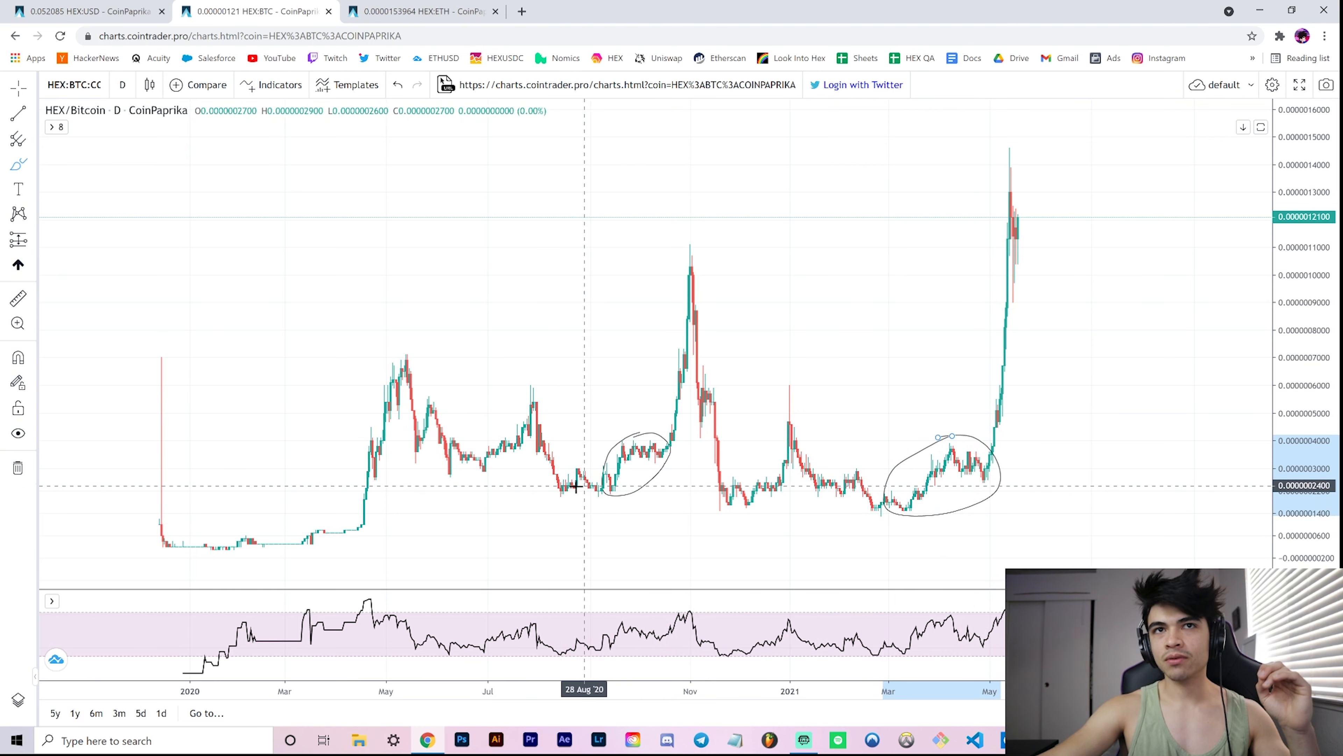
mouse_move(667, 494)
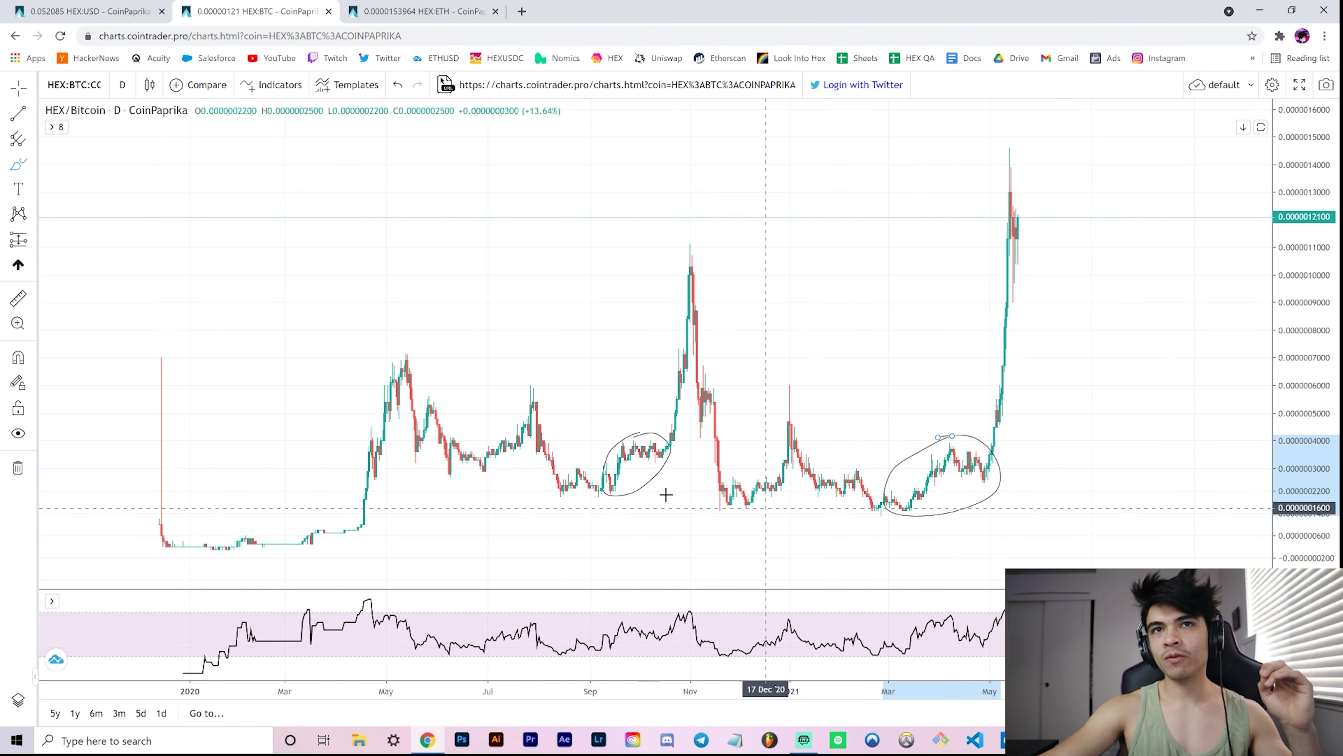
mouse_move(623, 440)
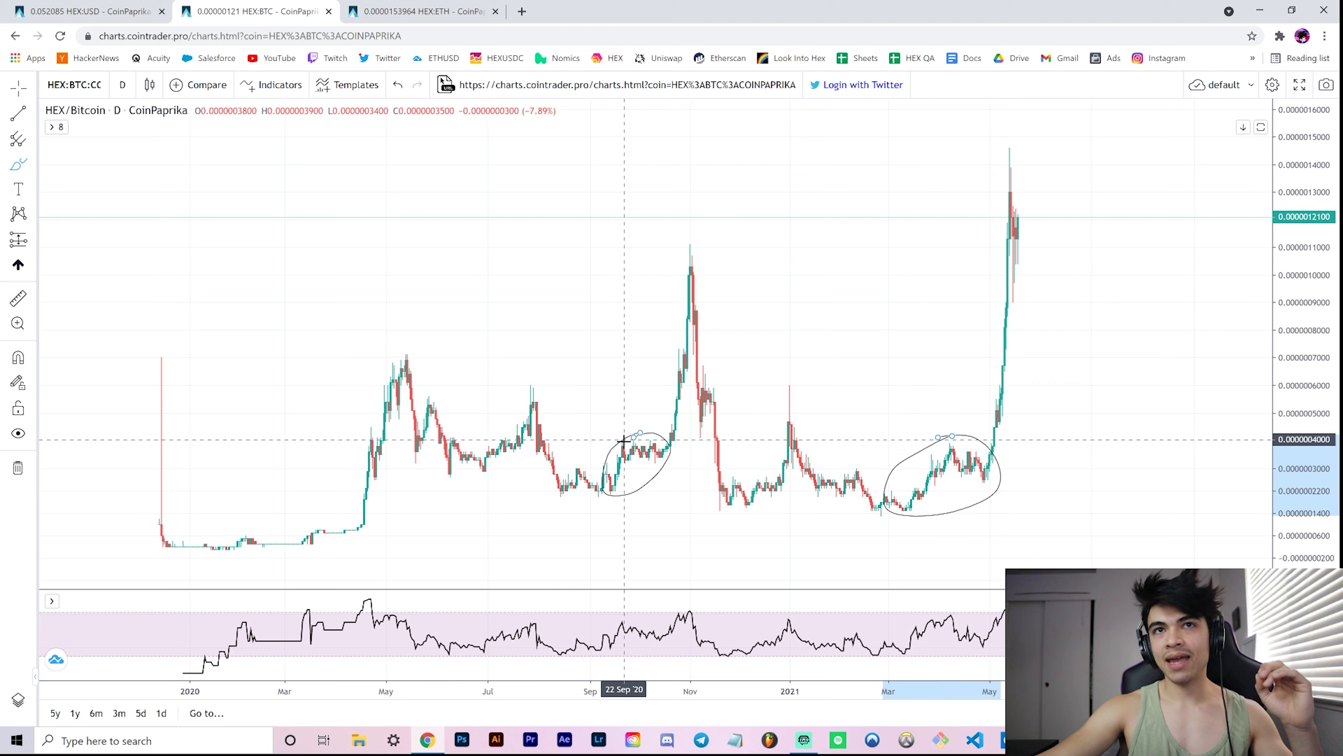
mouse_move(652, 443)
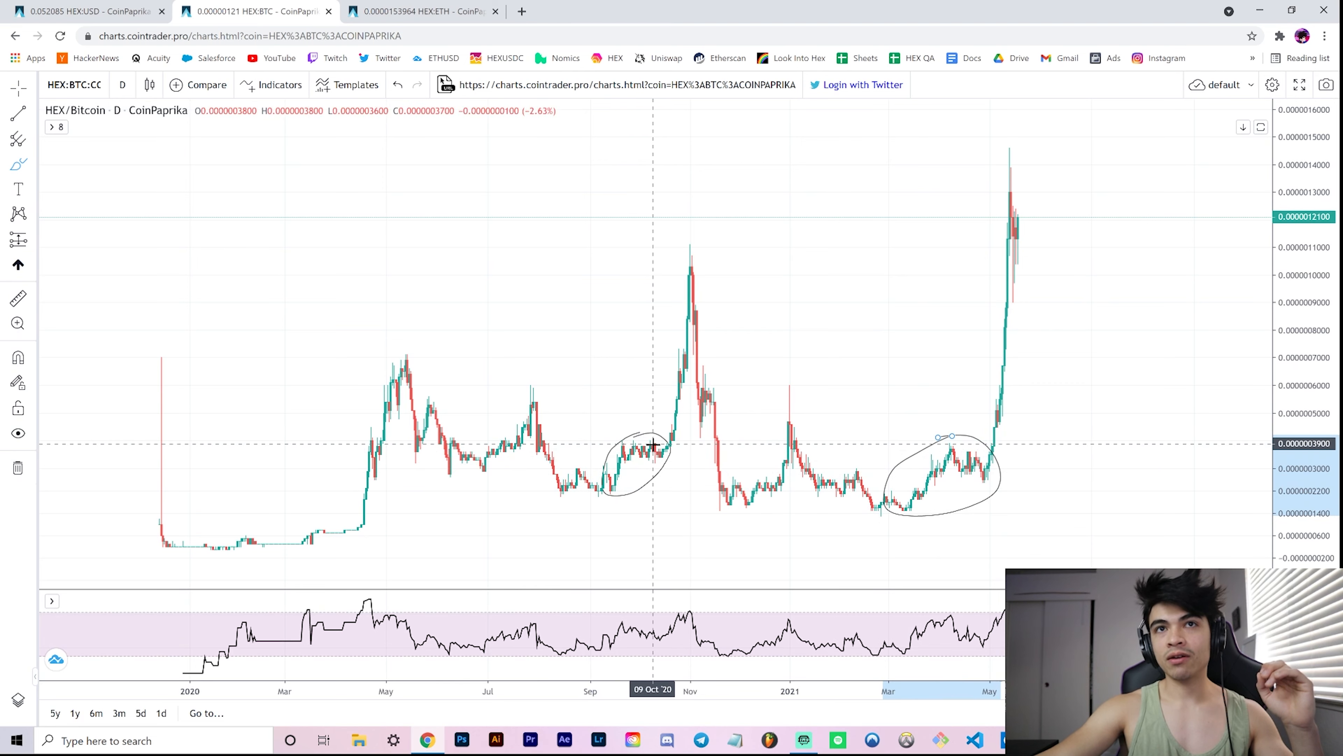
mouse_move(673, 466)
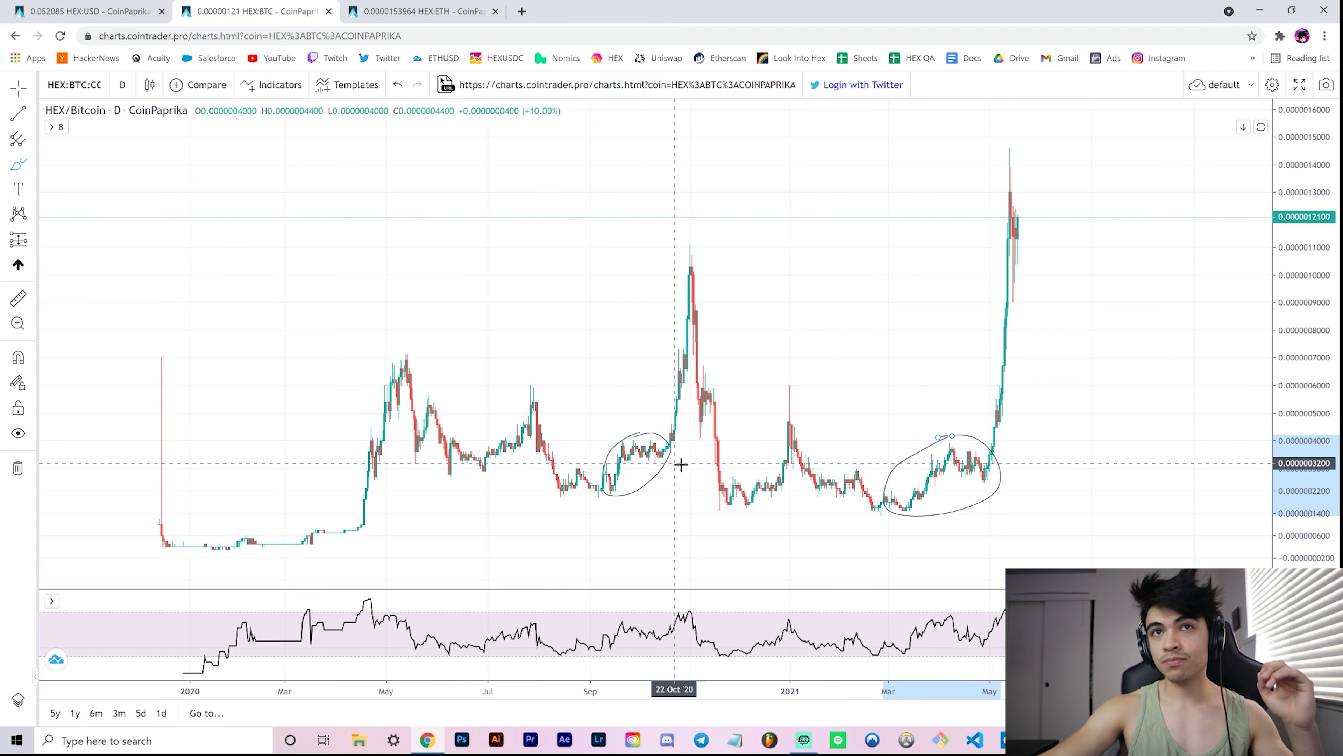
mouse_move(597, 495)
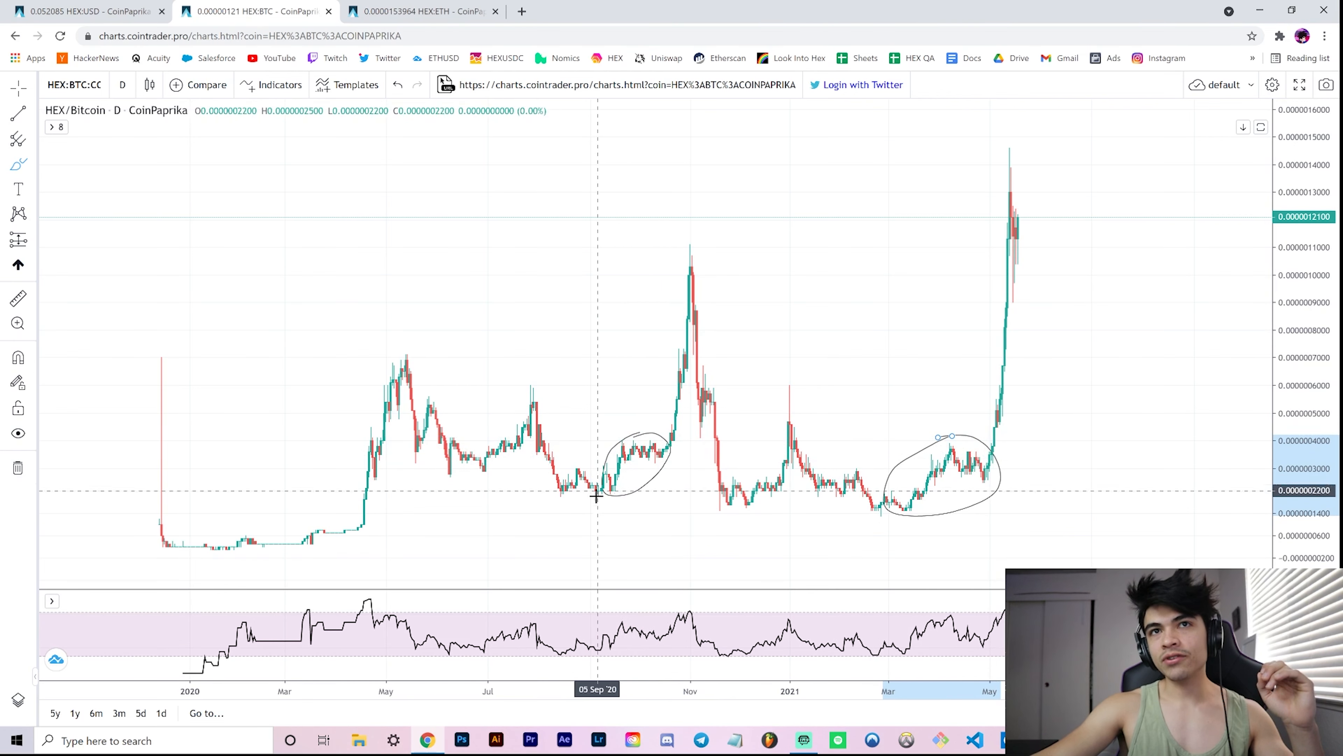
mouse_move(607, 496)
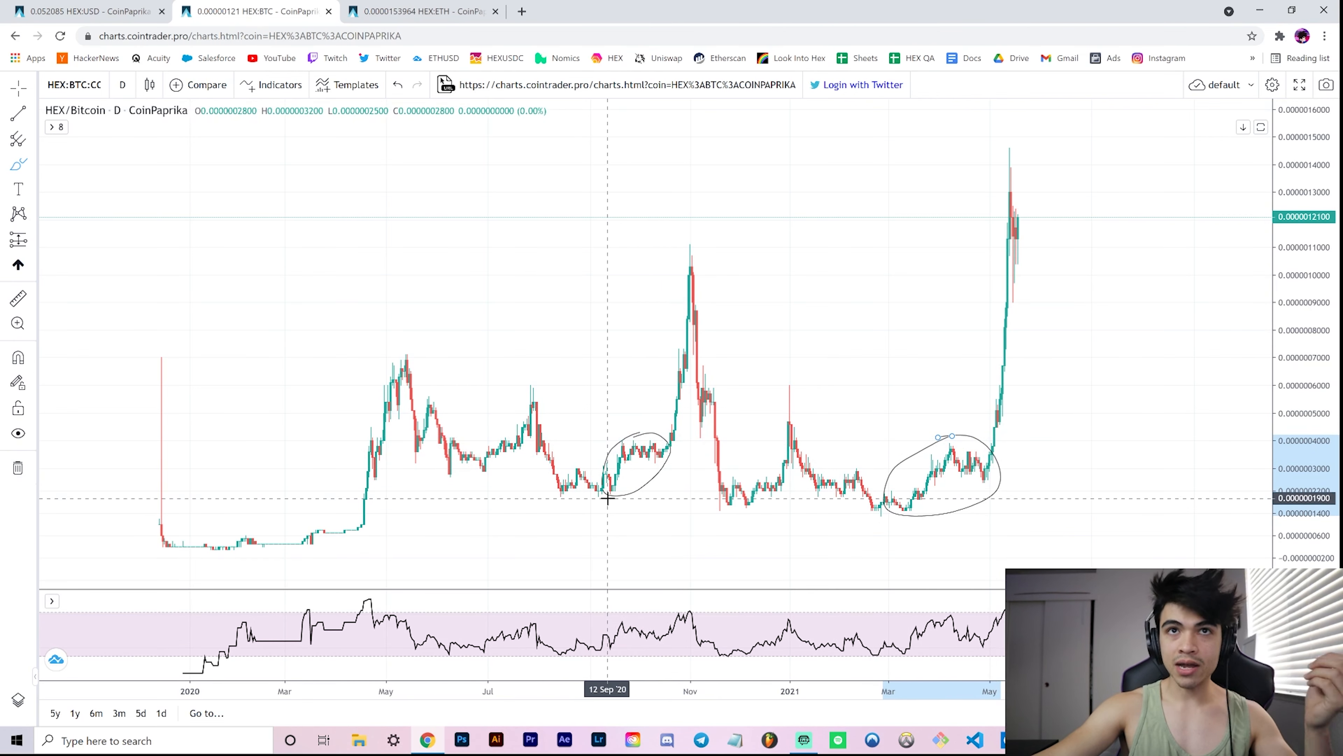
mouse_move(627, 451)
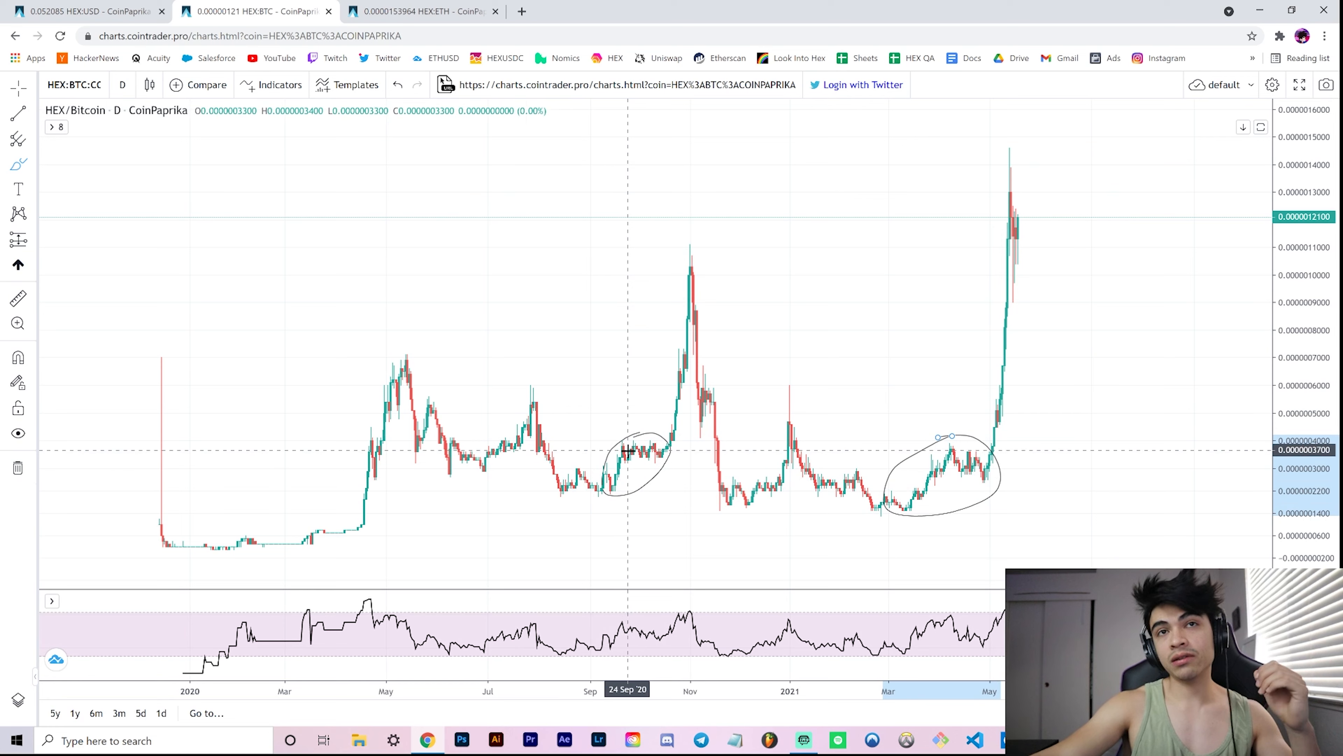
mouse_move(617, 462)
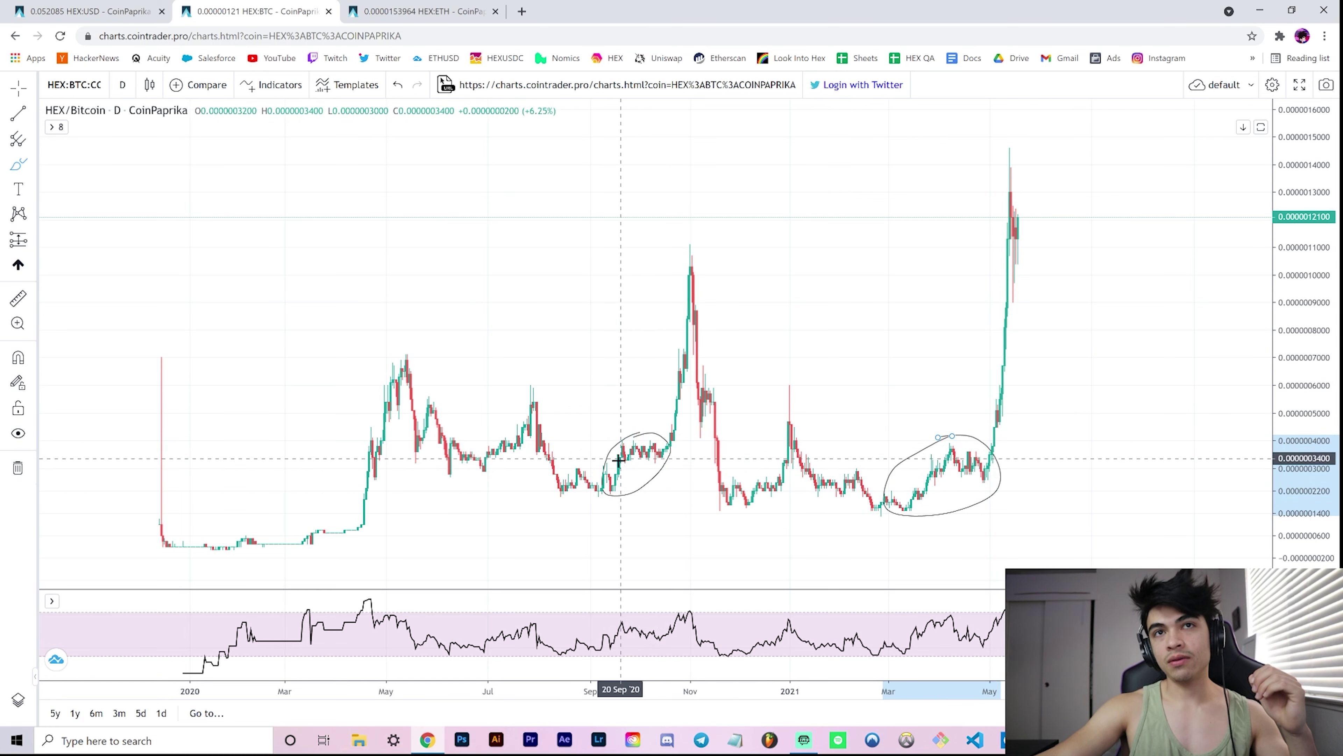
mouse_move(613, 497)
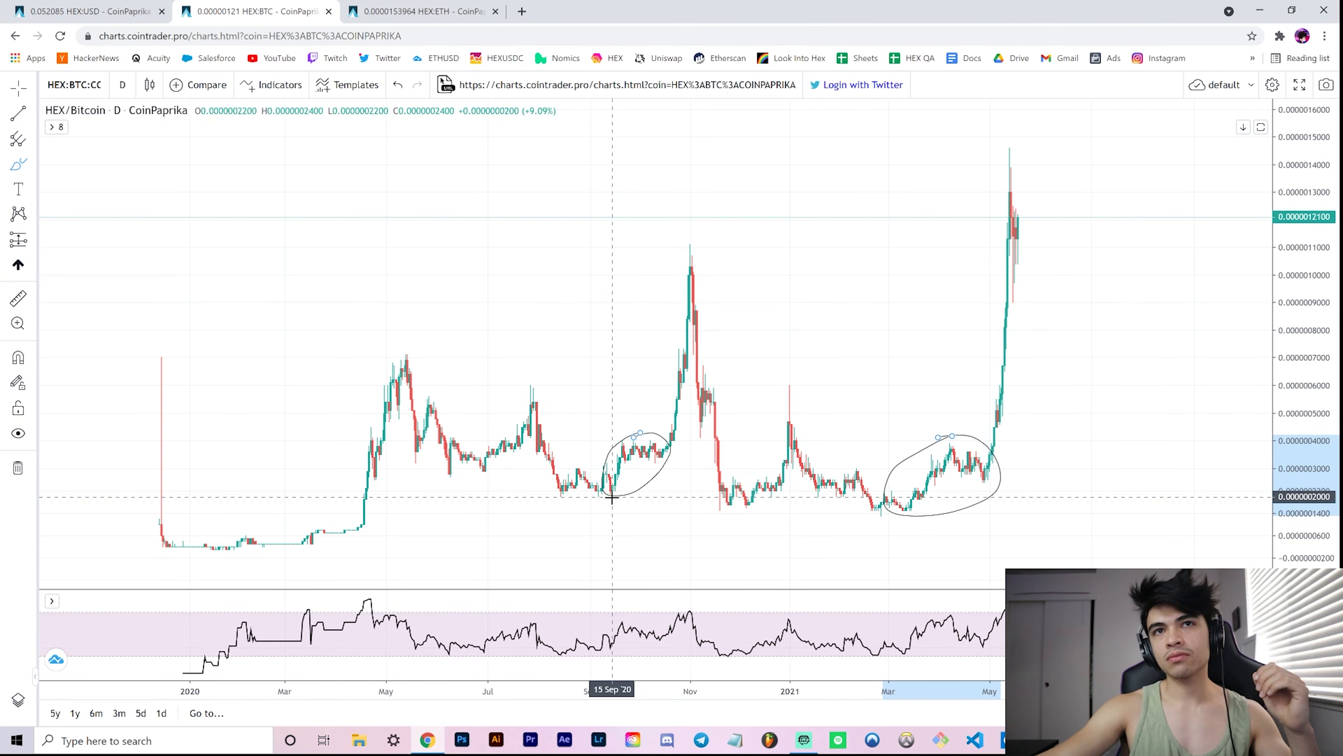
mouse_move(625, 443)
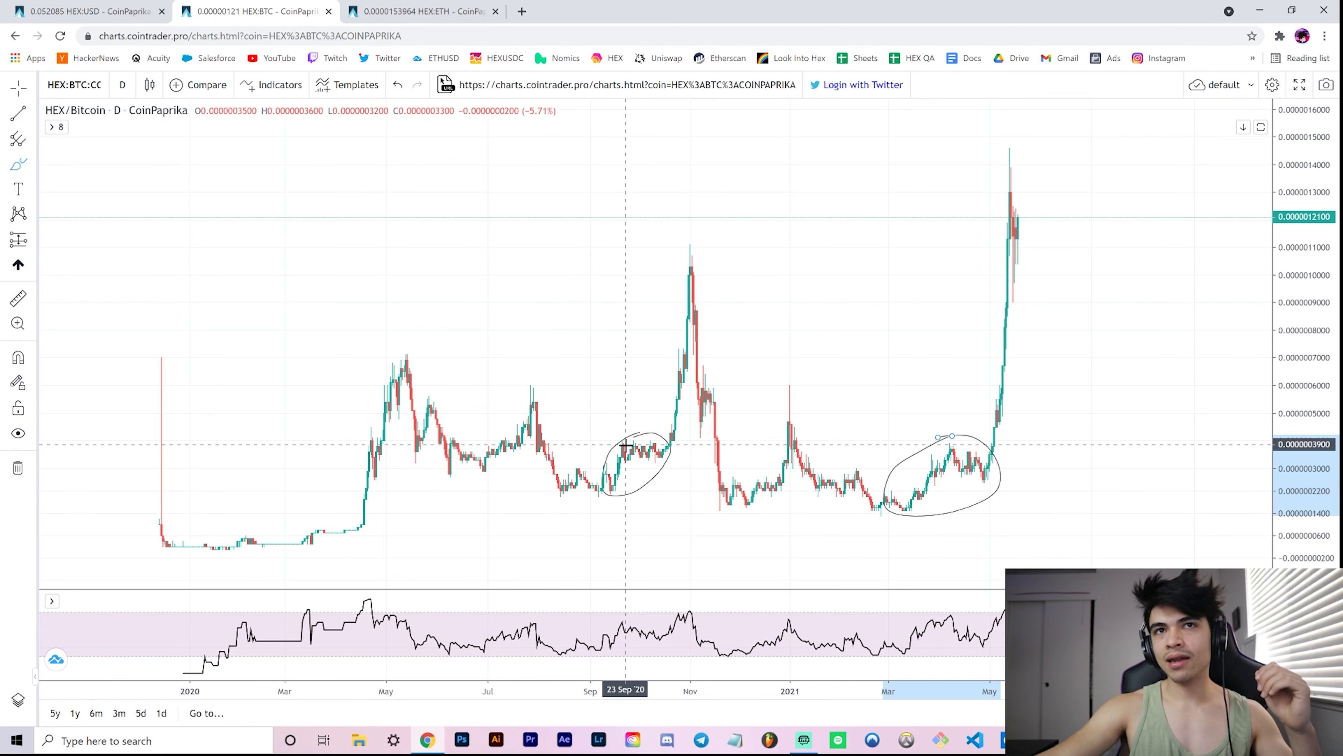
mouse_move(623, 450)
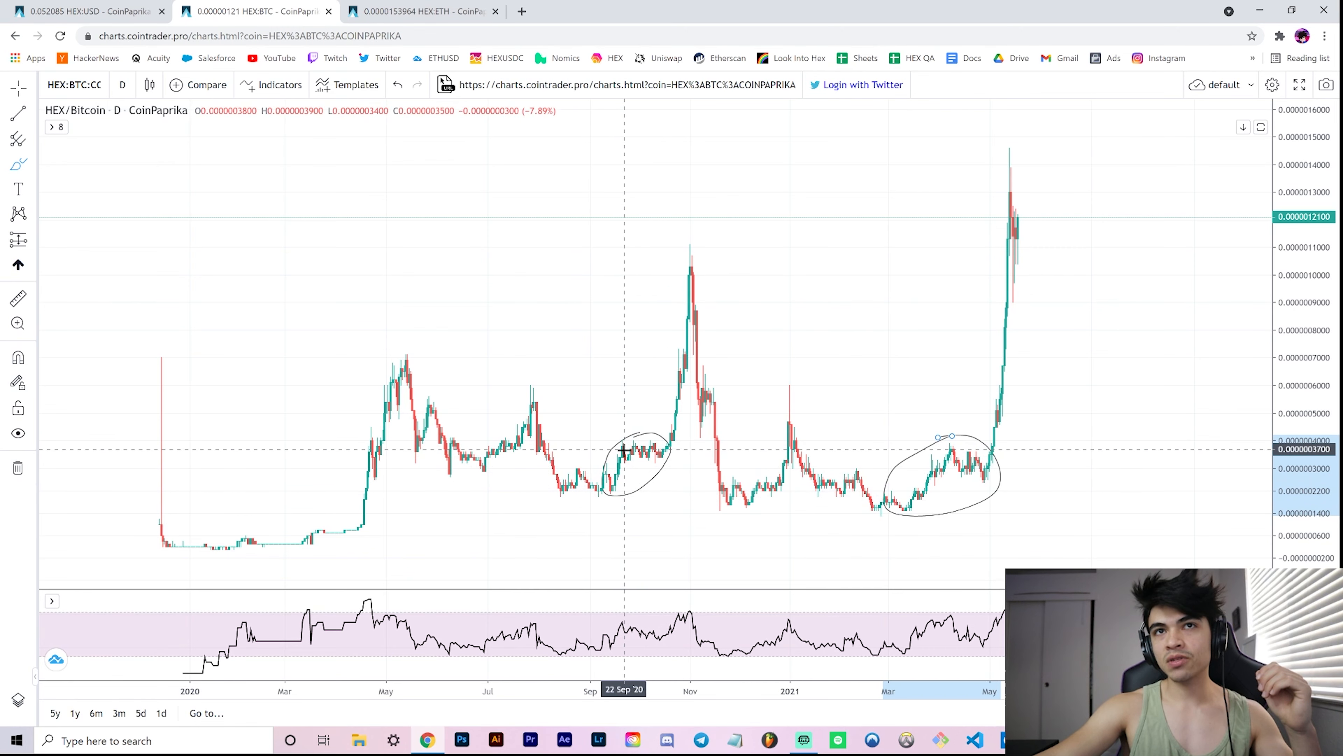
mouse_move(640, 447)
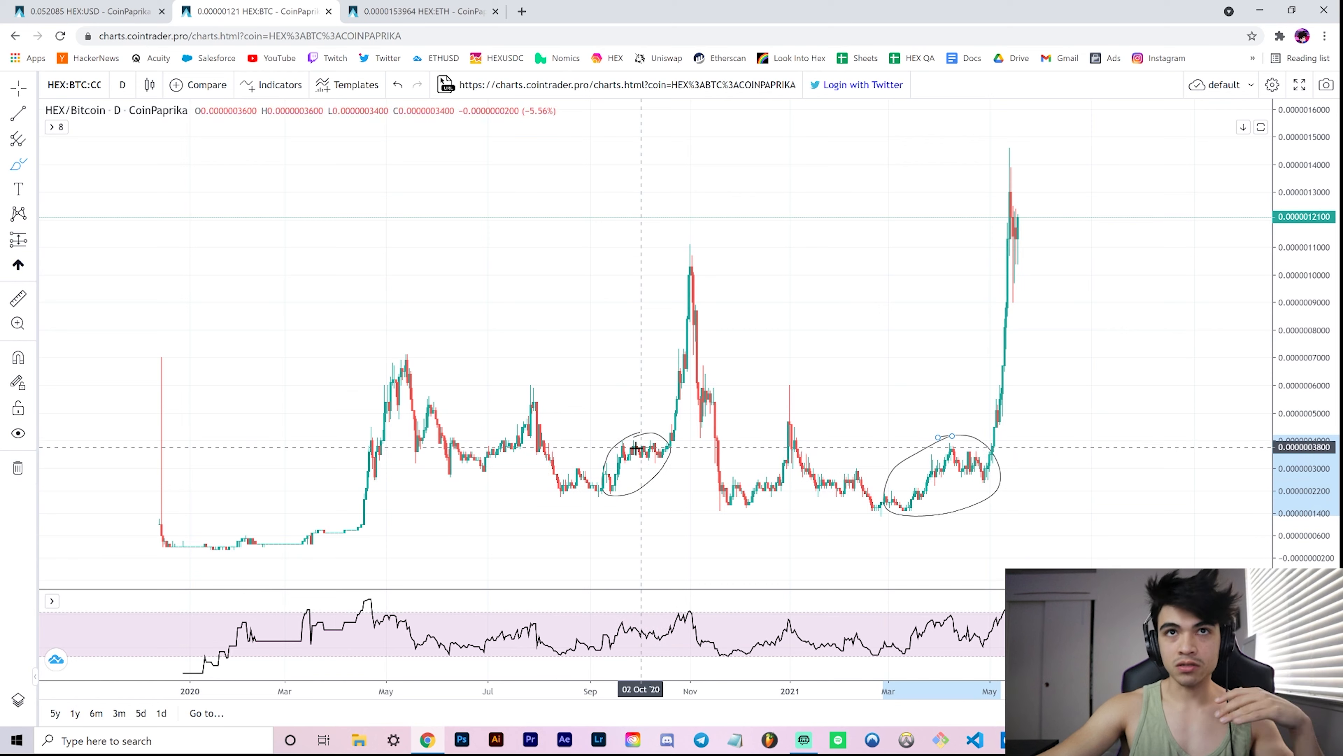
mouse_move(695, 251)
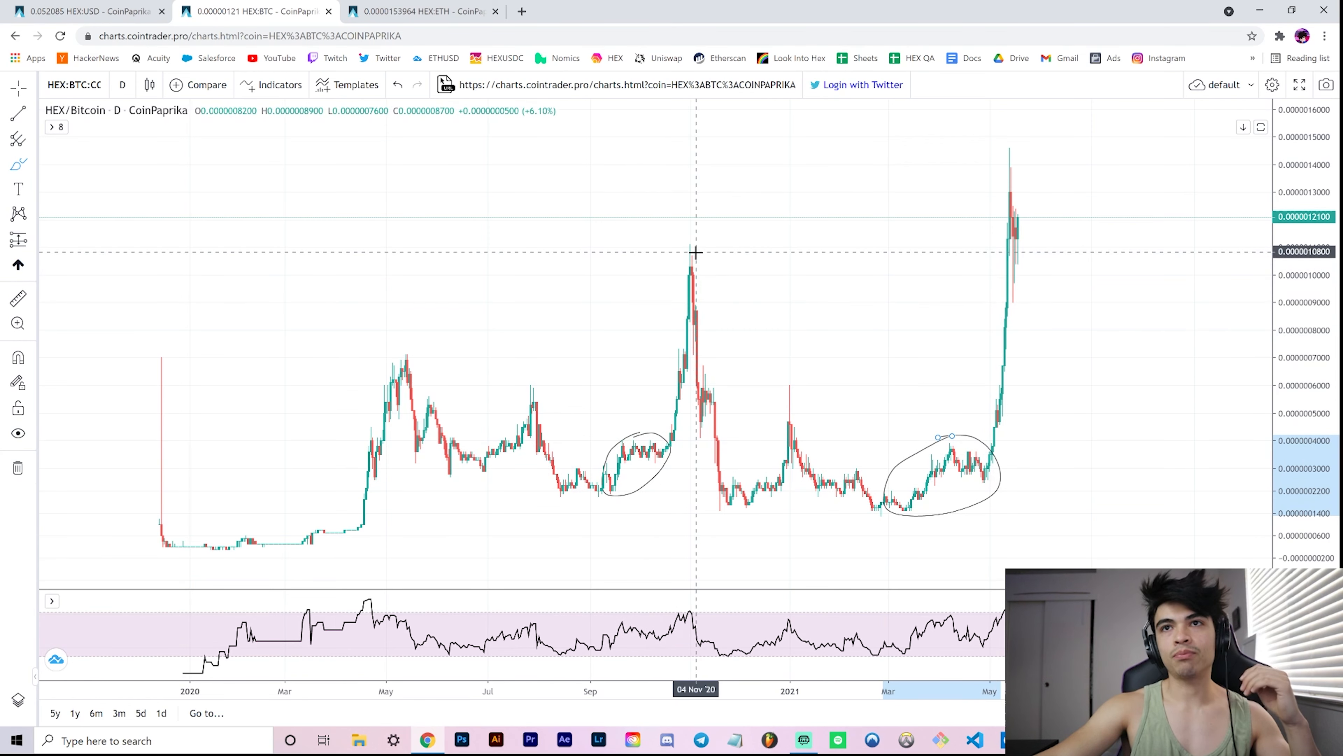
mouse_move(970, 435)
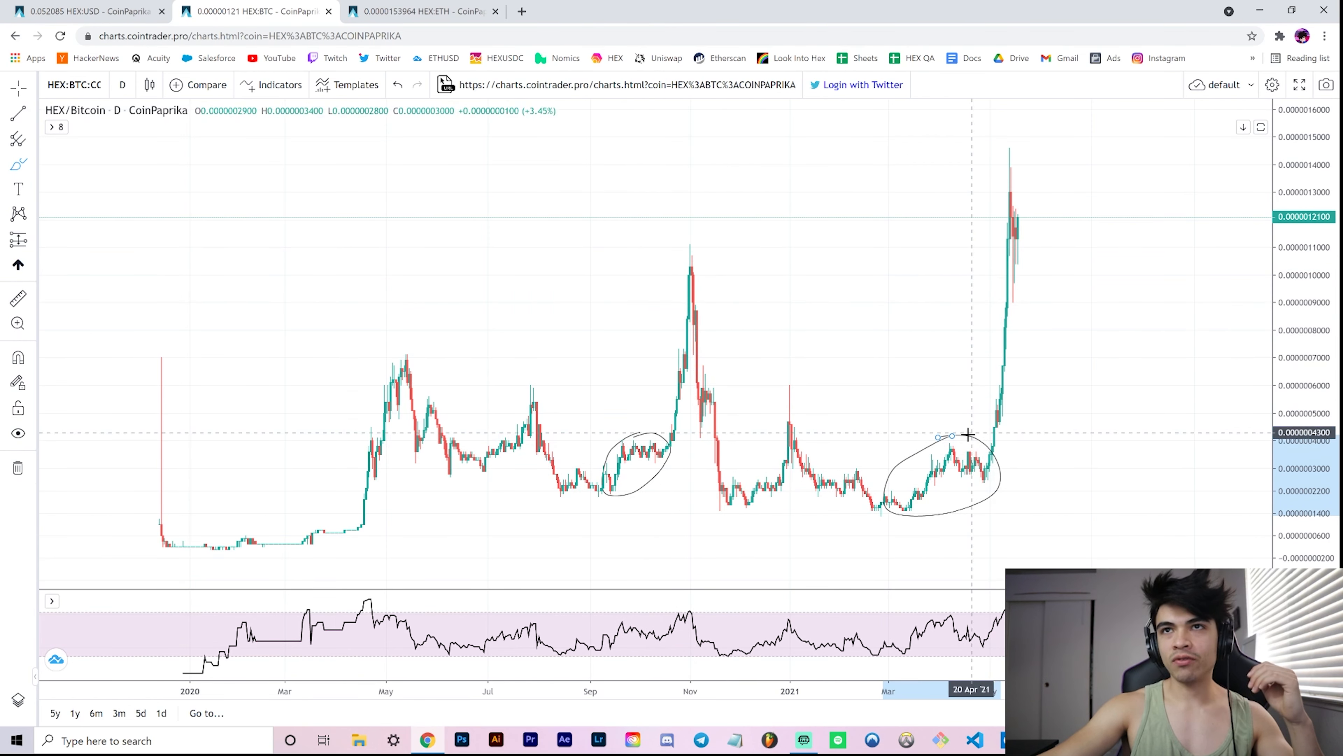
mouse_move(615, 488)
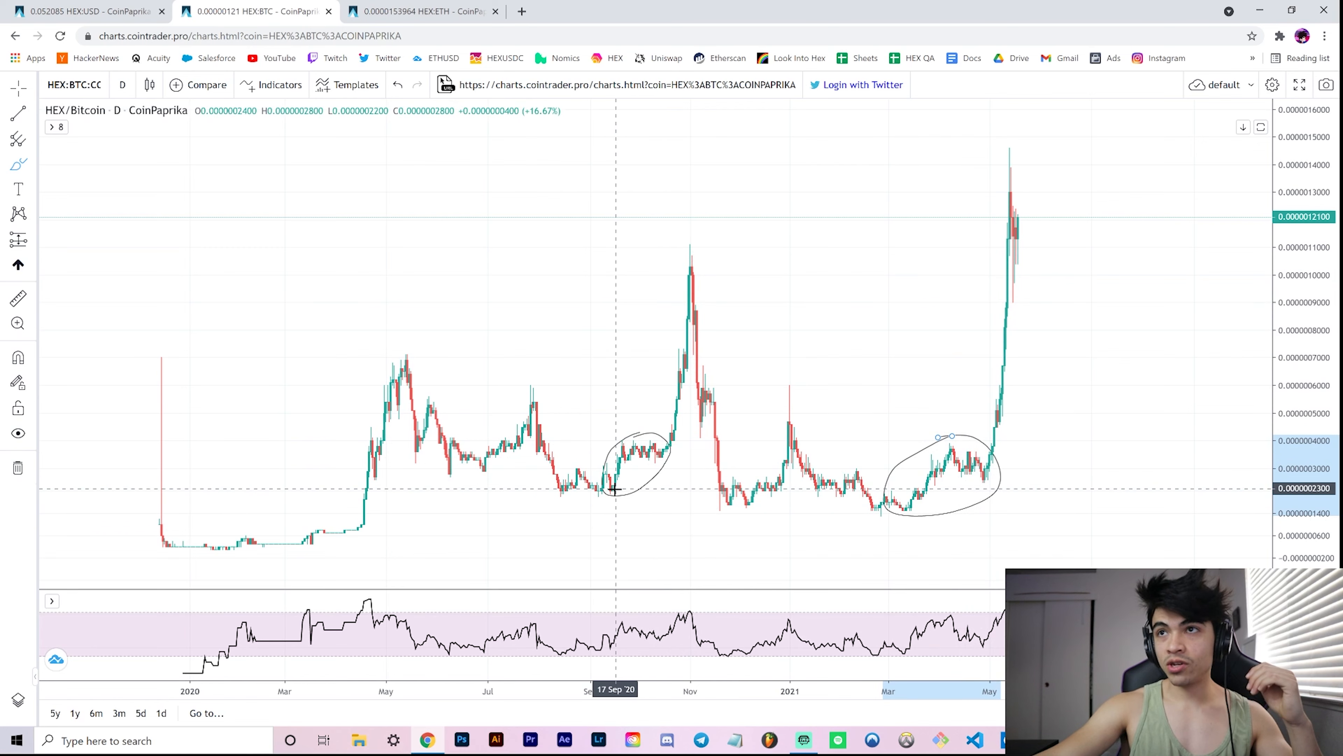
mouse_move(641, 441)
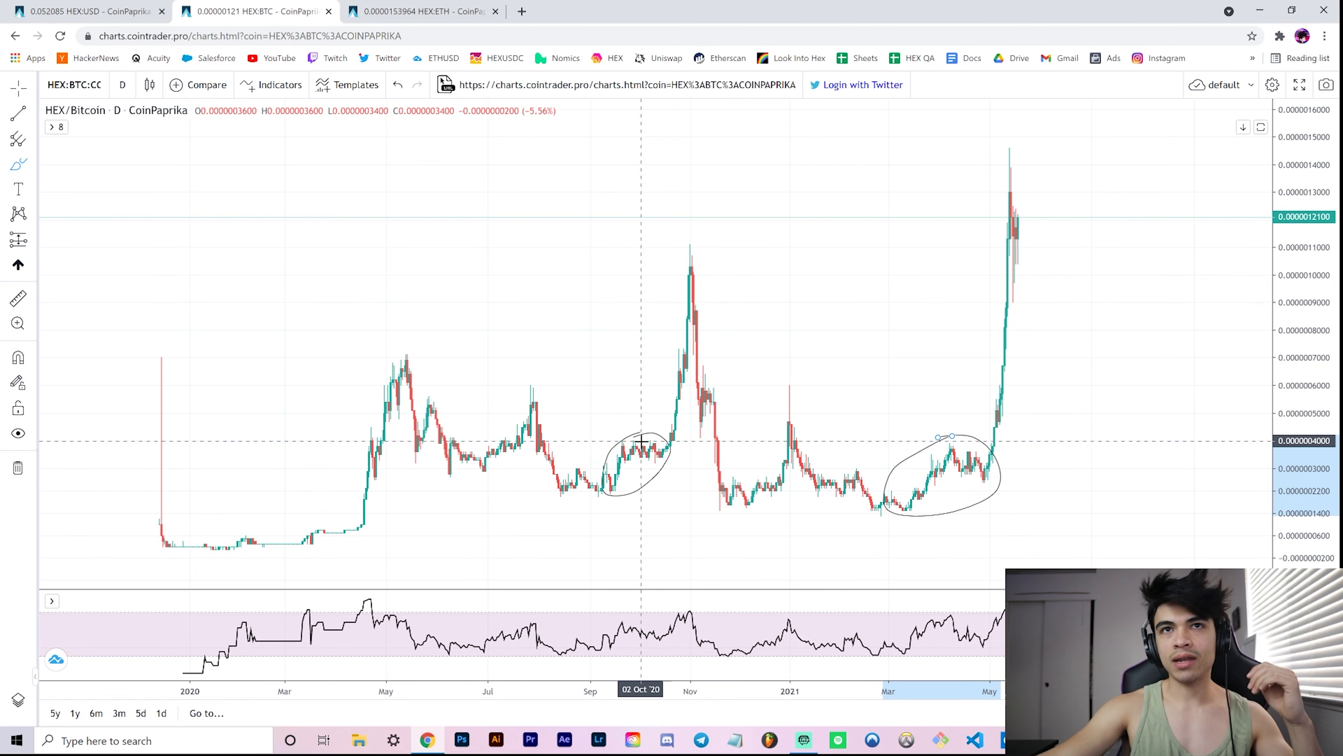
mouse_move(901, 511)
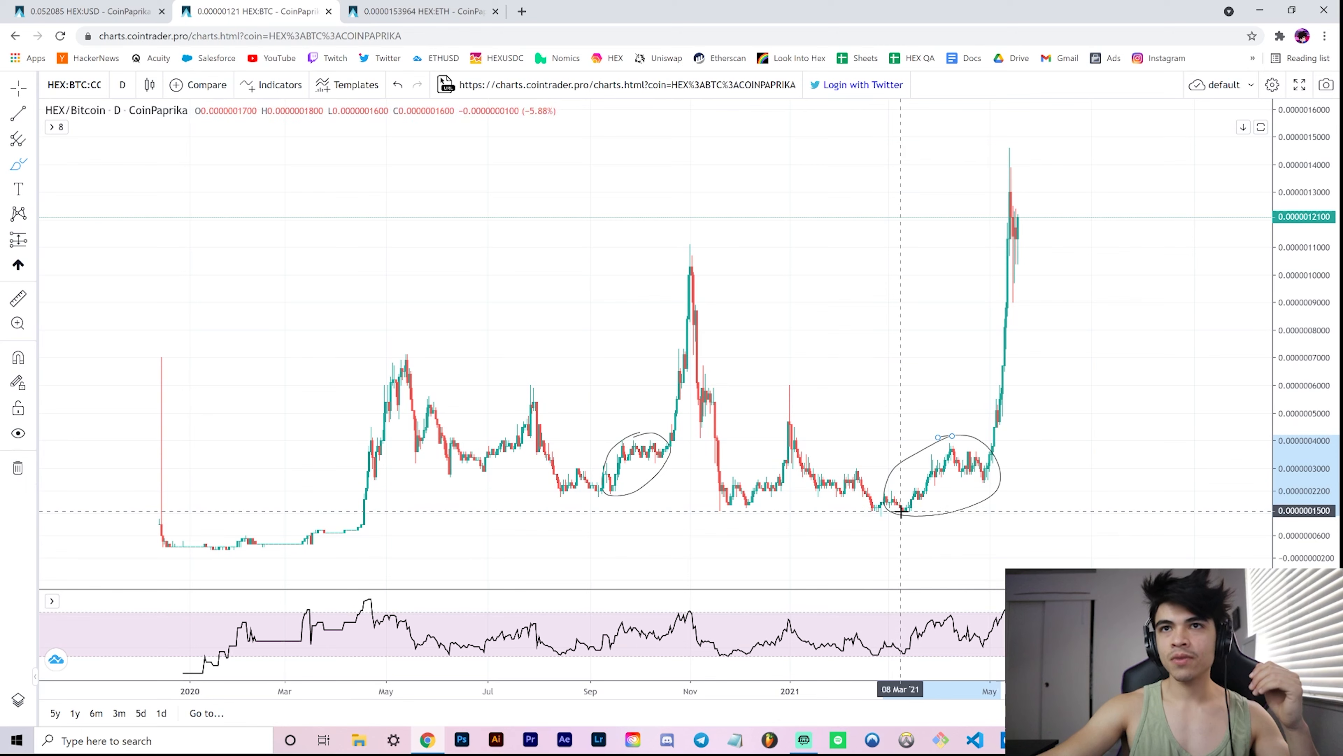
mouse_move(898, 504)
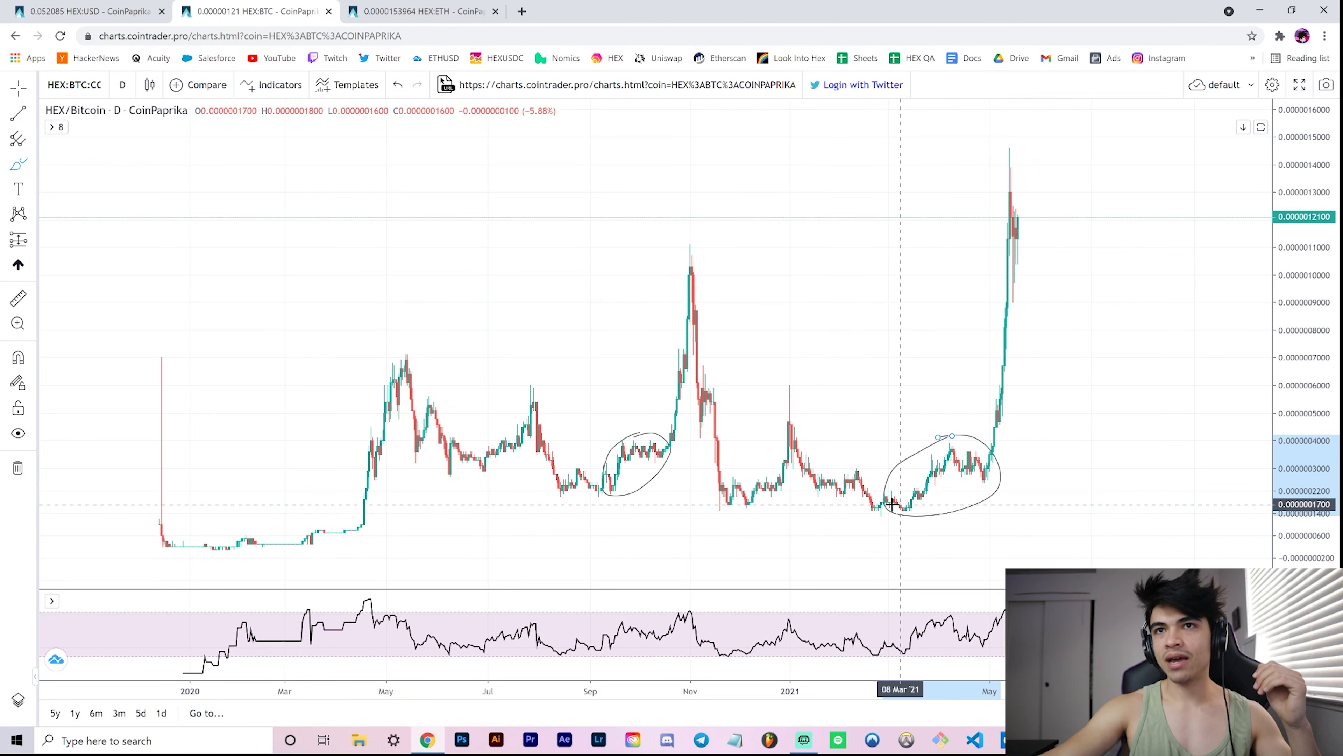
mouse_move(913, 511)
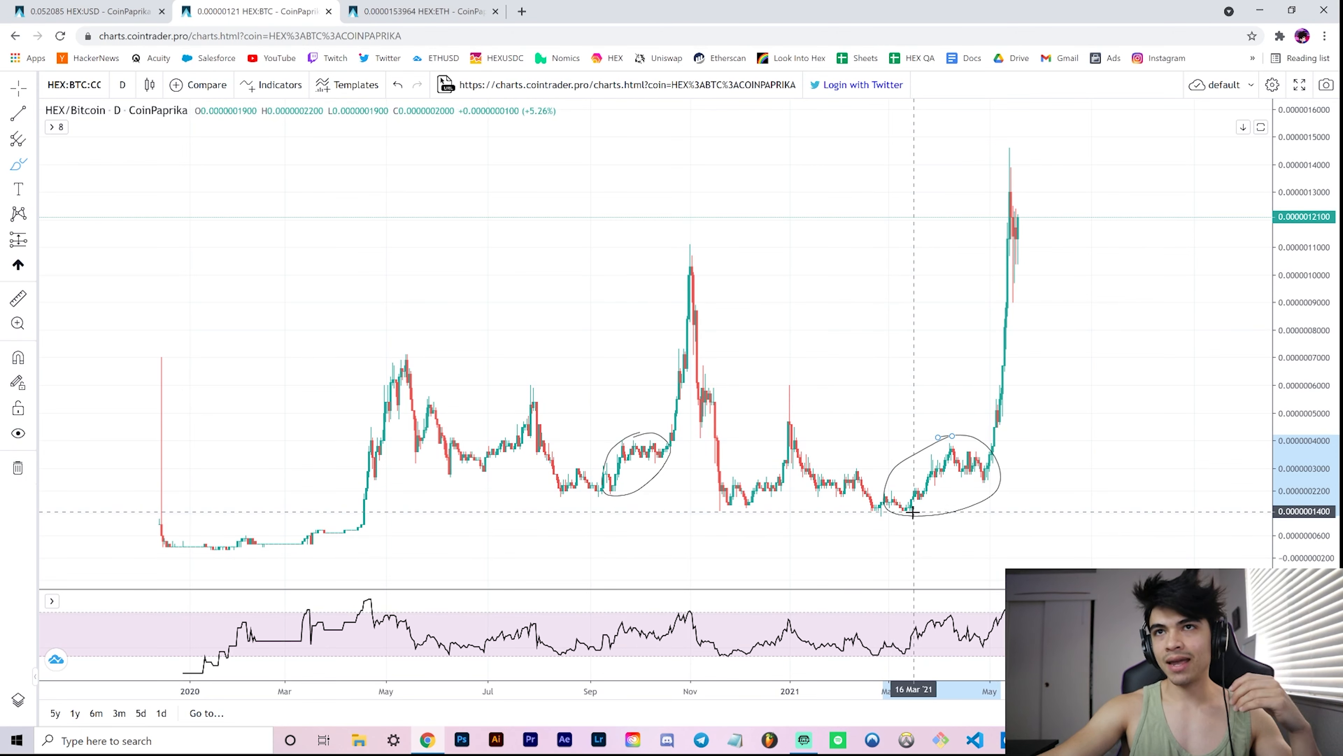
mouse_move(906, 492)
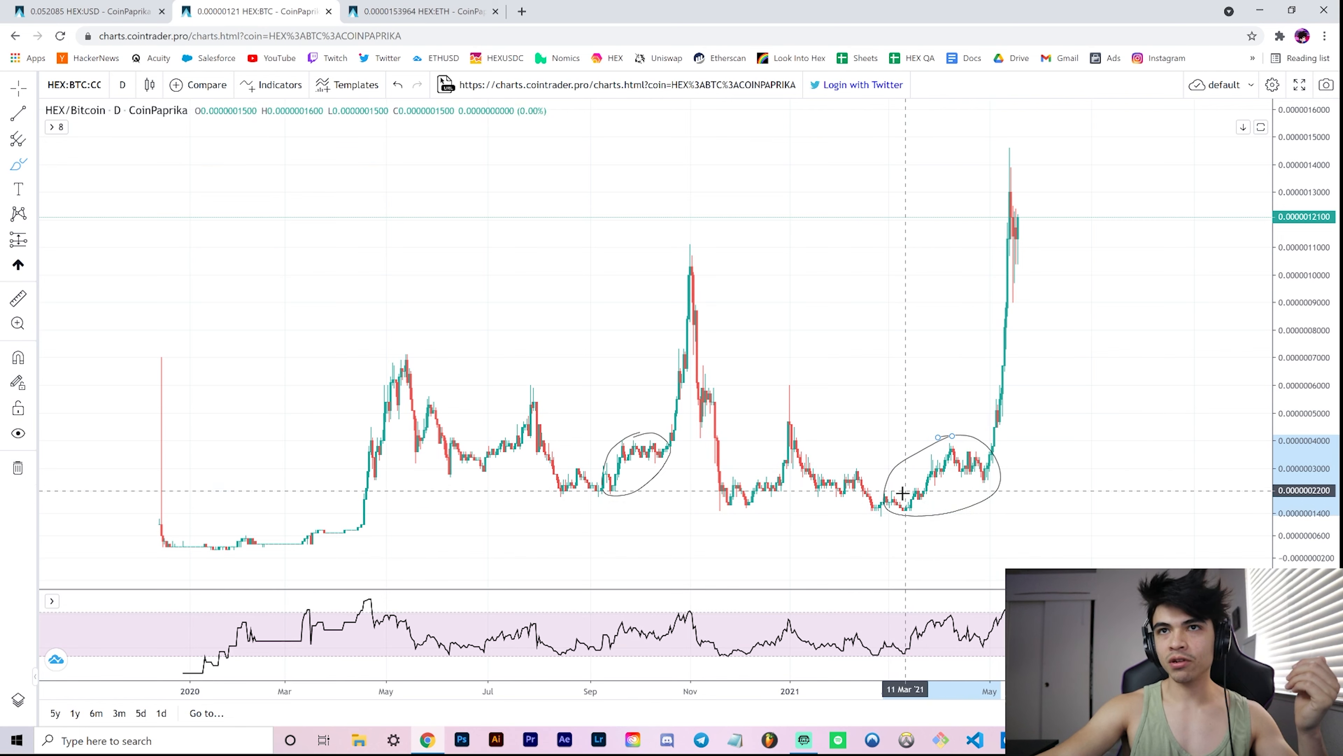
mouse_move(909, 512)
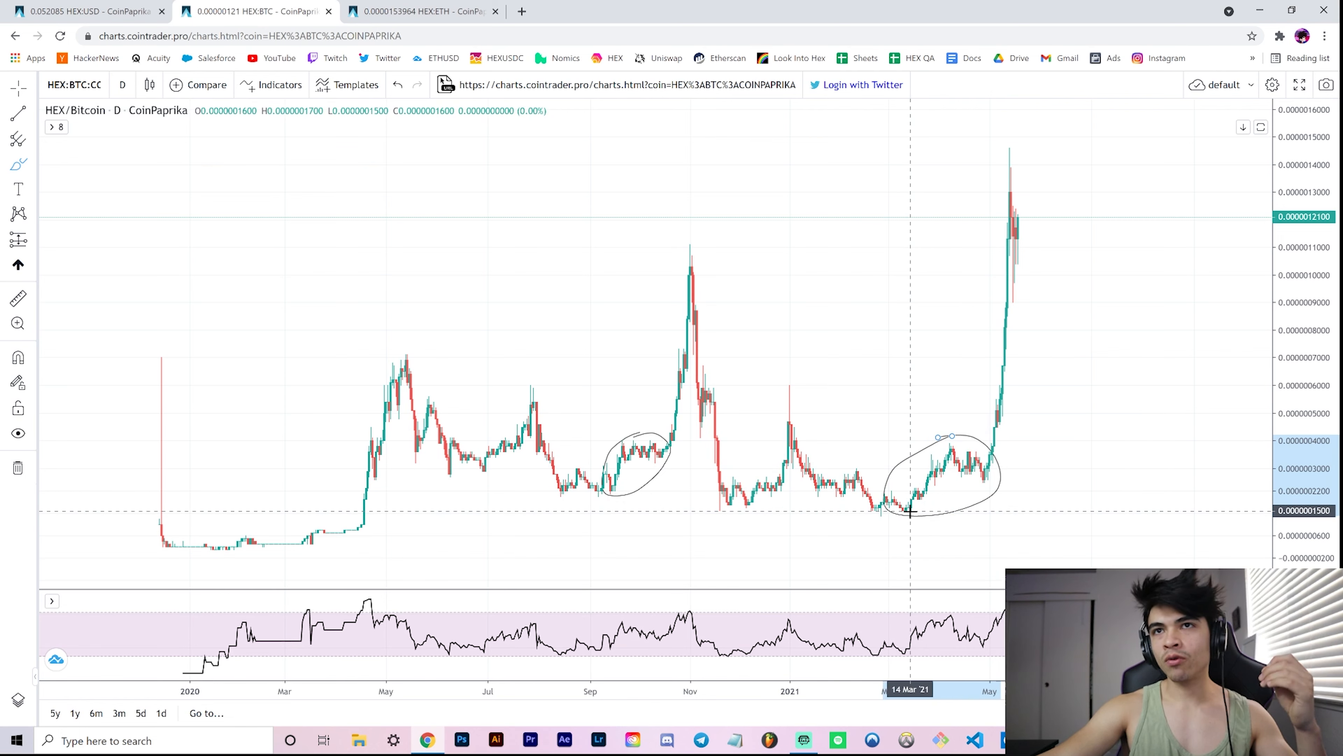
mouse_move(950, 442)
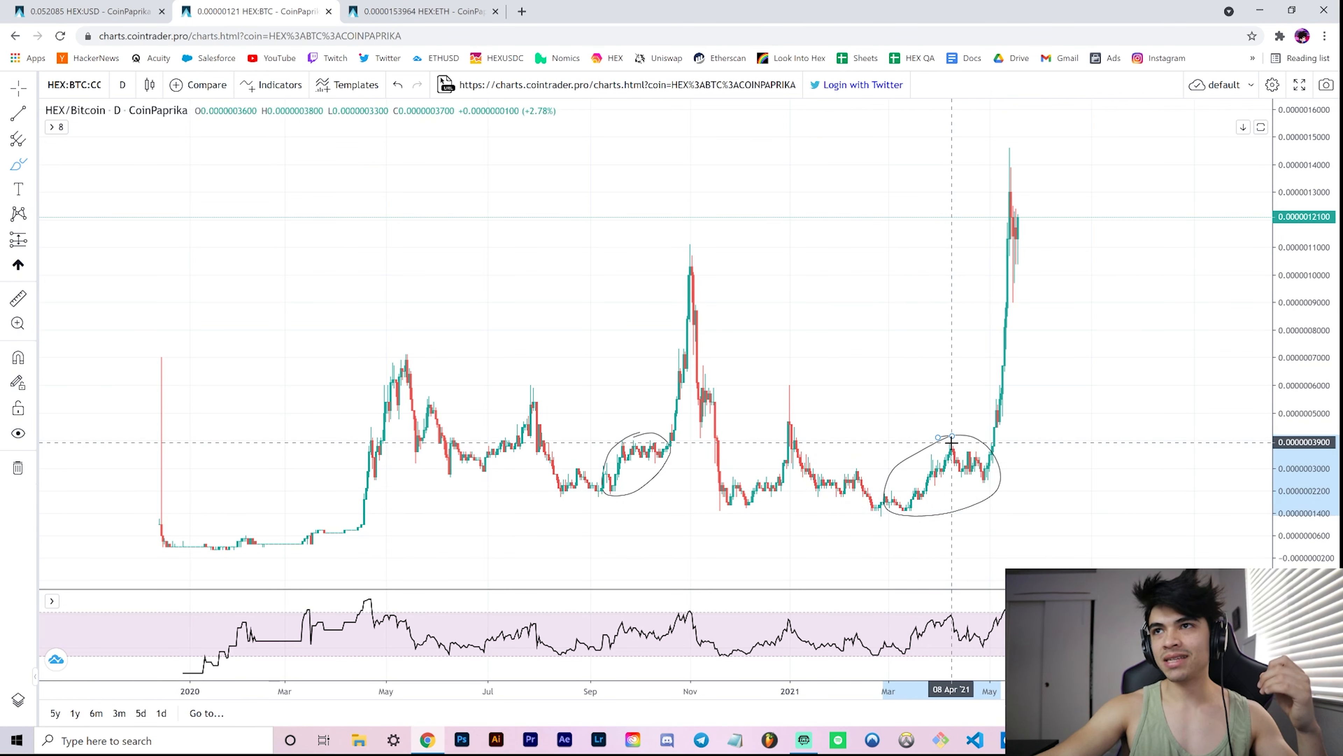
mouse_move(906, 472)
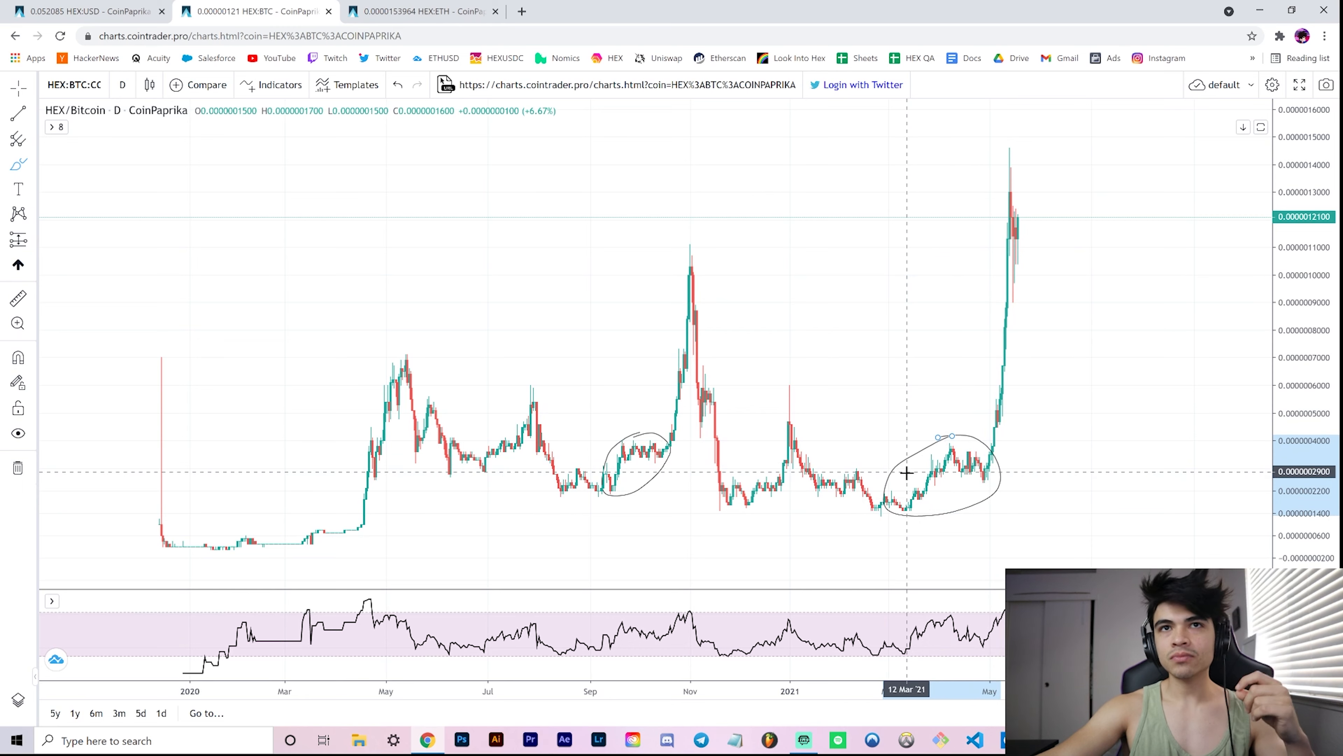
mouse_move(949, 477)
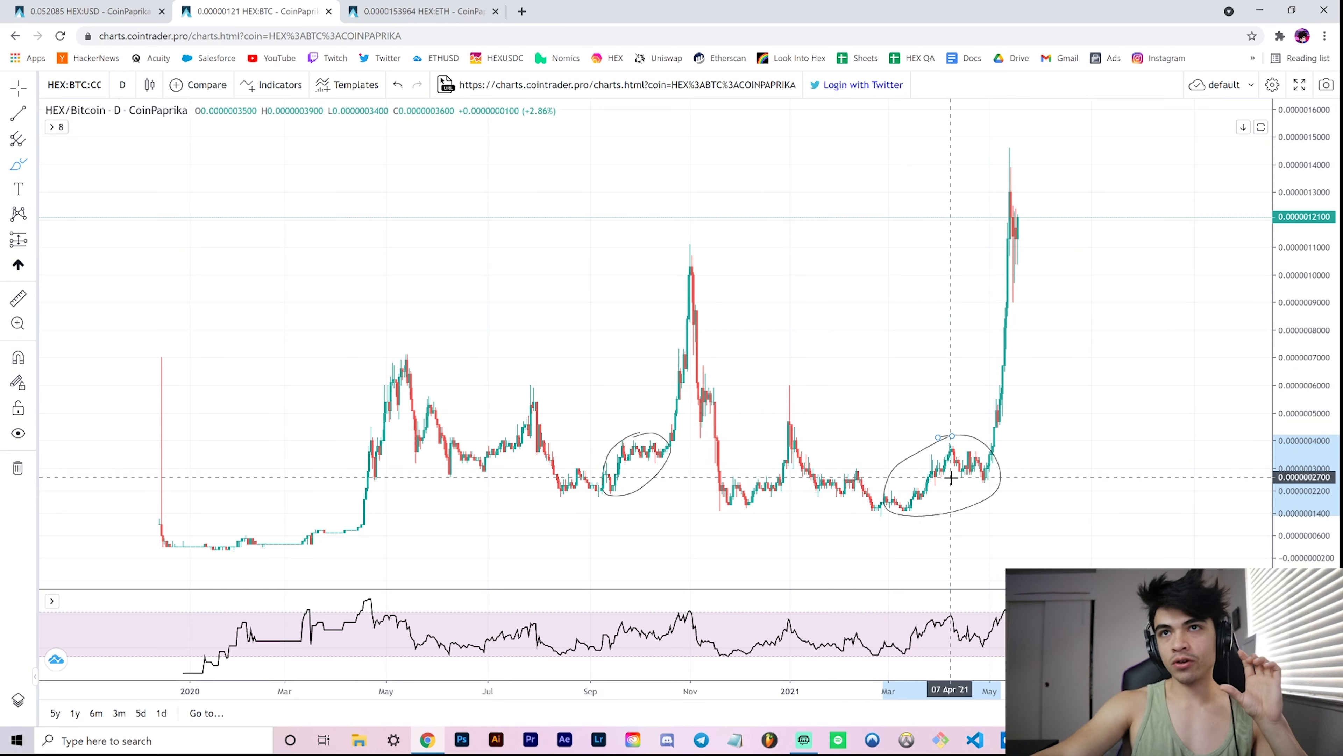
mouse_move(959, 448)
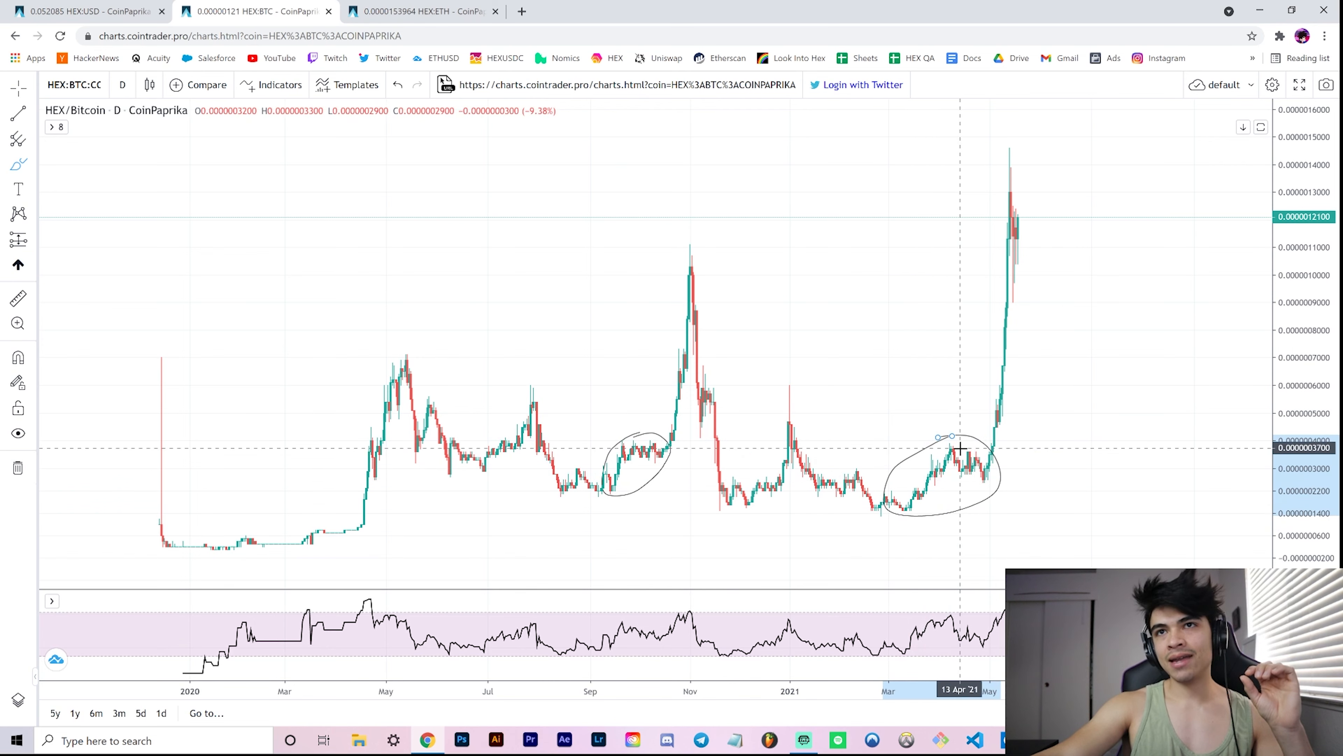
mouse_move(1034, 478)
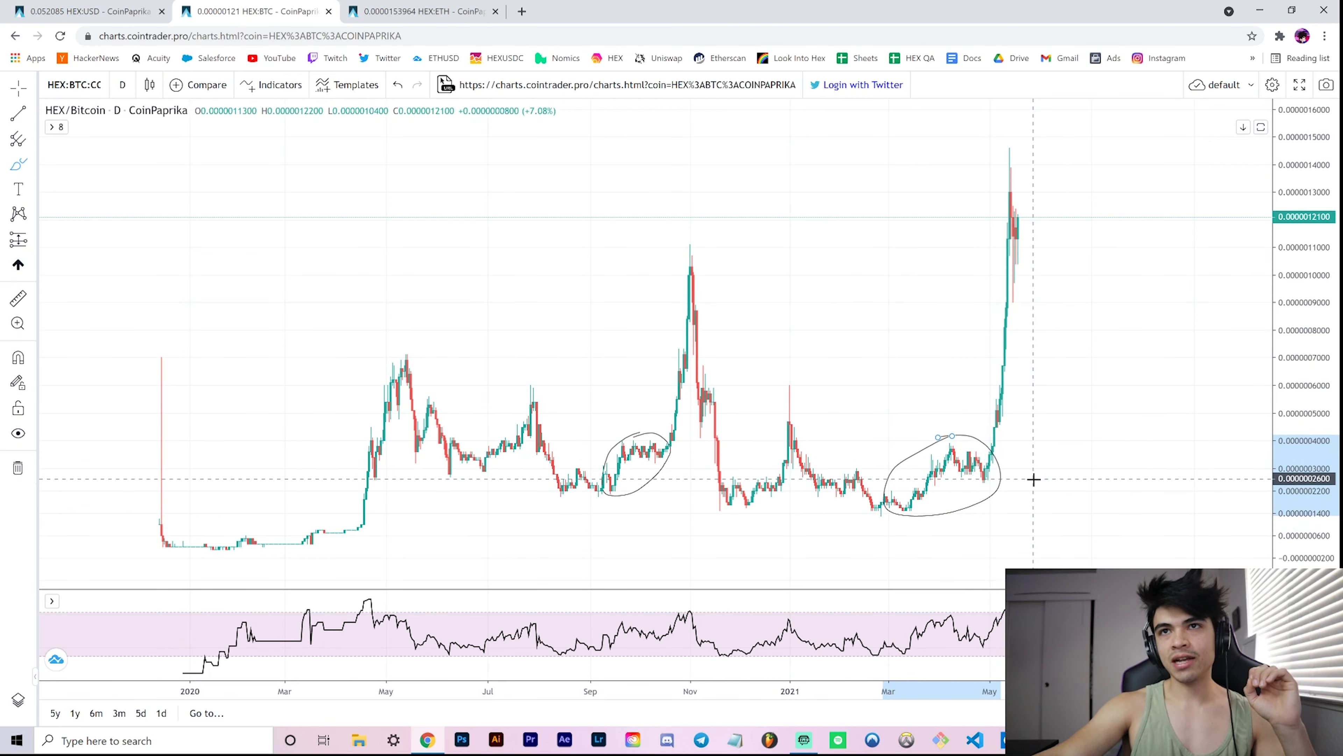
mouse_move(665, 449)
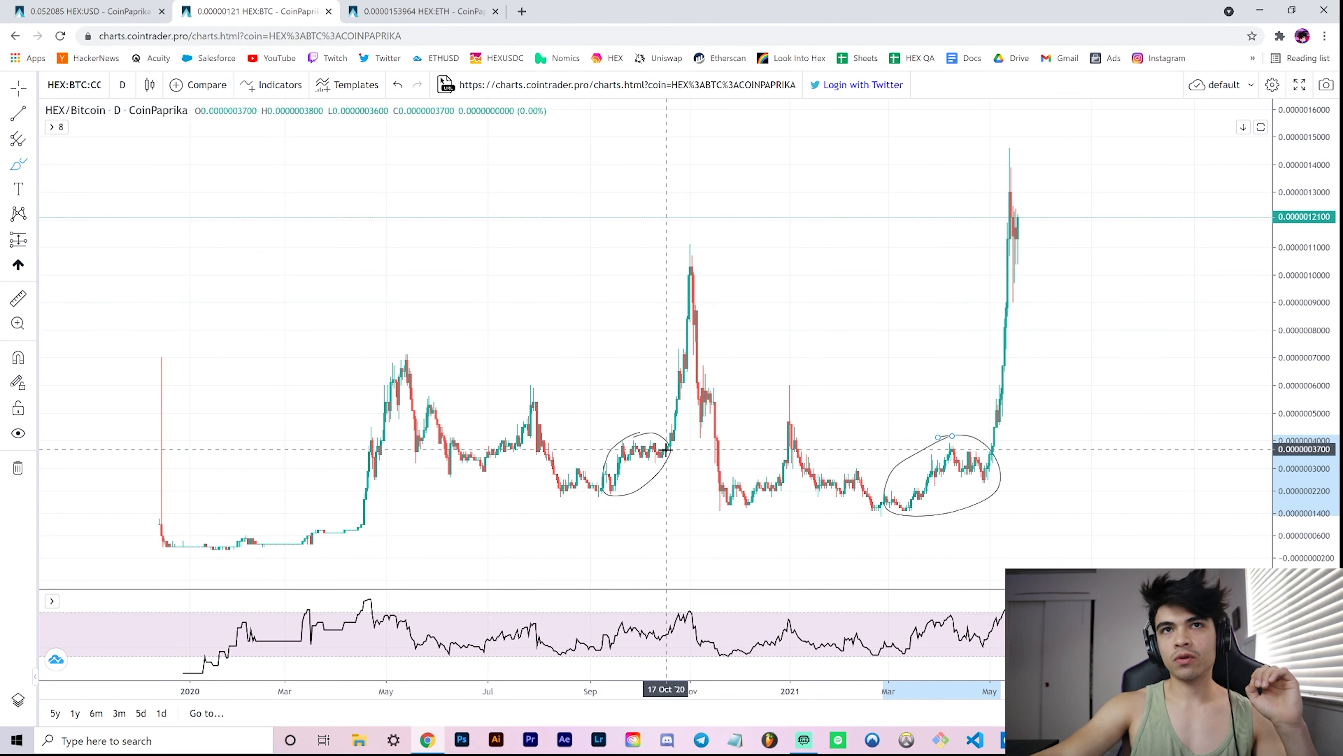
mouse_move(977, 473)
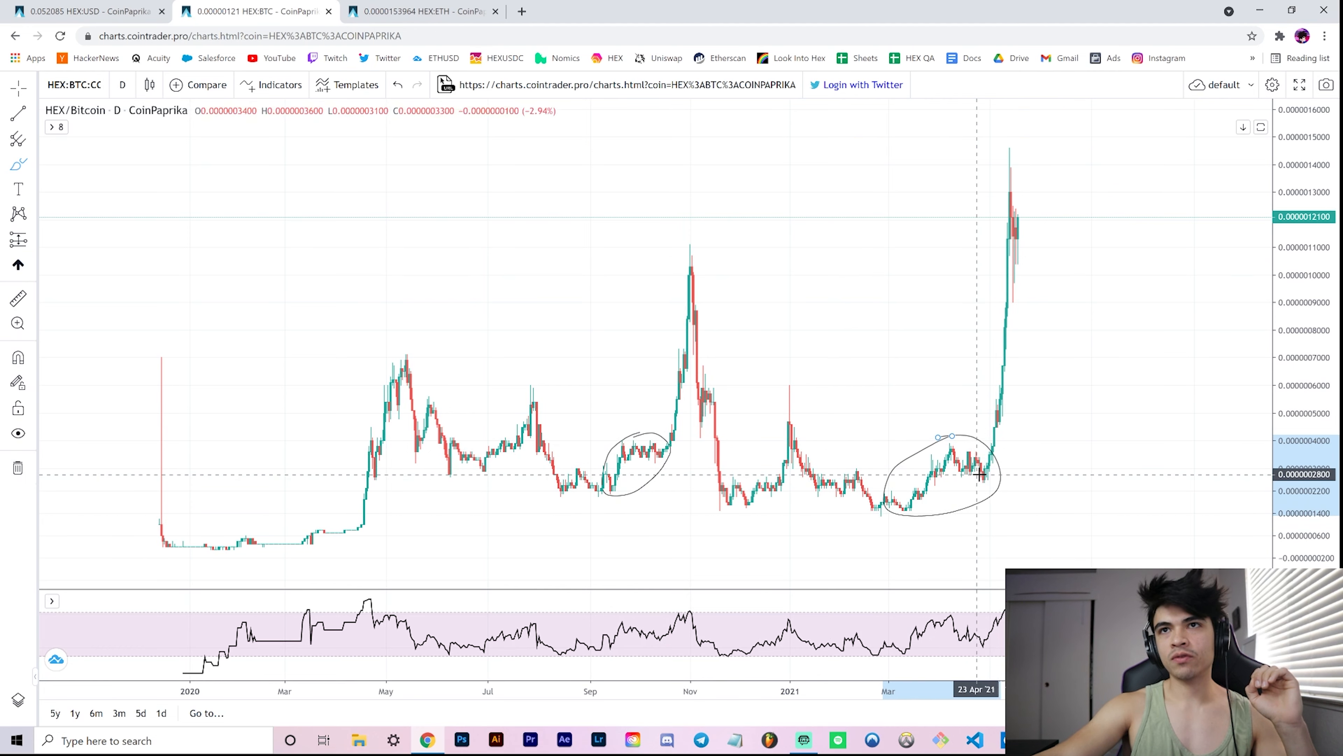
mouse_move(985, 473)
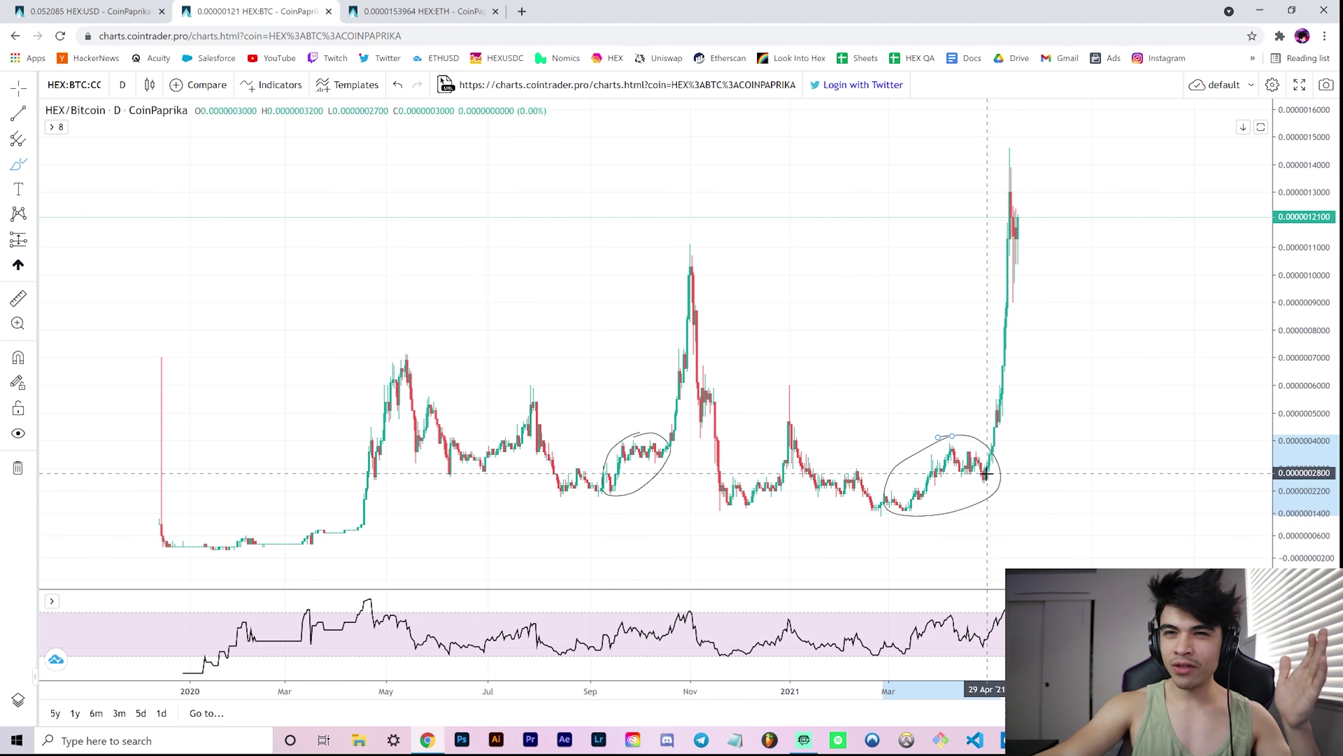
mouse_move(972, 471)
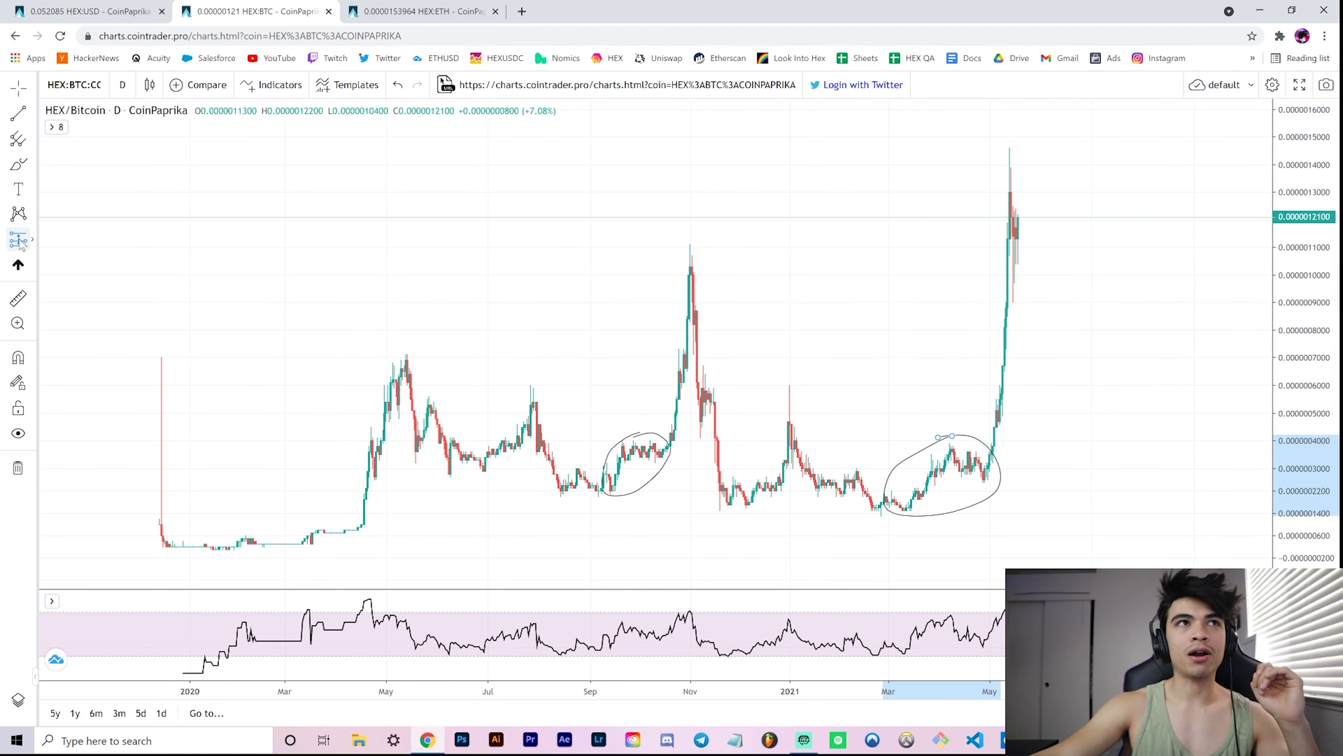
mouse_move(622, 505)
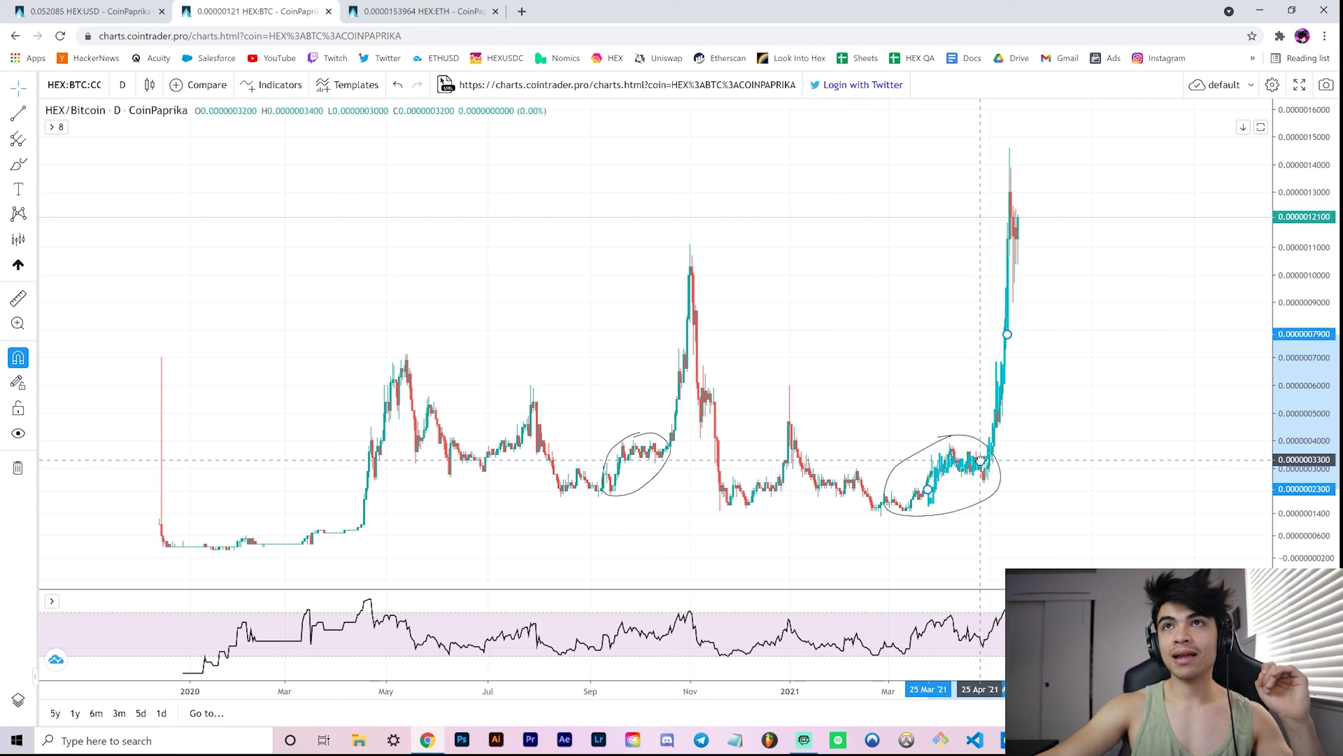
mouse_move(1008, 267)
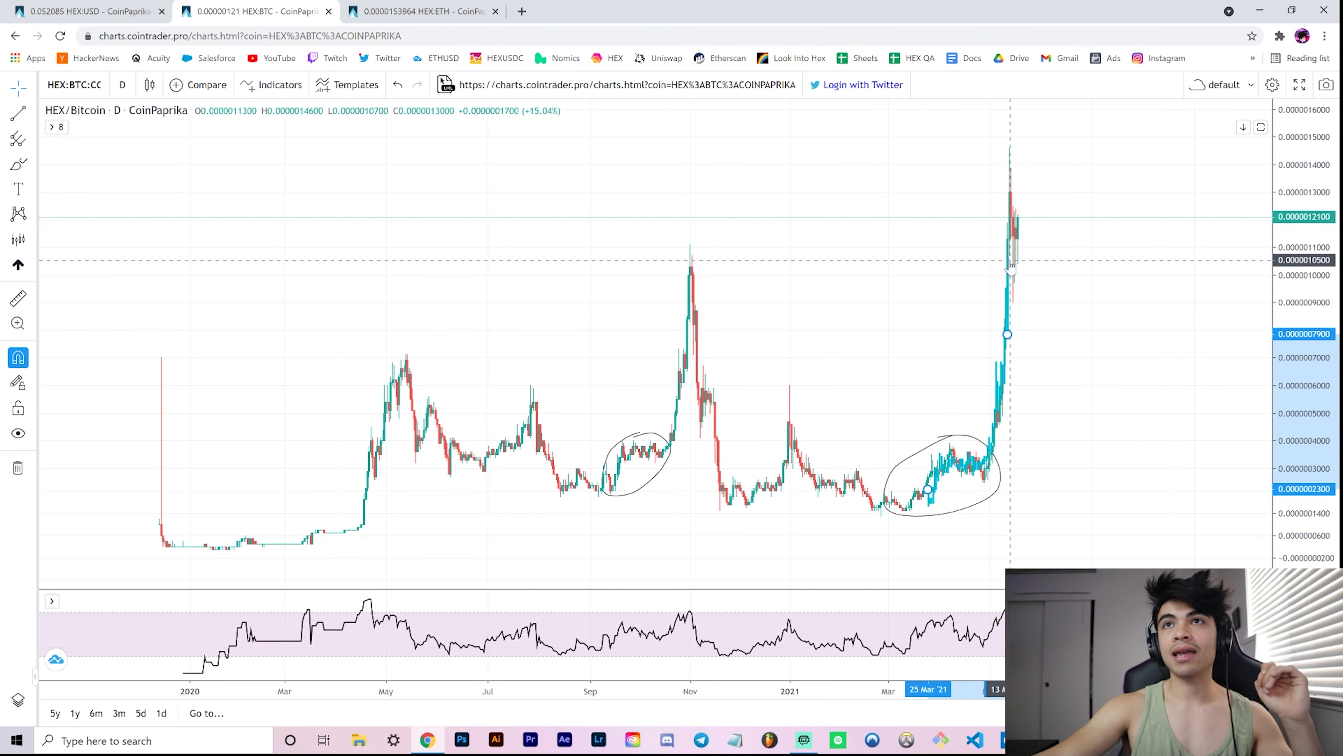
mouse_move(689, 251)
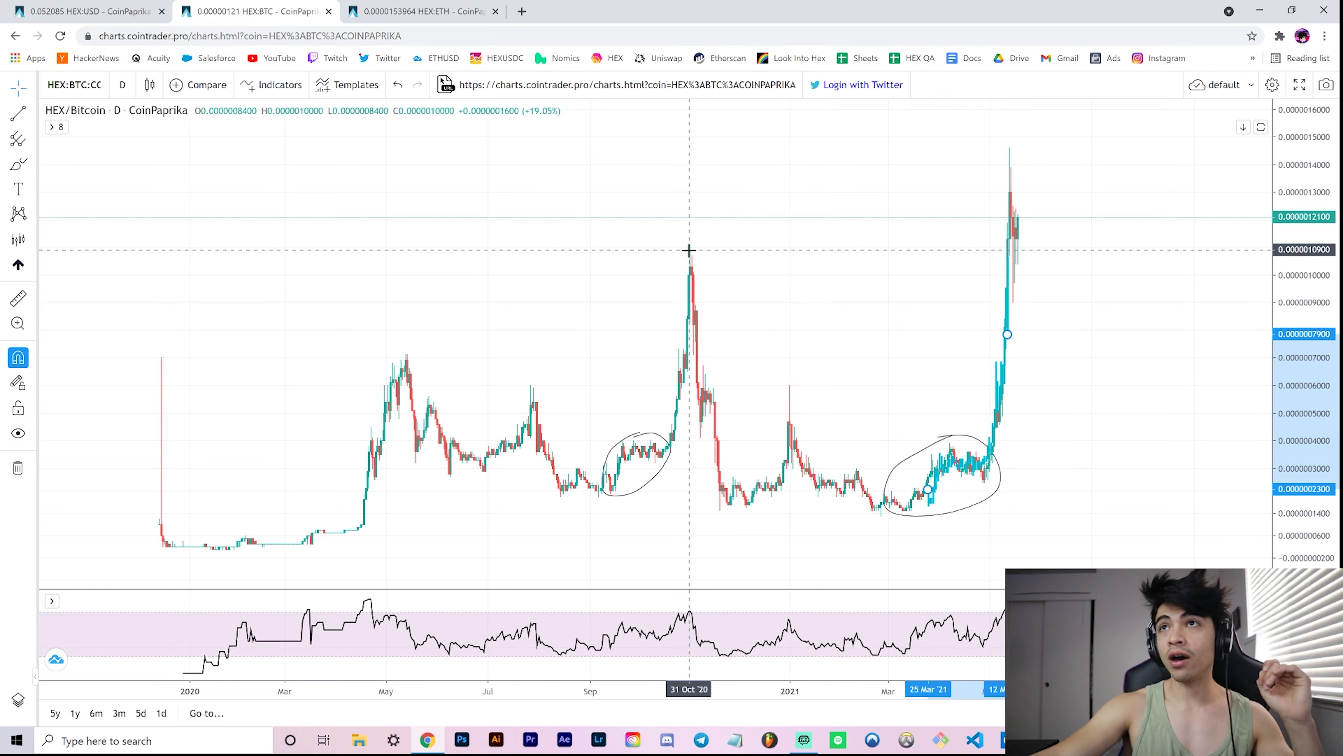
mouse_move(1006, 156)
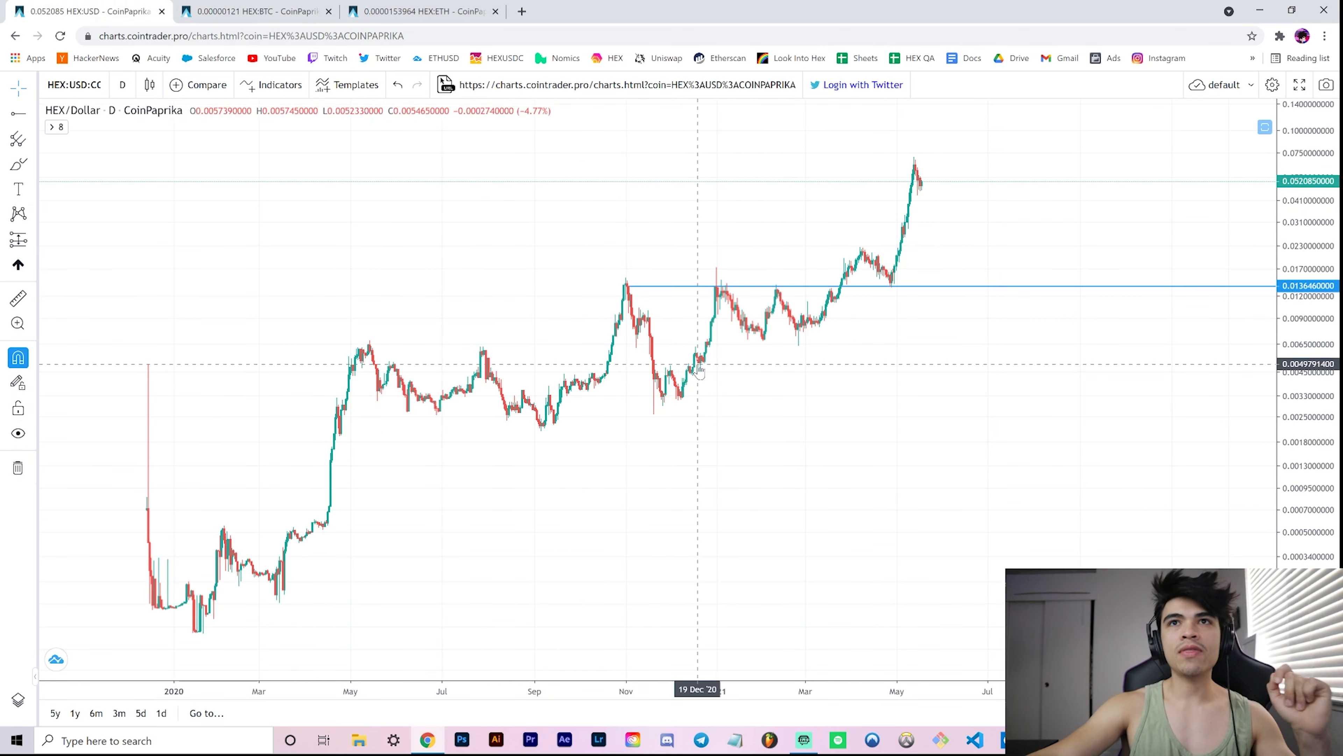
mouse_move(876, 363)
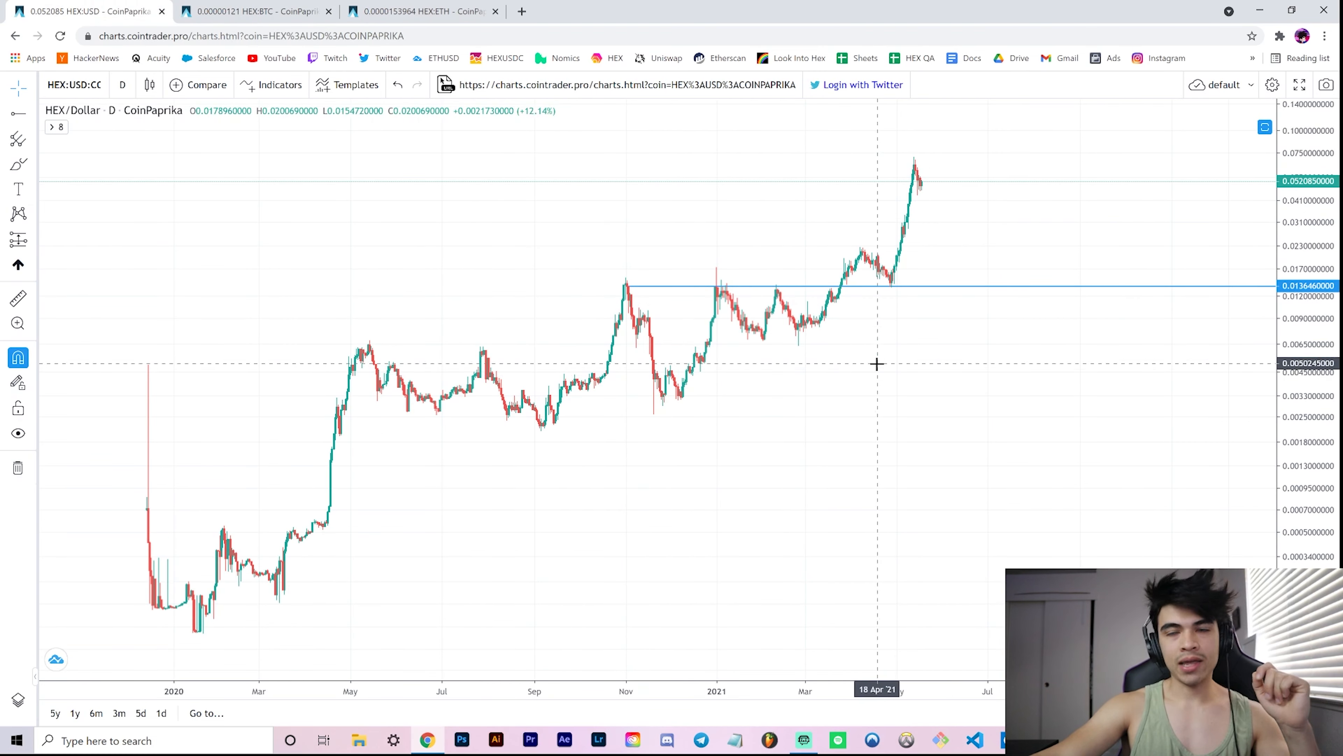
- Return to the HEX/Bitcoin chart after comparing with the HEX/USD all-time-high breakout
click(253, 11)
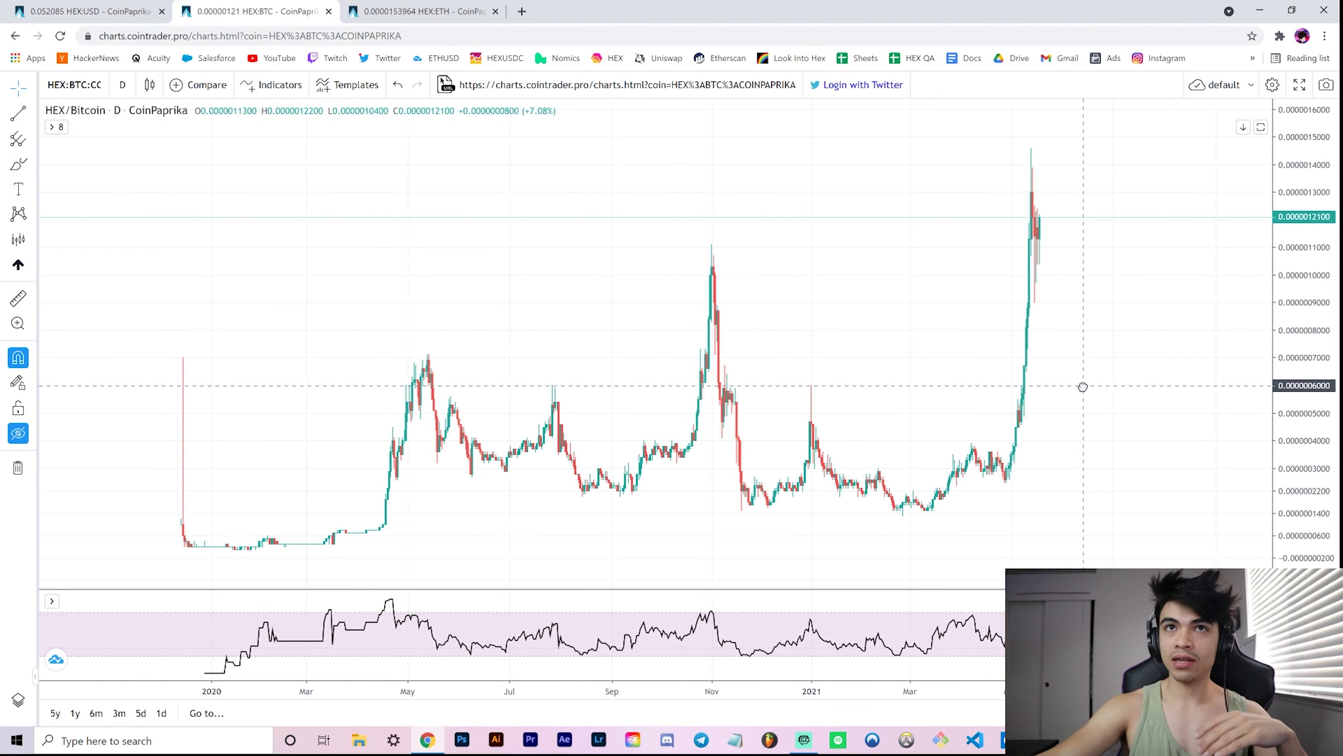
mouse_move(1034, 161)
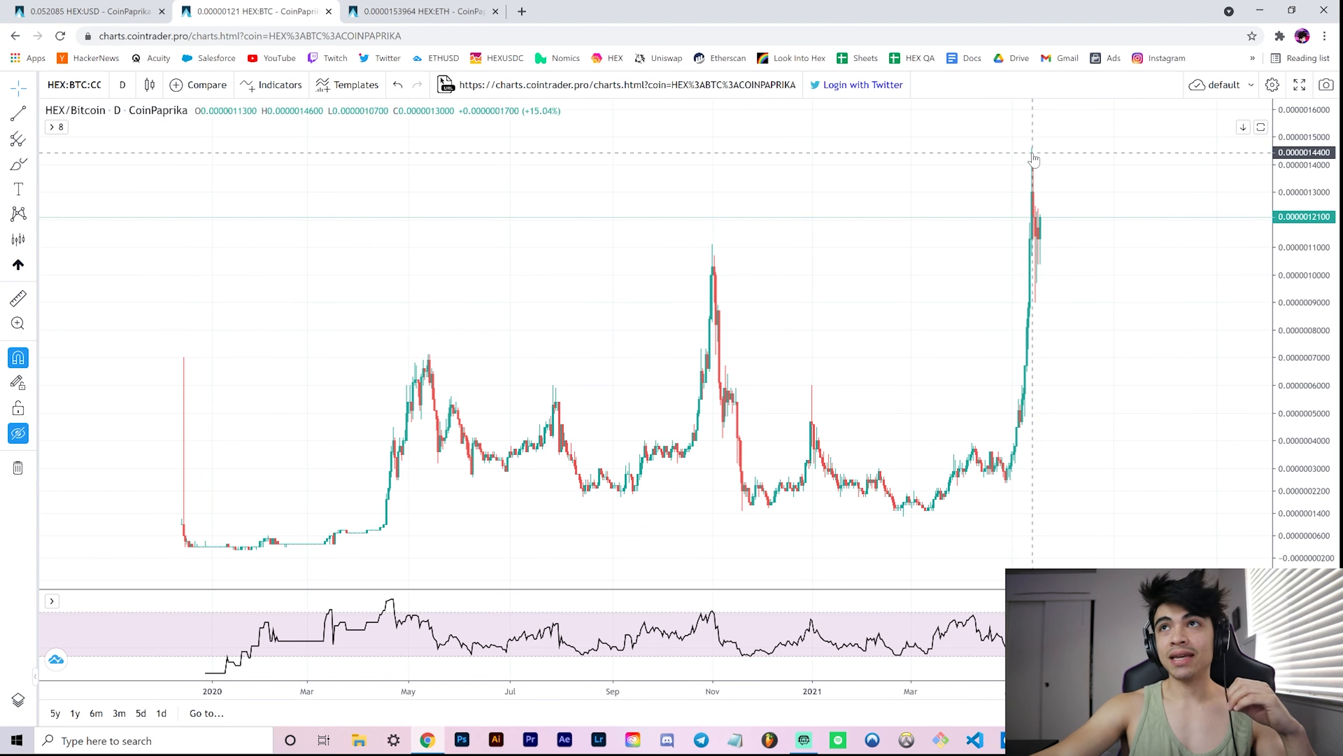
mouse_move(724, 257)
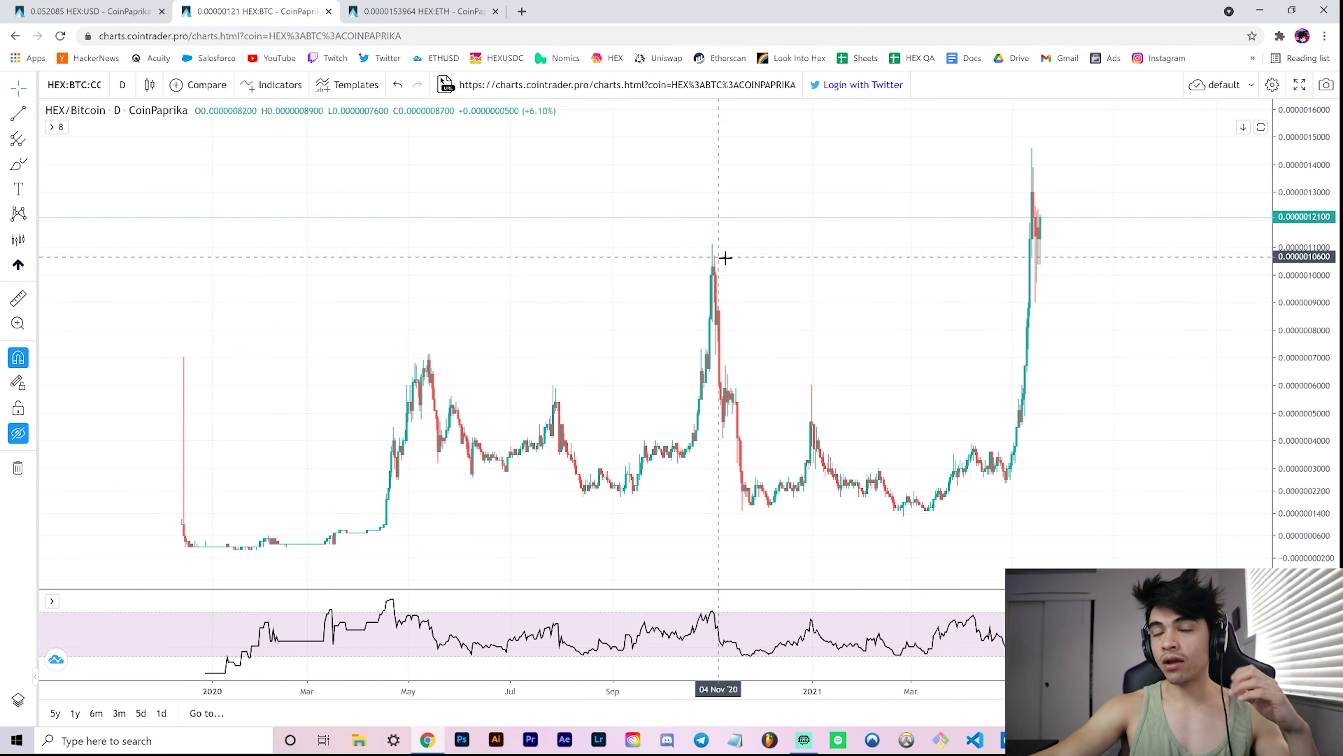
mouse_move(1032, 157)
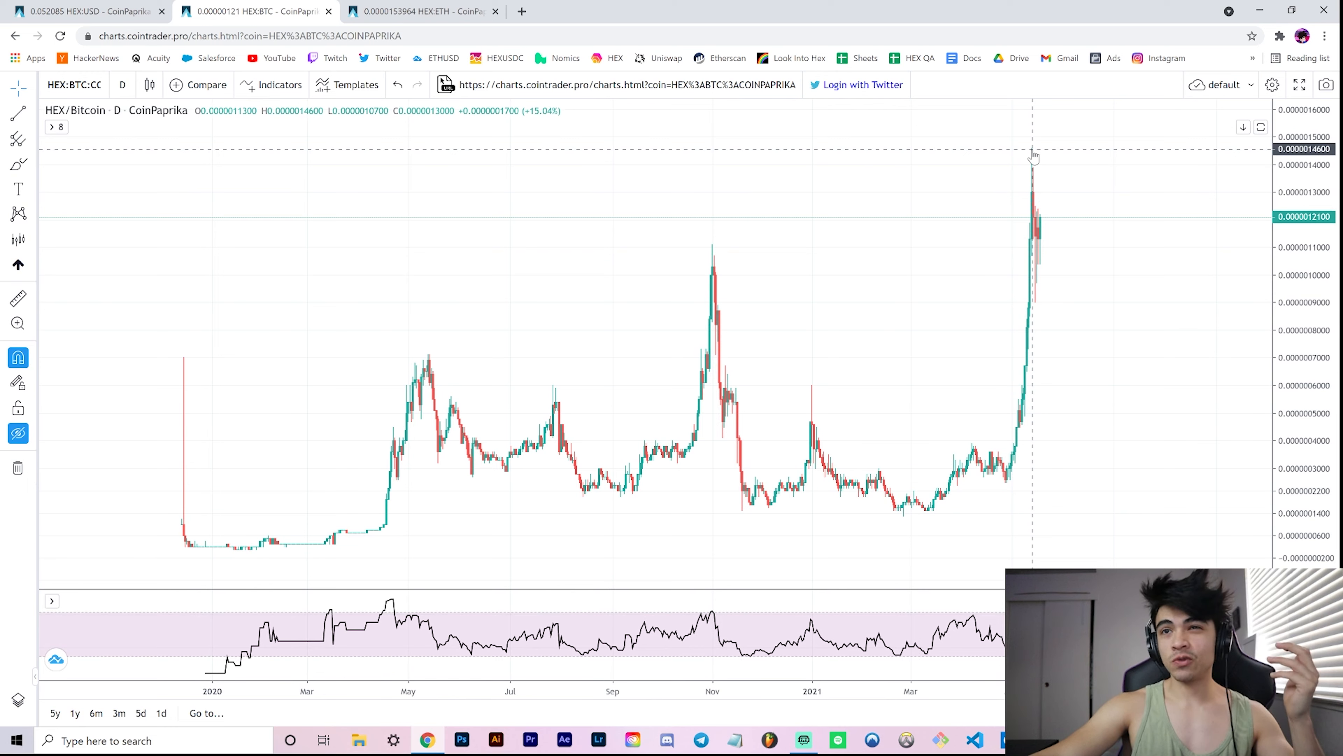
mouse_move(1037, 200)
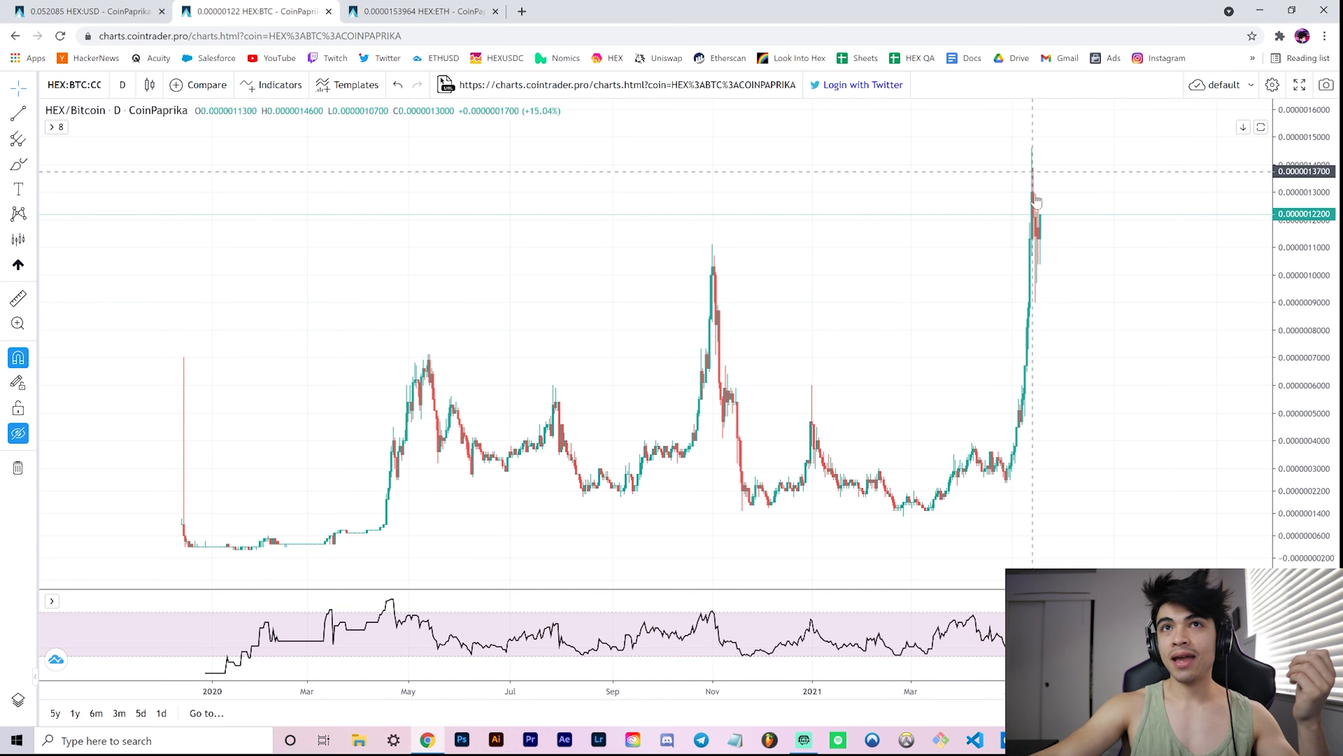
mouse_move(706, 251)
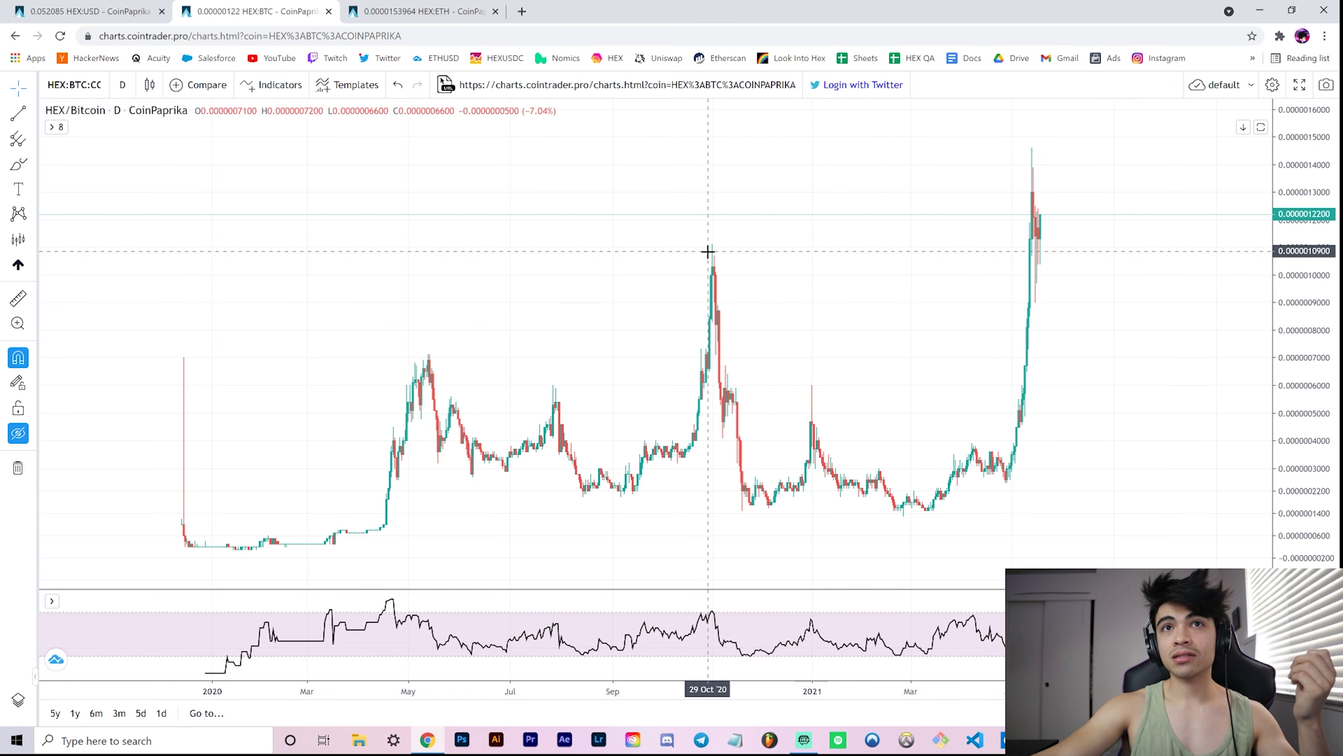
mouse_move(720, 264)
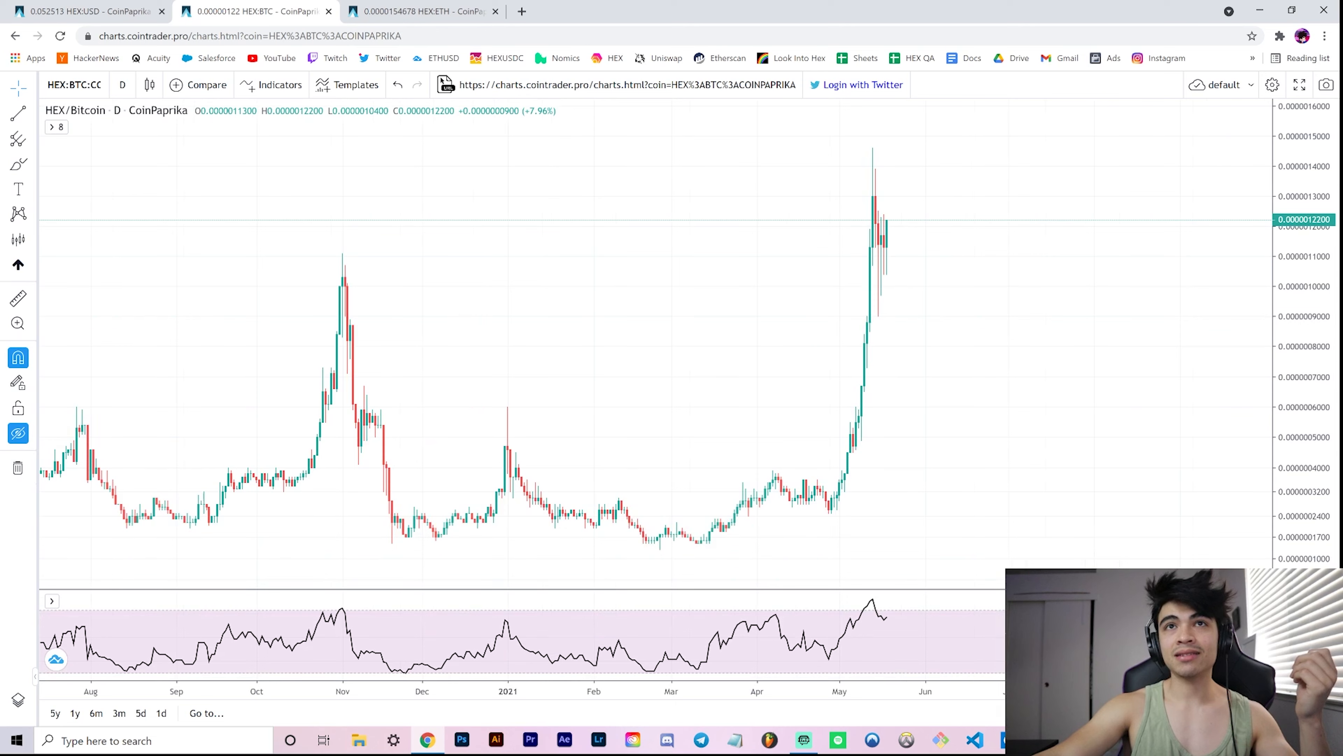
mouse_move(347, 256)
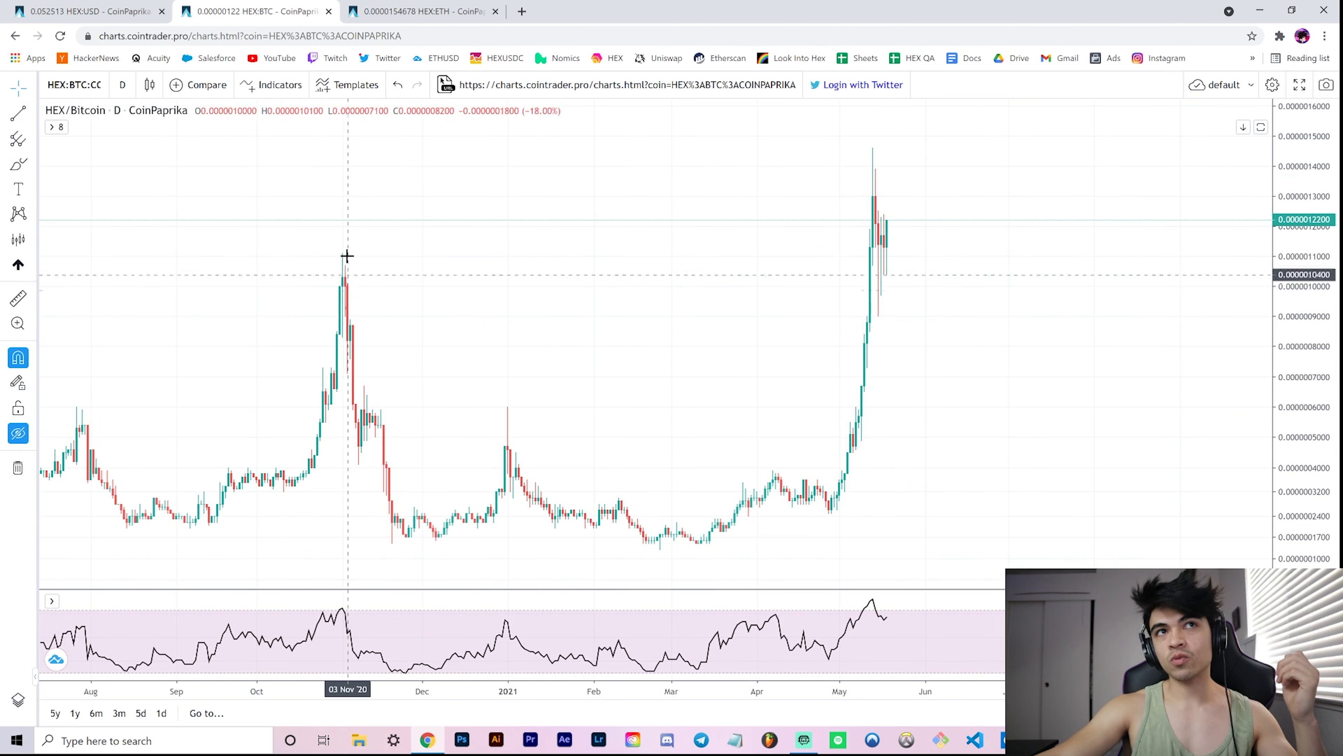
mouse_move(444, 549)
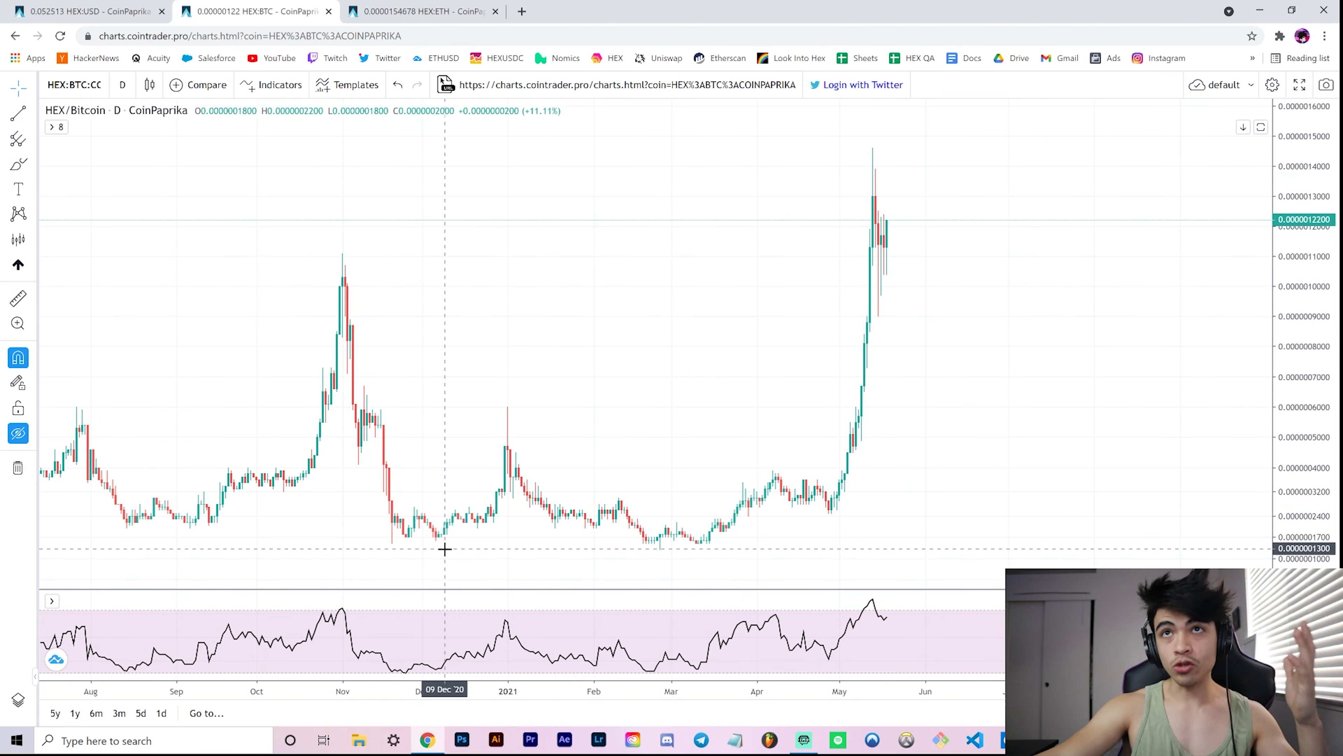
mouse_move(885, 313)
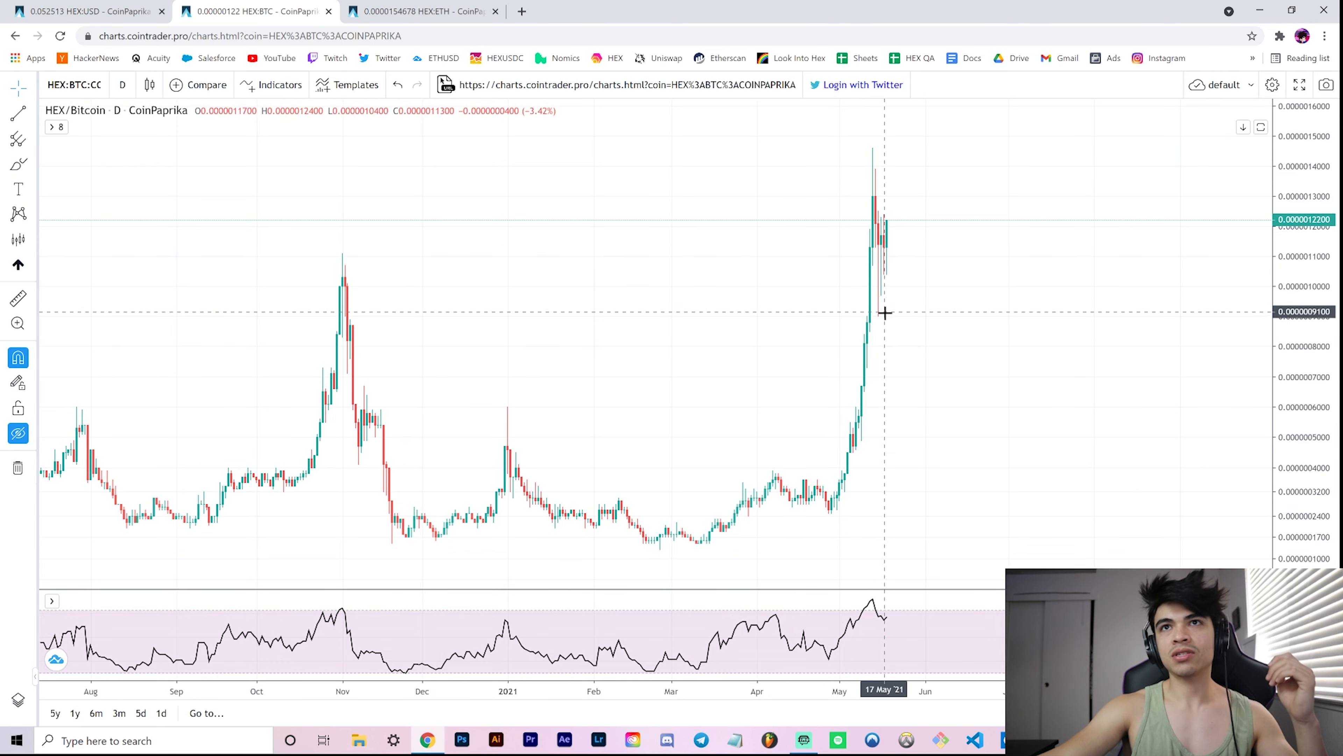
mouse_move(888, 251)
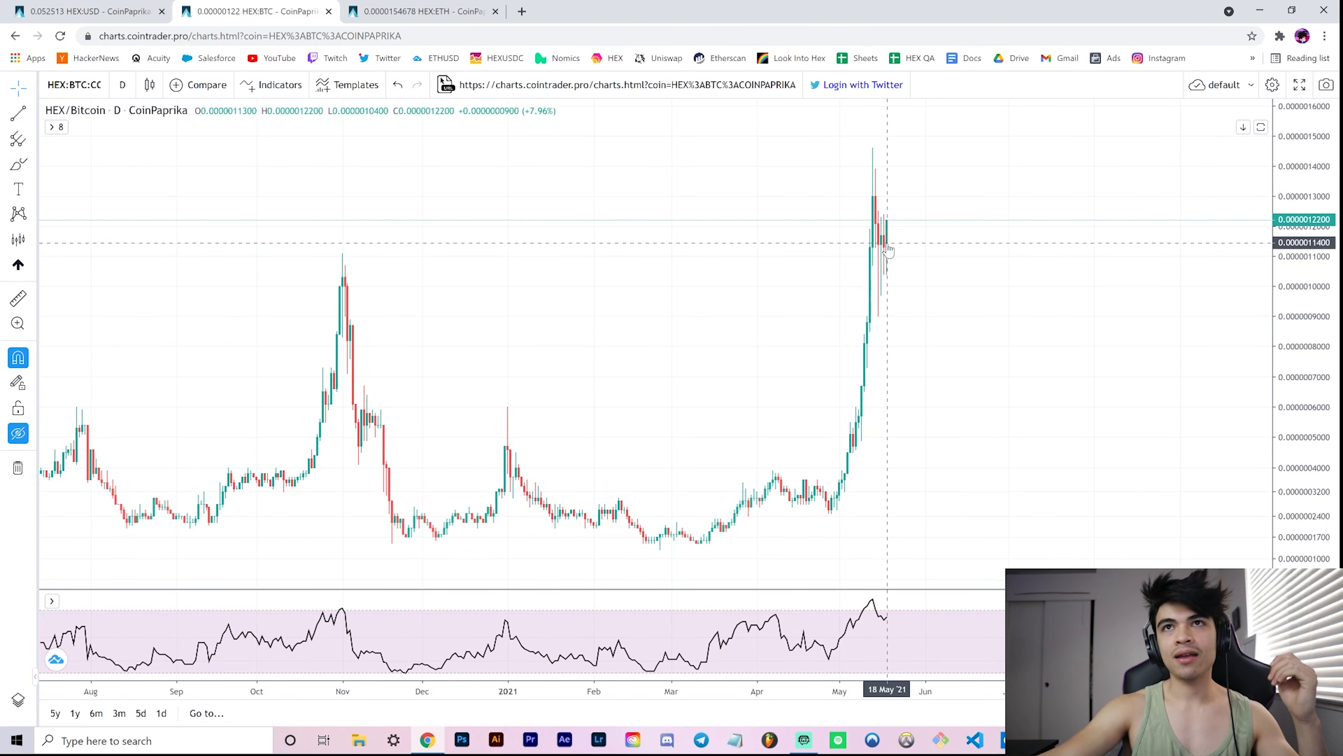
- Zoom the HEX/BTC chart to March–May 2021 with empty space right of the latest candle
scroll(up, 3)
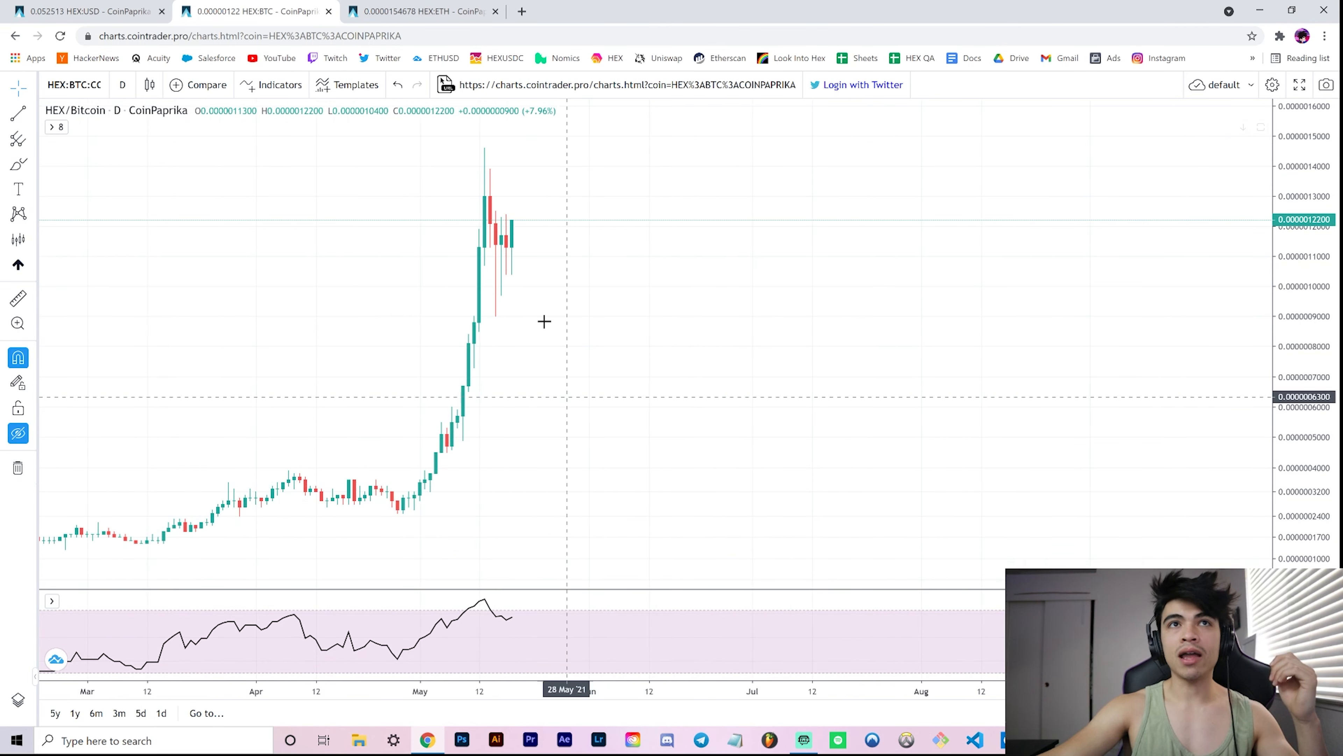
mouse_move(547, 338)
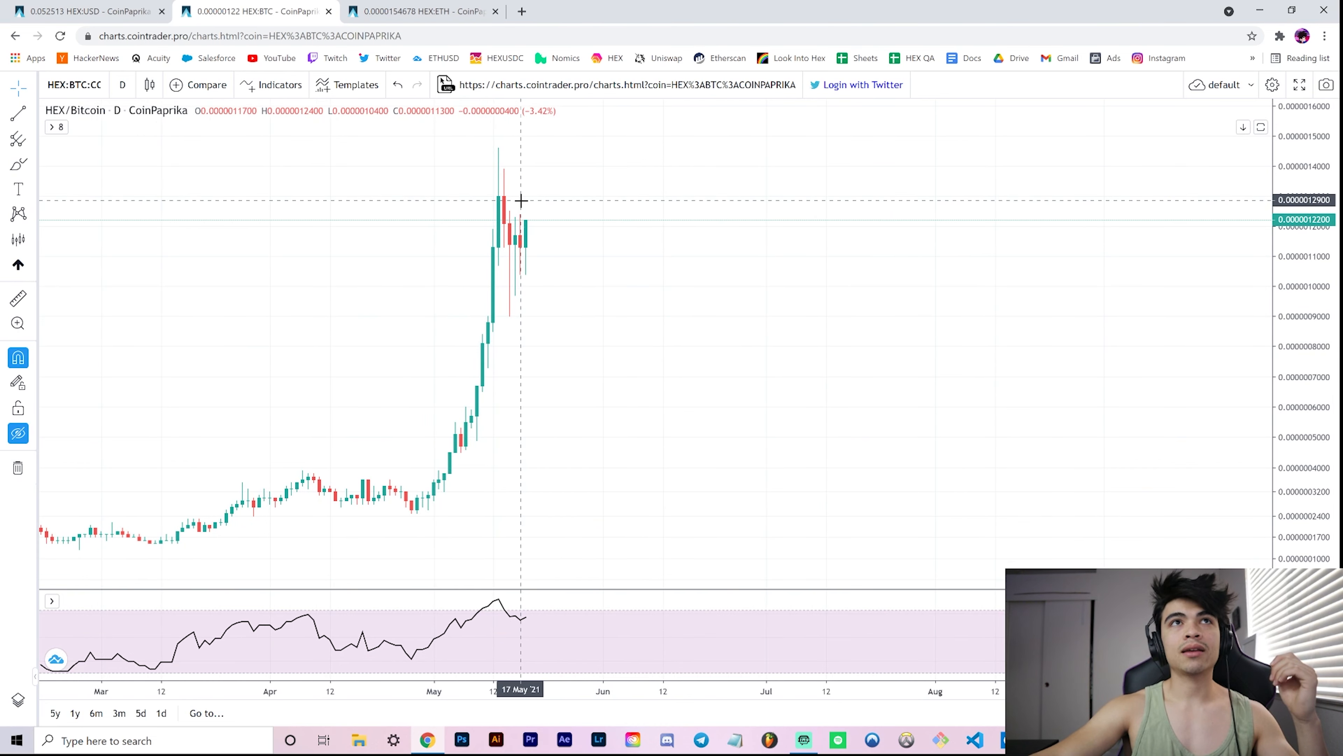
mouse_move(529, 212)
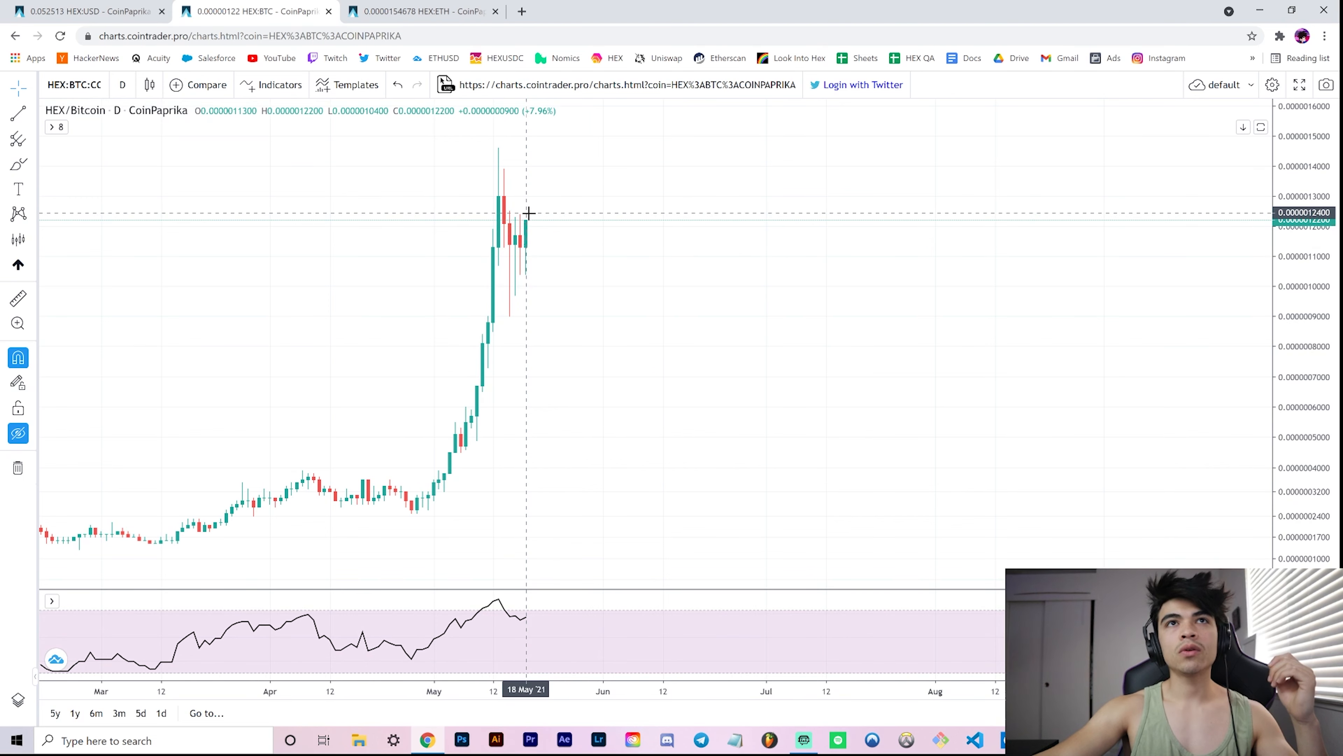
mouse_move(527, 230)
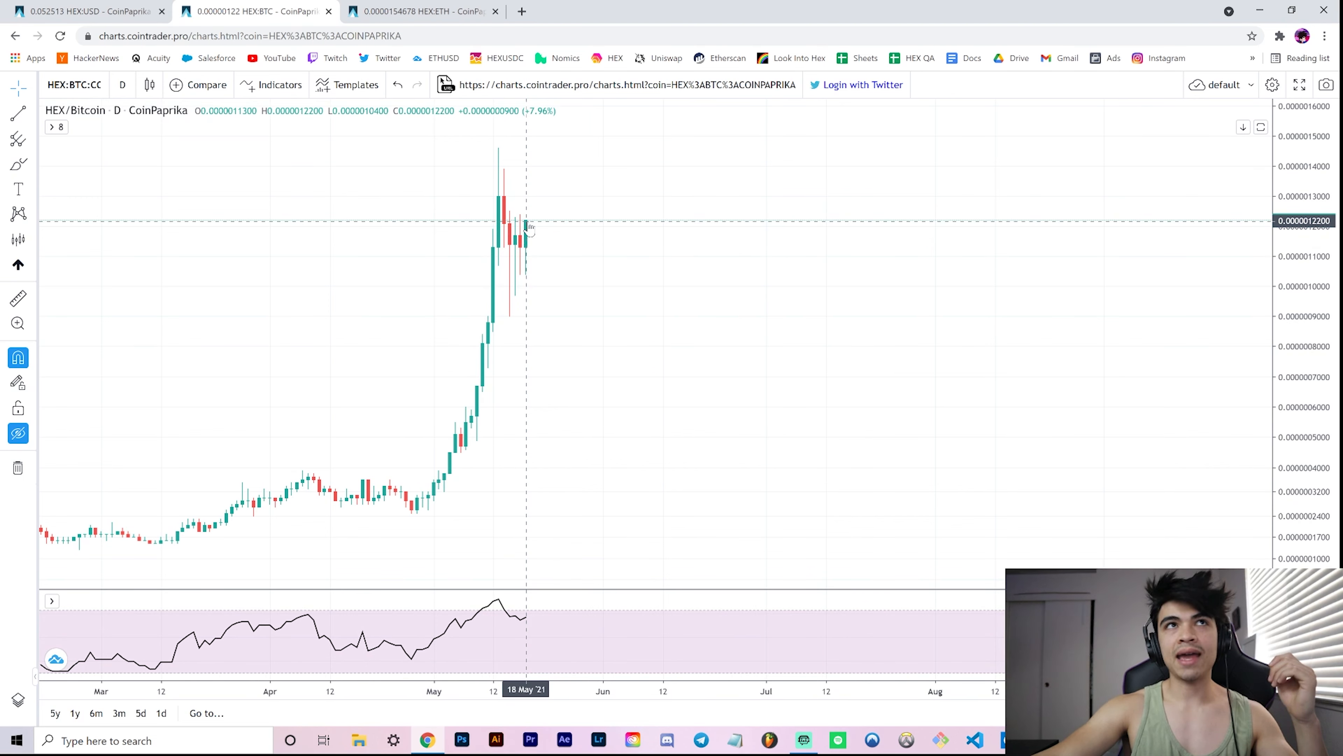
mouse_move(522, 221)
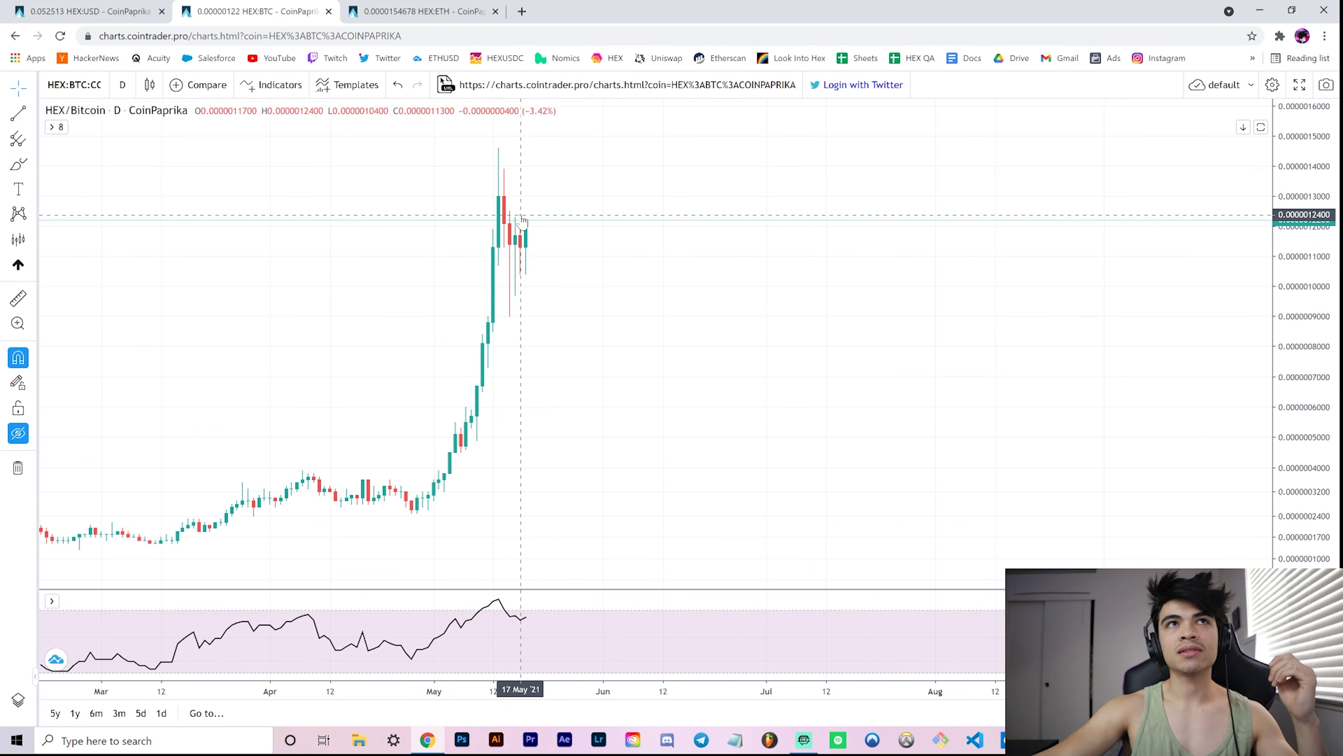
mouse_move(526, 215)
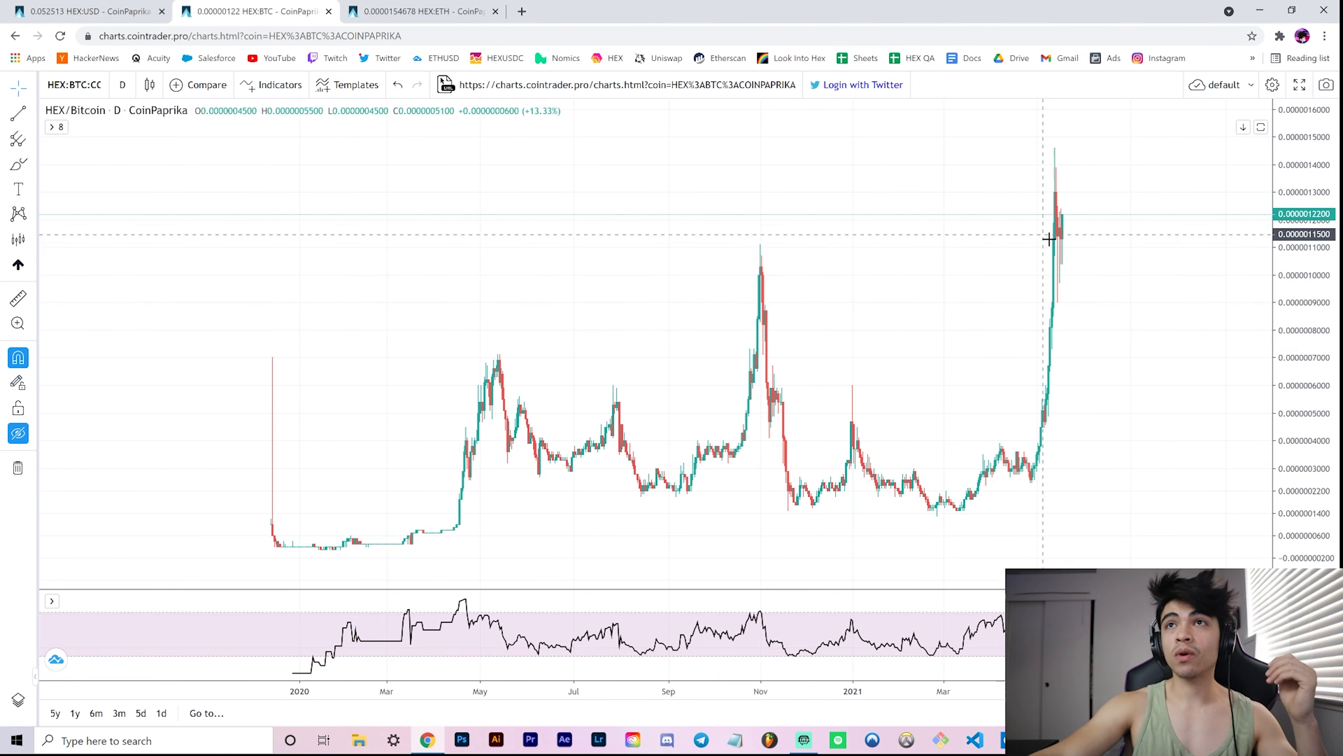
mouse_move(679, 210)
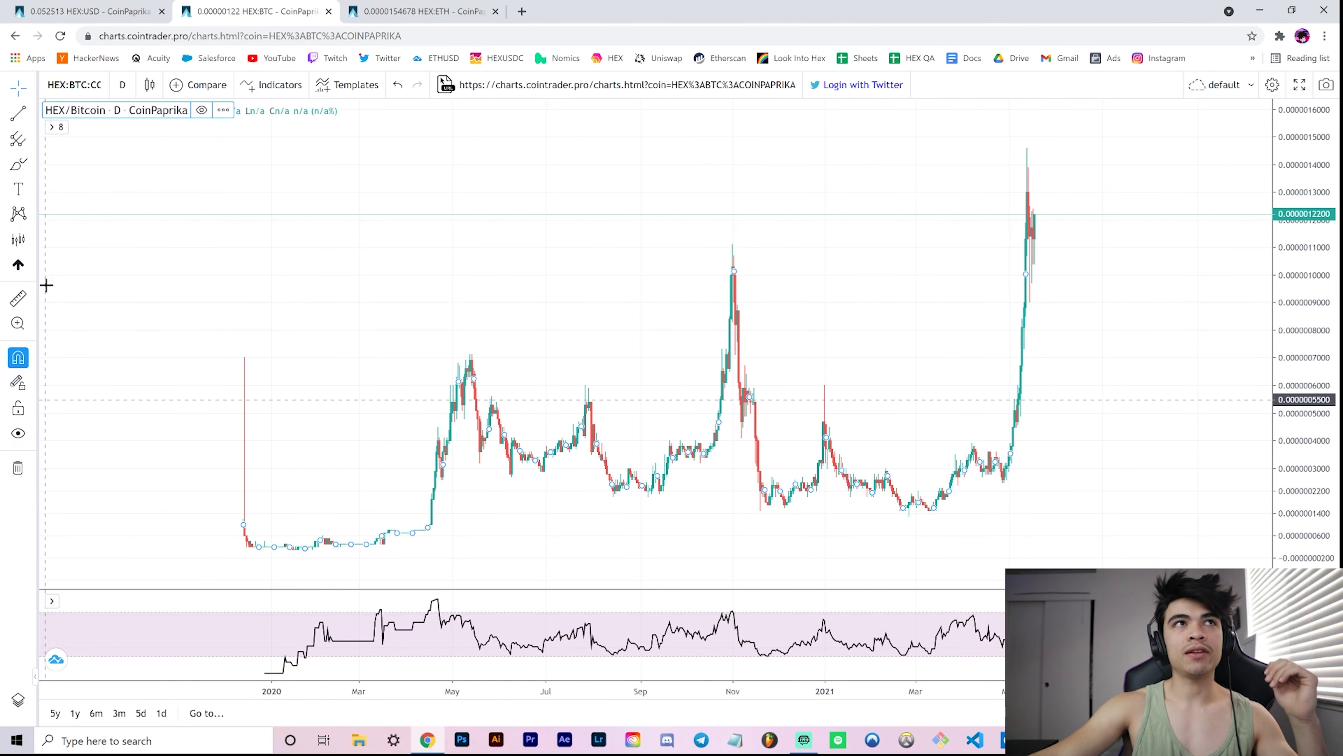
mouse_move(698, 289)
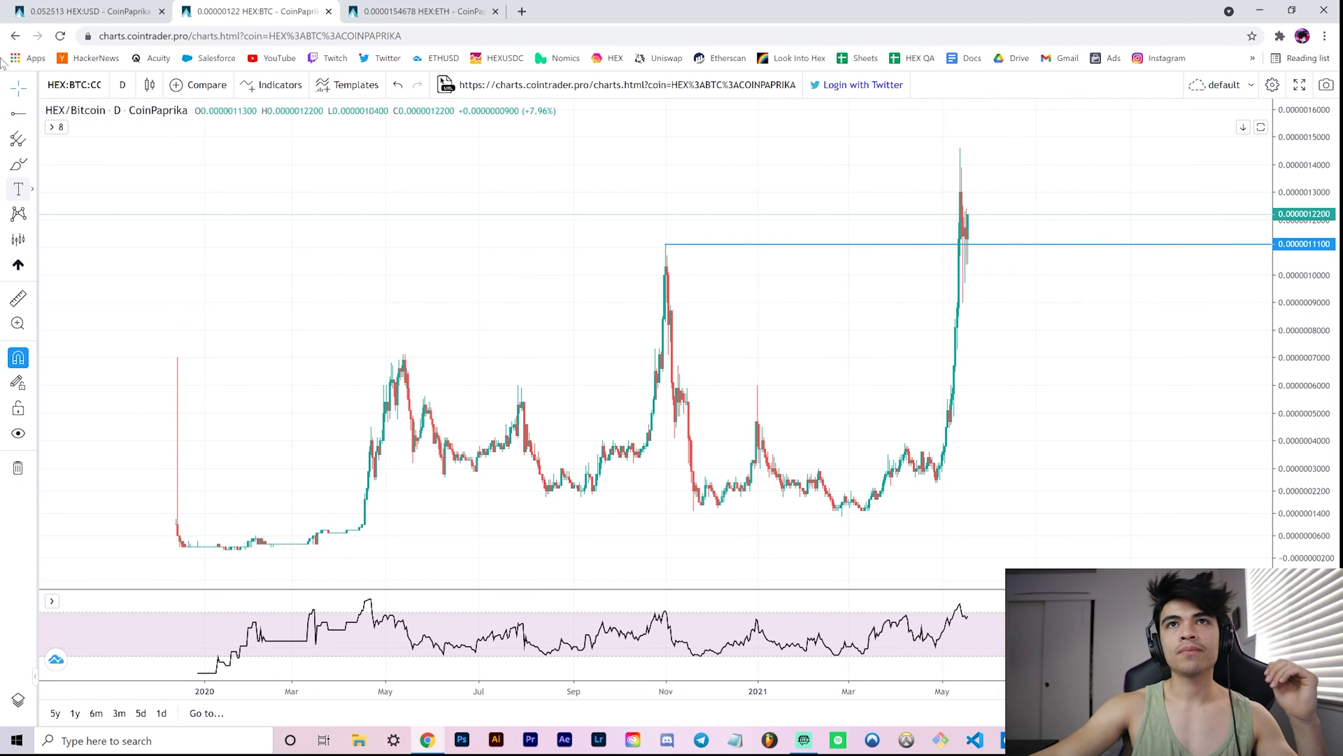
mouse_move(667, 252)
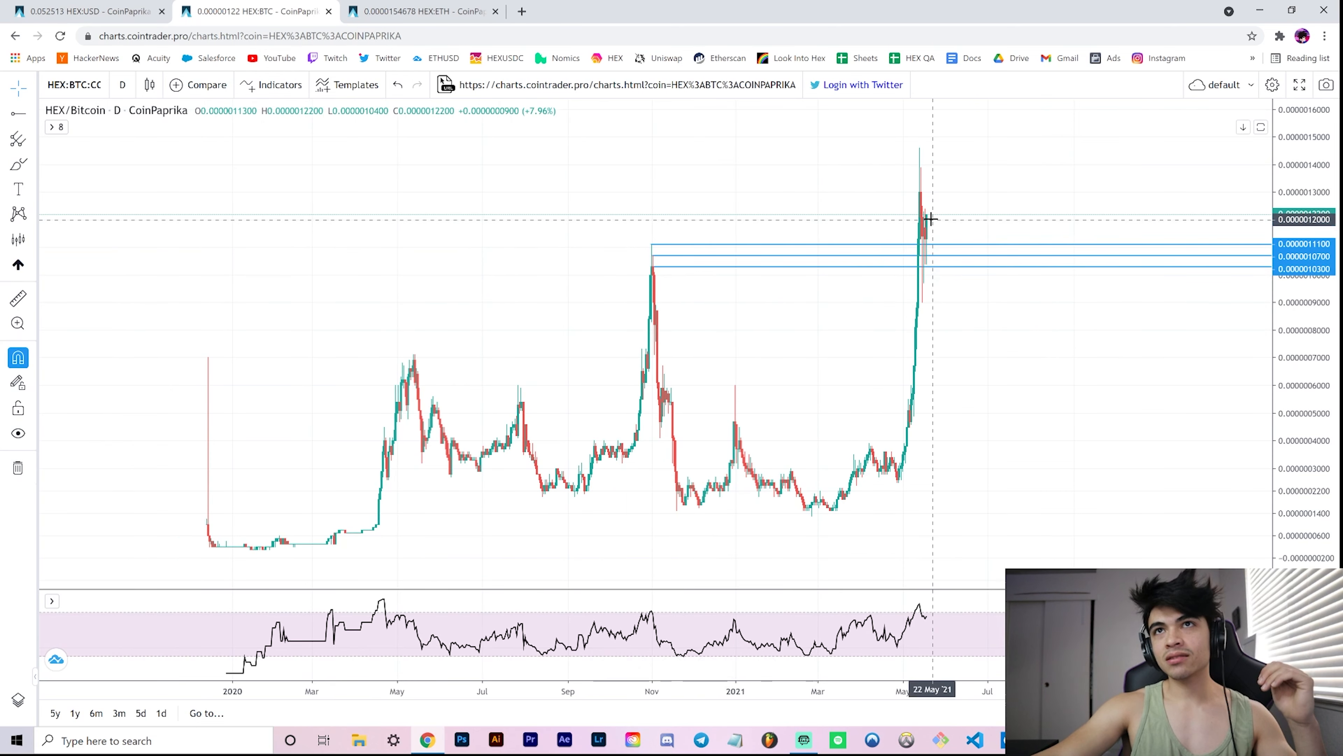
mouse_move(679, 279)
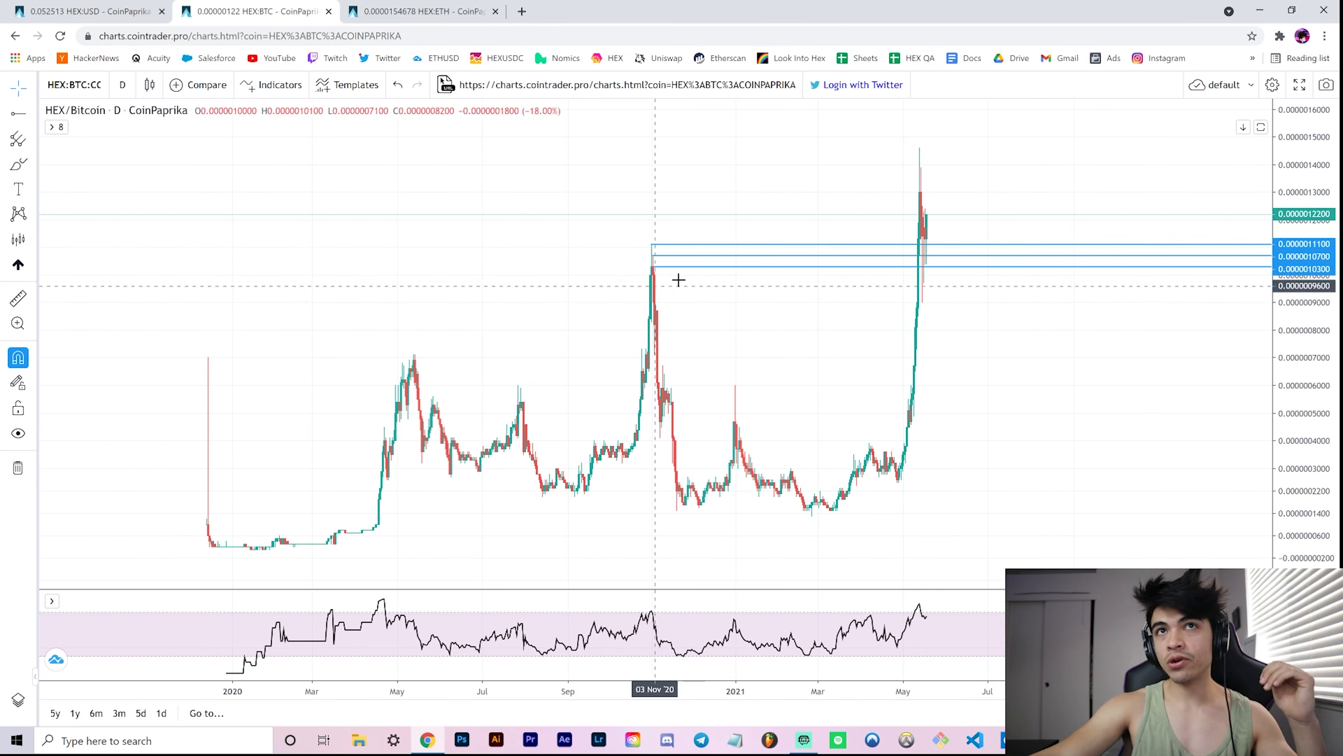
mouse_move(1251, 275)
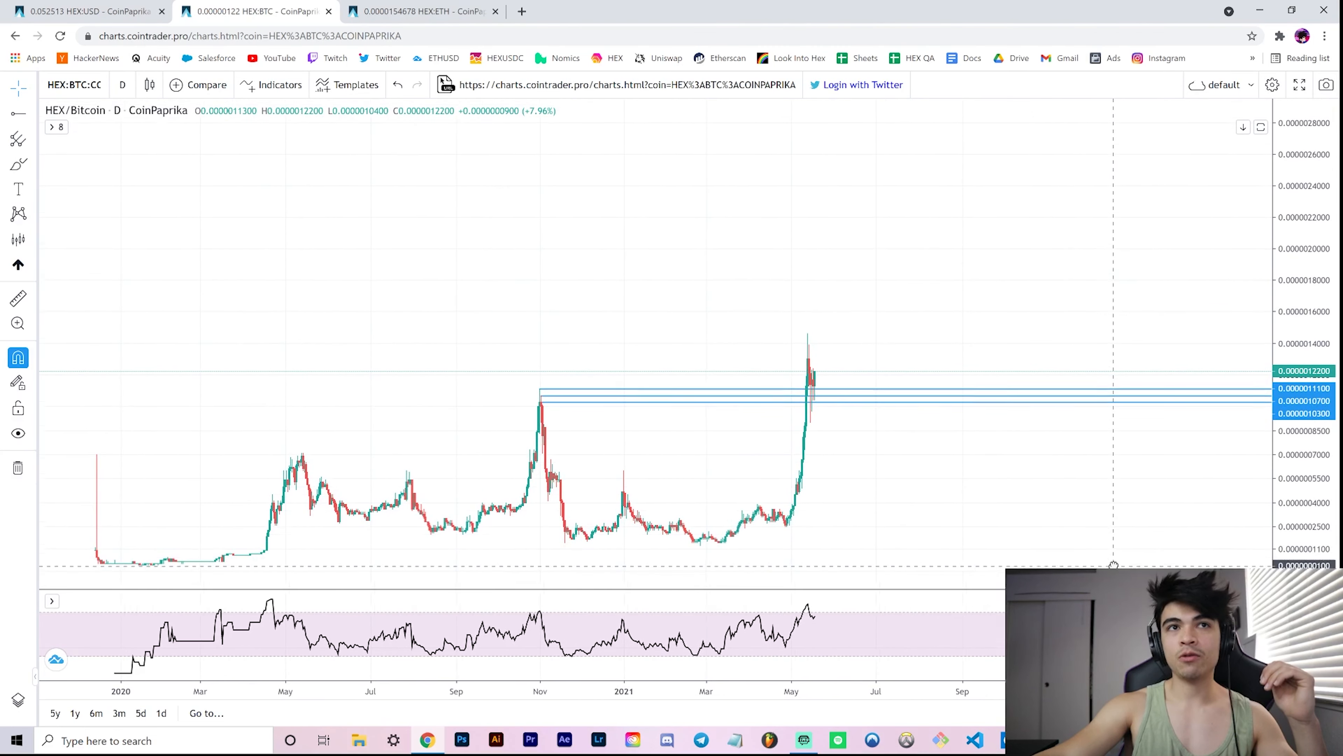
mouse_move(852, 300)
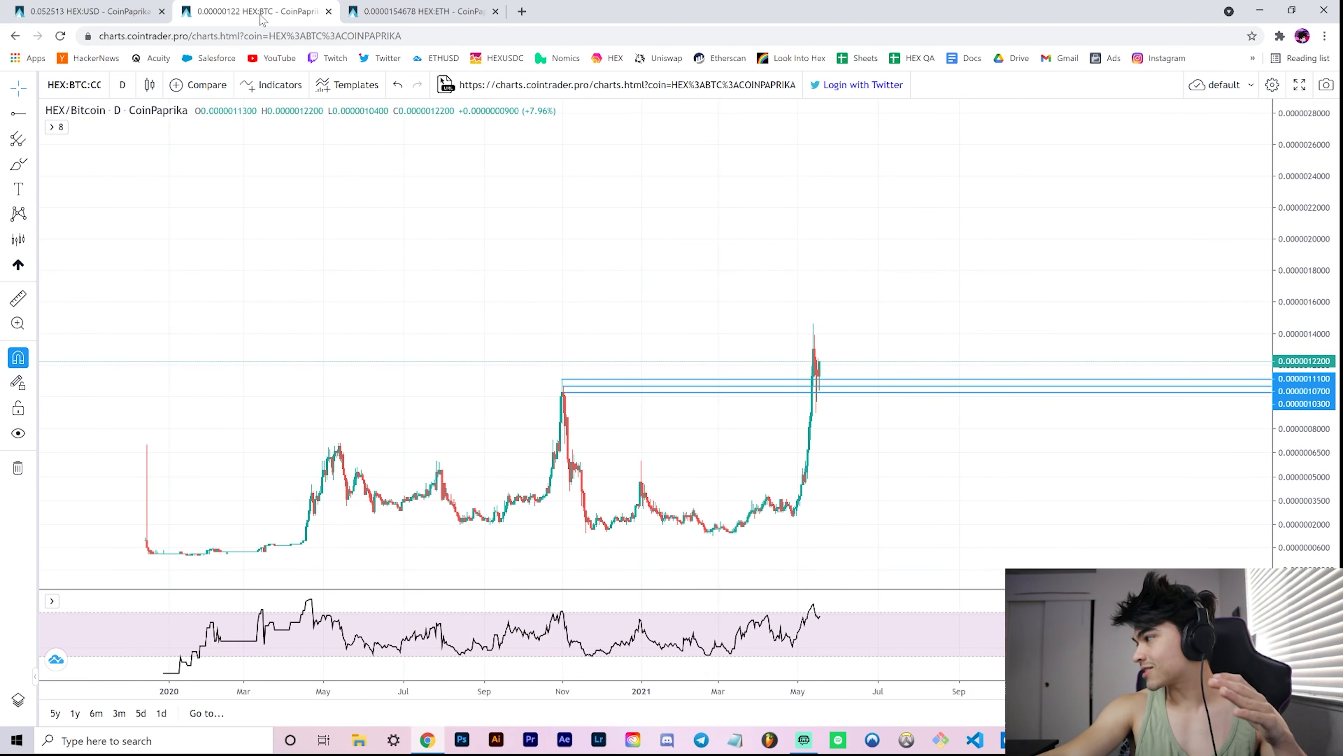
mouse_move(81, 11)
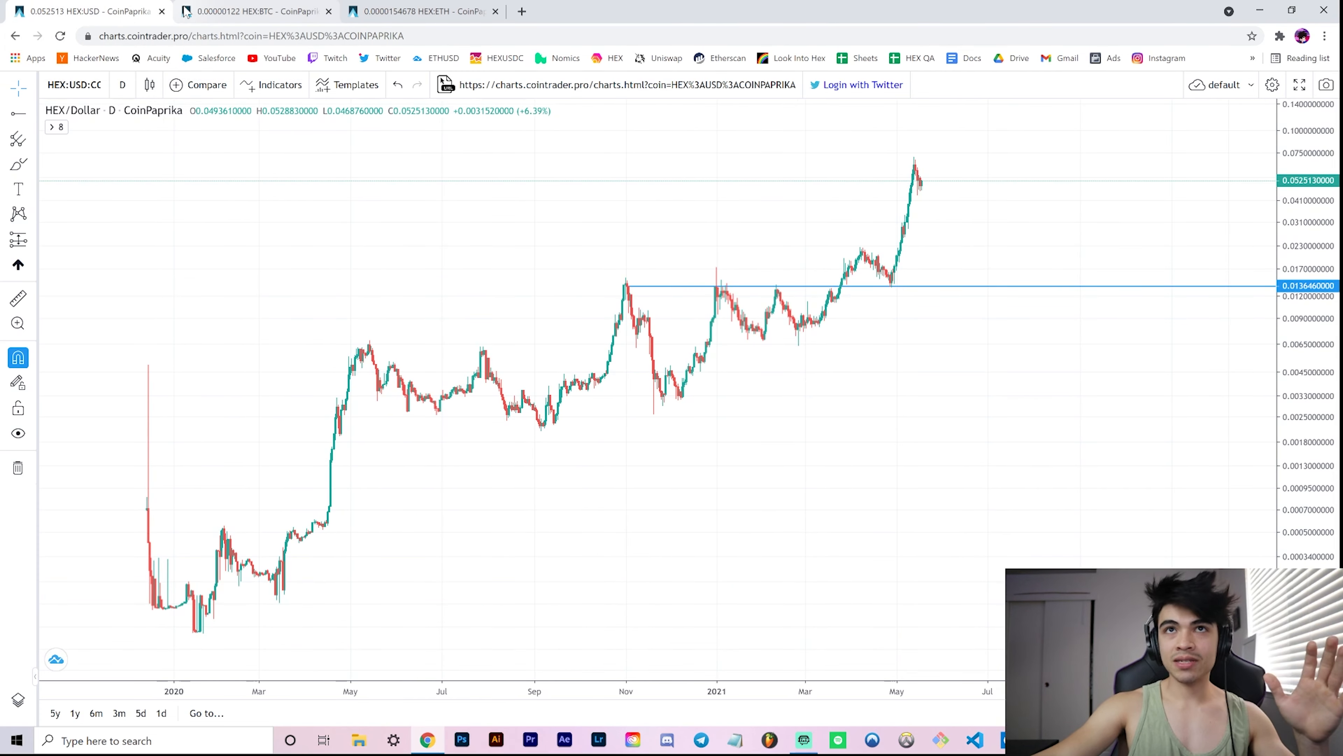
- Display the HEX/Ethereum full-history daily chart in place of HEX/Bitcoin
click(254, 11)
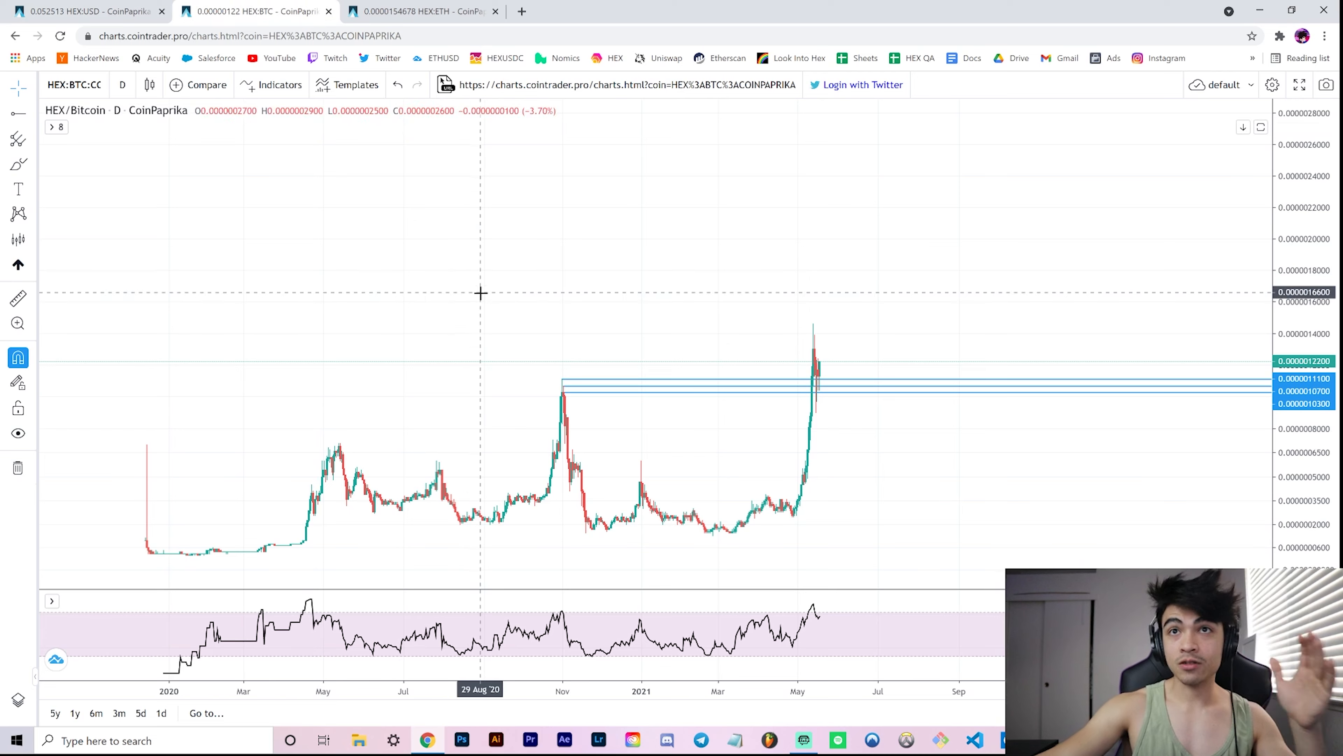
click(419, 12)
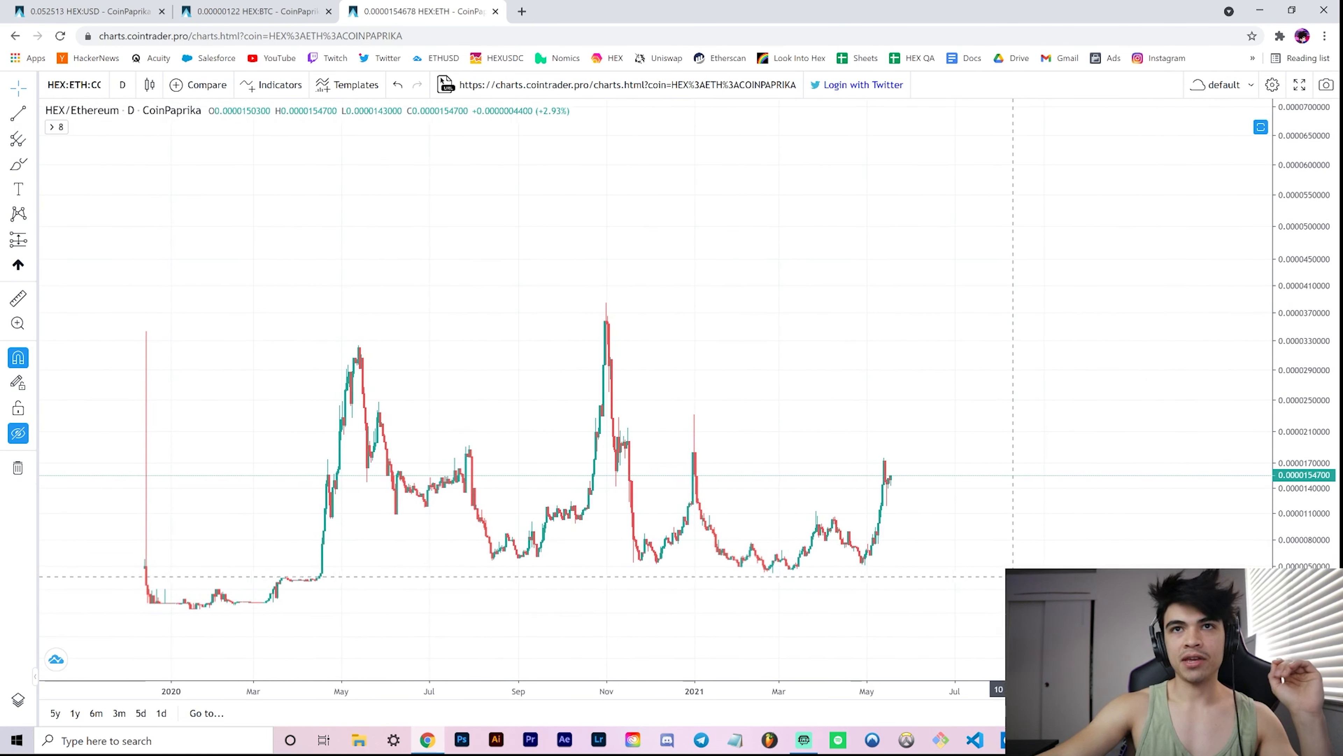
- Revisit HEX/Bitcoin's circled ranges, then show HEX/Ethereum with its nine horizontal levels
click(253, 11)
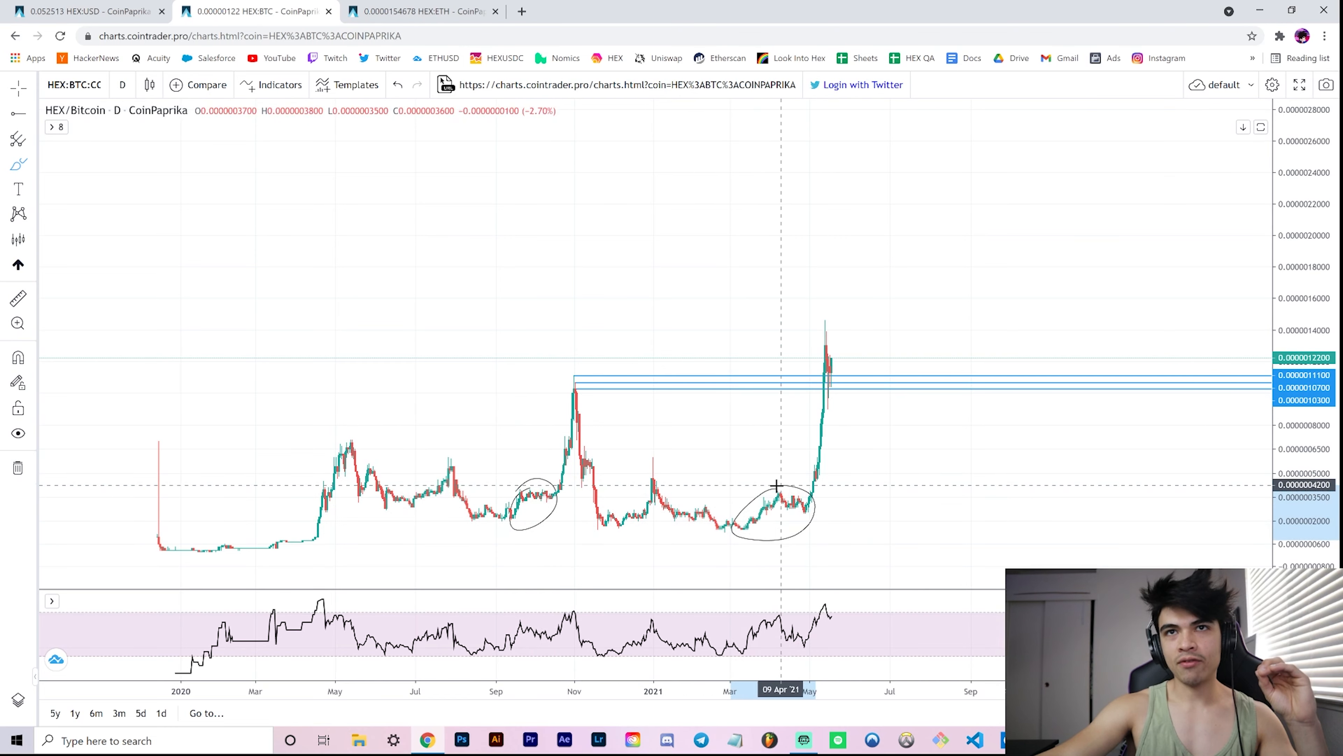
mouse_move(797, 487)
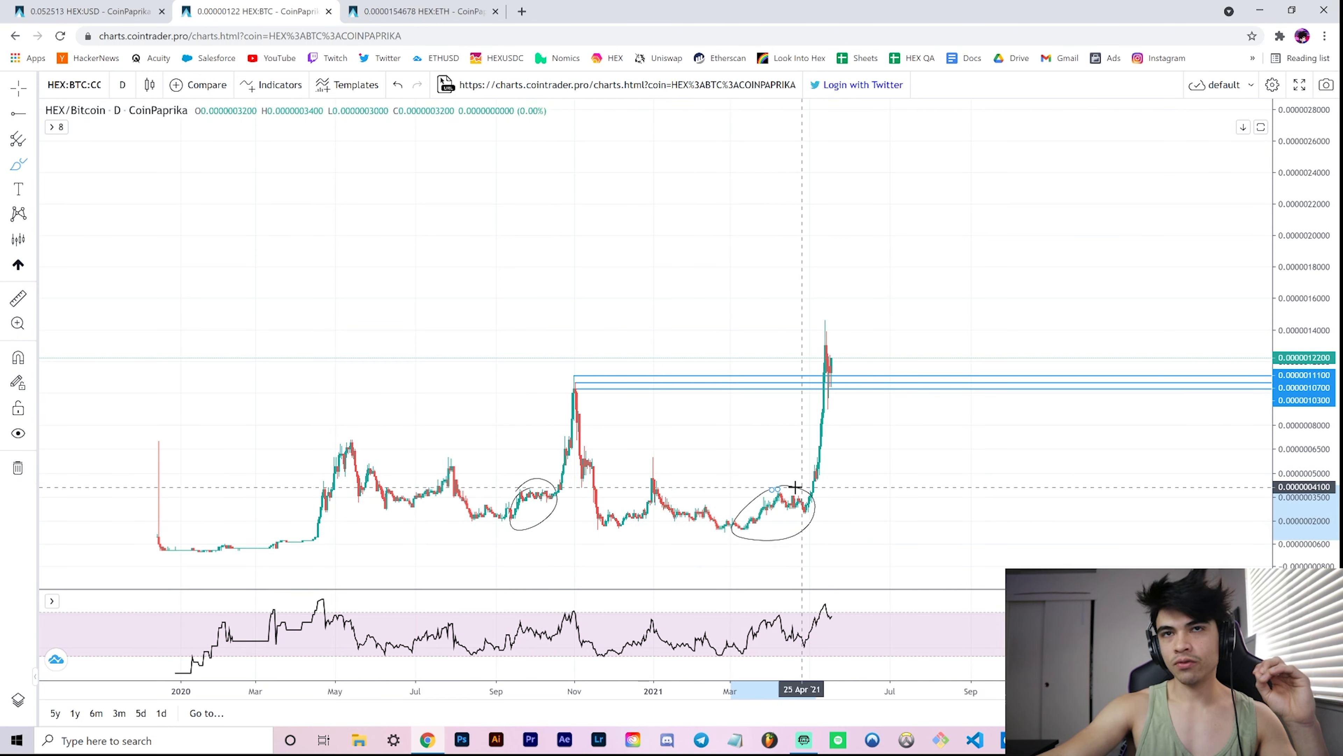
mouse_move(804, 488)
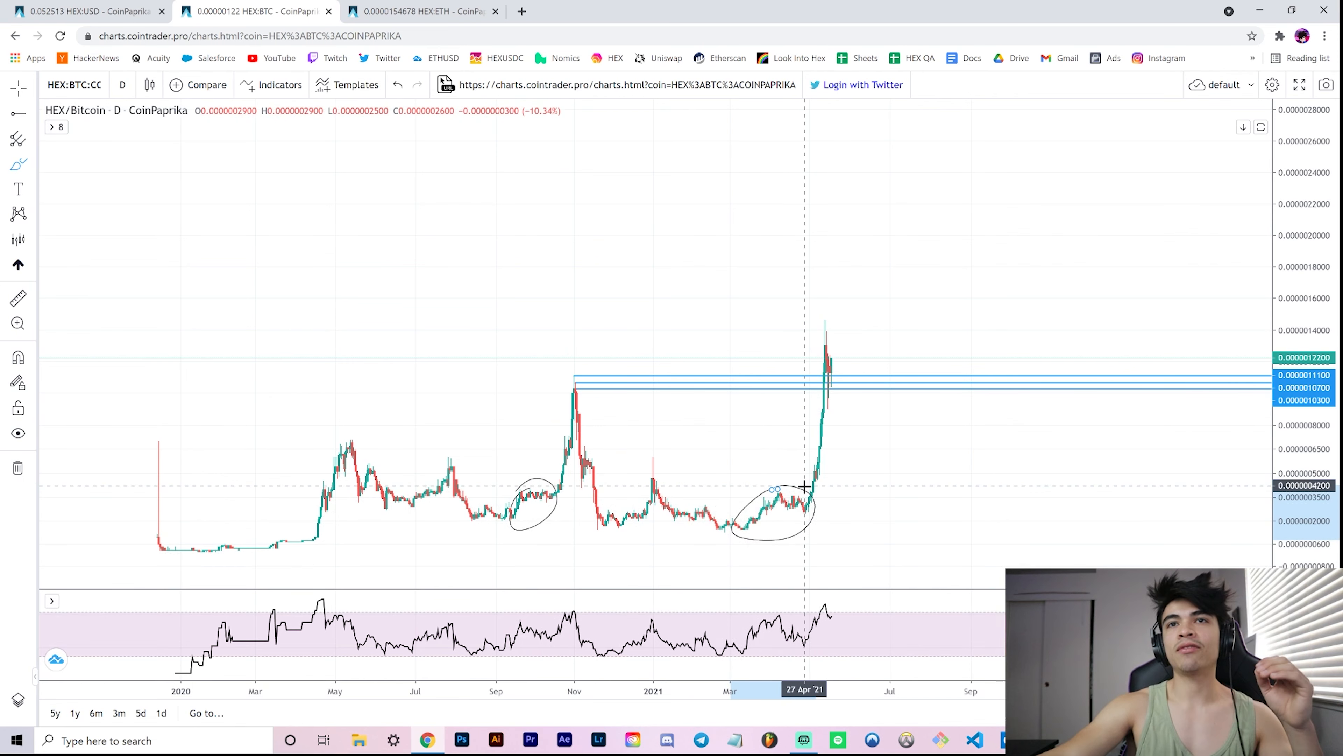
mouse_move(540, 514)
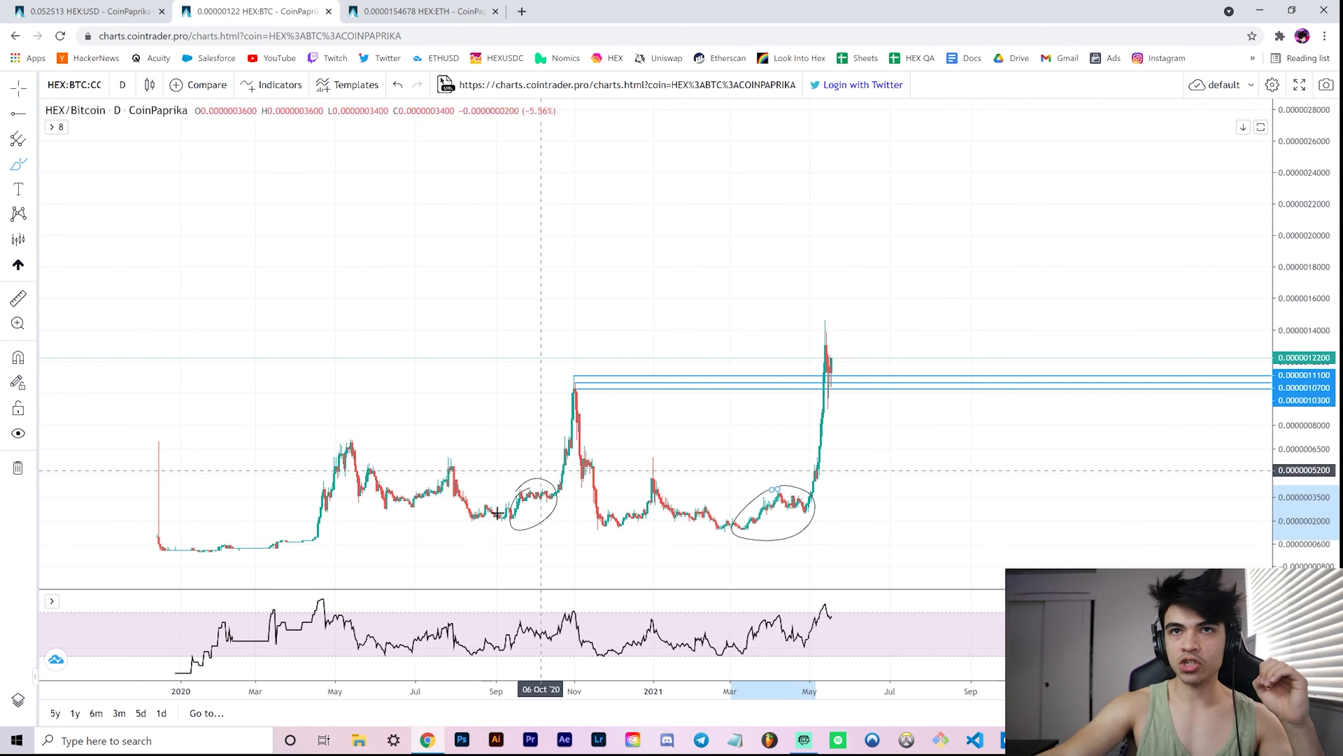
mouse_move(405, 183)
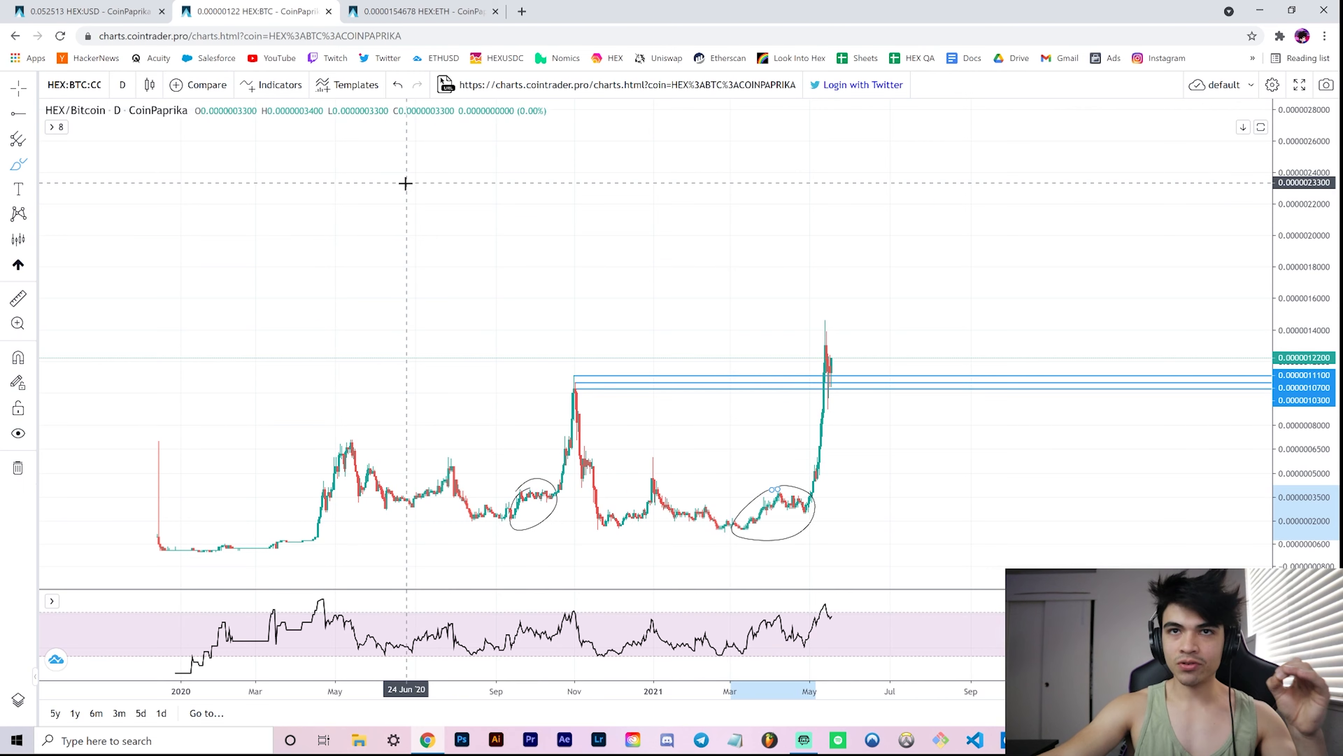
click(420, 11)
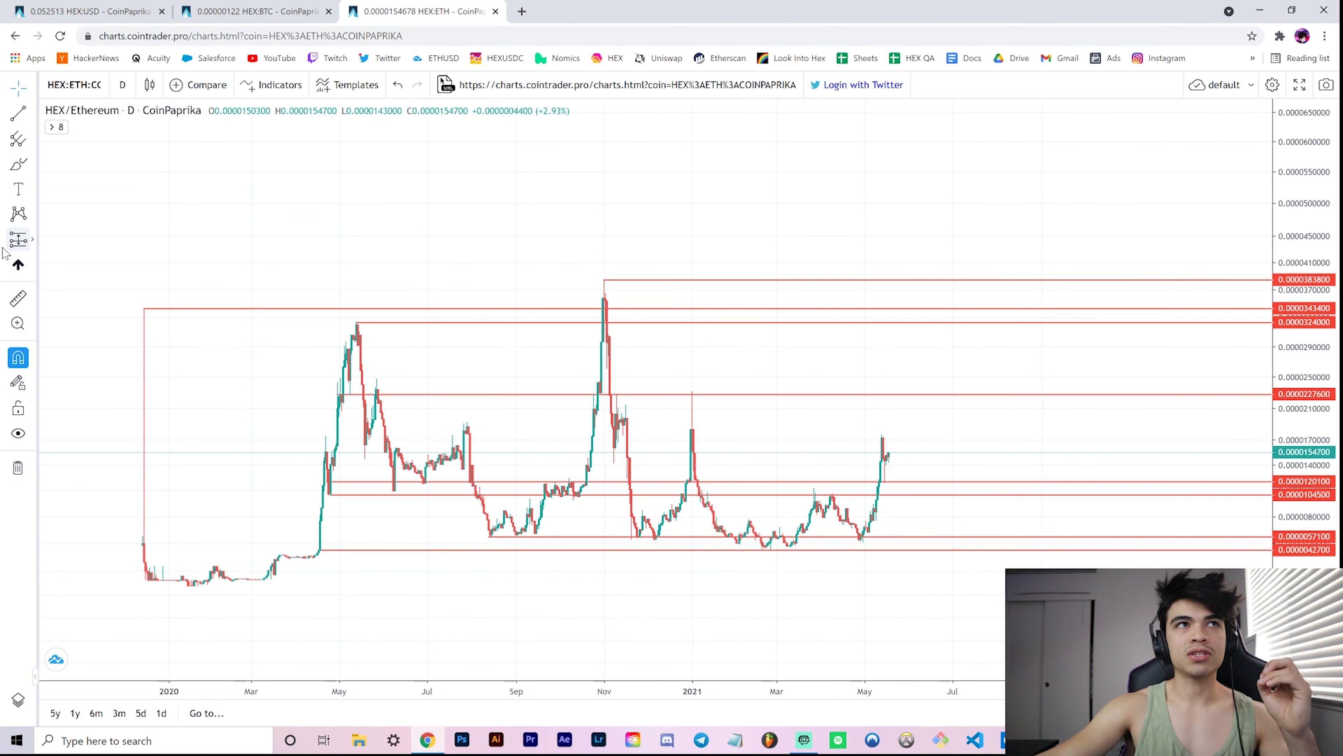
mouse_move(18, 432)
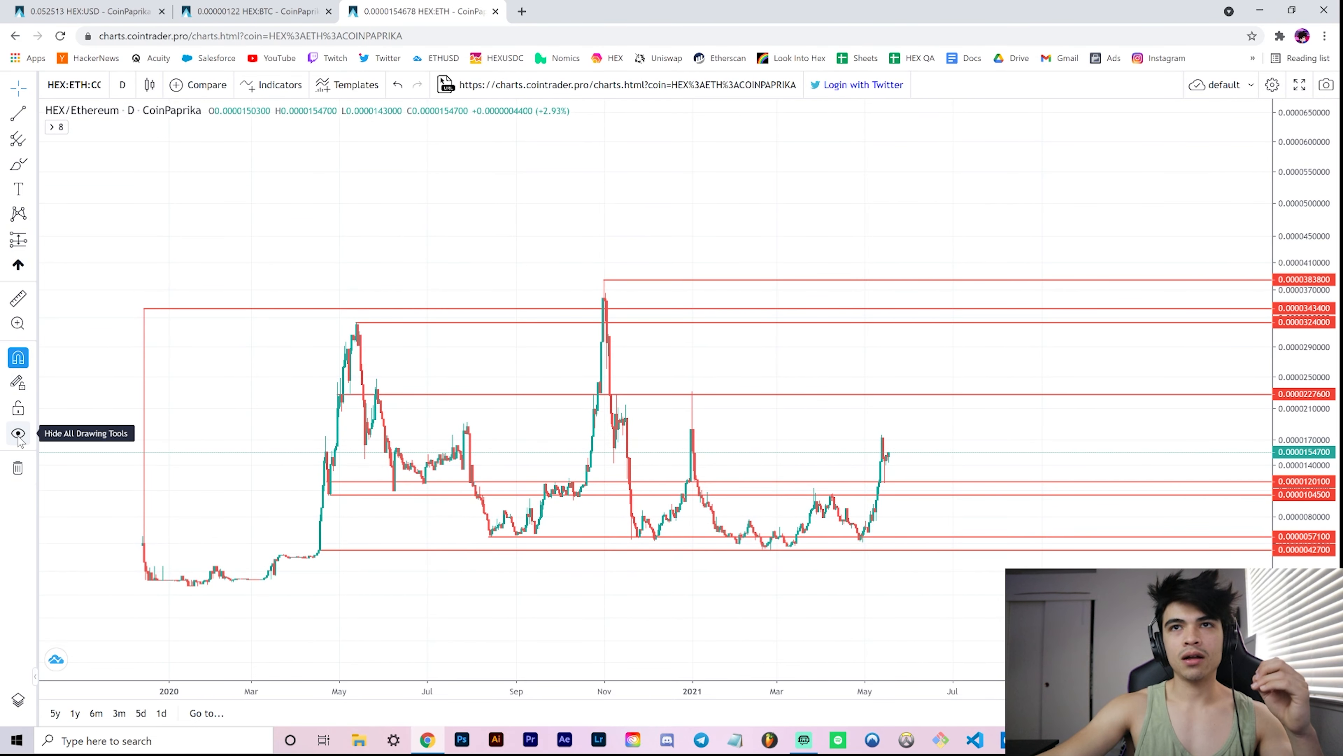
- Hide all drawn all-time-high lines on the HEX/Ethereum chart
click(18, 432)
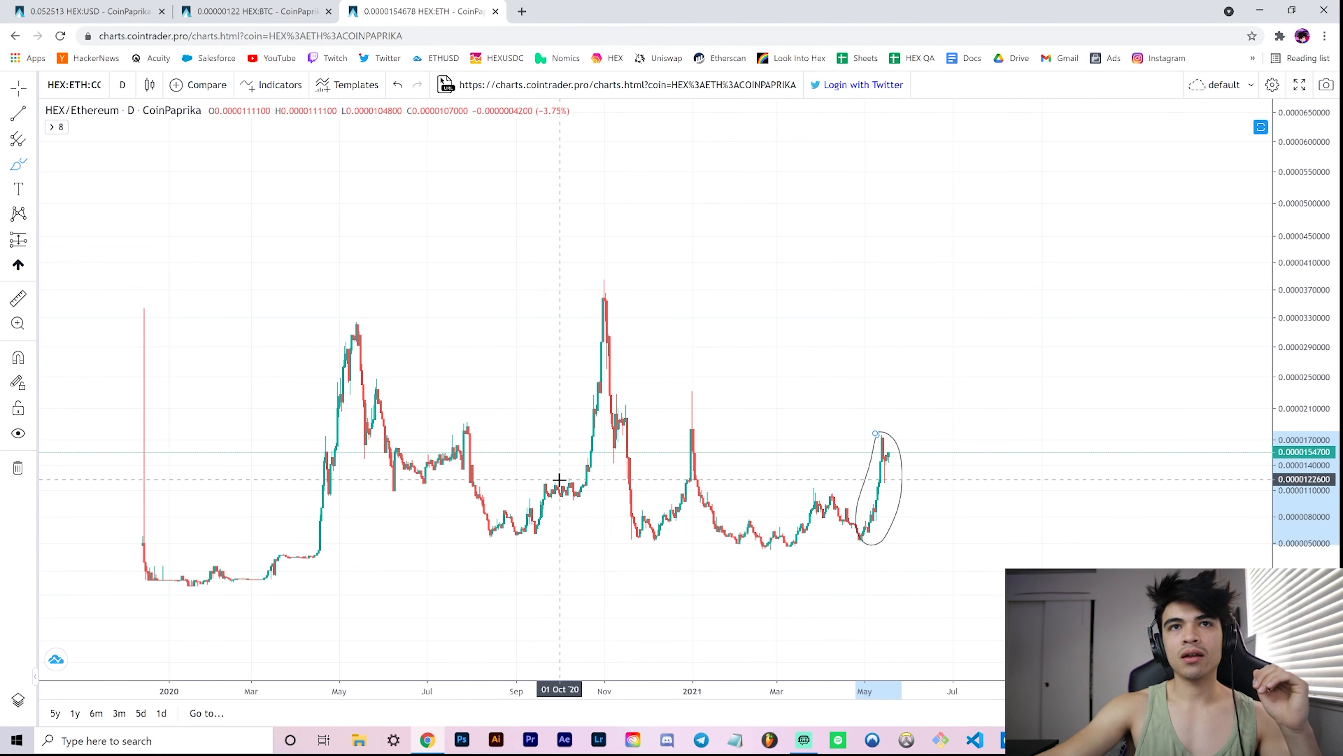
mouse_move(324, 443)
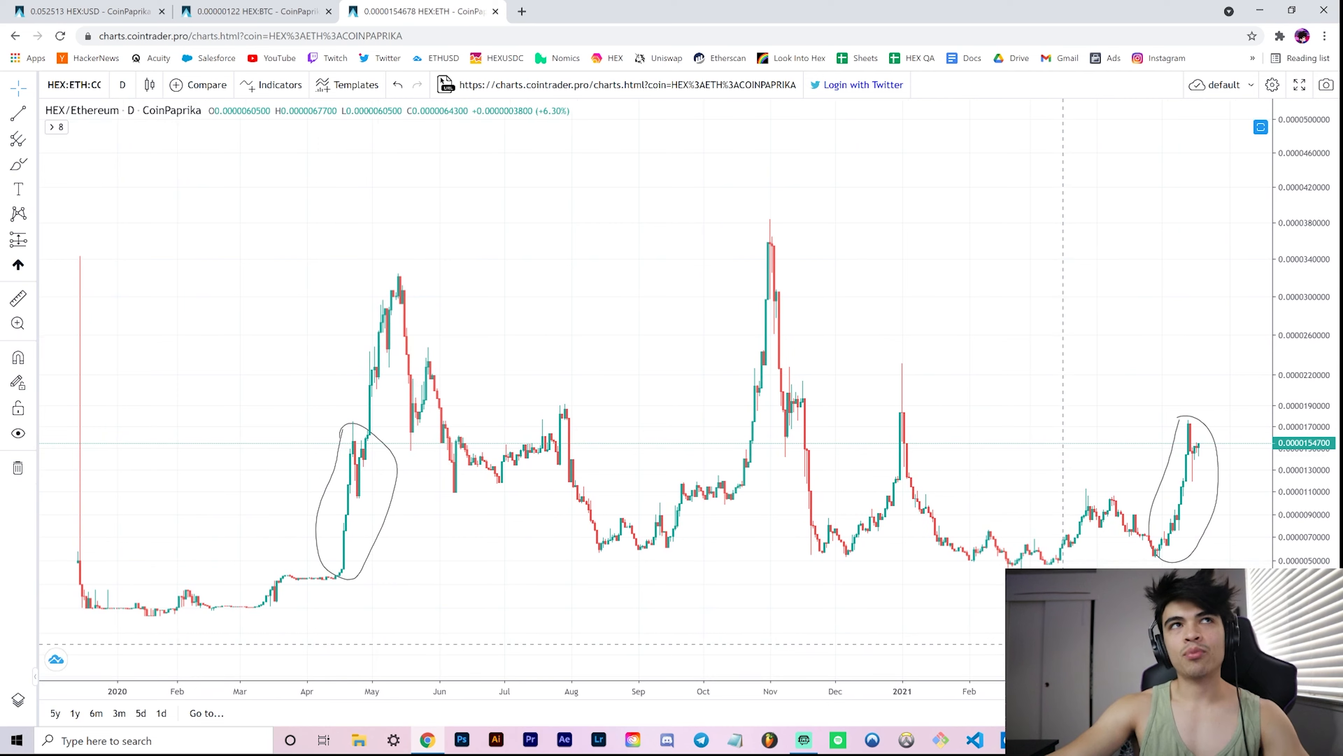
mouse_move(1199, 534)
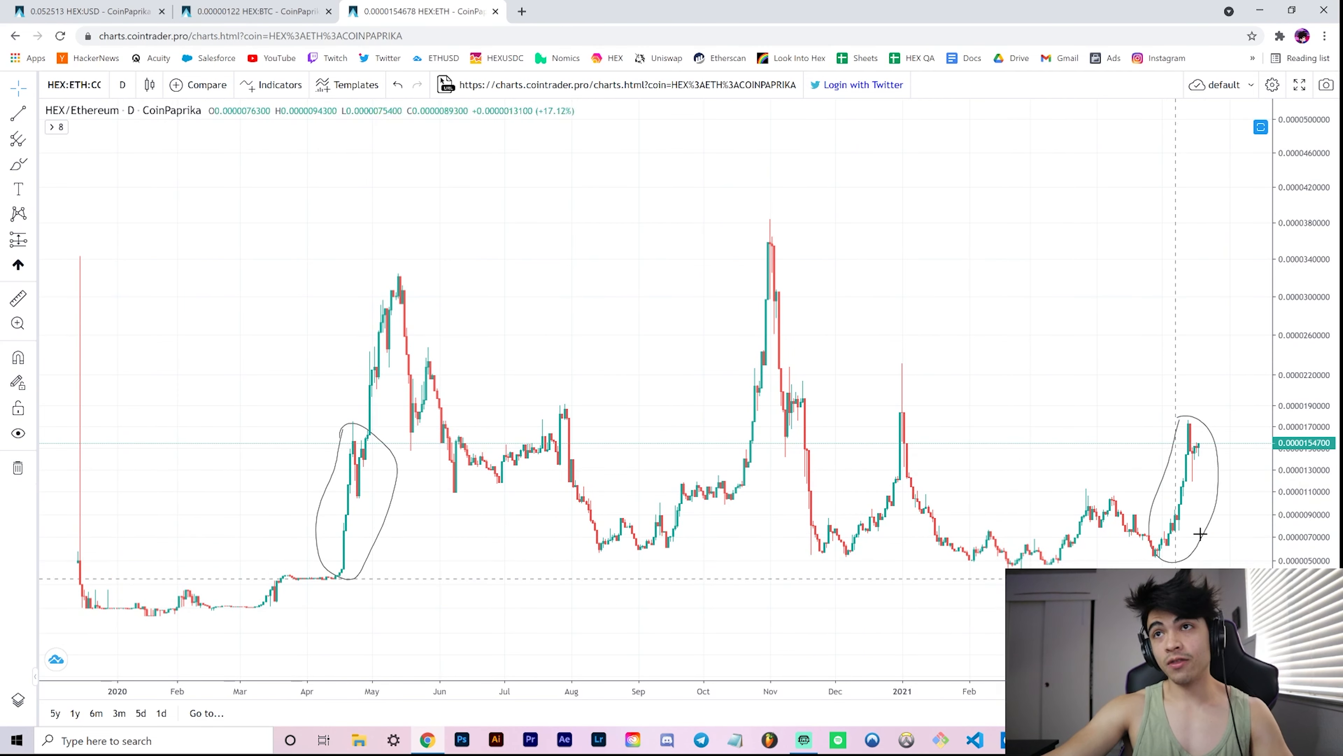
mouse_move(342, 534)
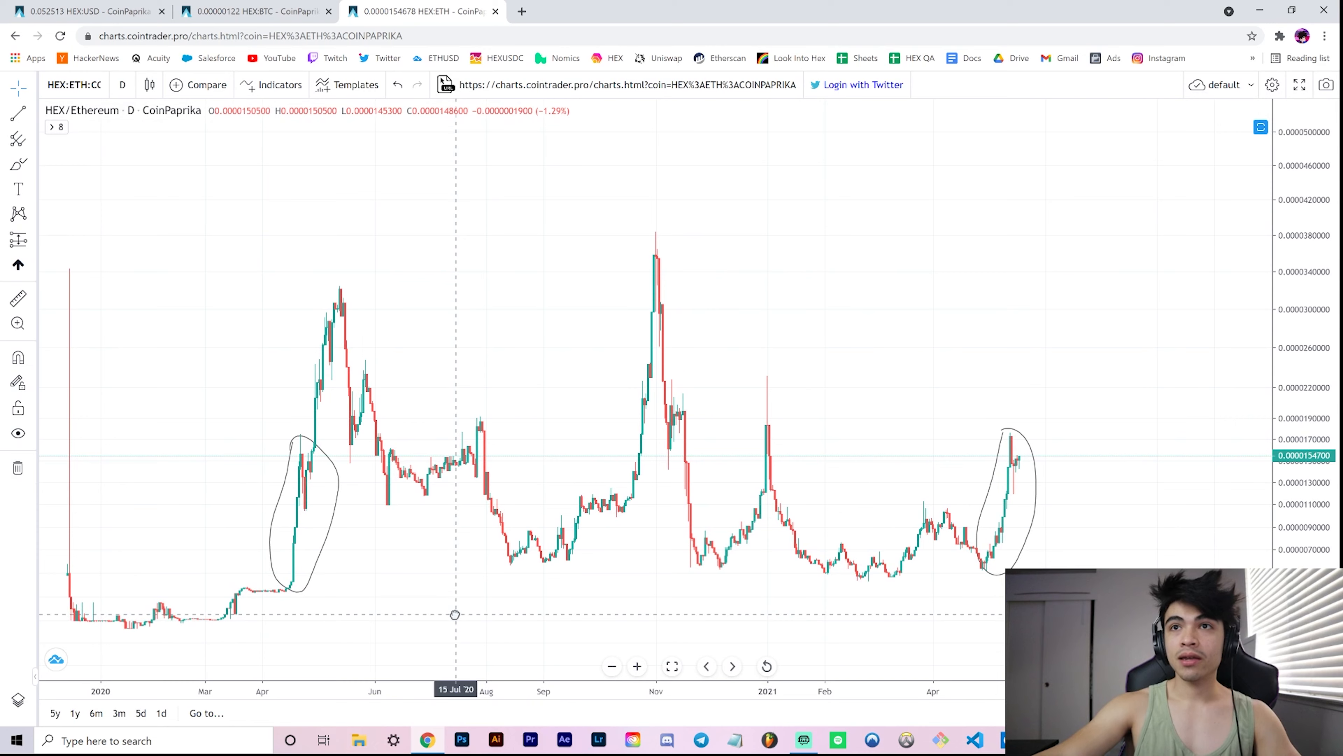
mouse_move(462, 610)
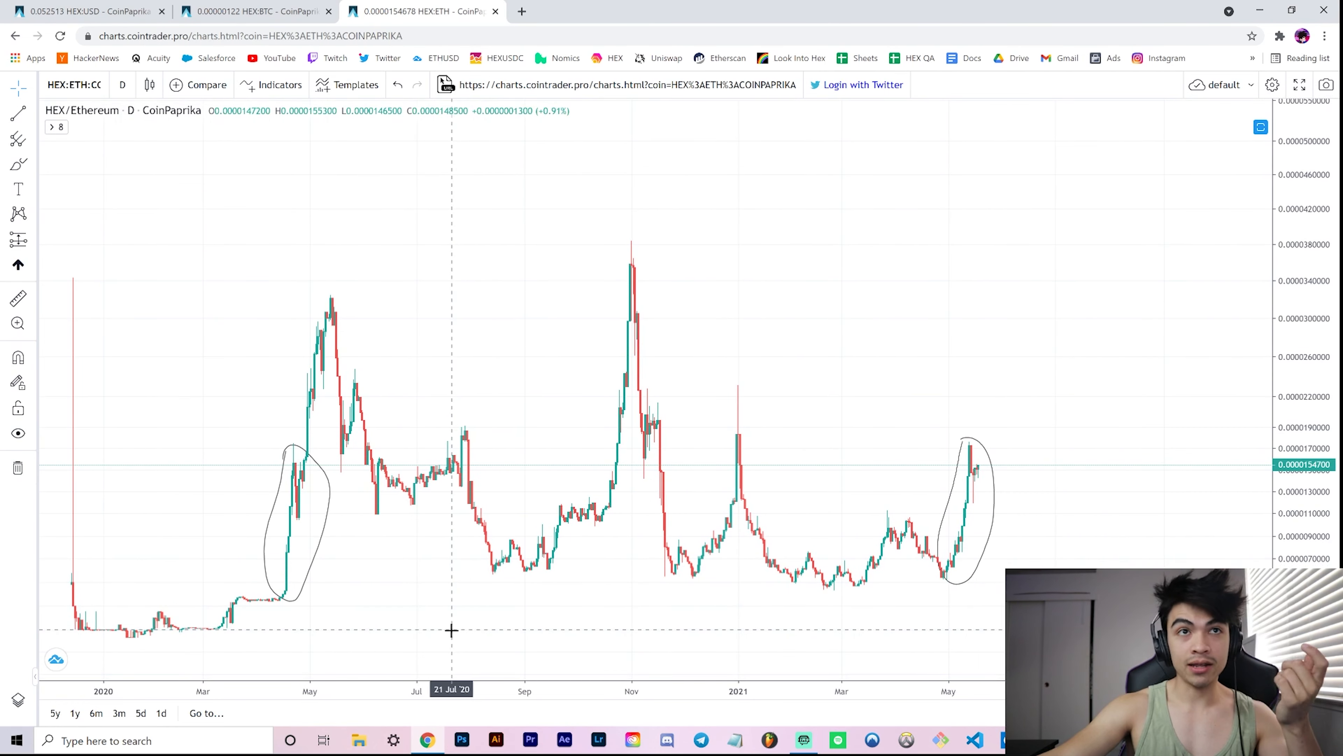
mouse_move(191, 101)
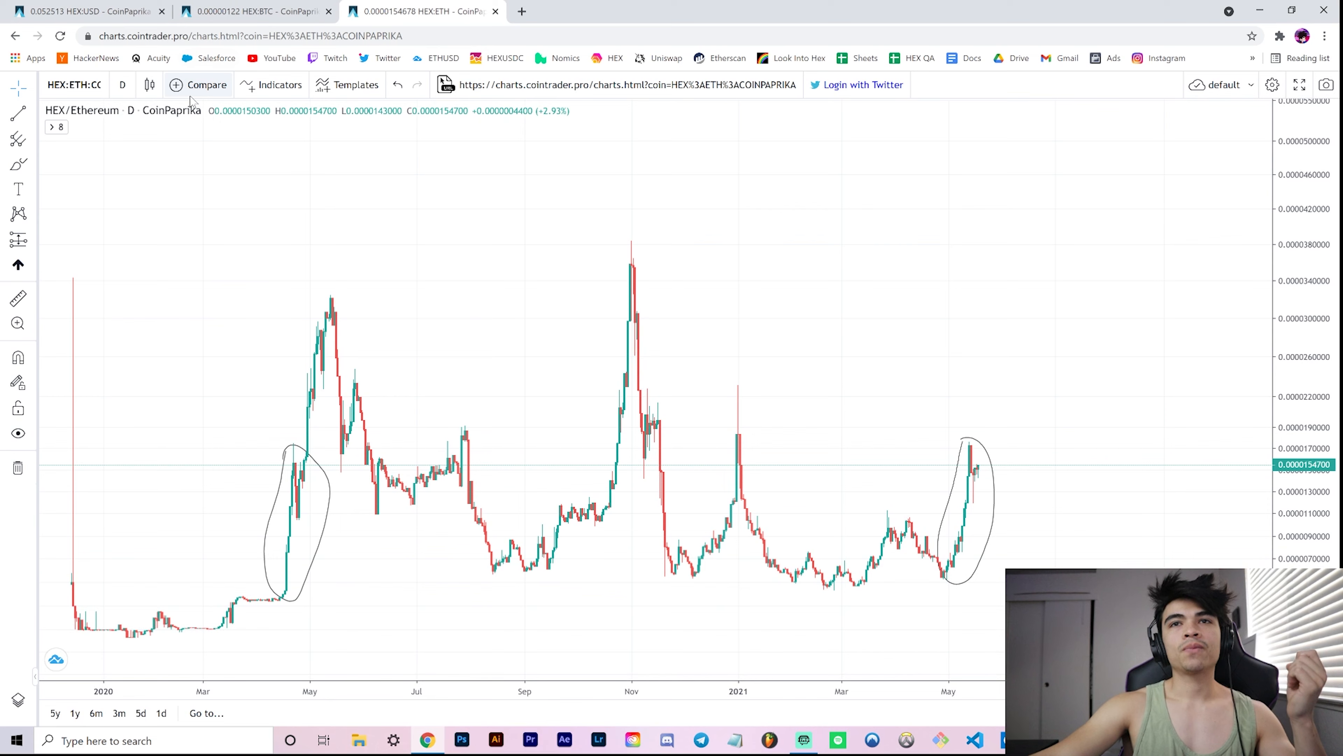
mouse_move(17, 240)
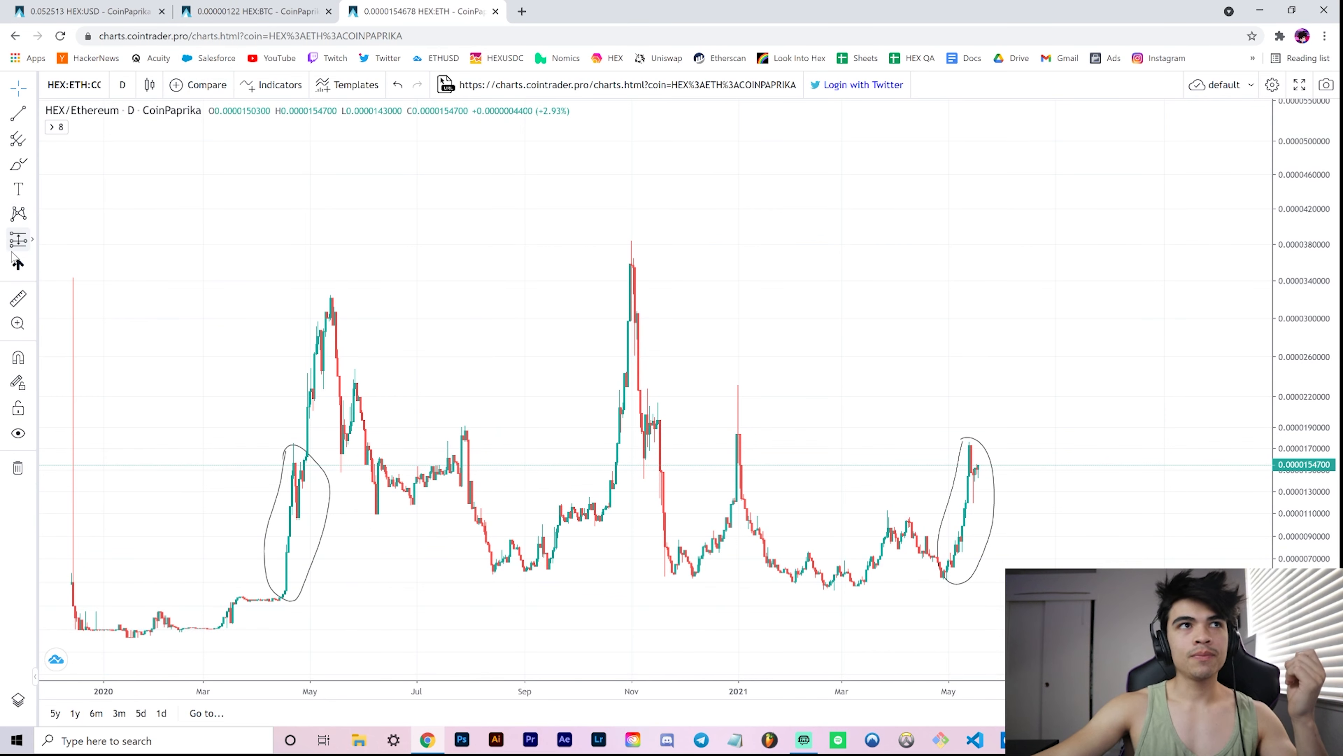
mouse_move(289, 595)
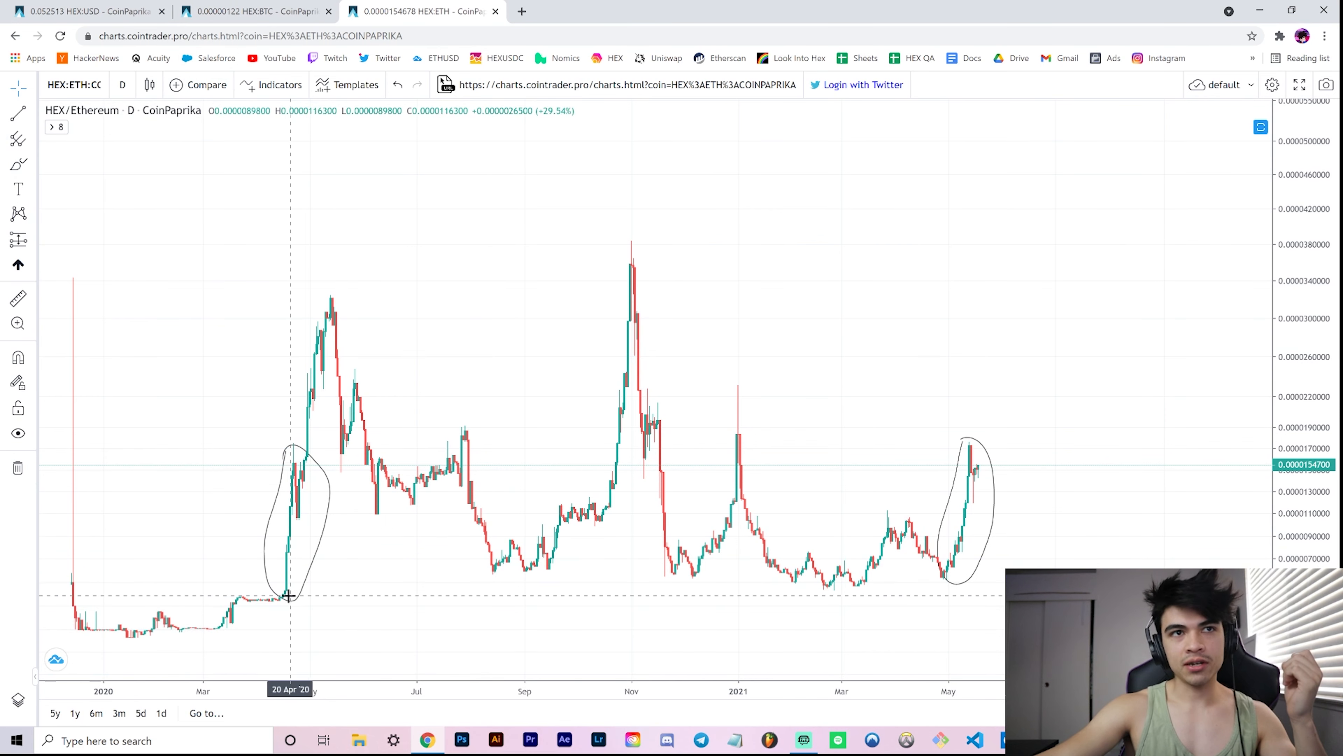
mouse_move(283, 593)
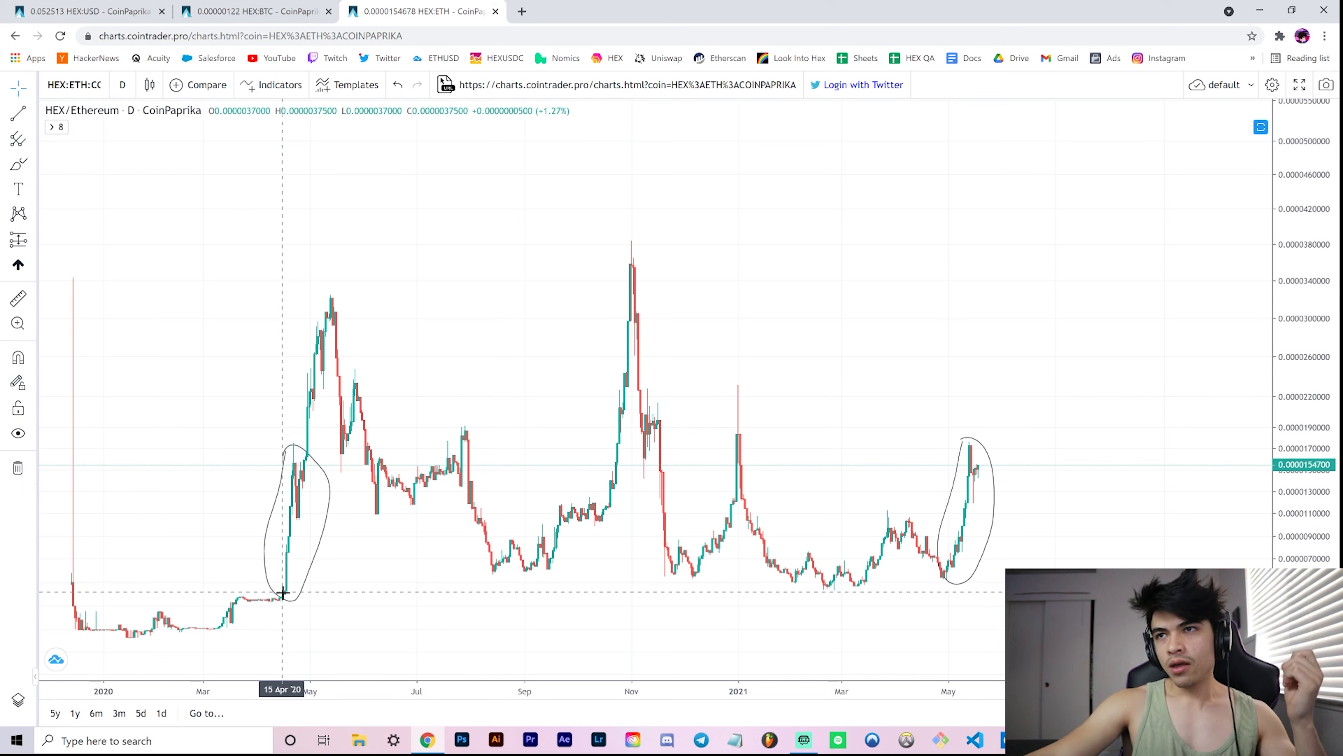
mouse_move(286, 597)
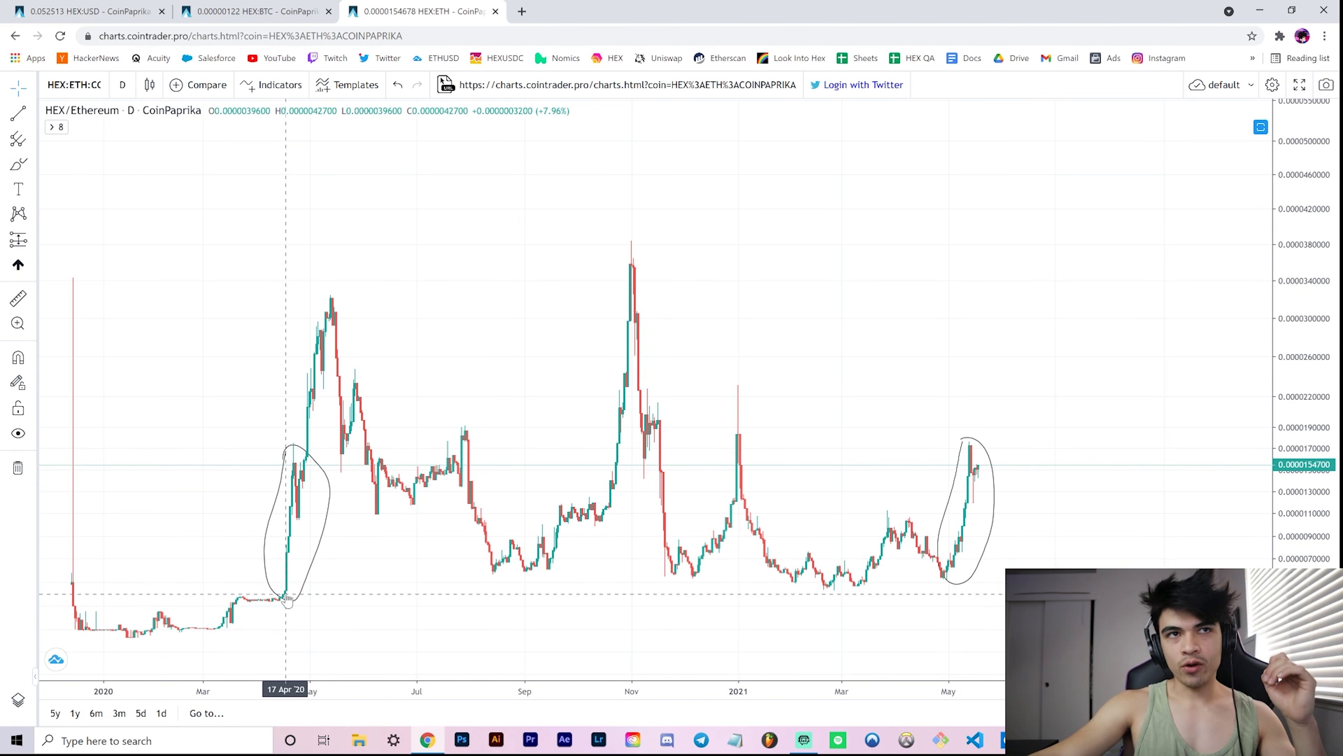
mouse_move(293, 449)
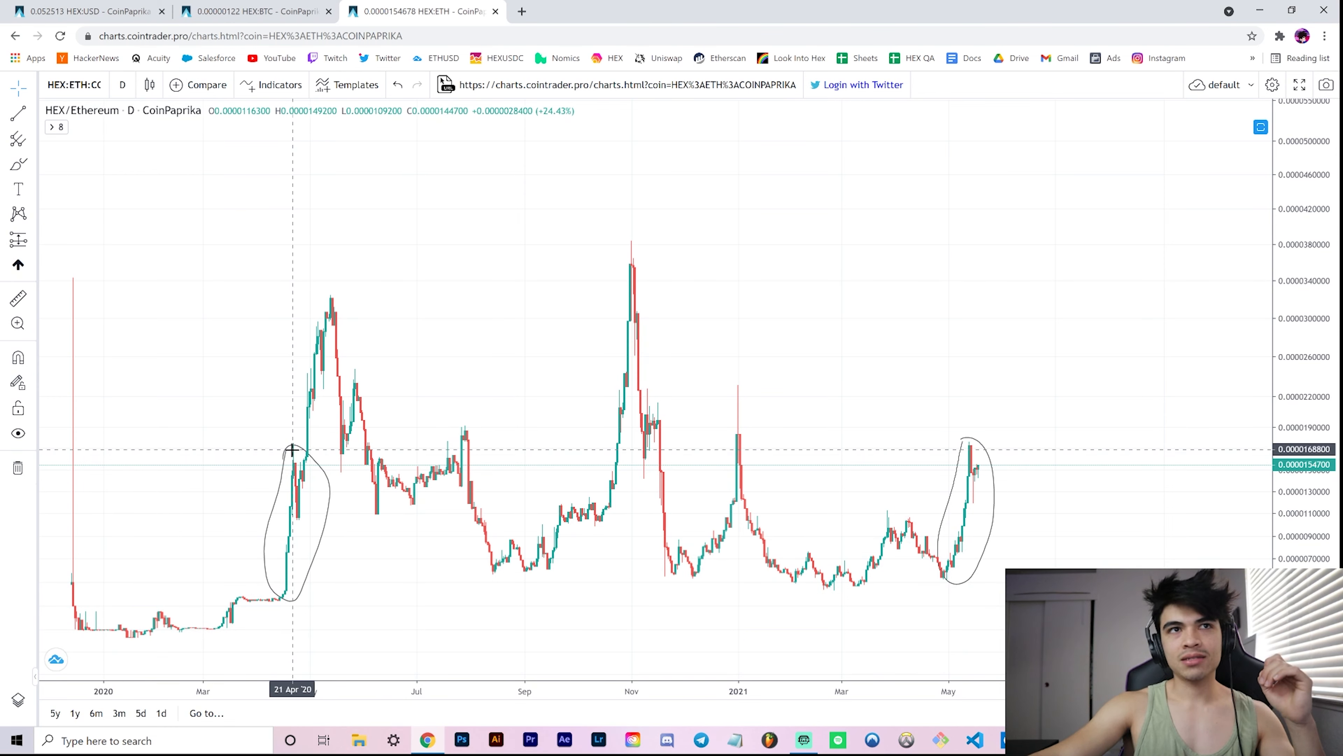
mouse_move(291, 462)
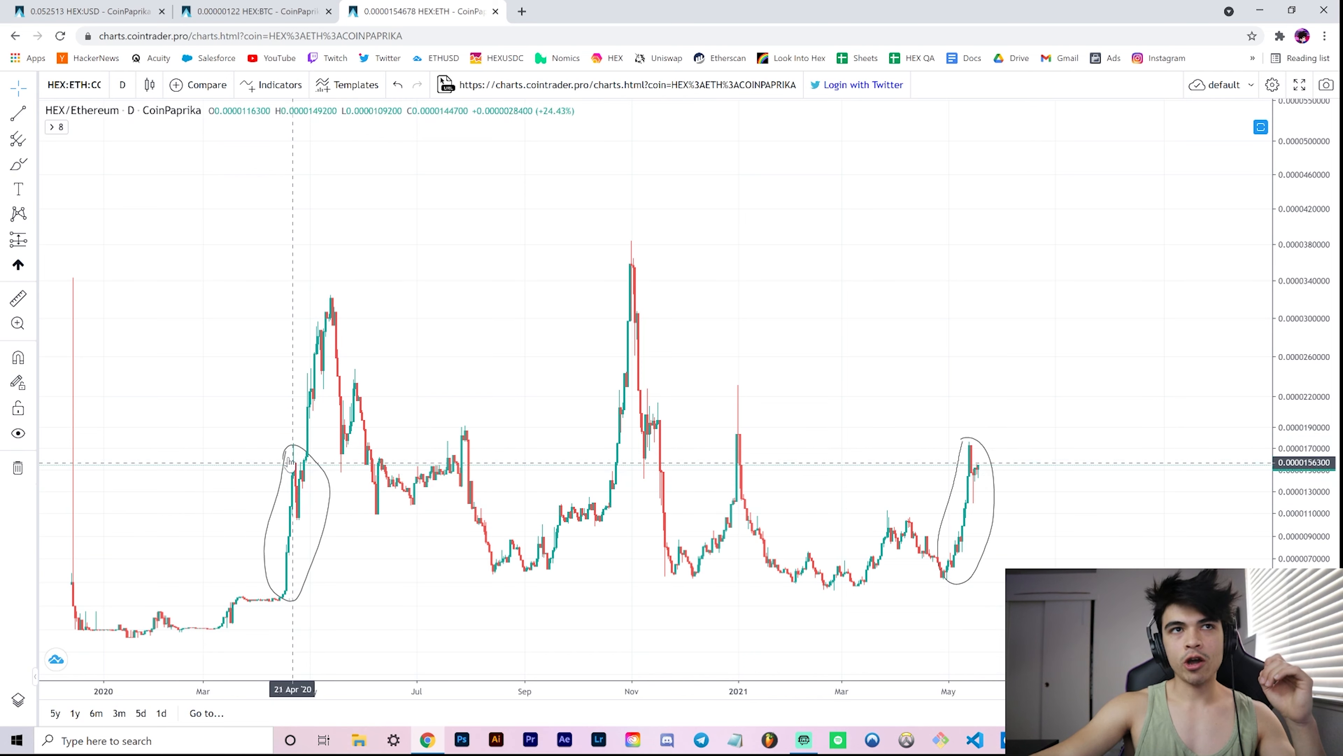
click(19, 264)
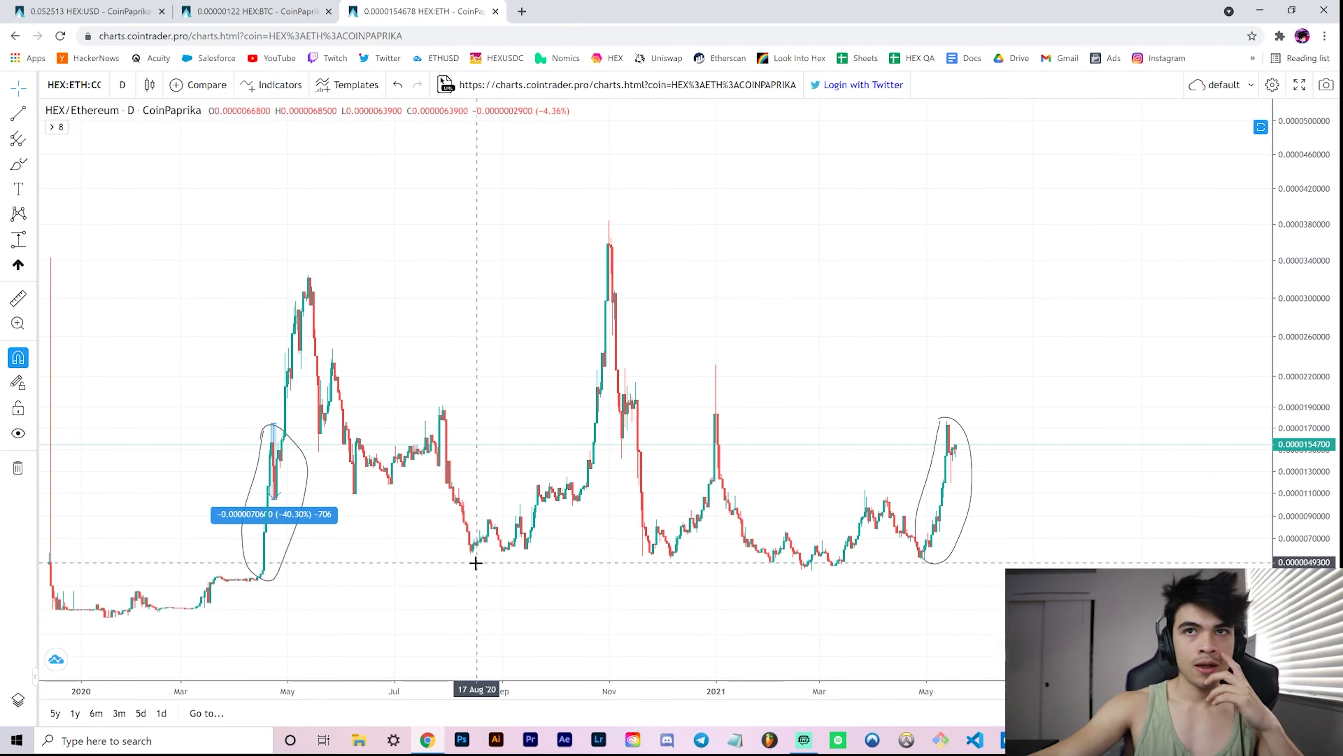
mouse_move(915, 561)
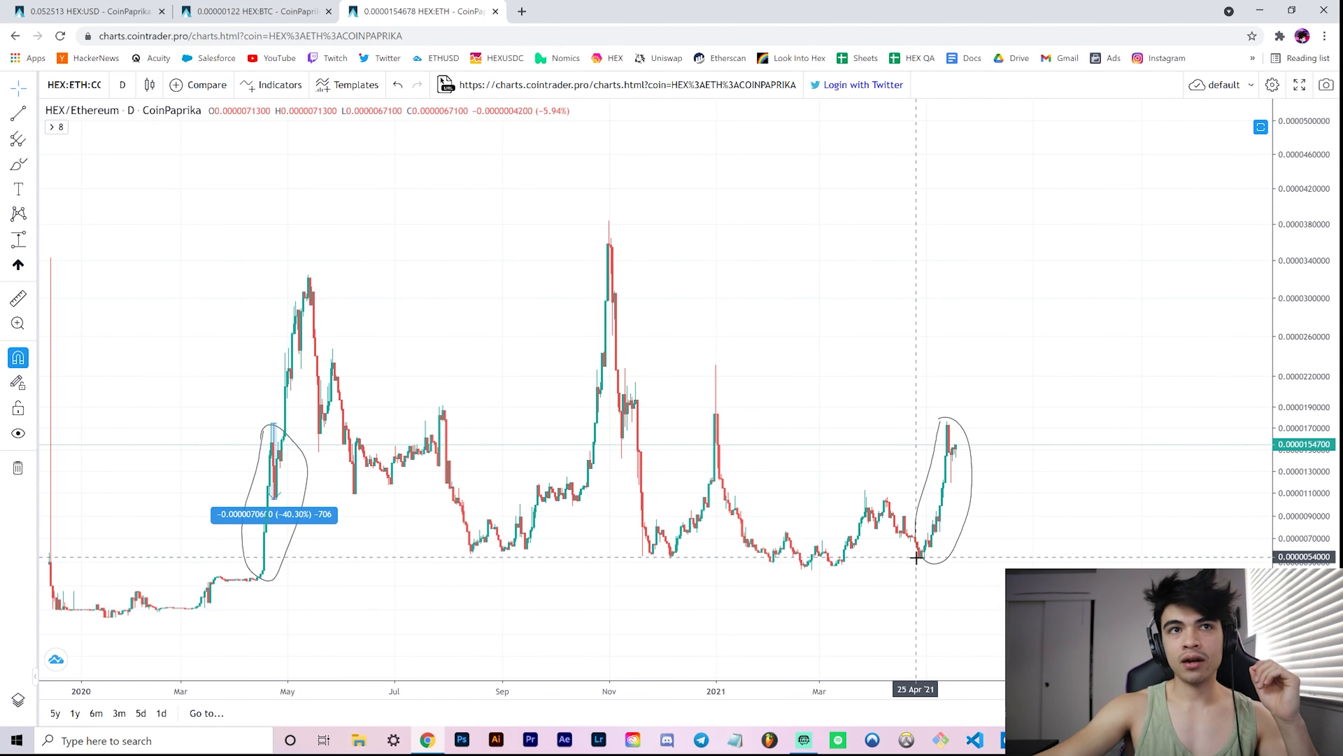
mouse_move(287, 563)
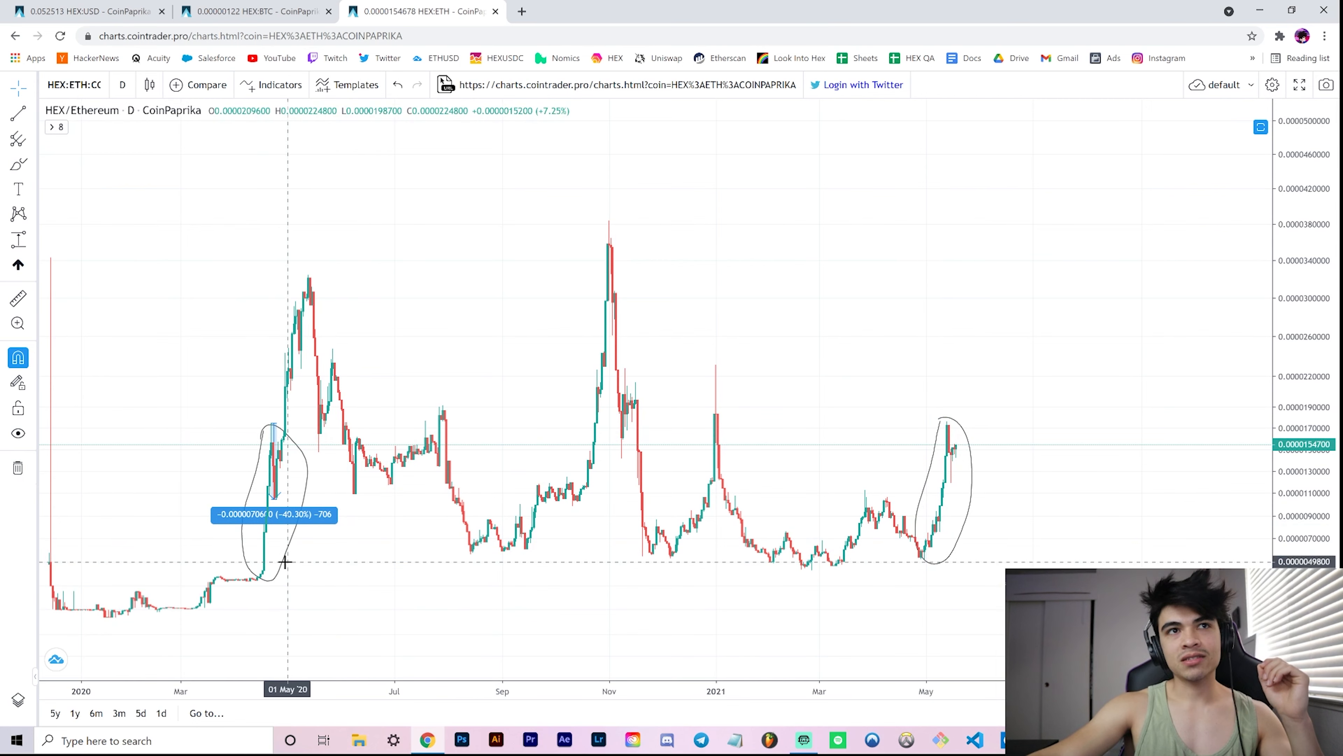
mouse_move(257, 583)
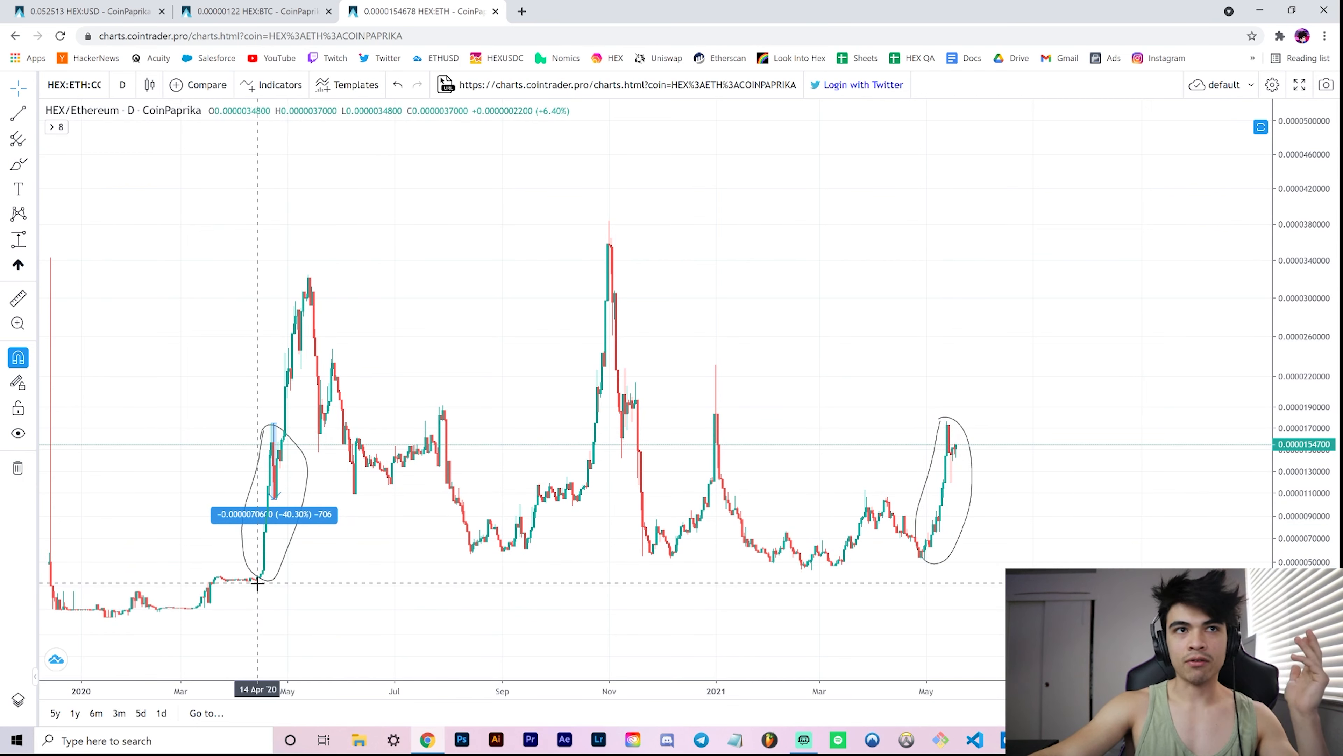
mouse_move(278, 497)
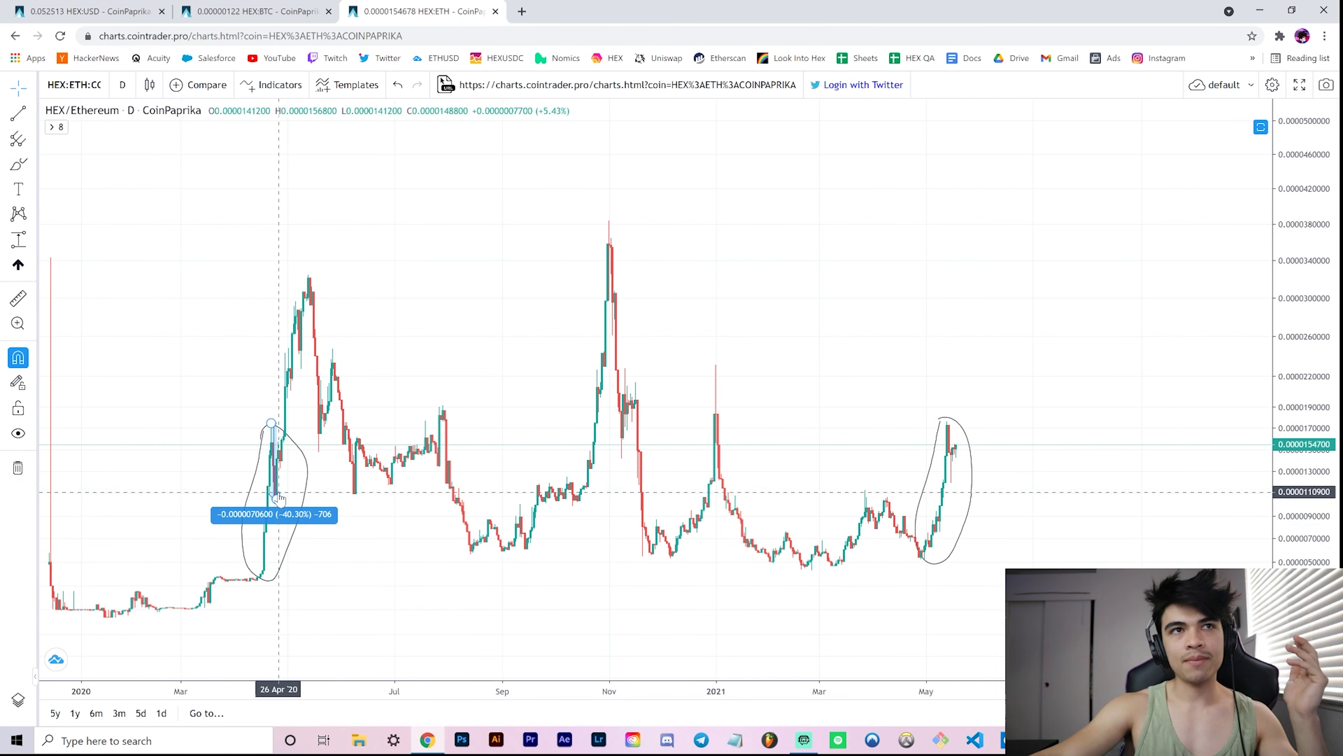
mouse_move(423, 607)
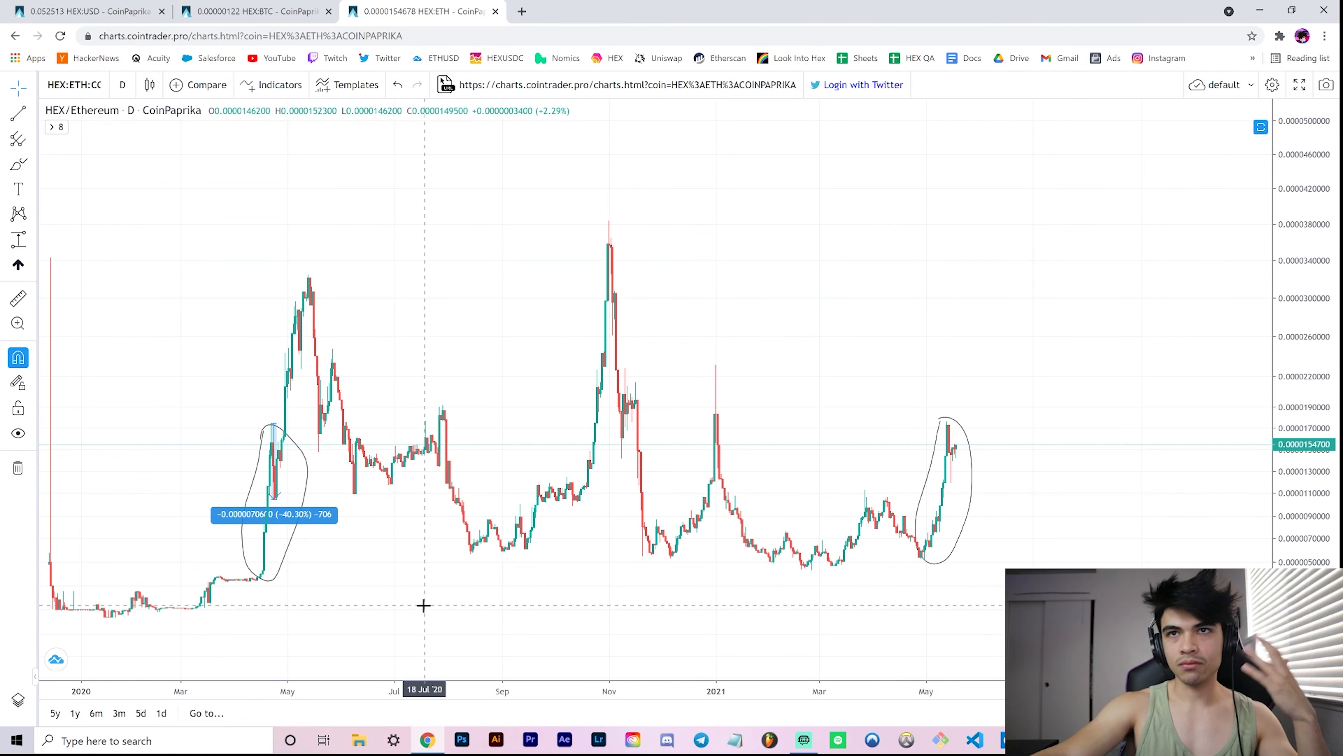
mouse_move(263, 579)
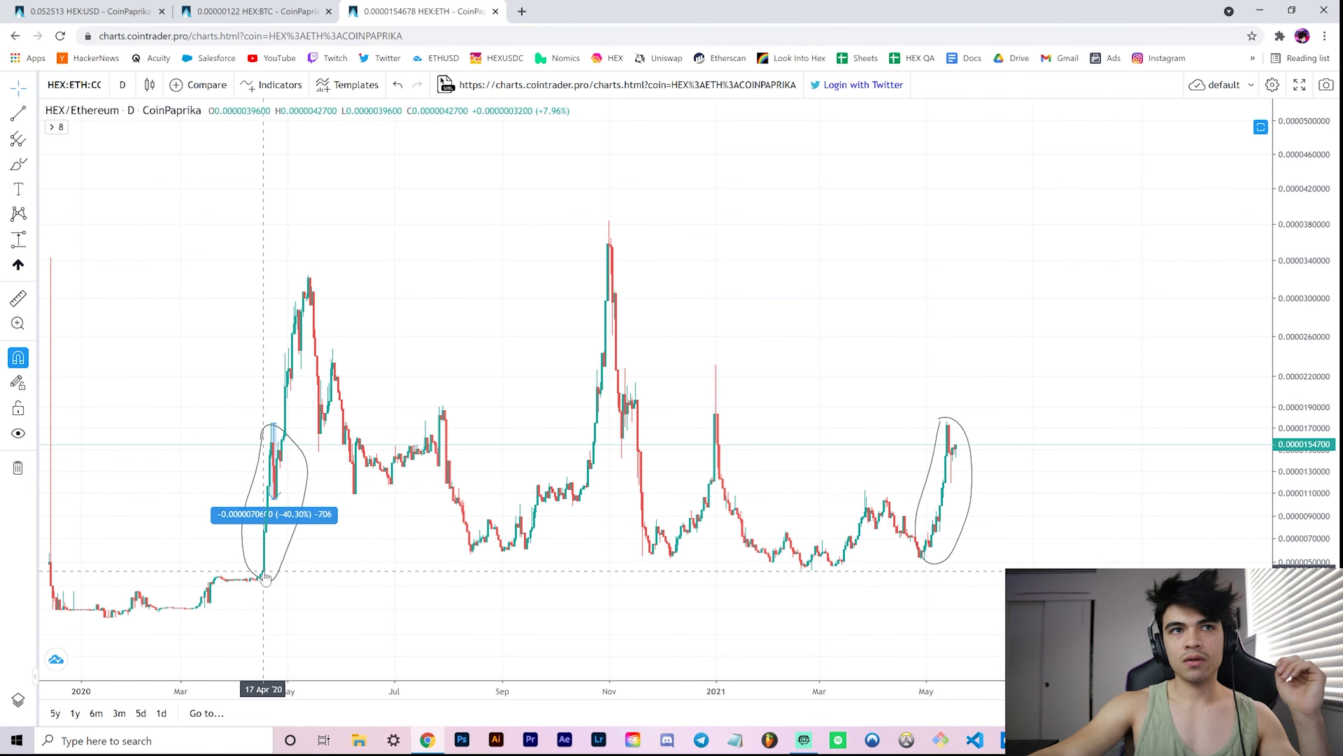
mouse_move(264, 480)
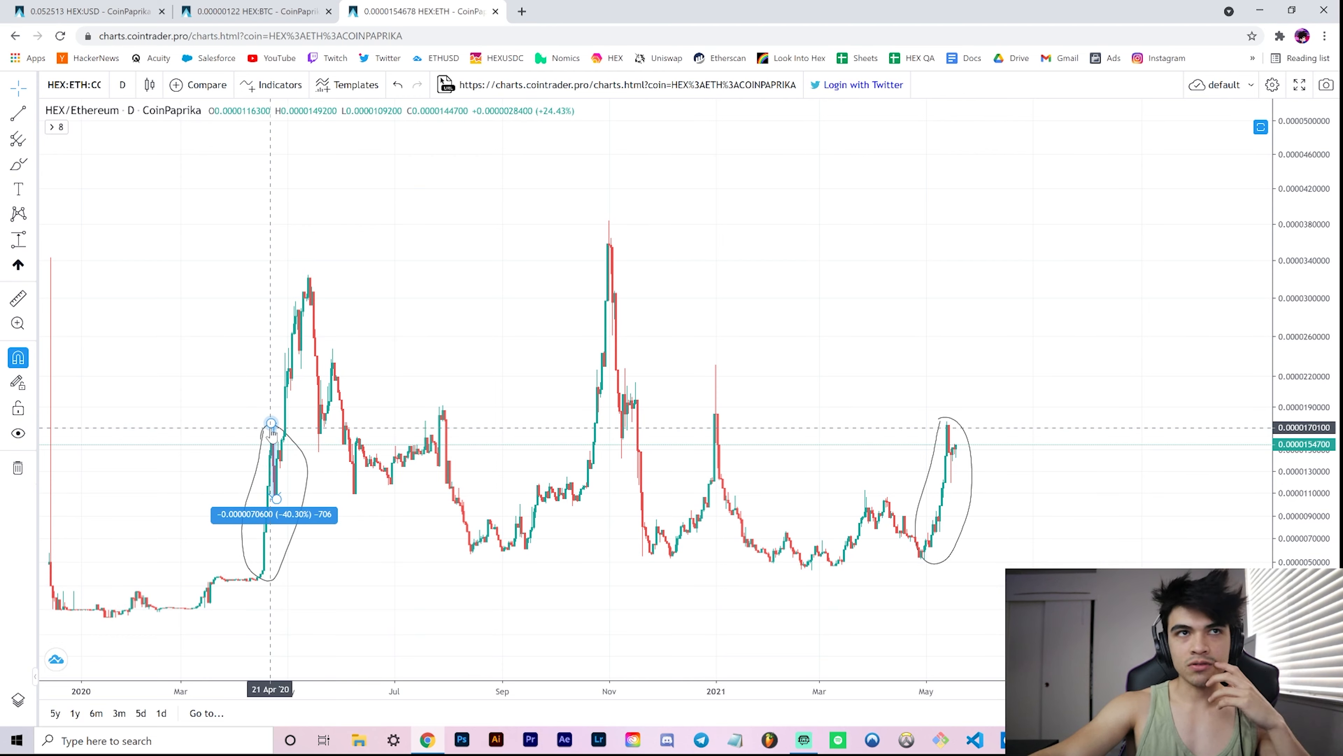
mouse_move(511, 457)
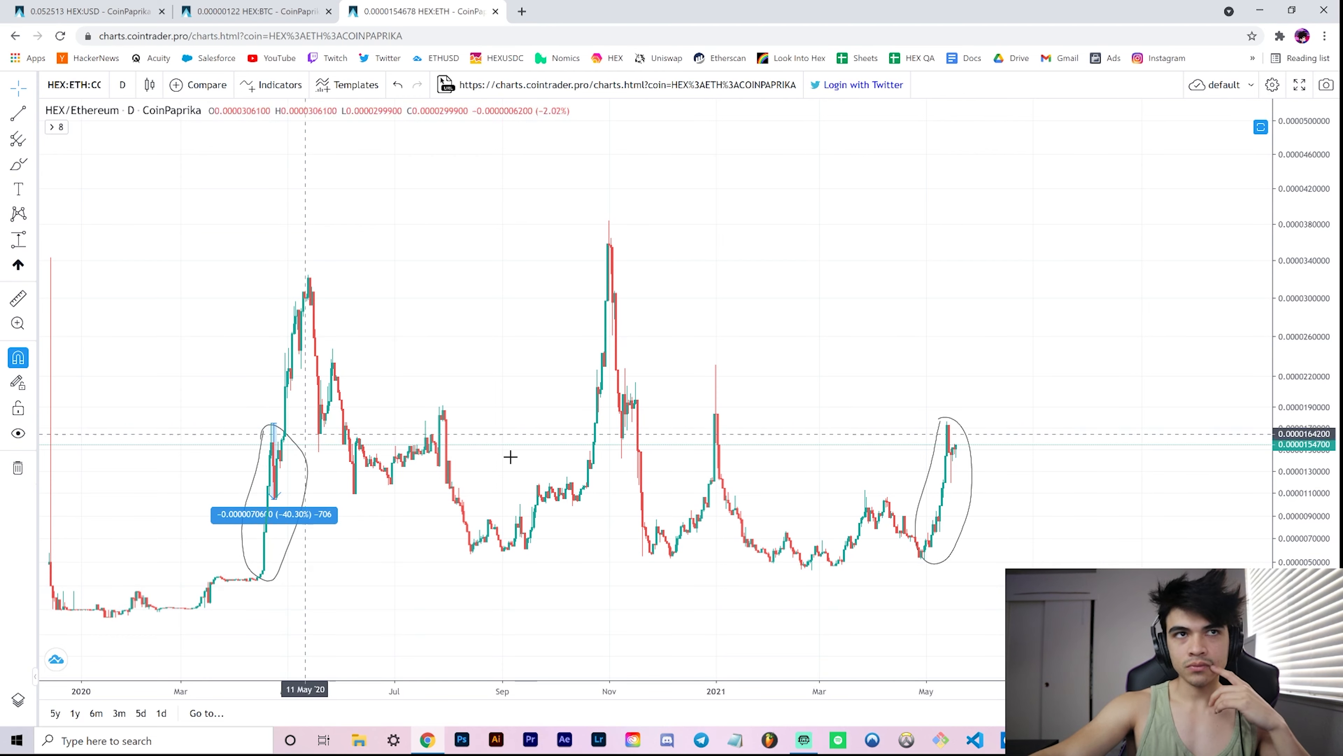
mouse_move(919, 562)
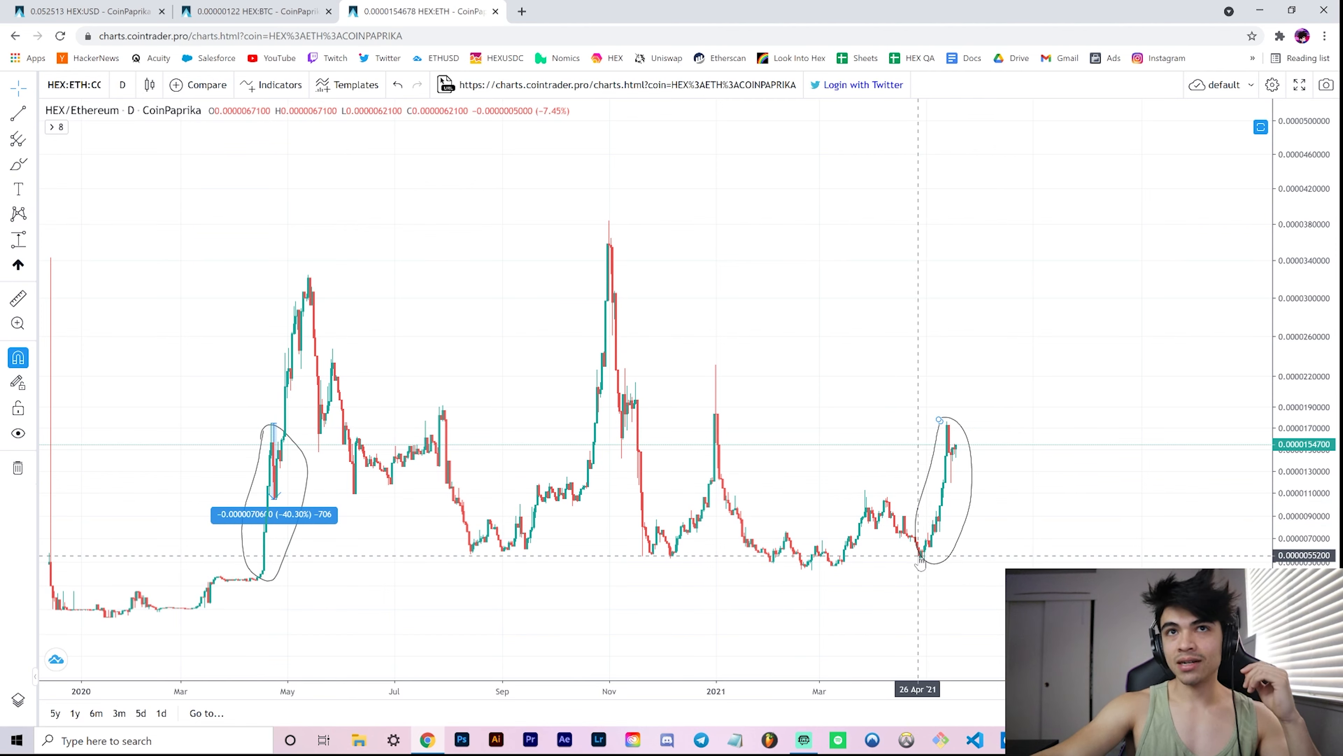
mouse_move(973, 413)
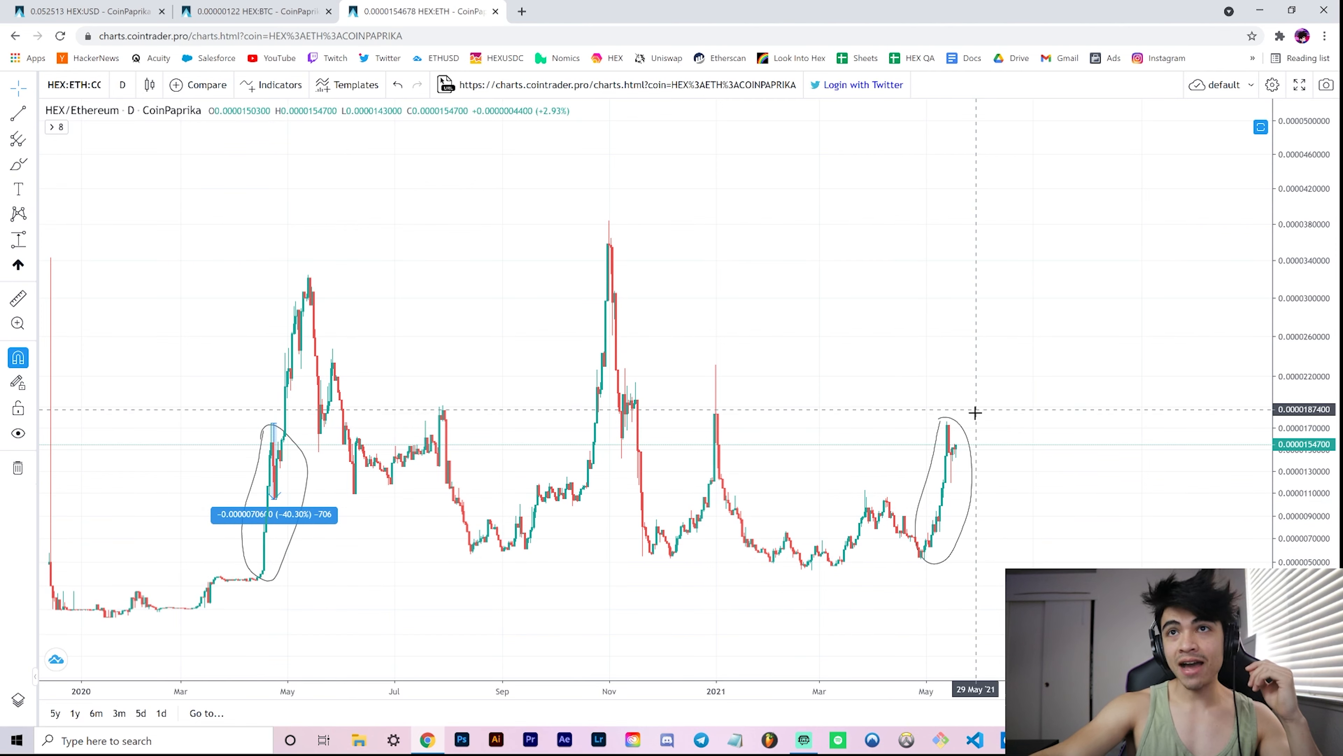
mouse_move(898, 562)
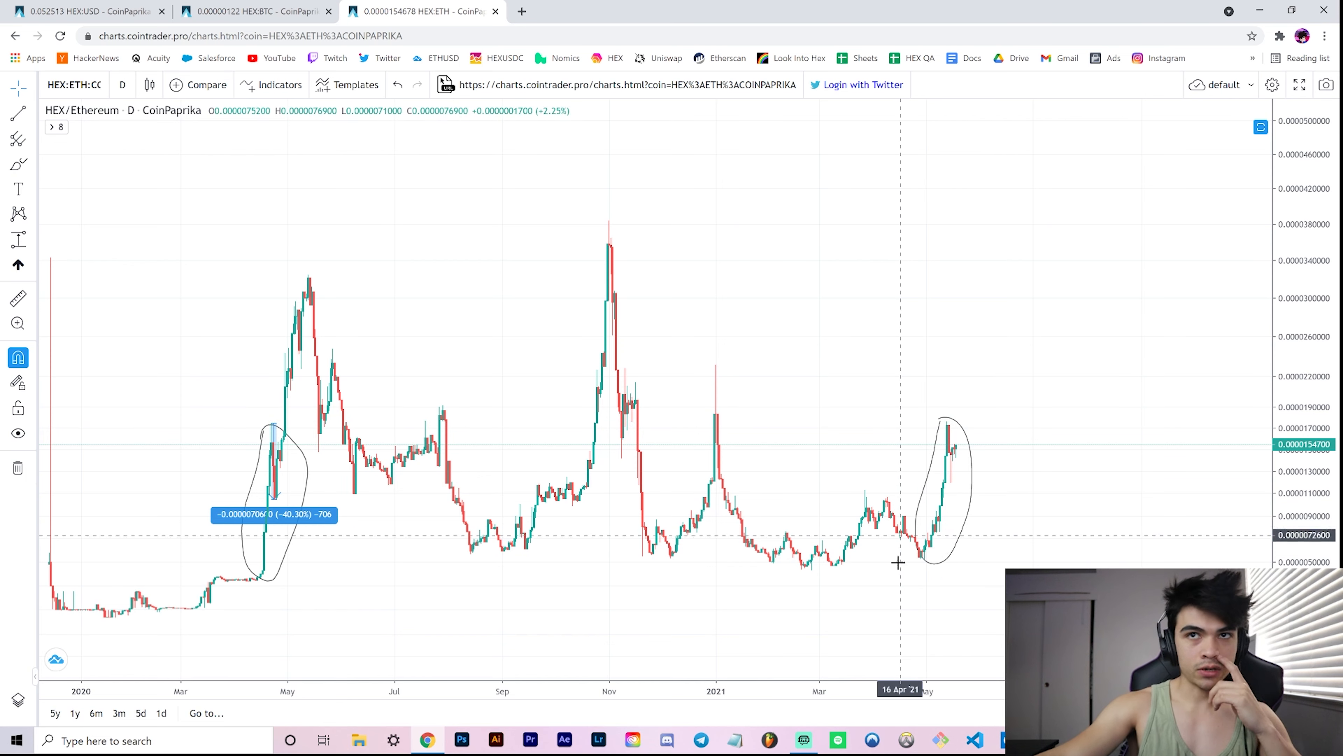
mouse_move(921, 562)
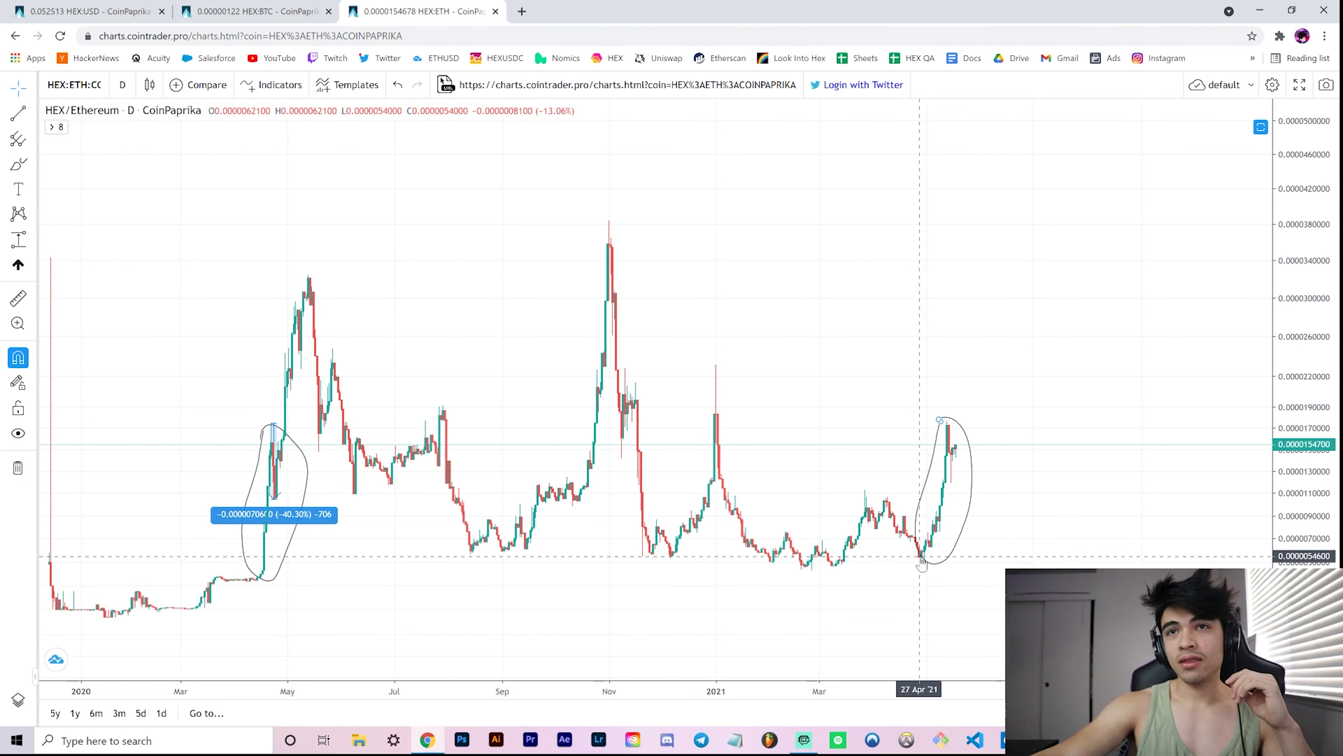
mouse_move(922, 562)
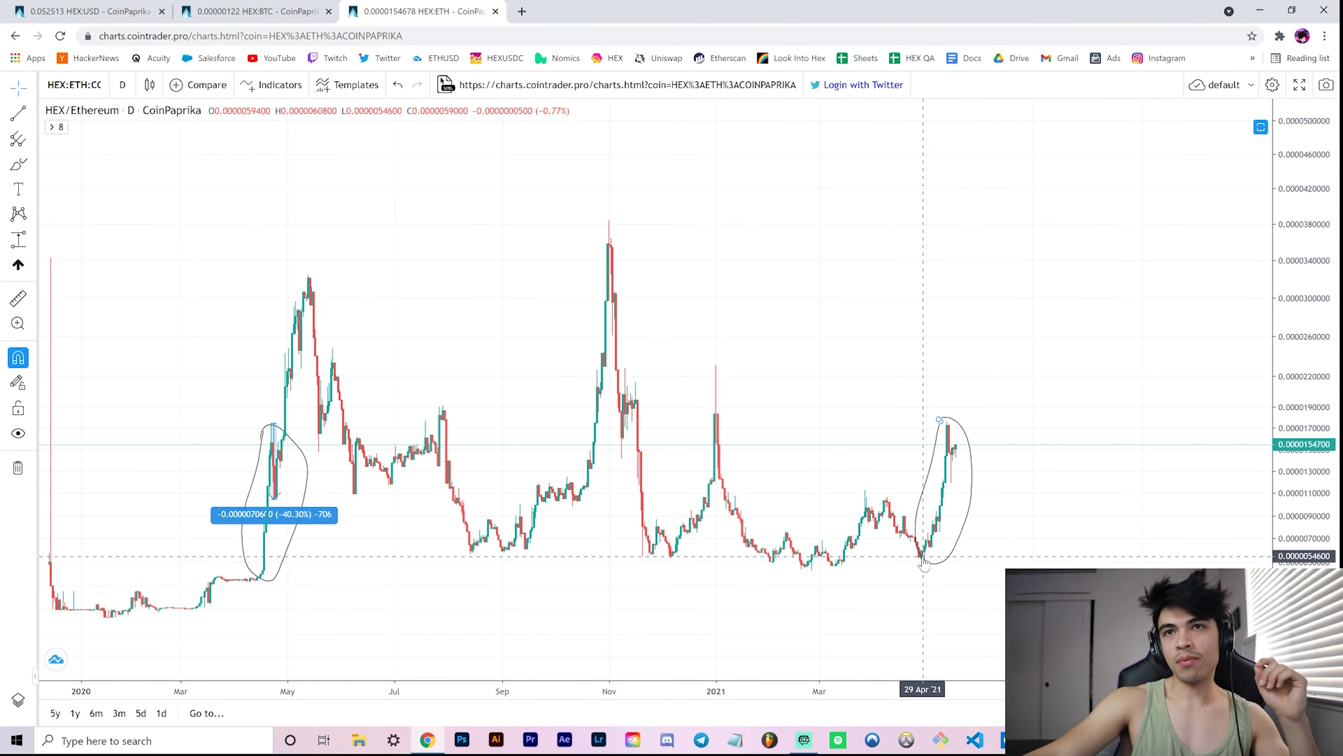
mouse_move(254, 578)
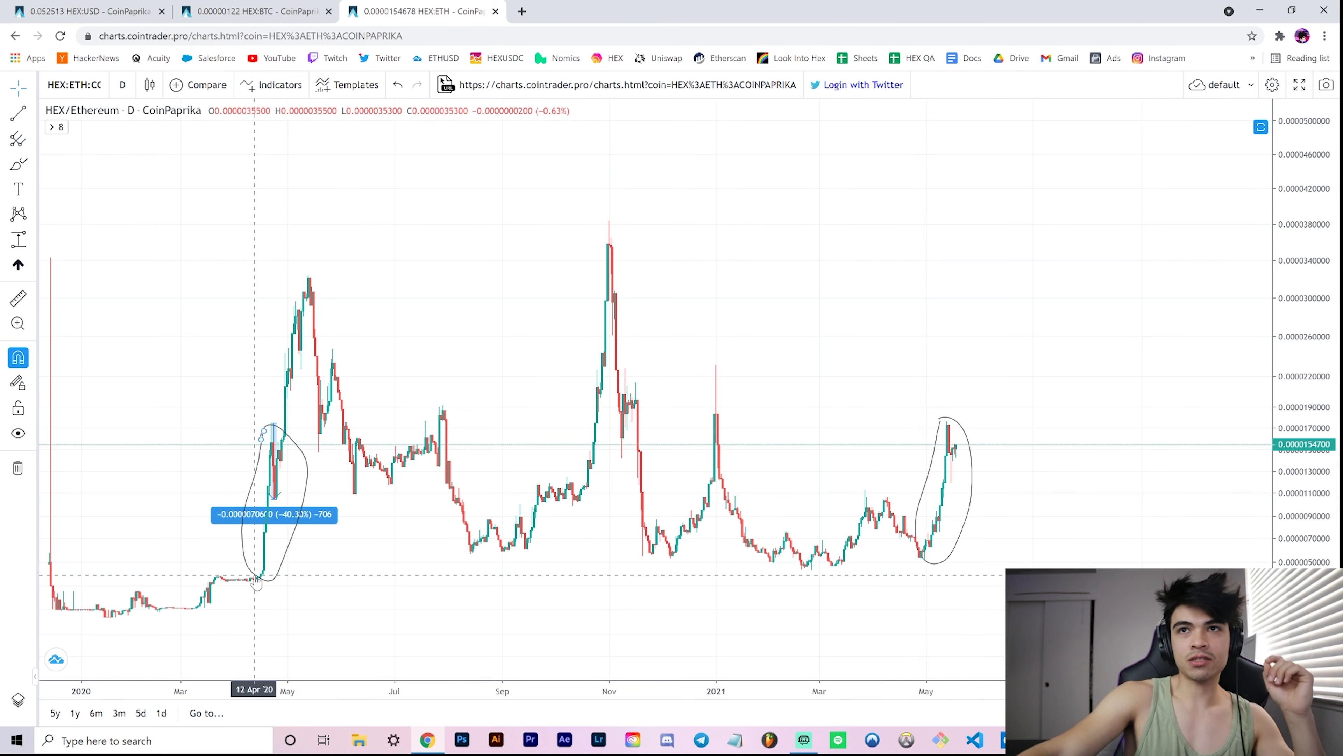
mouse_move(959, 433)
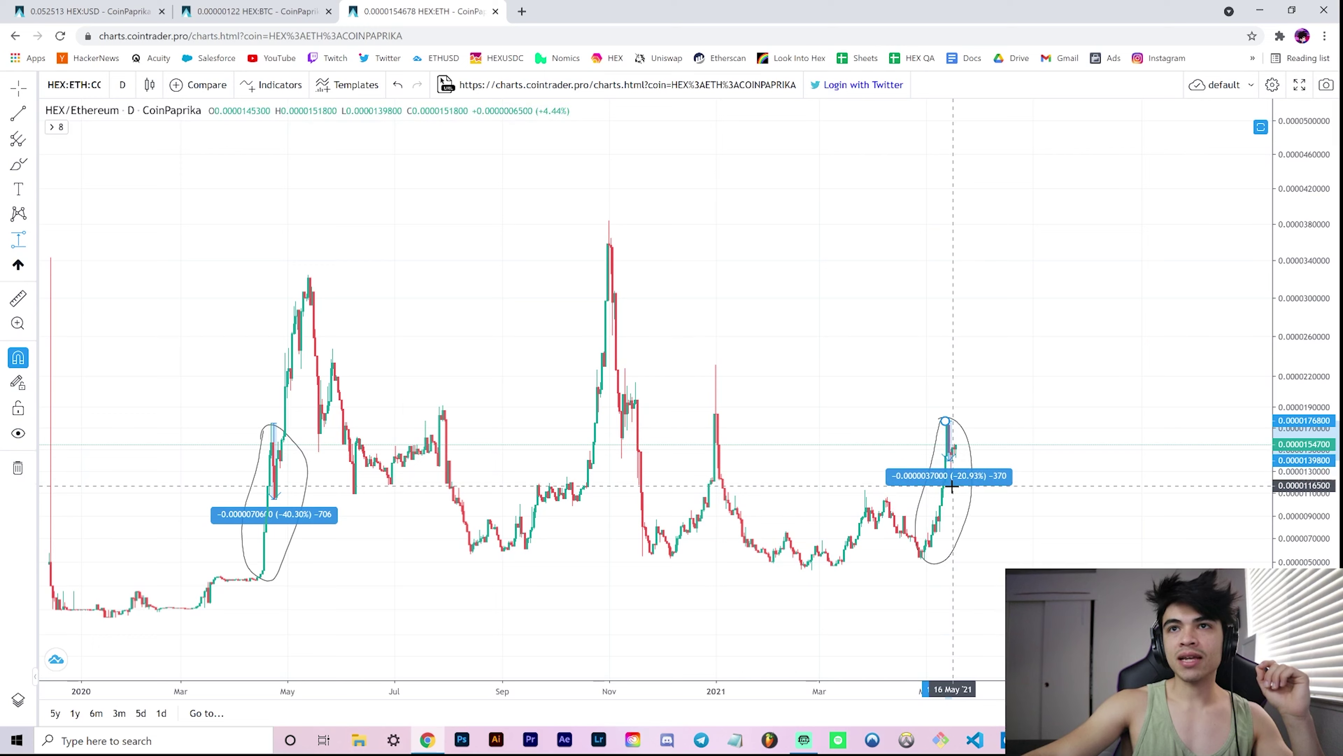
mouse_move(951, 484)
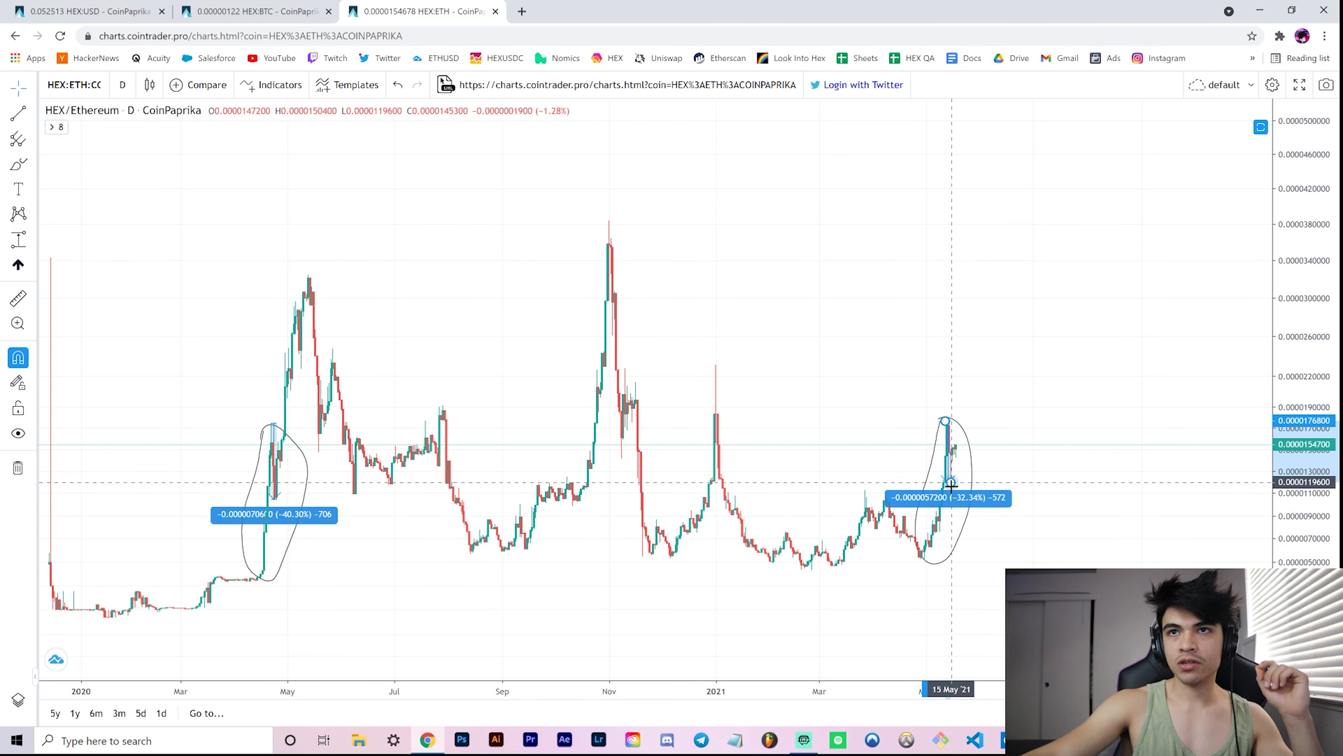
mouse_move(982, 518)
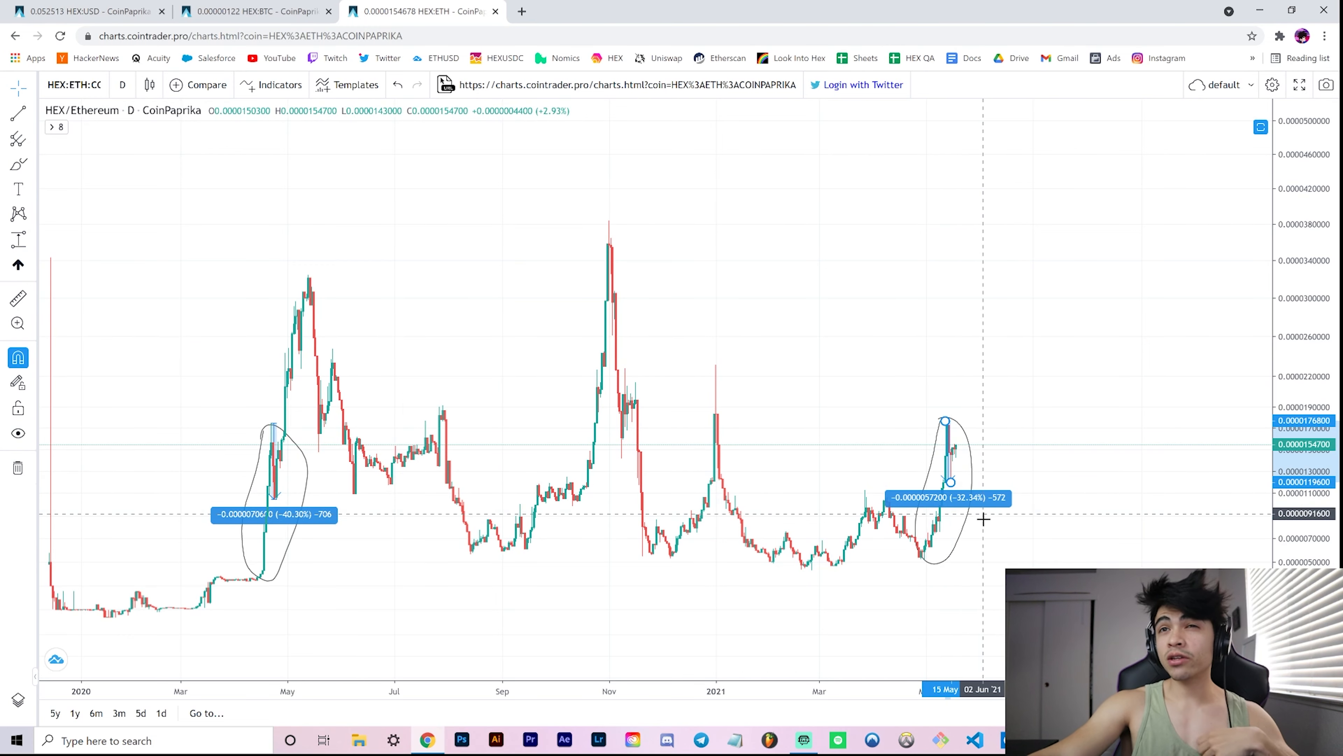
mouse_move(773, 604)
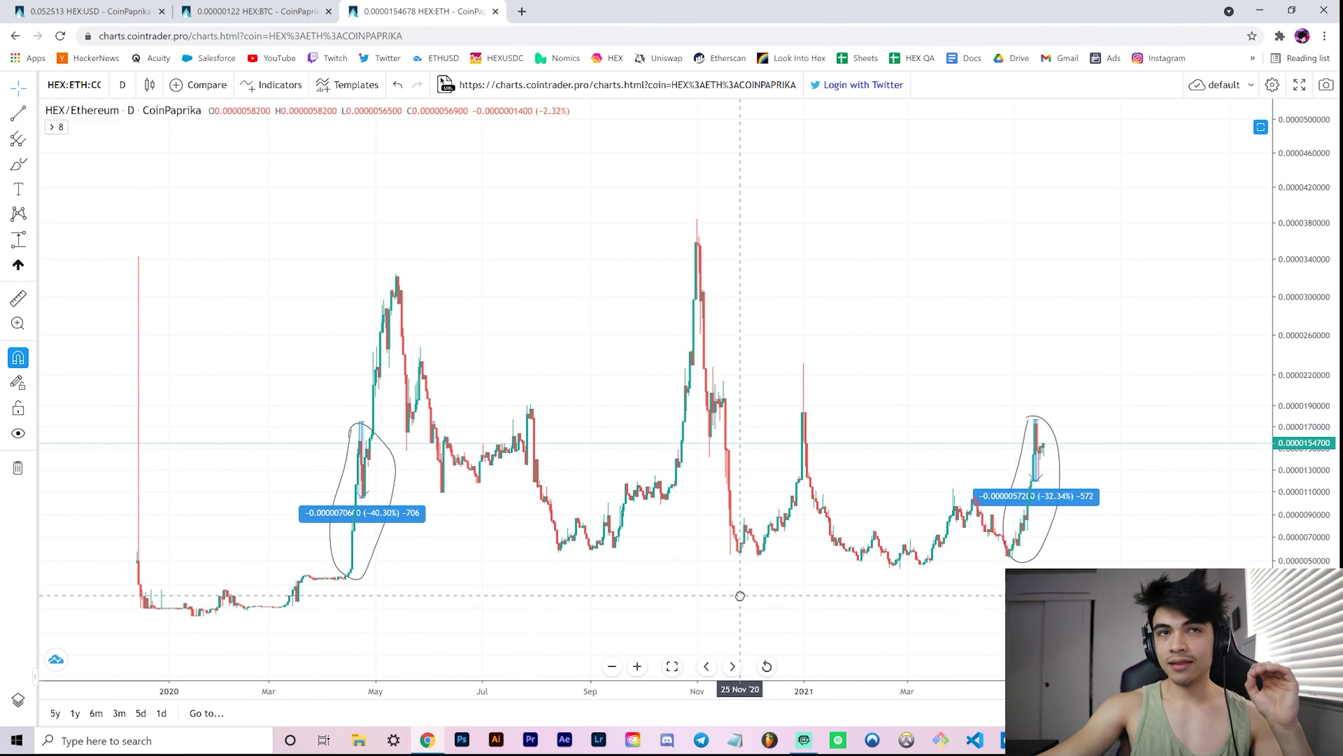
mouse_move(352, 570)
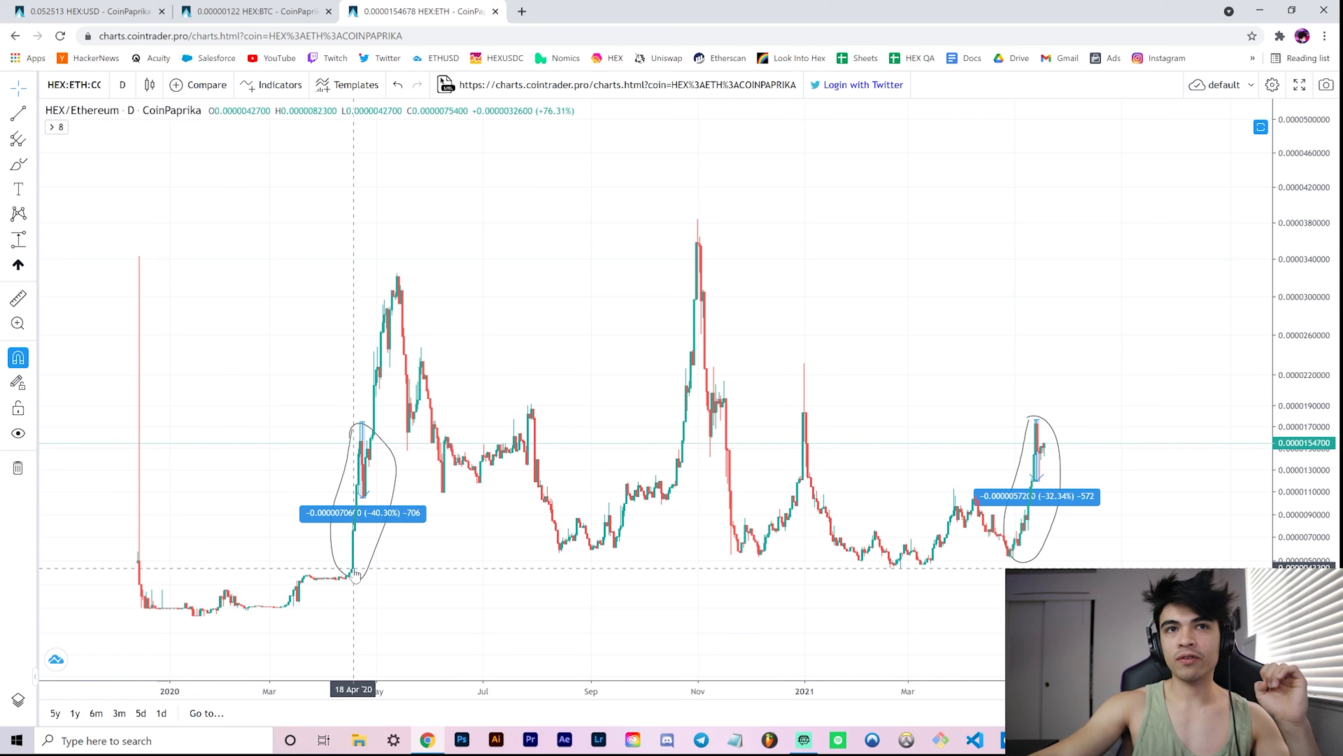
mouse_move(996, 551)
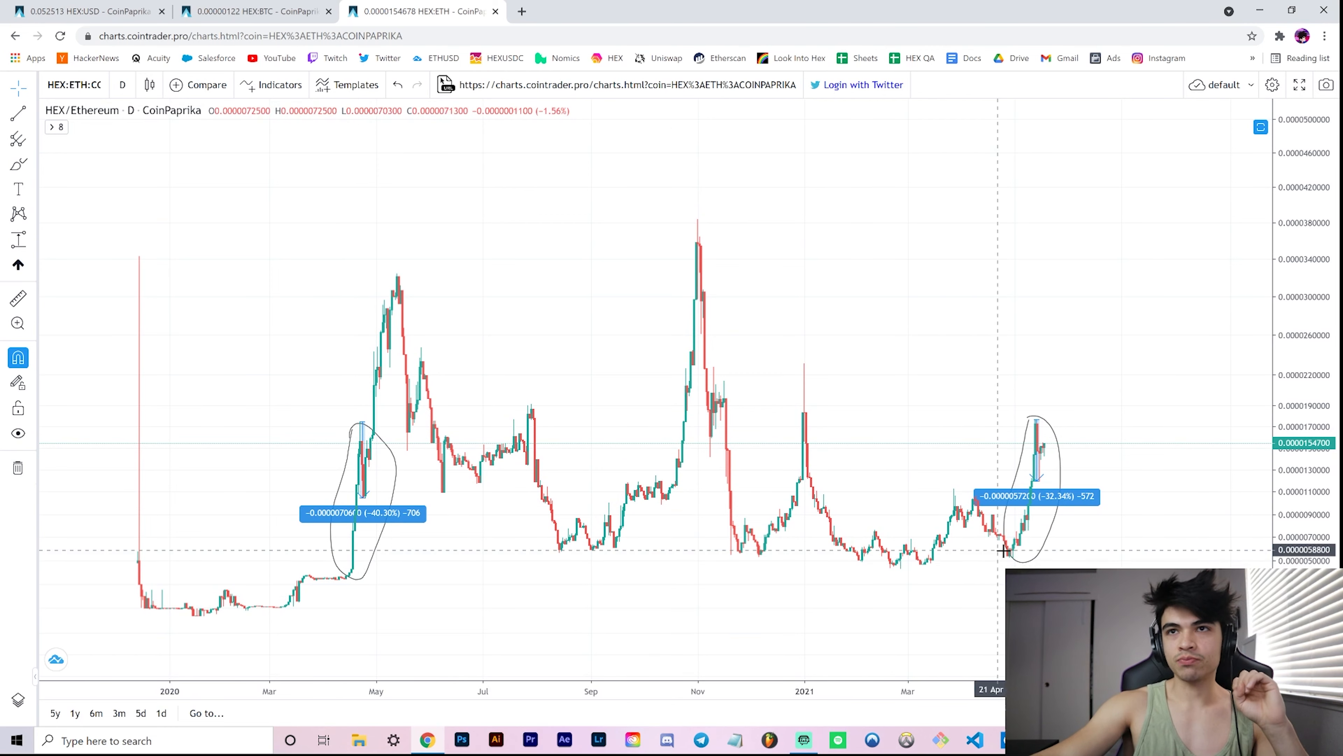
mouse_move(1011, 557)
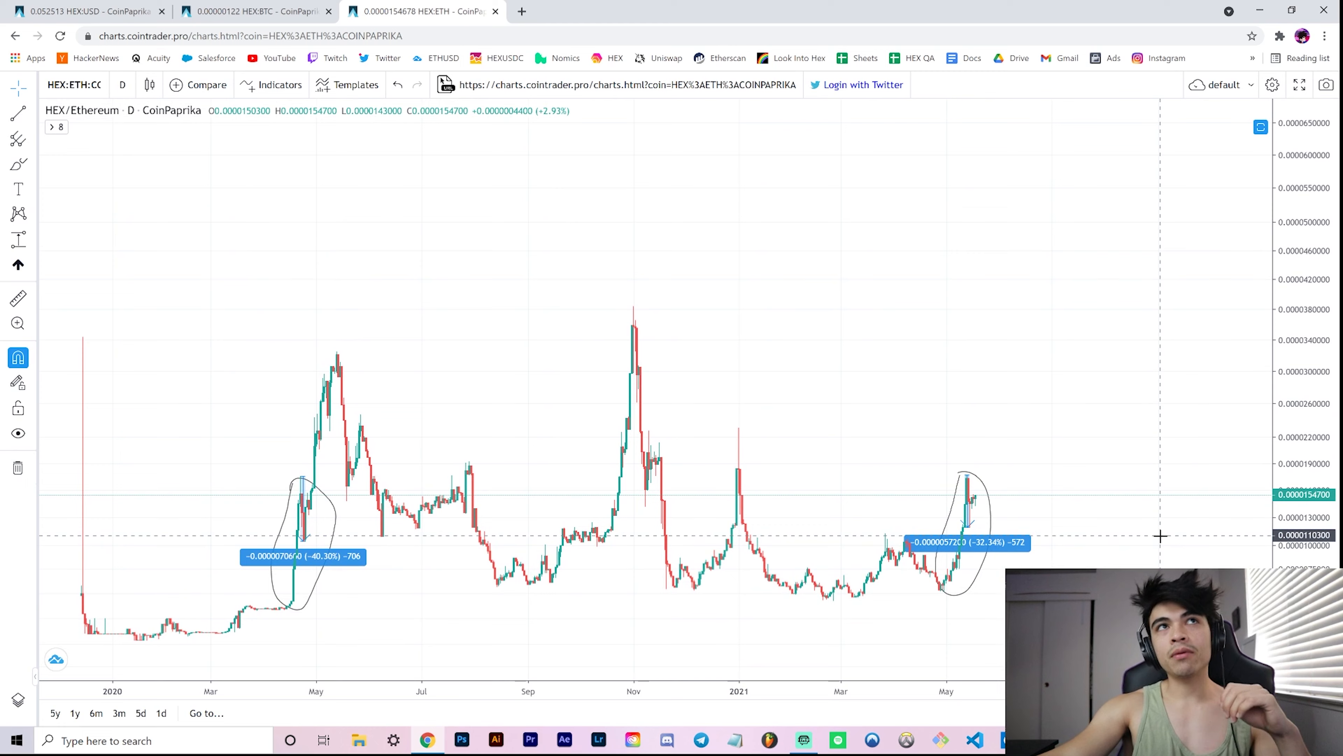
mouse_move(1183, 565)
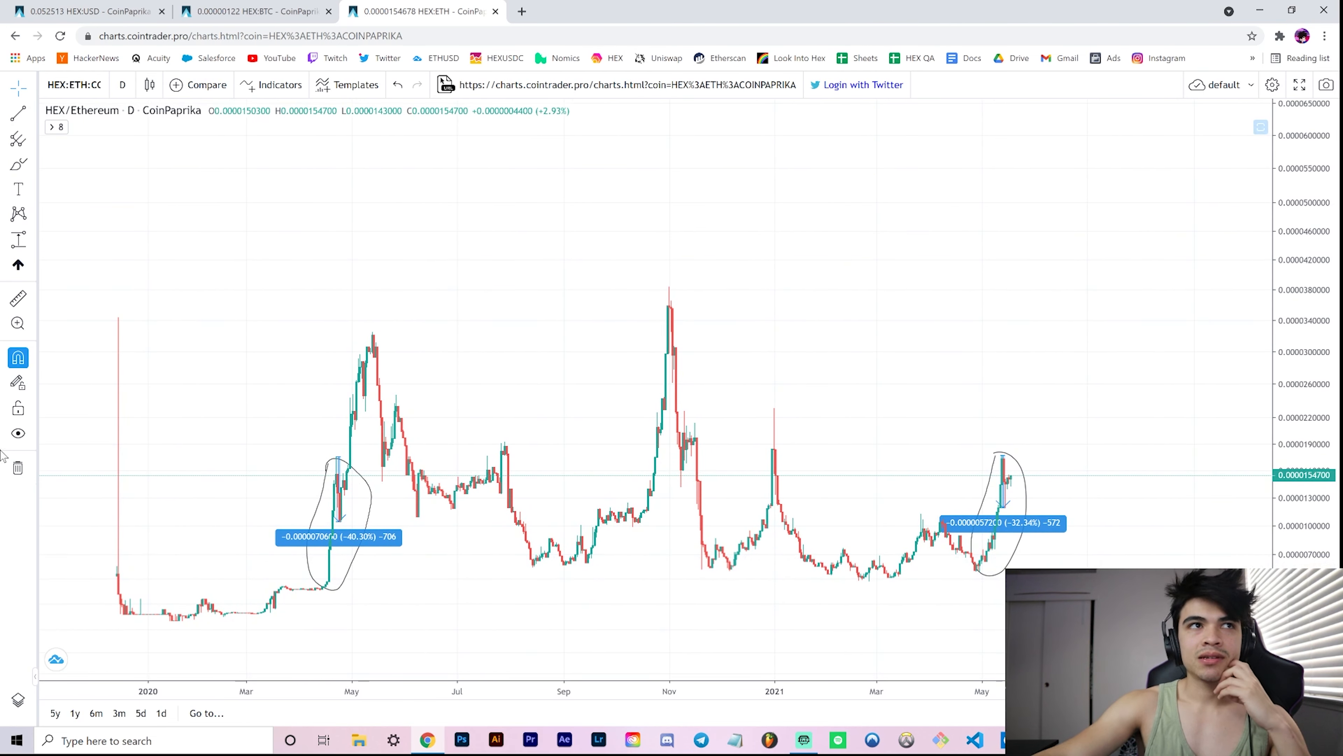
mouse_move(18, 408)
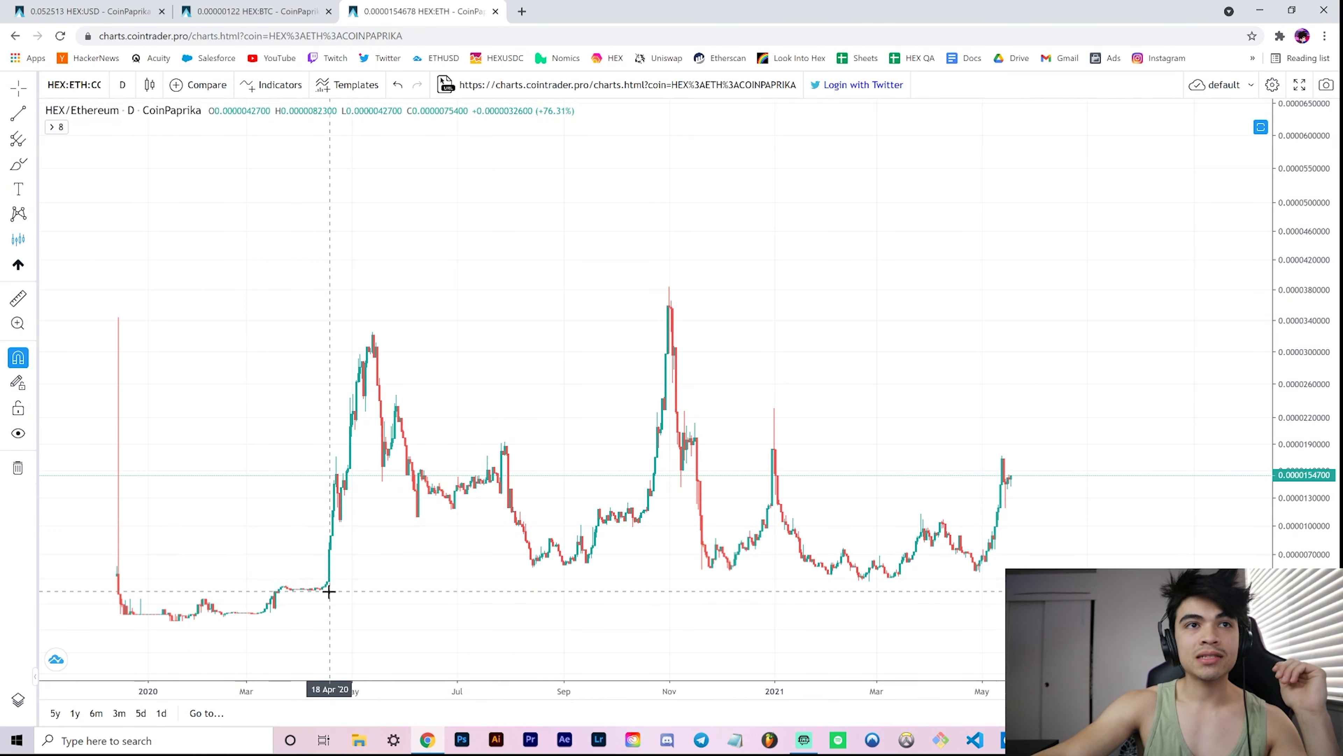
mouse_move(330, 422)
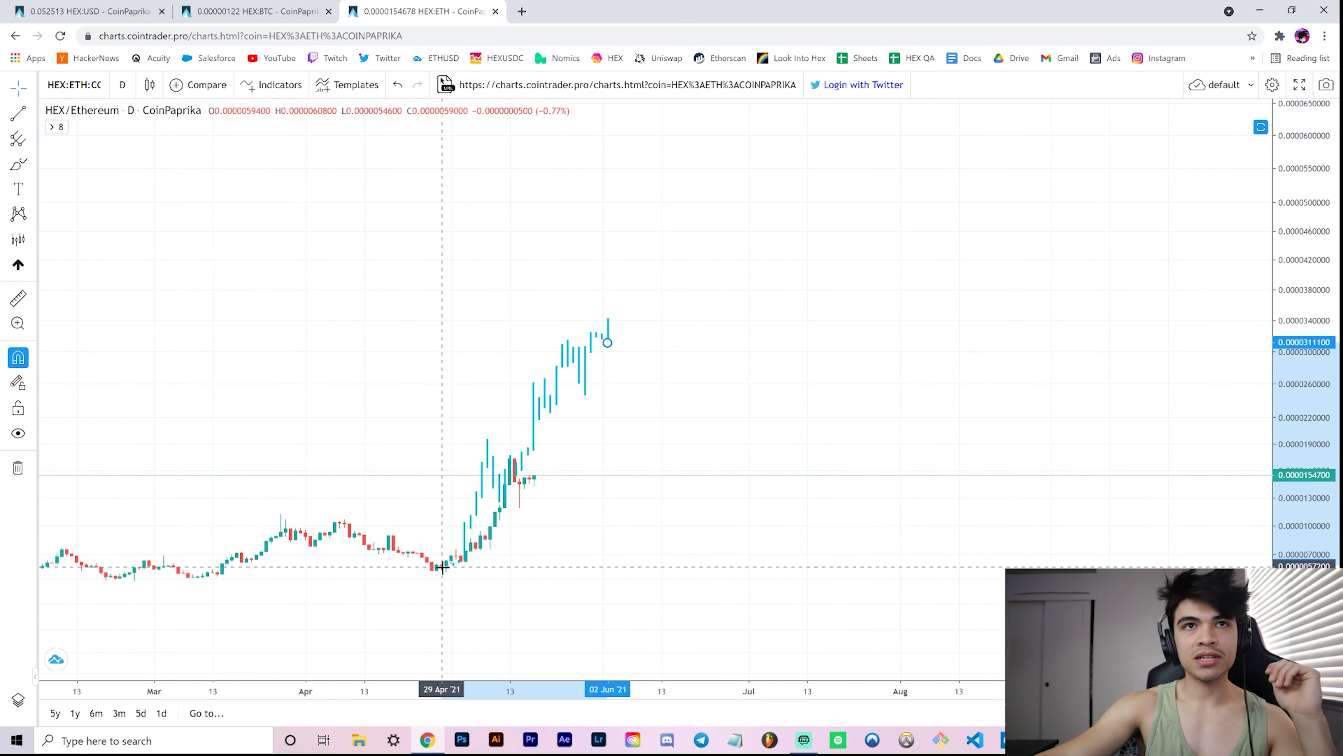
mouse_move(482, 436)
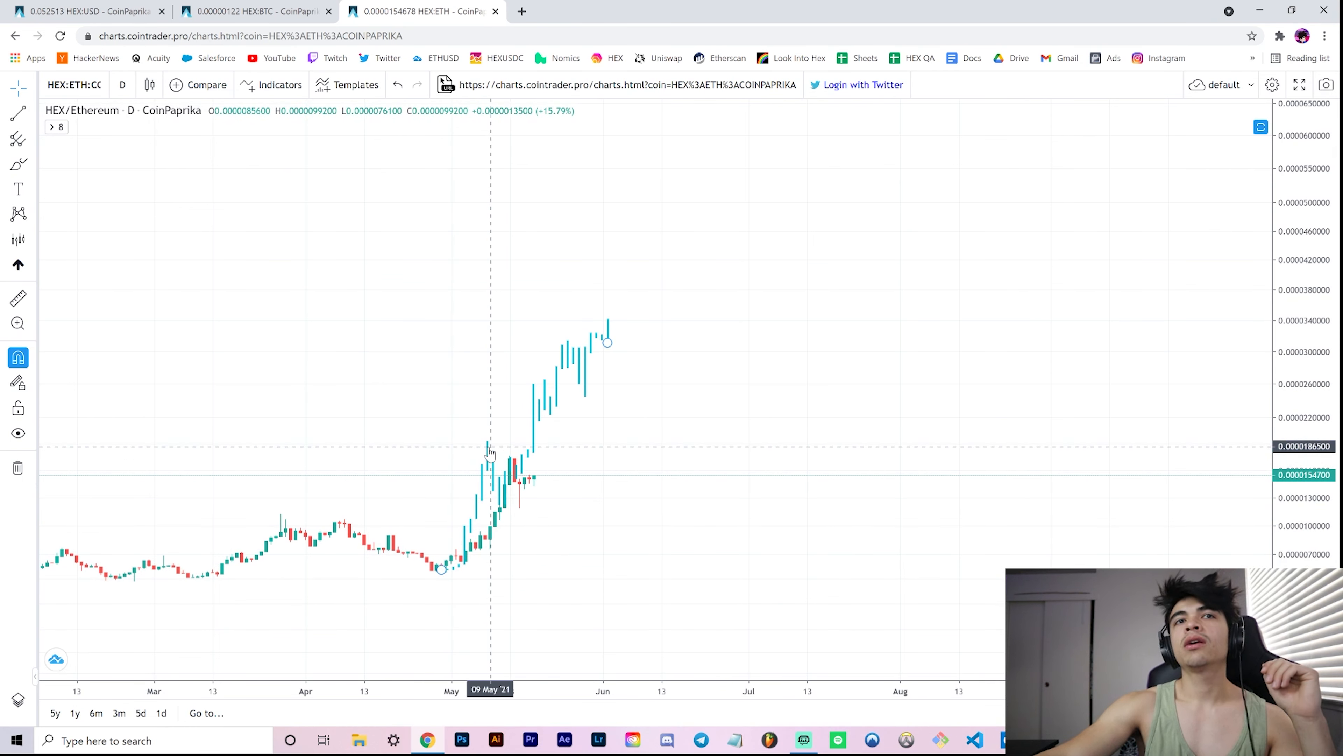
mouse_move(613, 317)
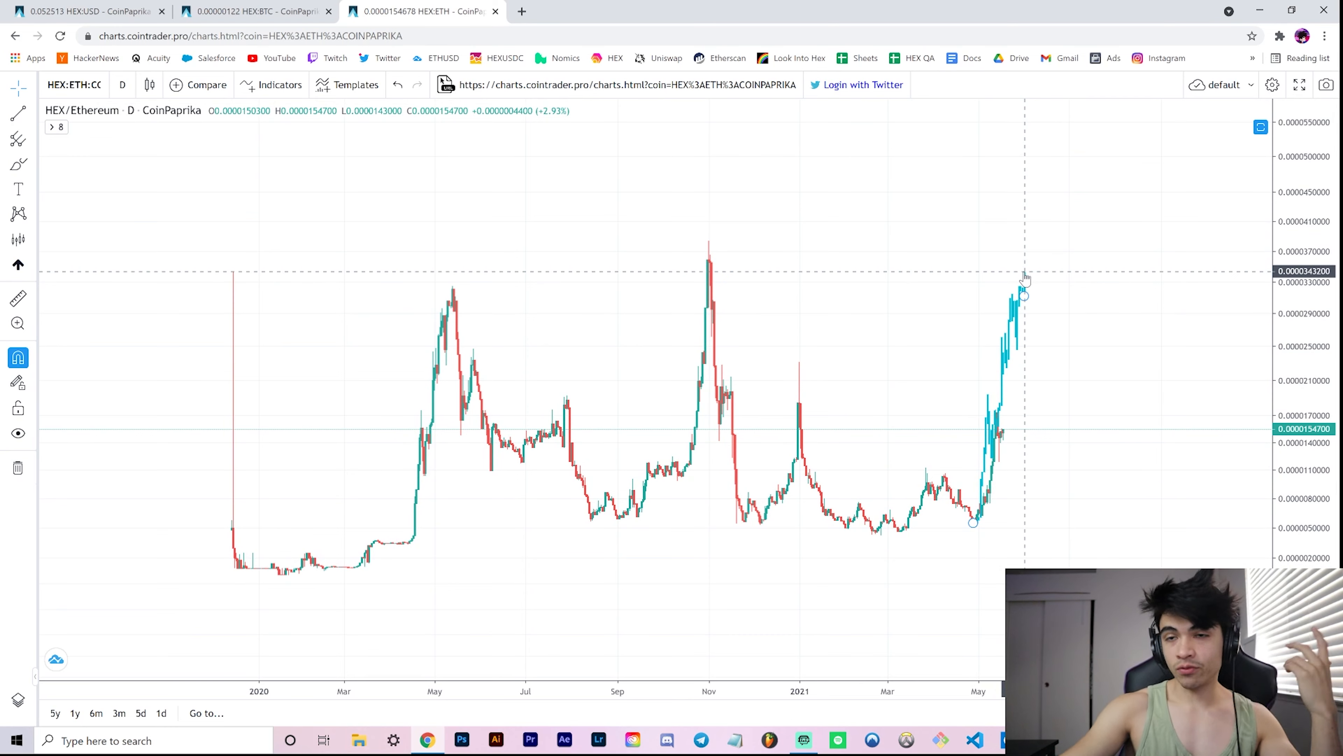
mouse_move(999, 439)
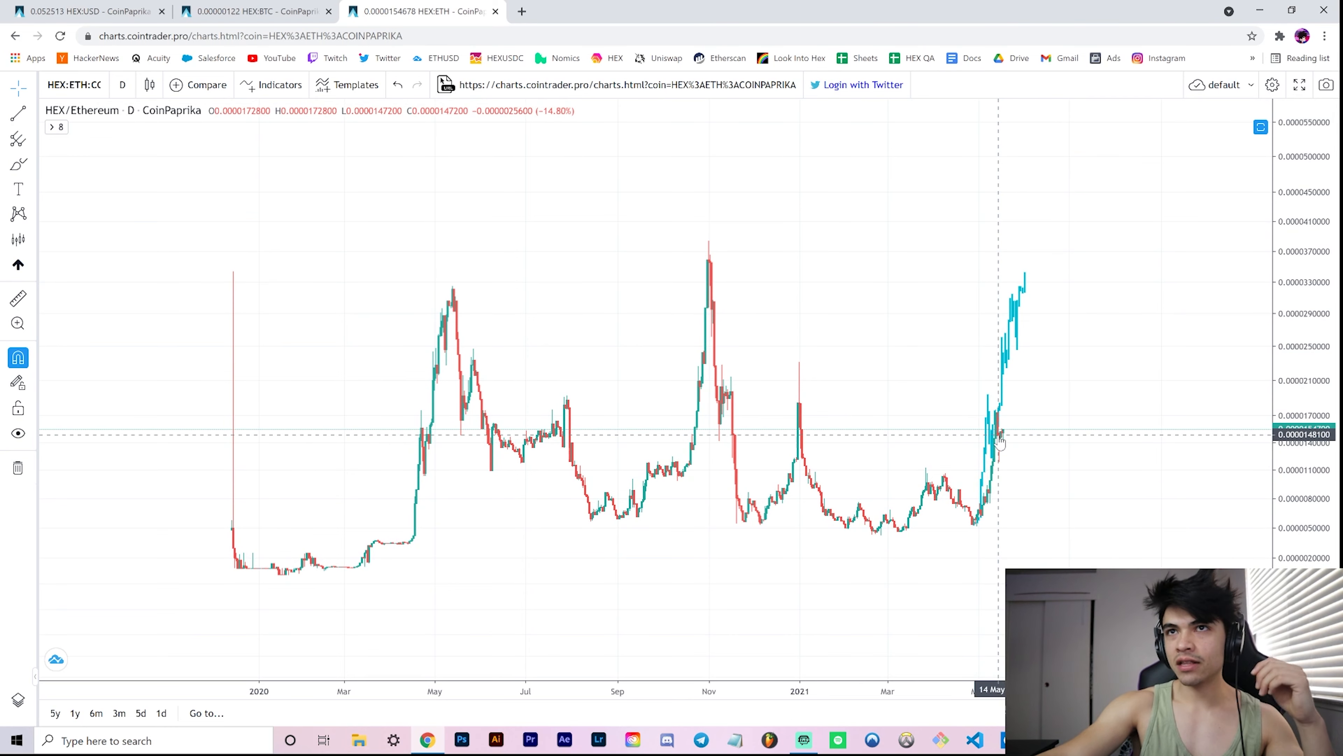
mouse_move(999, 443)
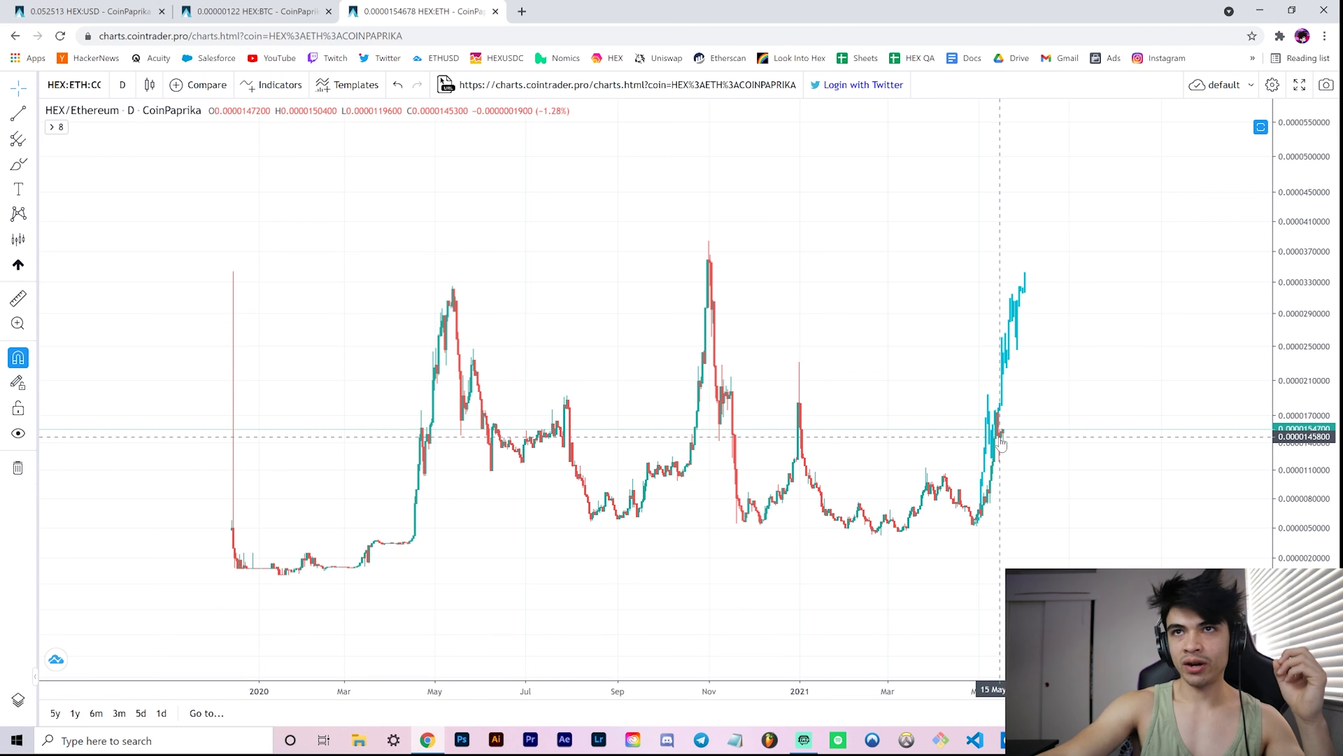
mouse_move(1001, 427)
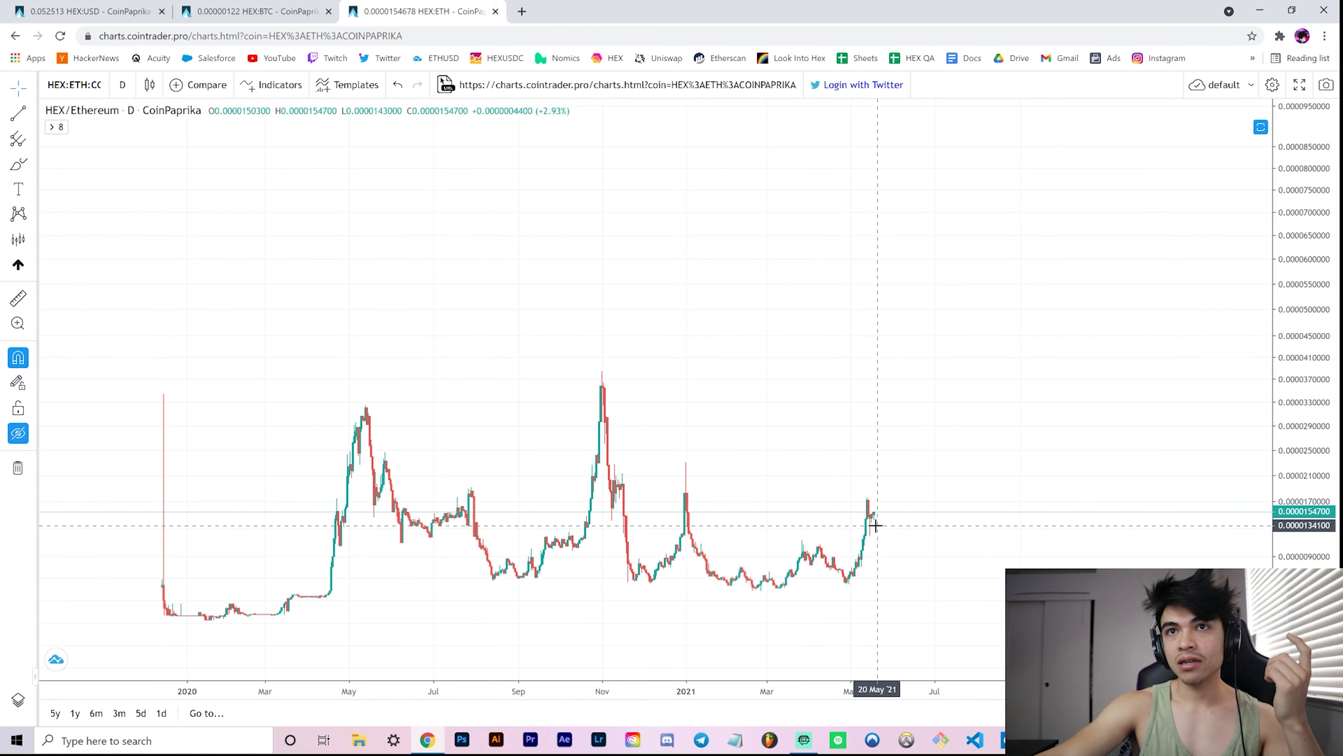
mouse_move(303, 527)
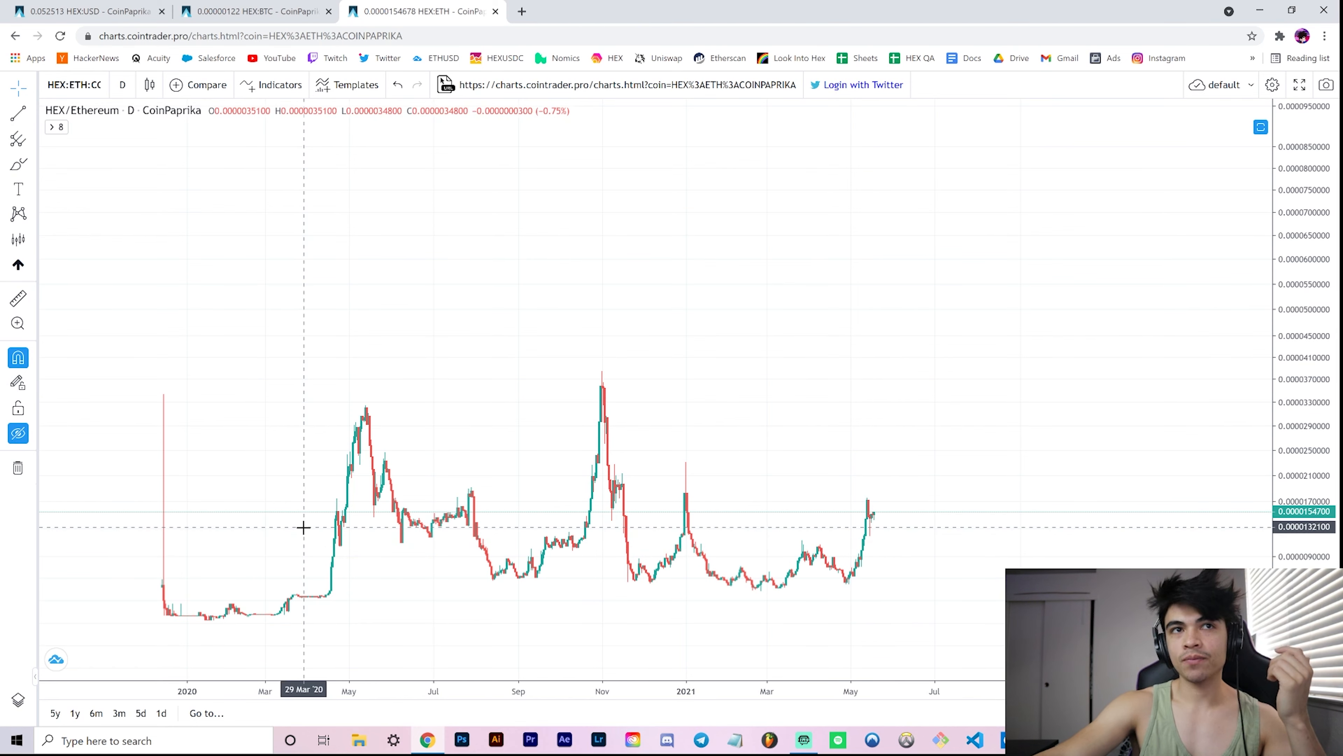
mouse_move(337, 526)
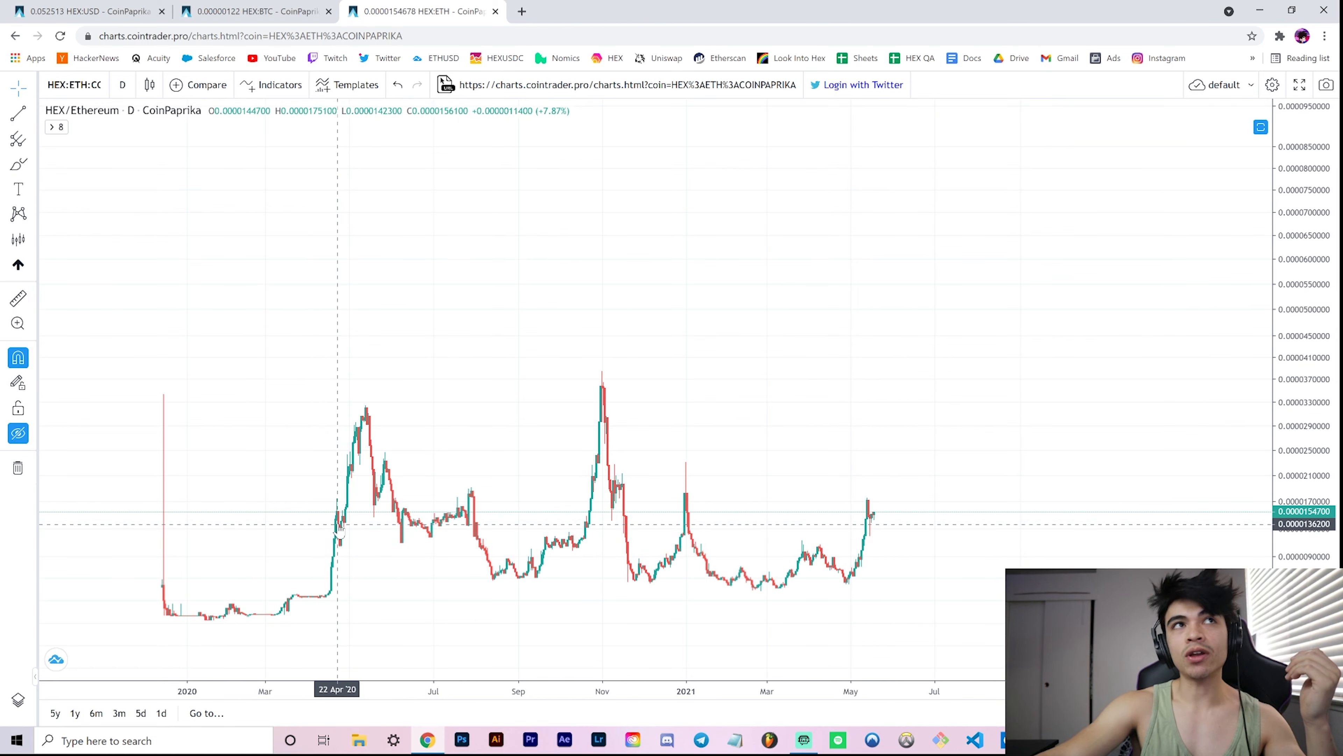
mouse_move(874, 546)
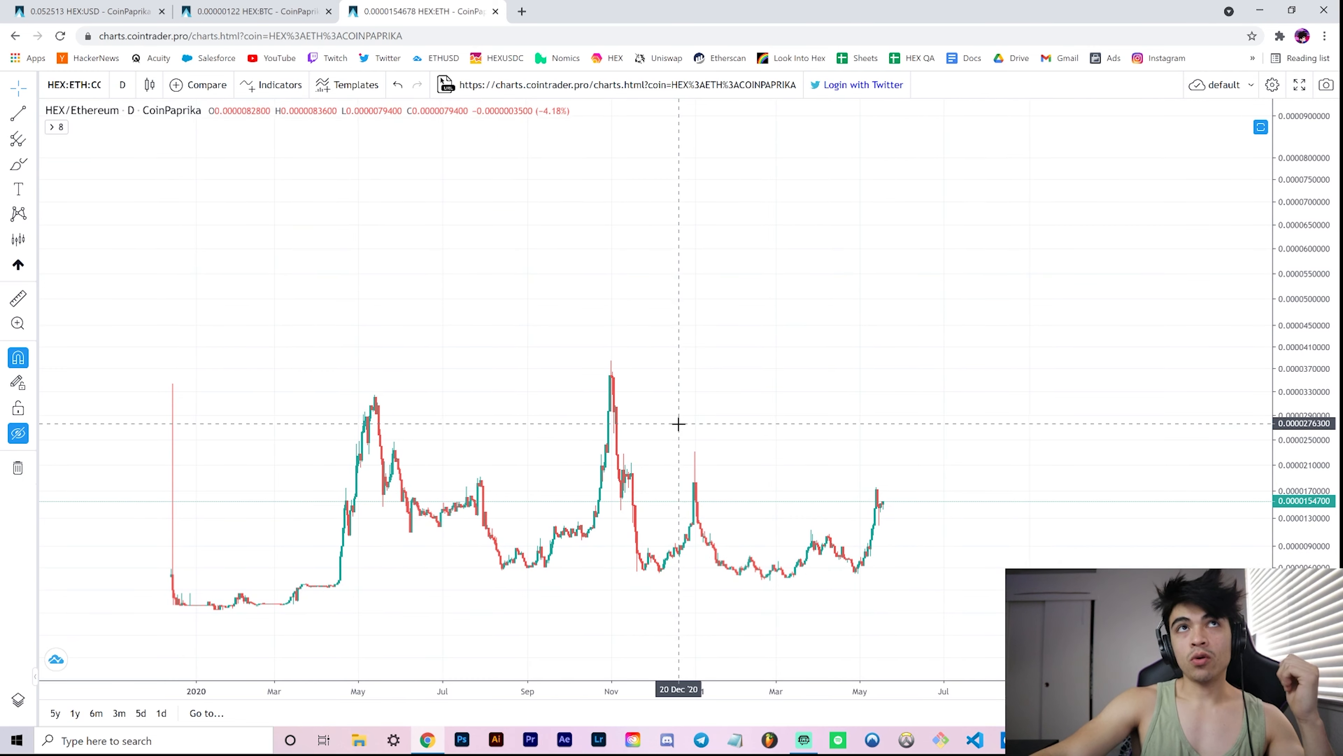
mouse_move(882, 505)
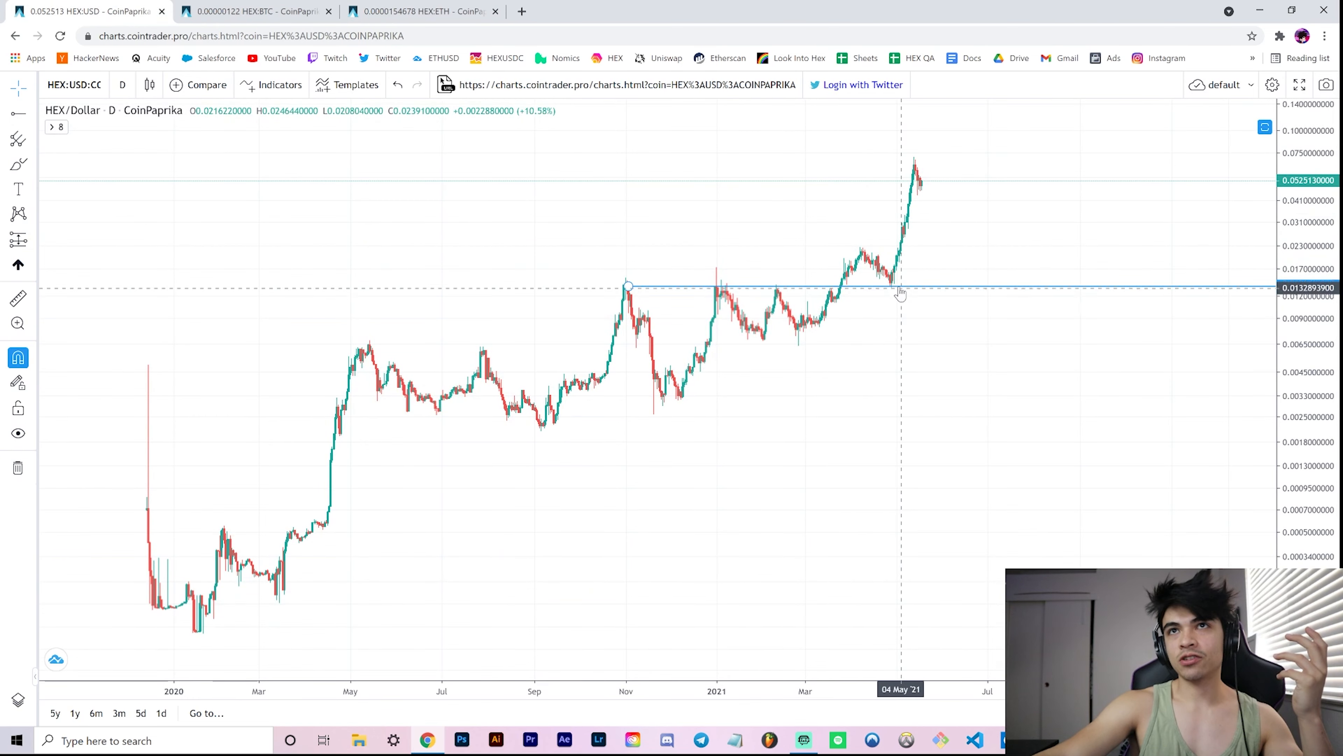
mouse_move(629, 290)
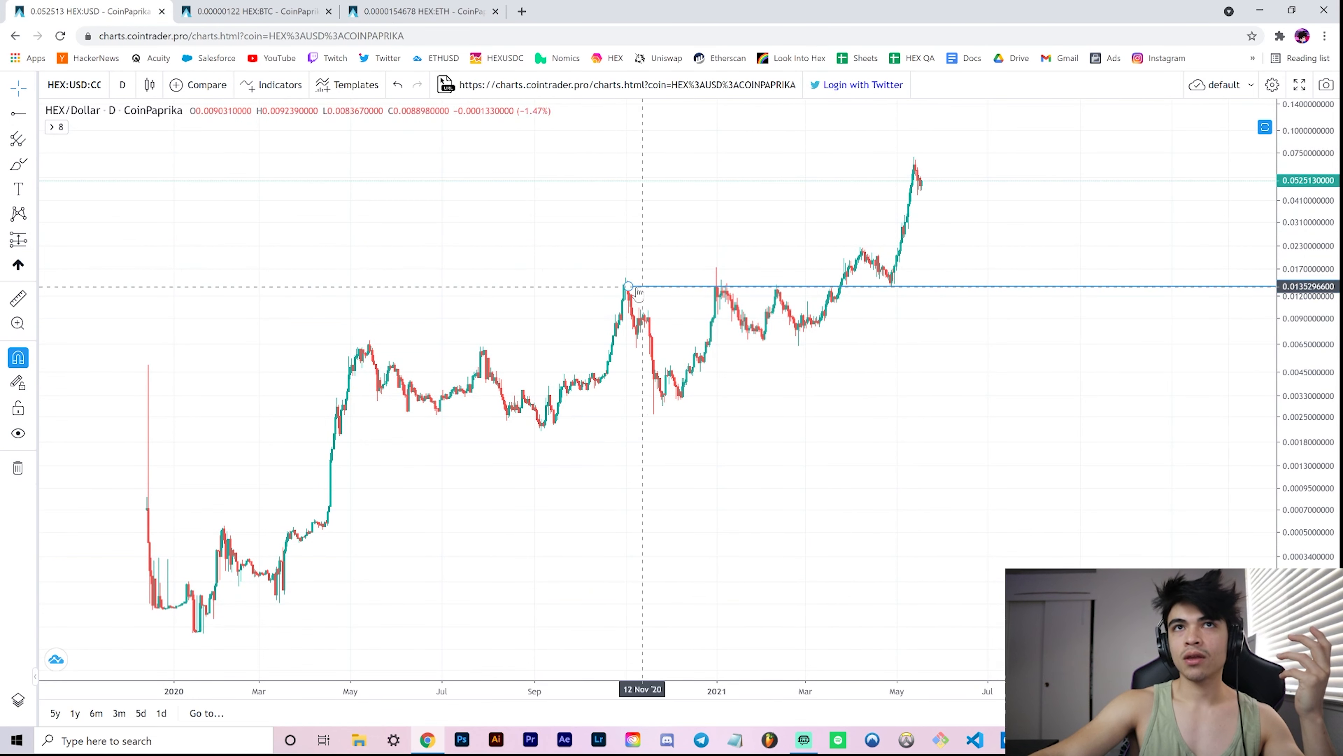
mouse_move(909, 163)
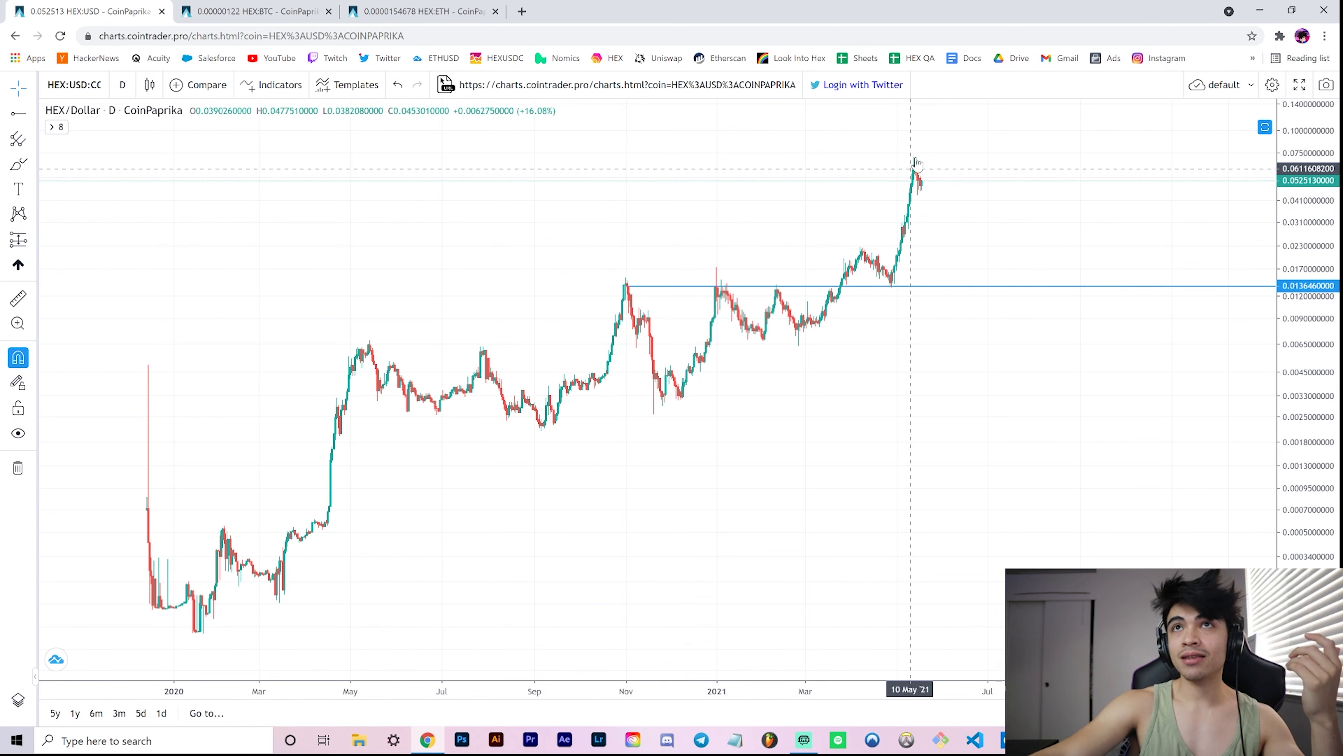
mouse_move(912, 167)
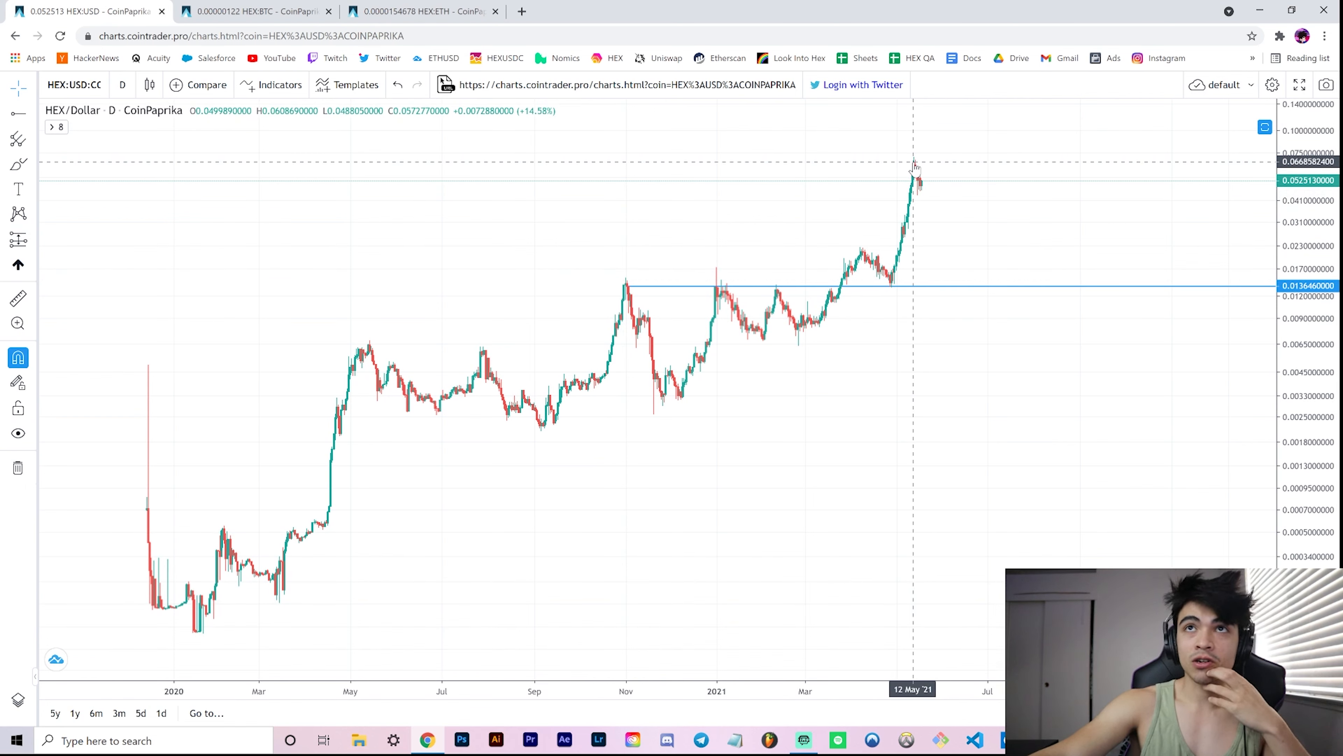
mouse_move(630, 287)
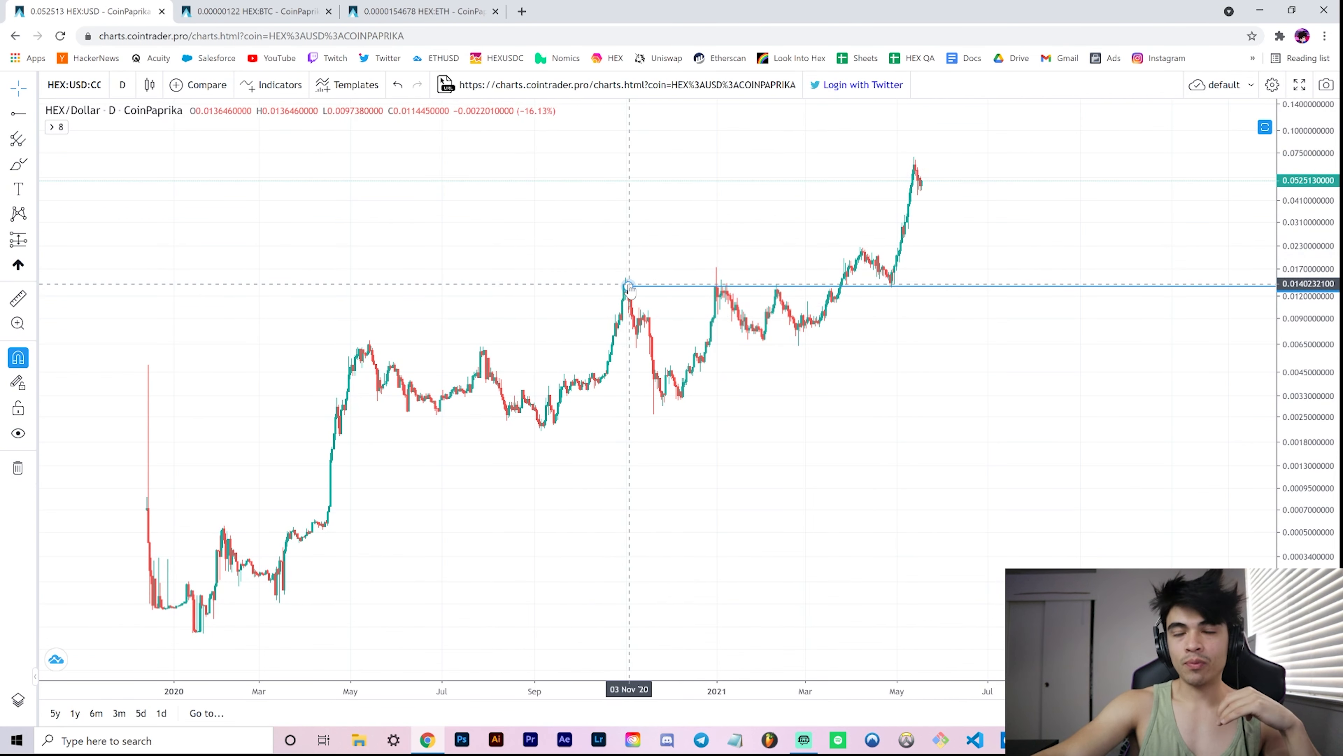
- Show HEX/Bitcoin with its November 2020 peak lines near 0.00000103–0.00000111
click(252, 11)
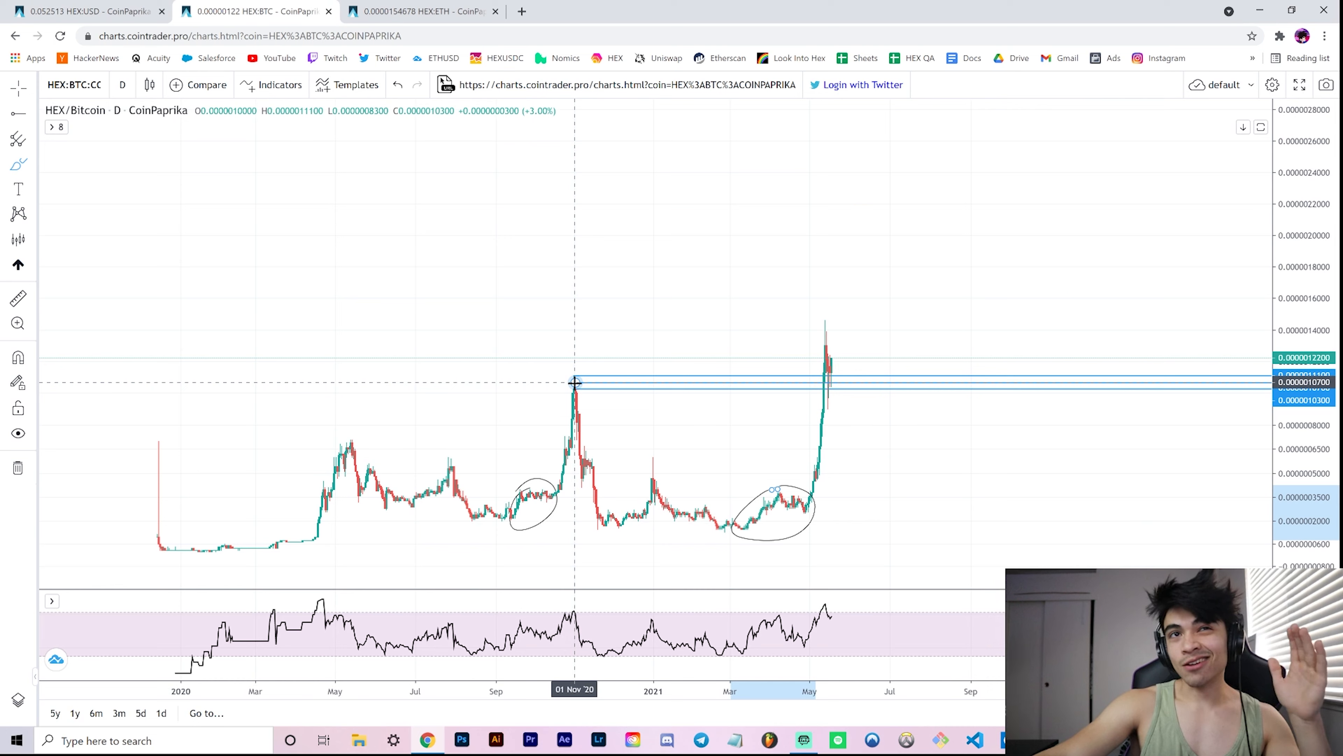
mouse_move(737, 388)
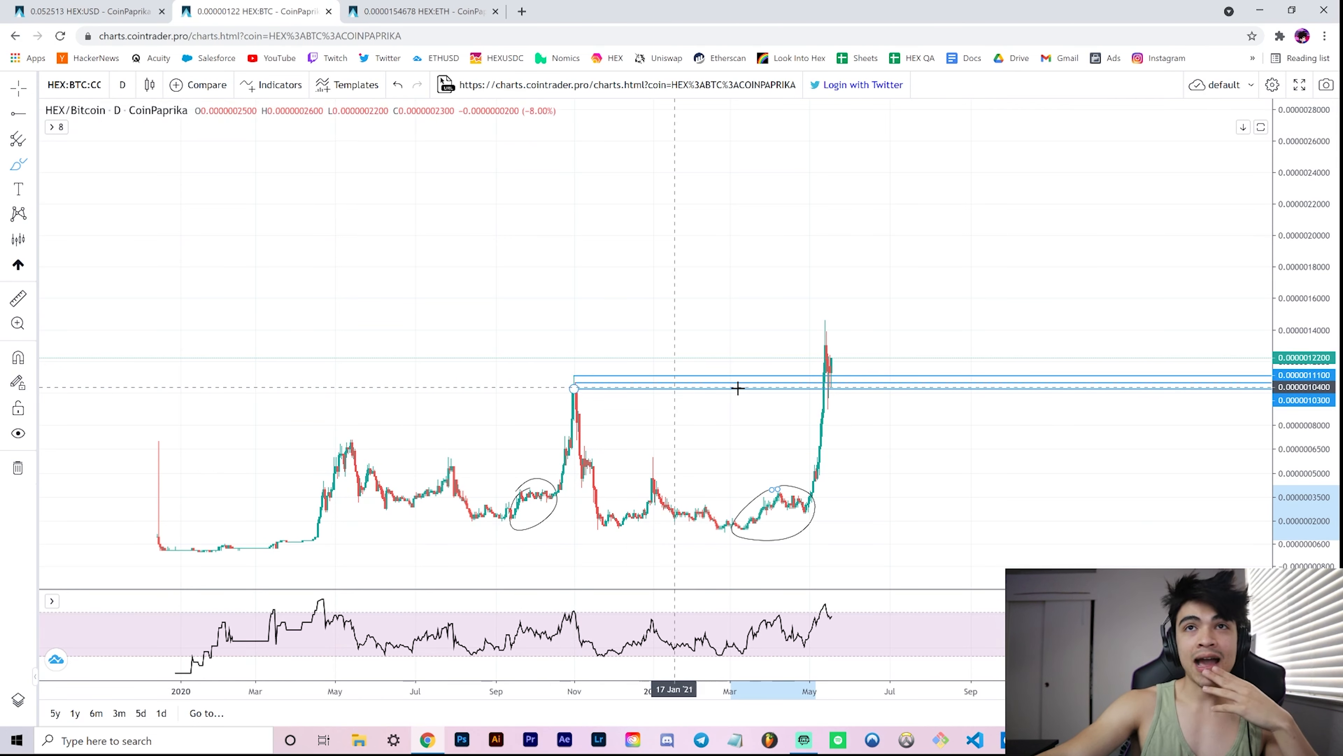
mouse_move(821, 374)
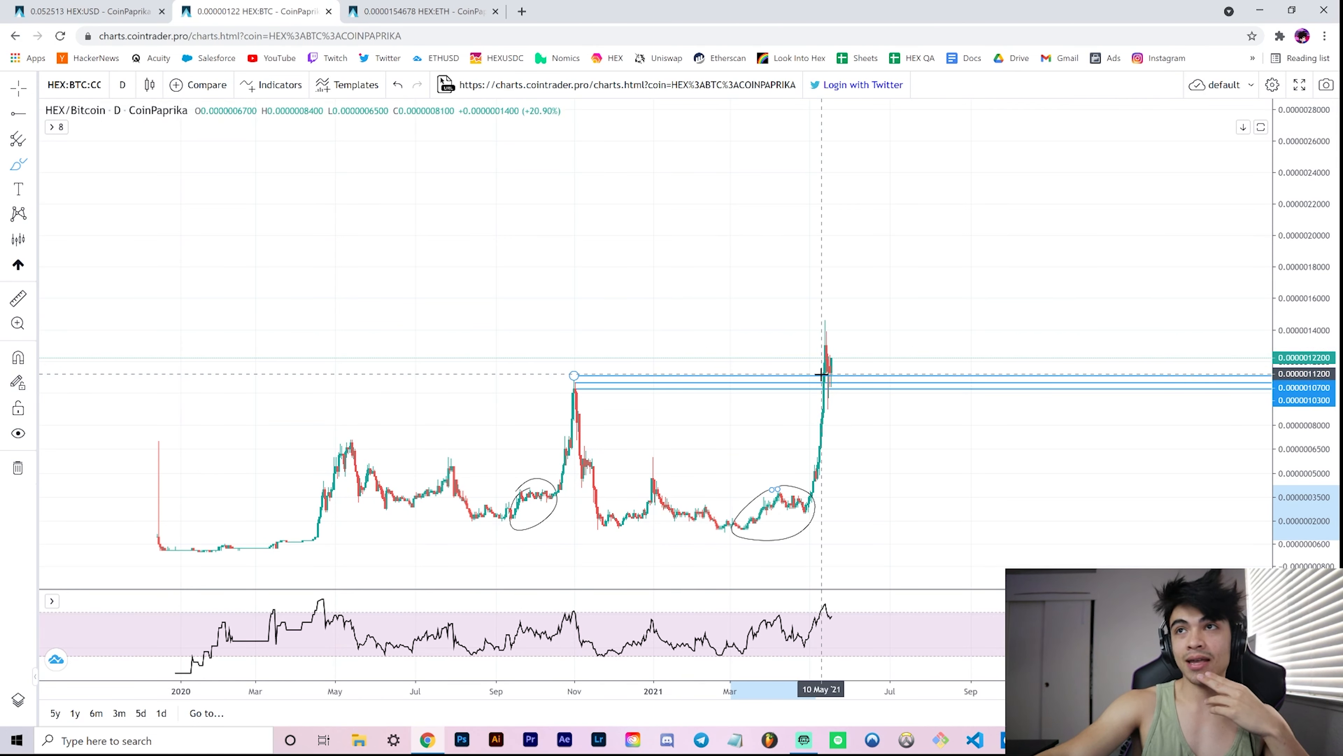
mouse_move(574, 389)
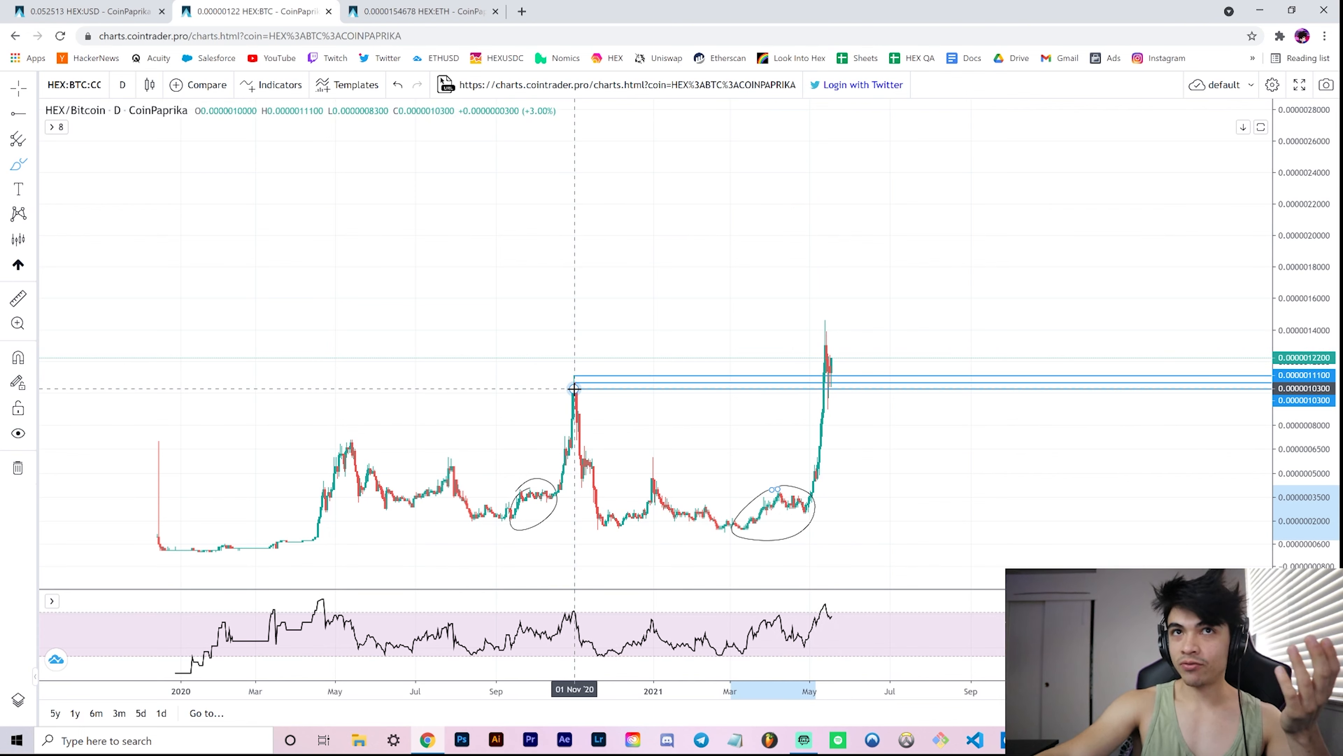
mouse_move(587, 390)
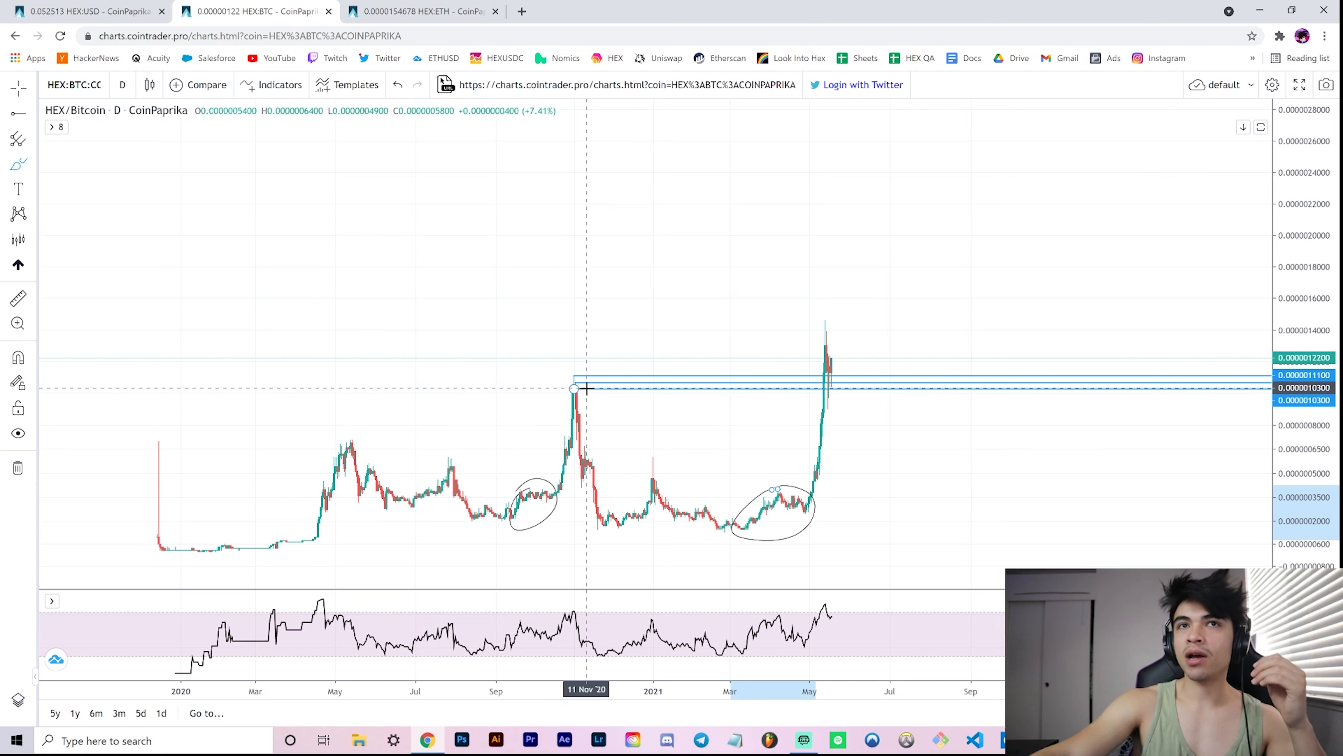
mouse_move(579, 389)
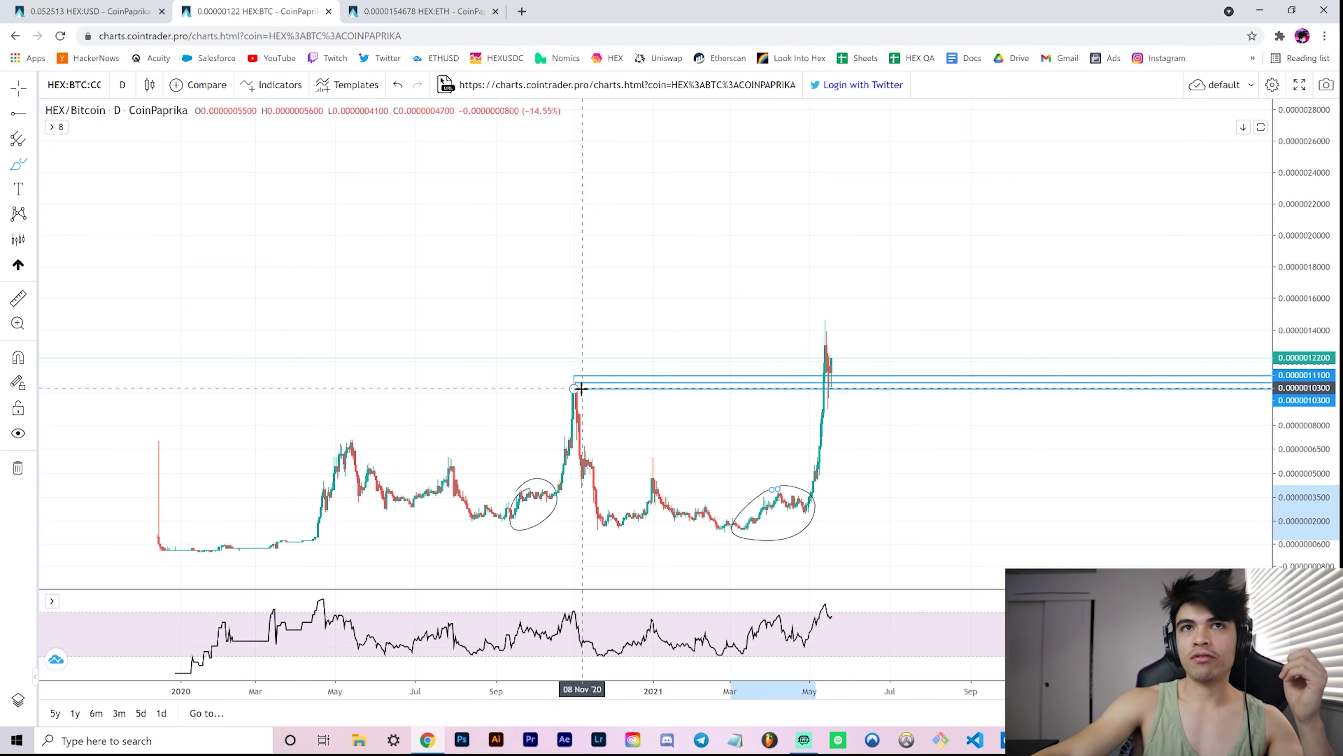
mouse_move(928, 278)
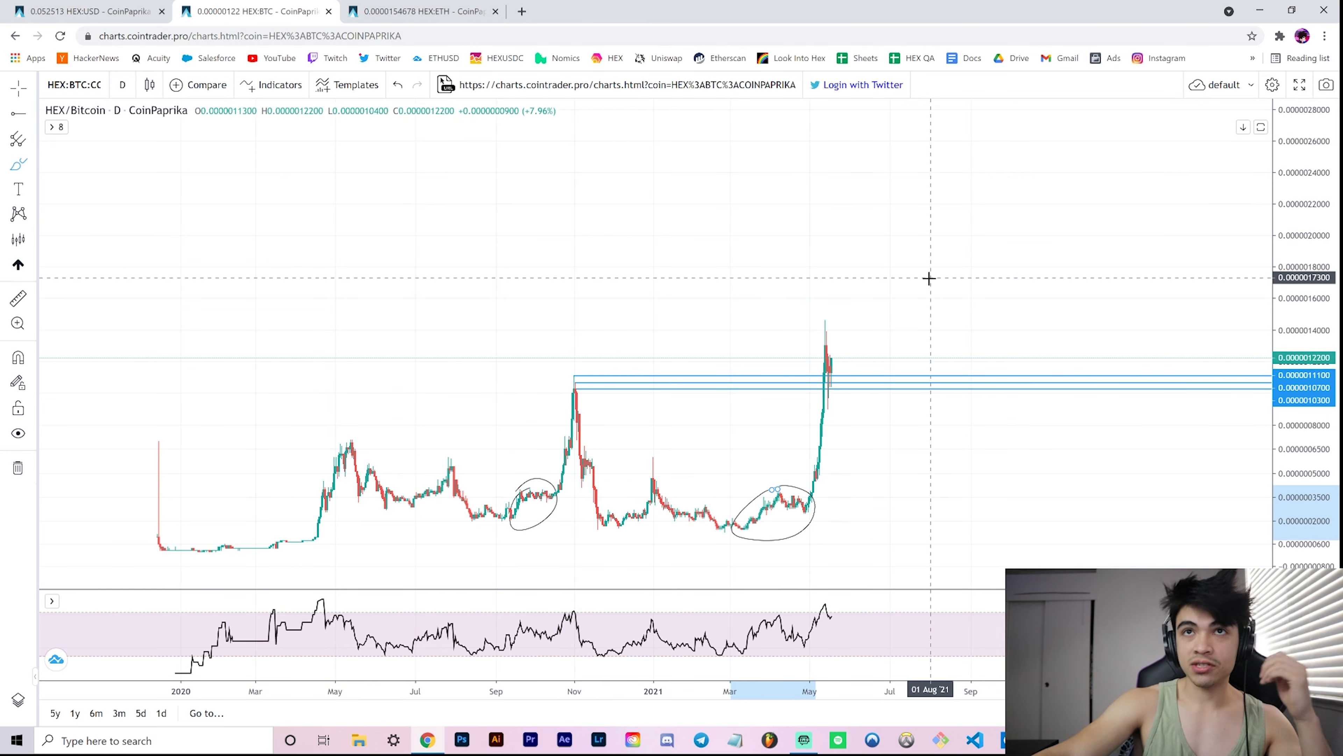
mouse_move(122, 317)
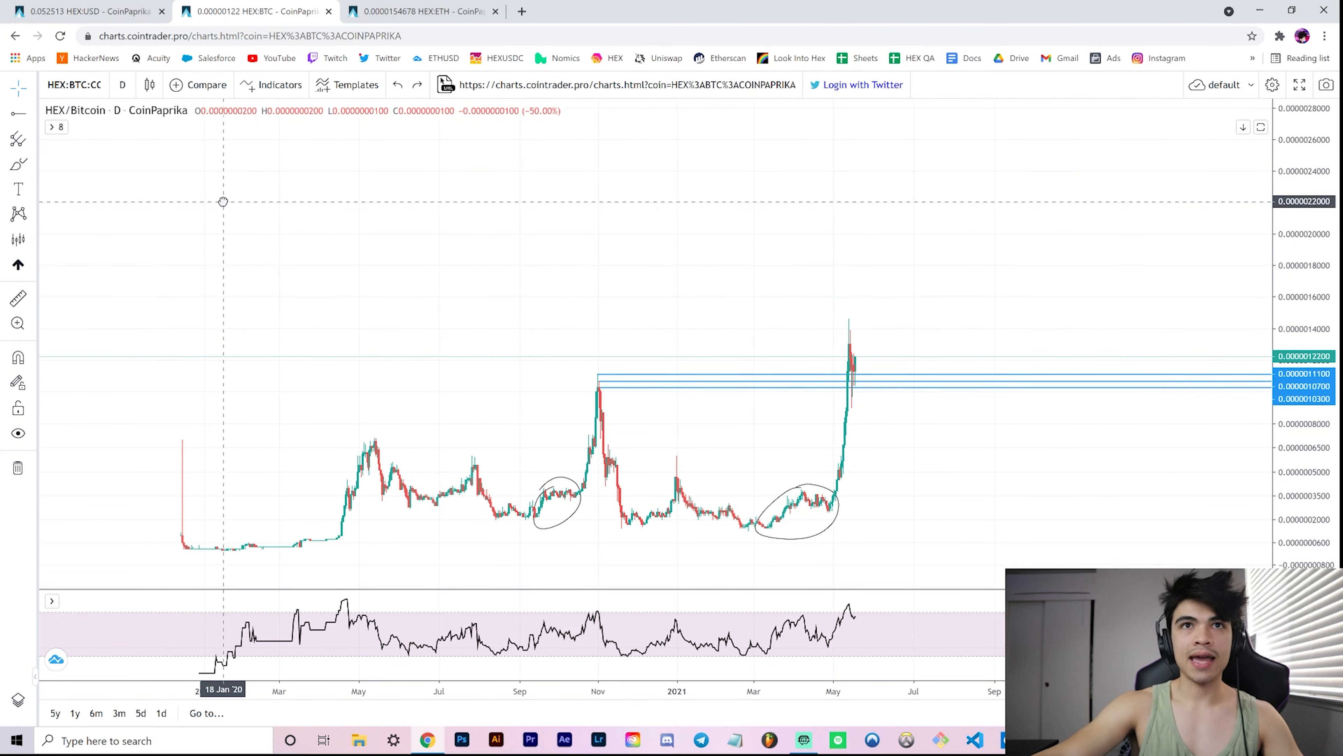
mouse_move(600, 389)
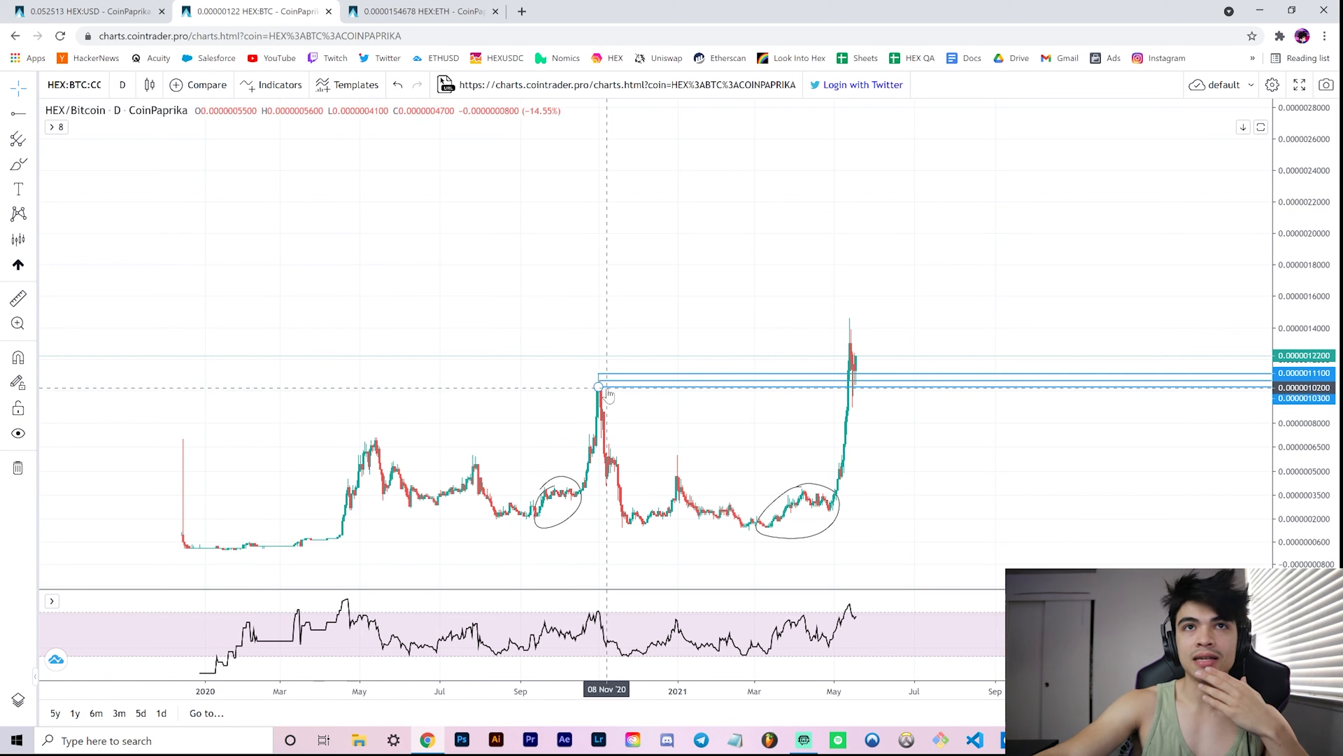
mouse_move(599, 505)
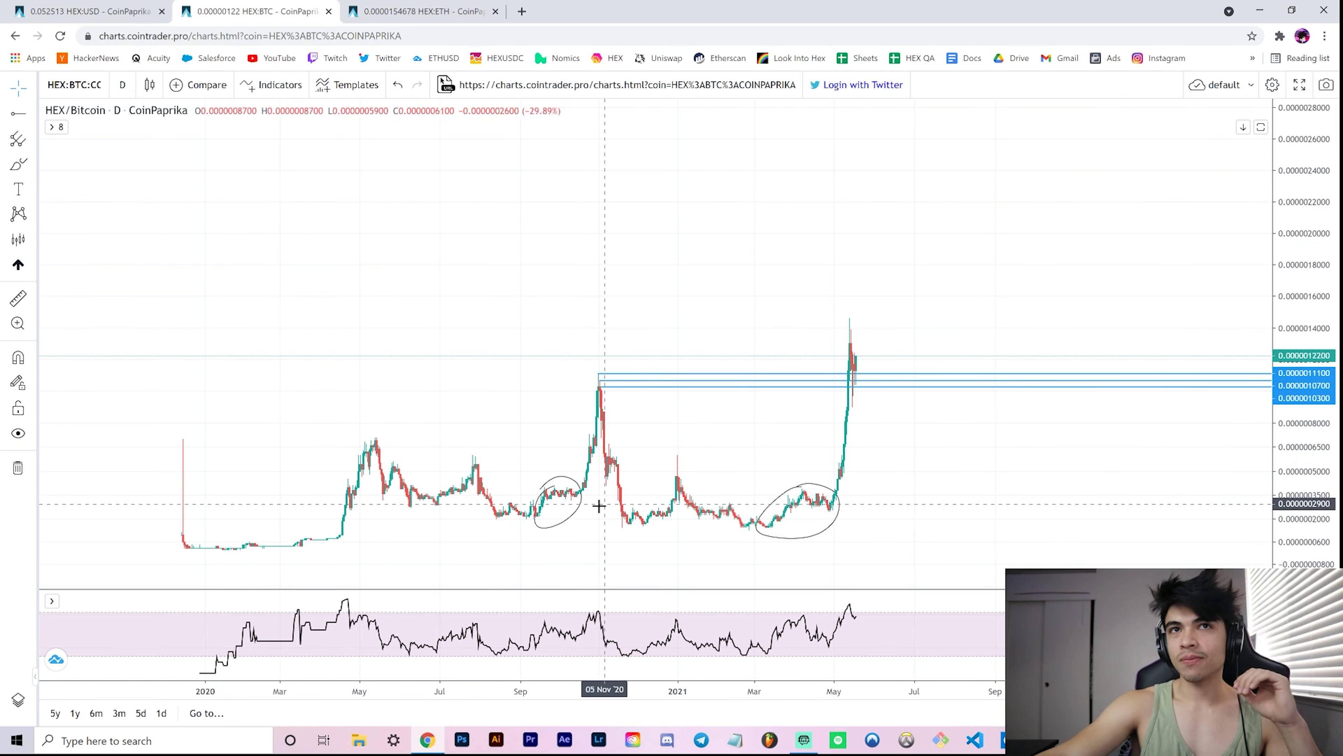
mouse_move(636, 518)
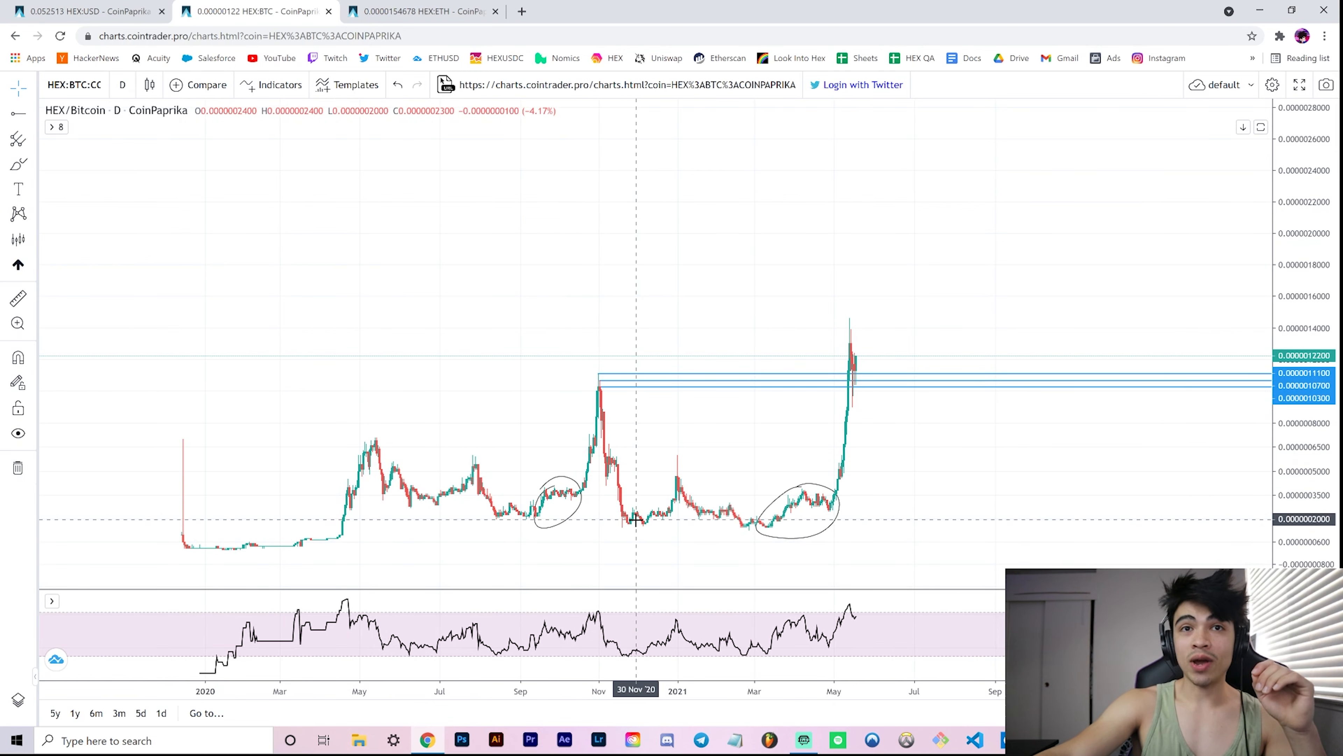
mouse_move(621, 523)
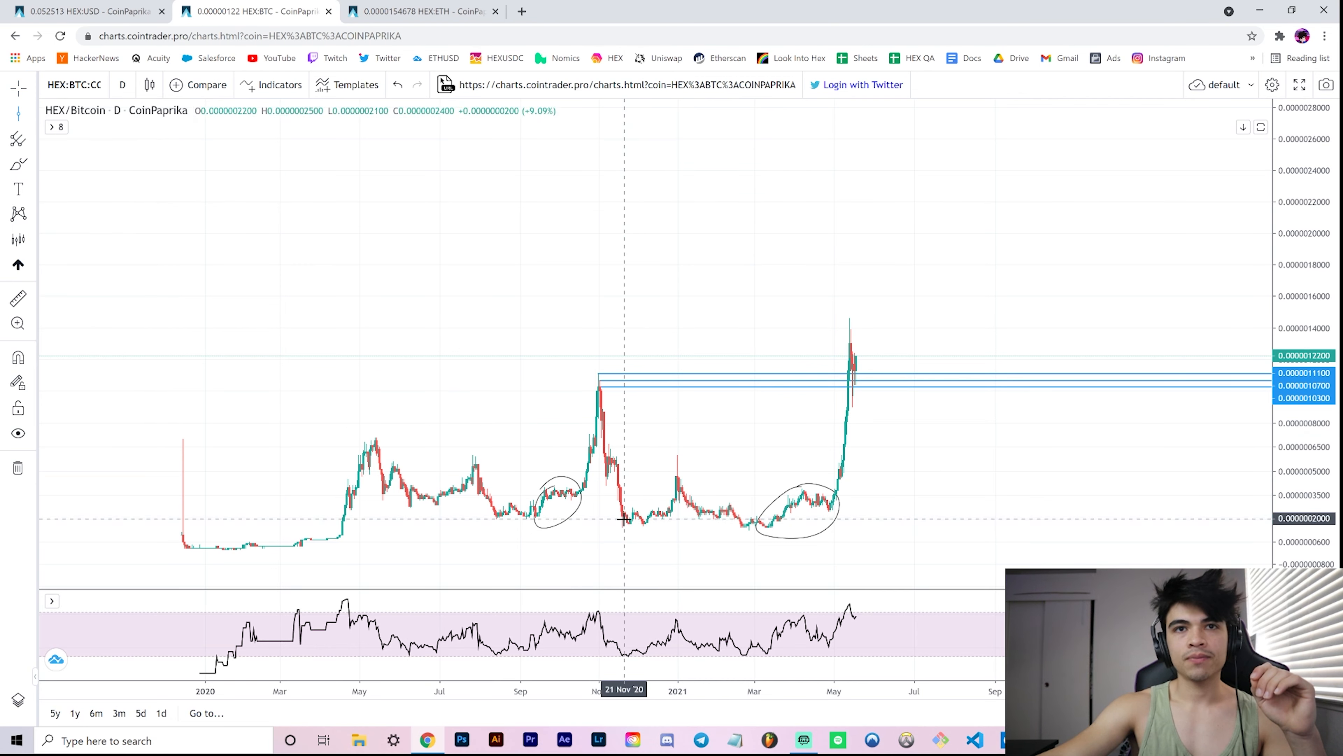
mouse_move(890, 472)
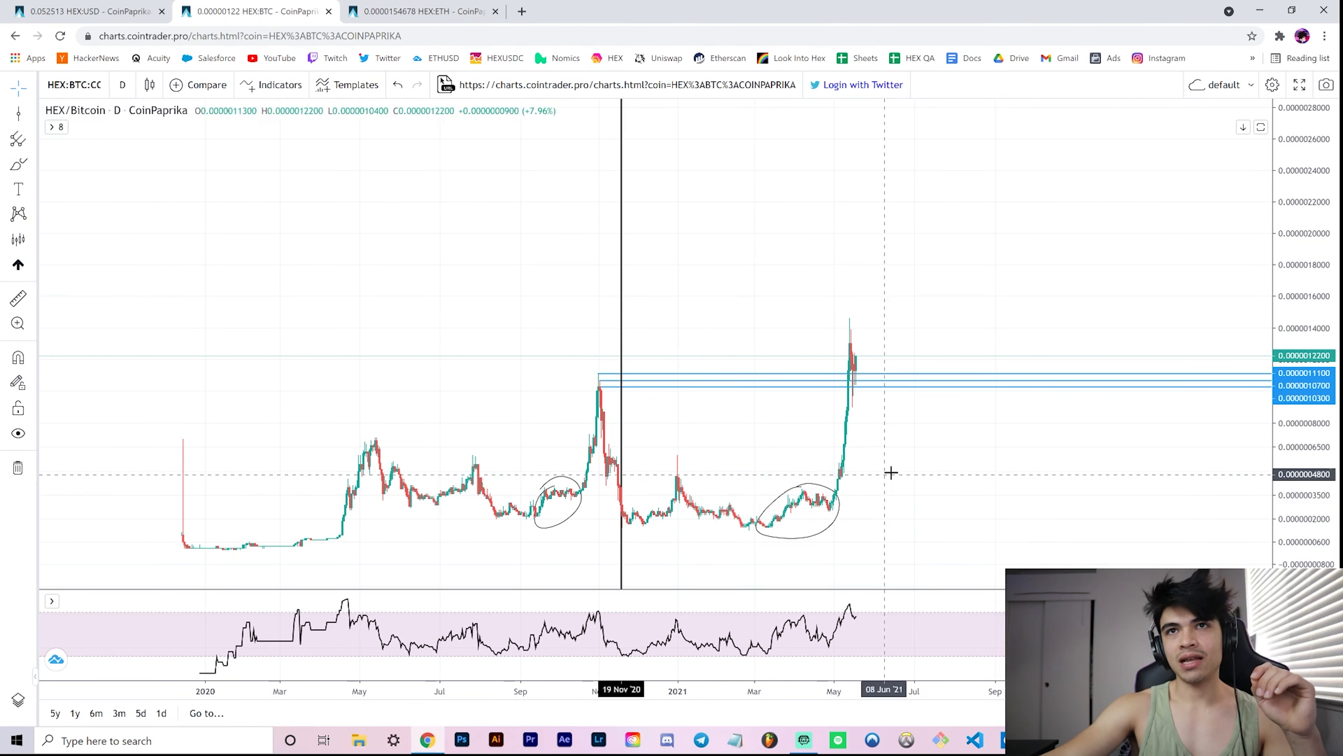
mouse_move(1033, 371)
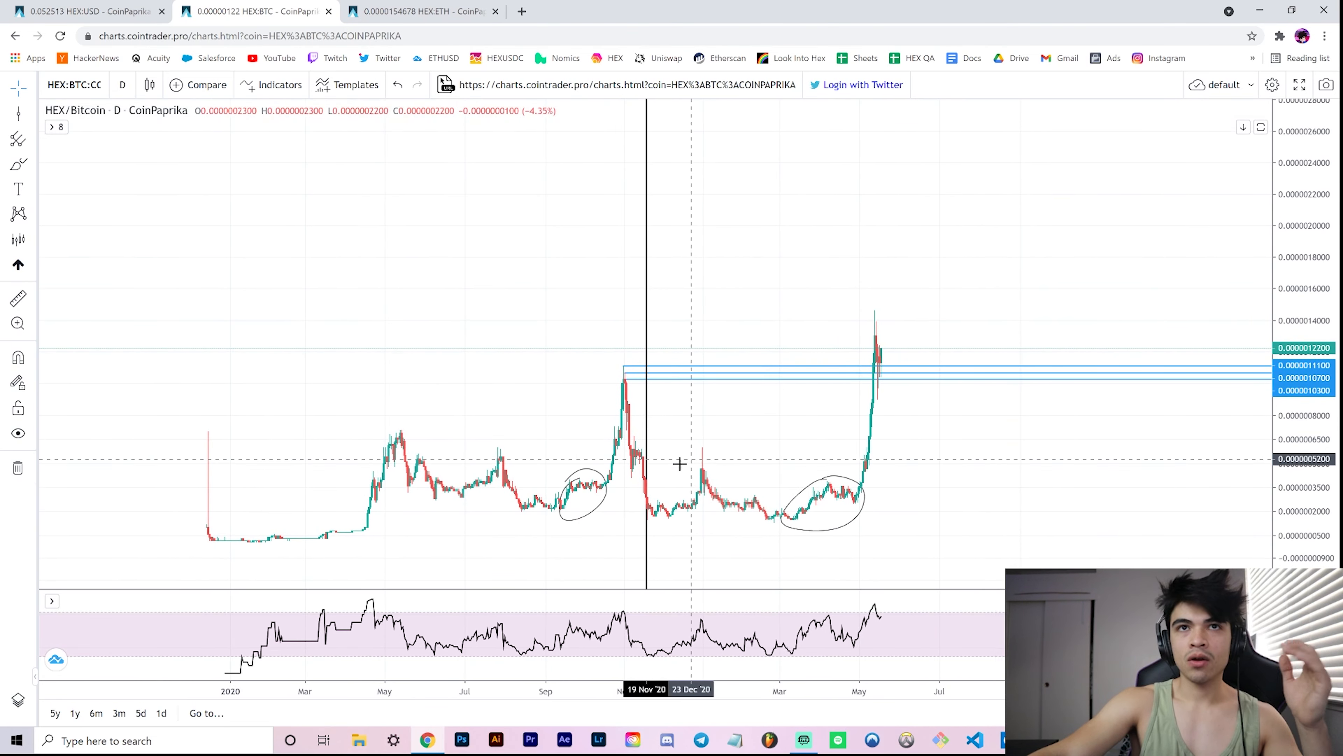
mouse_move(223, 522)
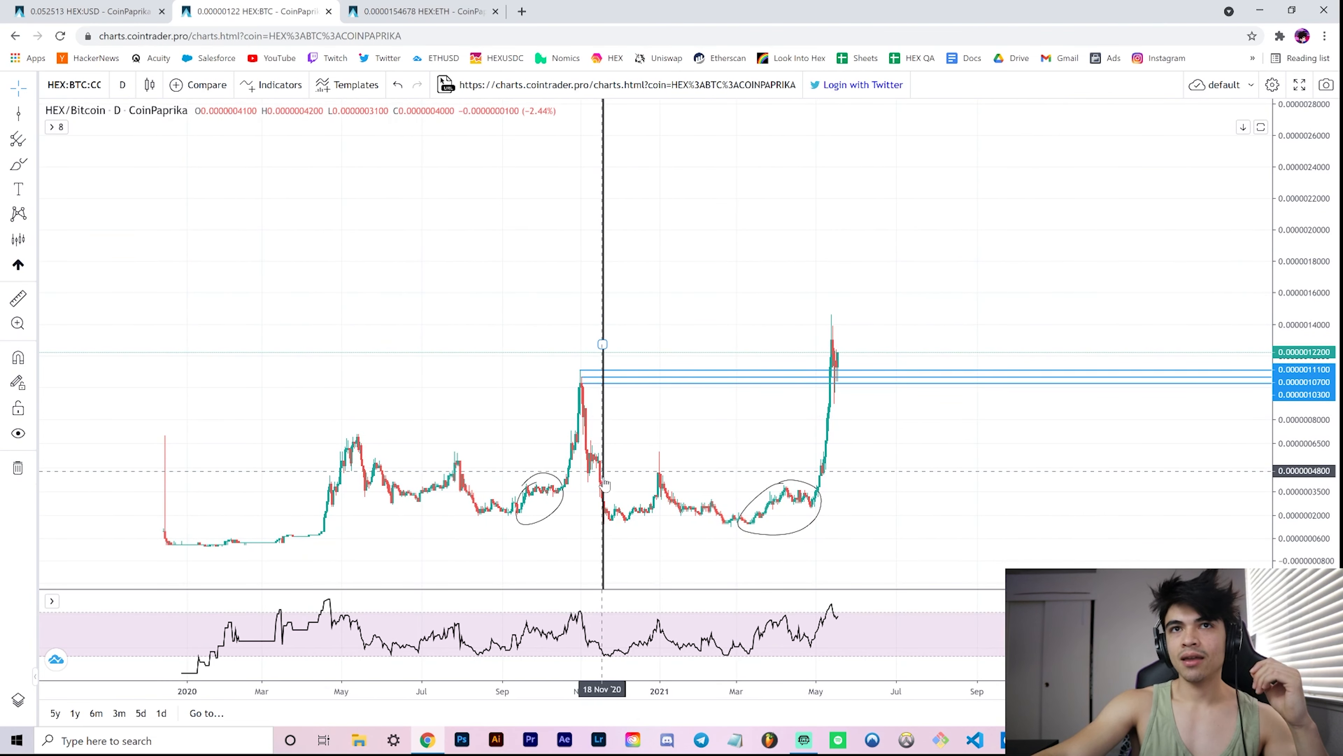
mouse_move(676, 497)
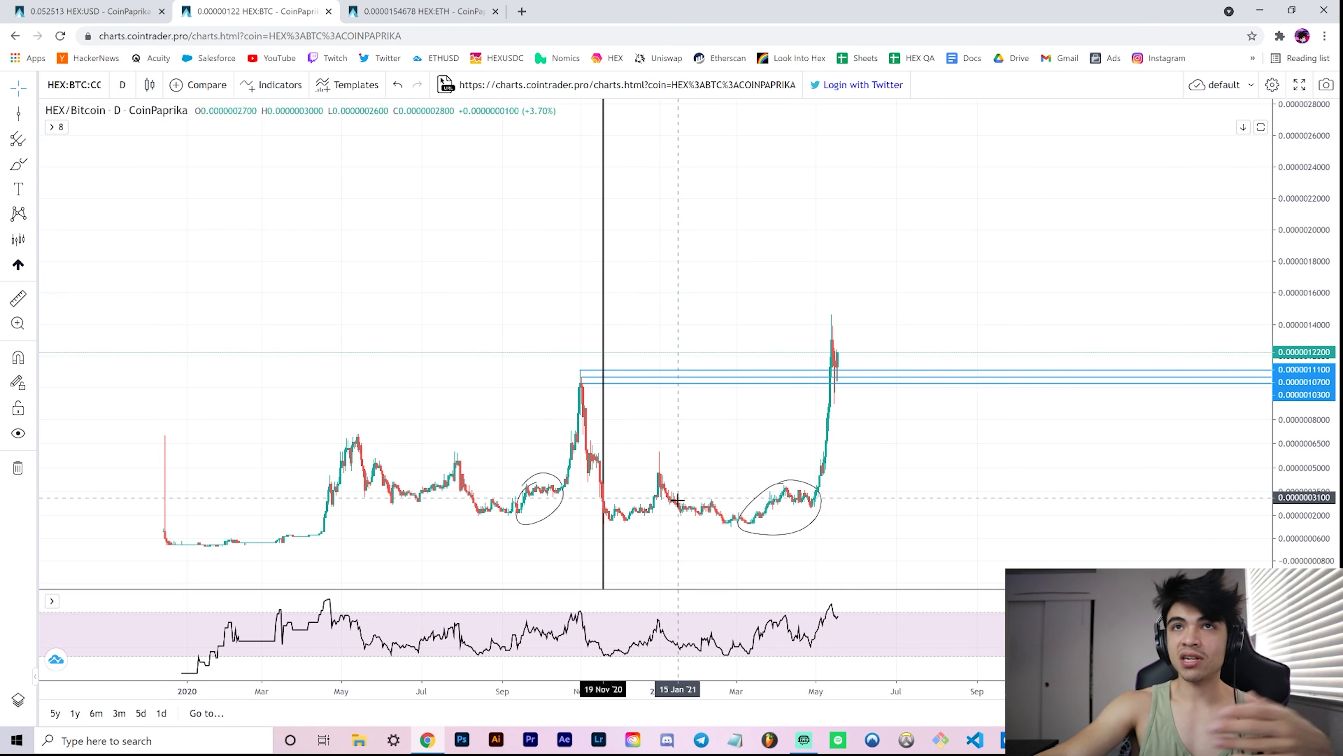
mouse_move(874, 512)
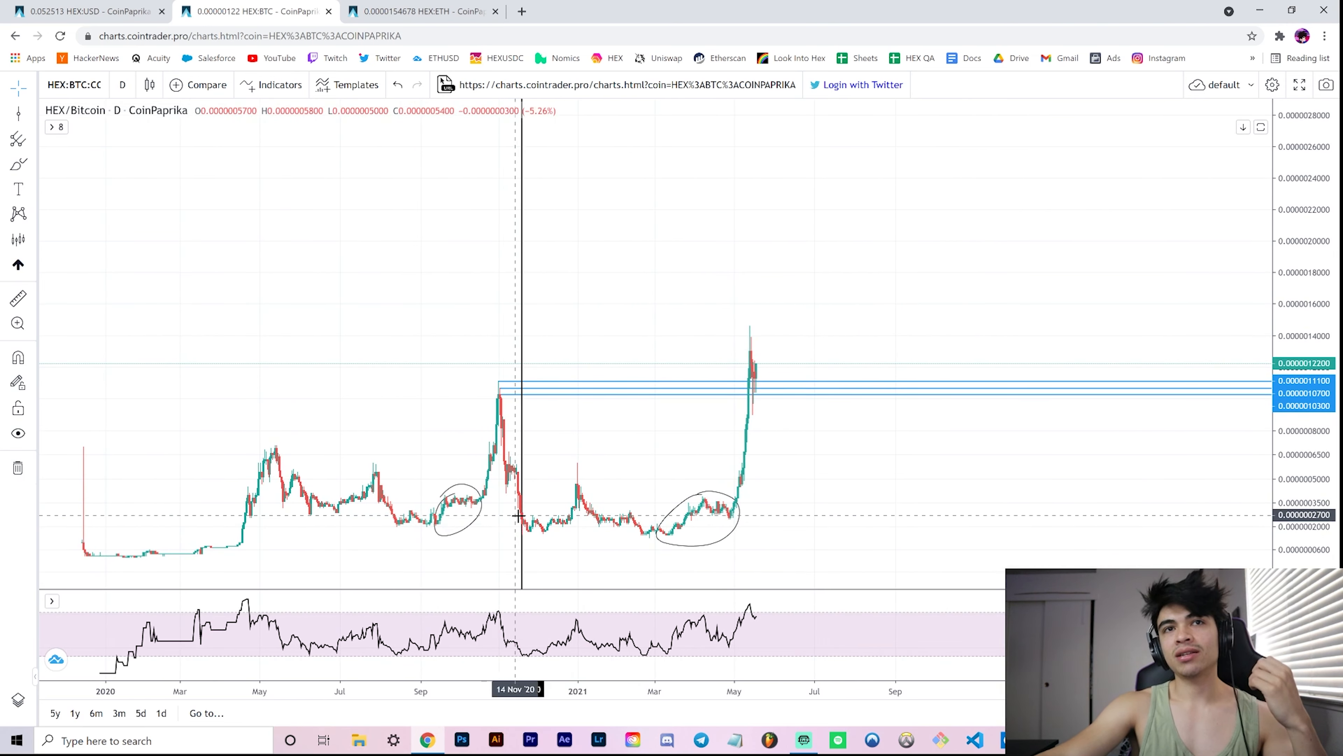
mouse_move(505, 545)
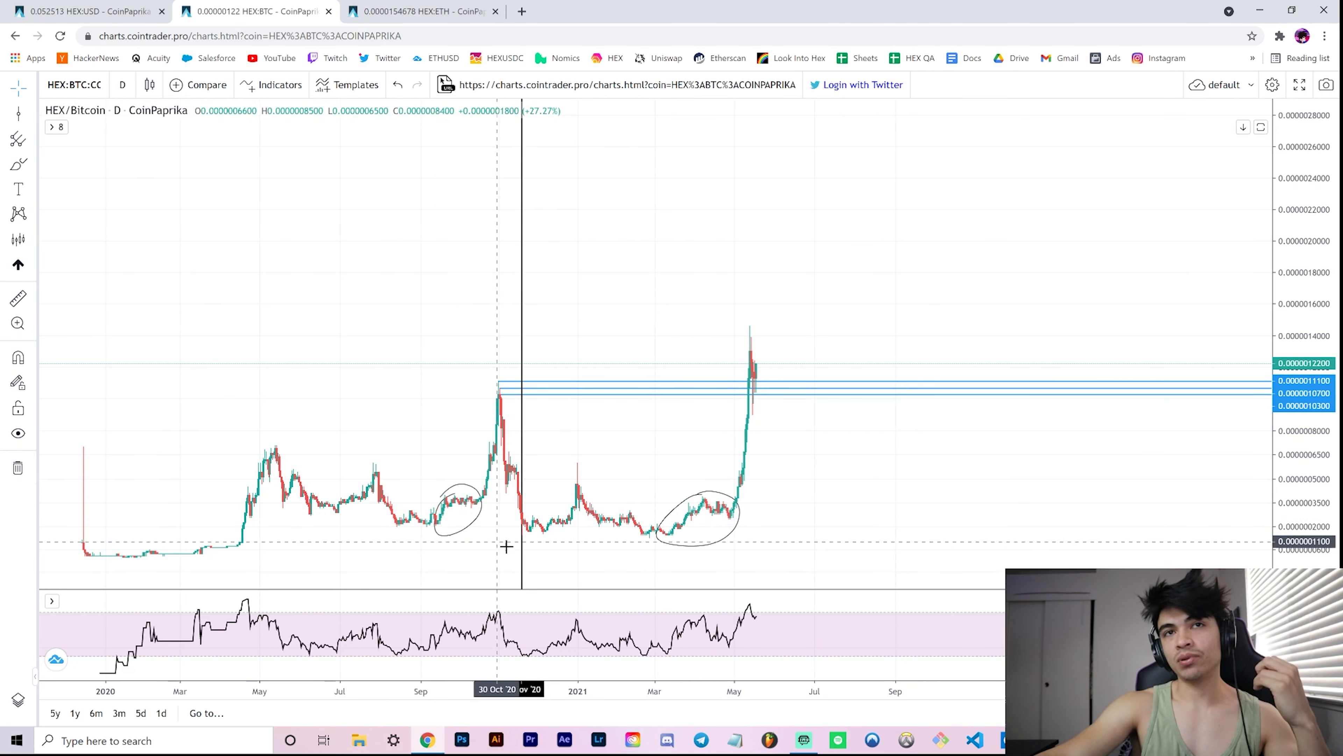
mouse_move(646, 429)
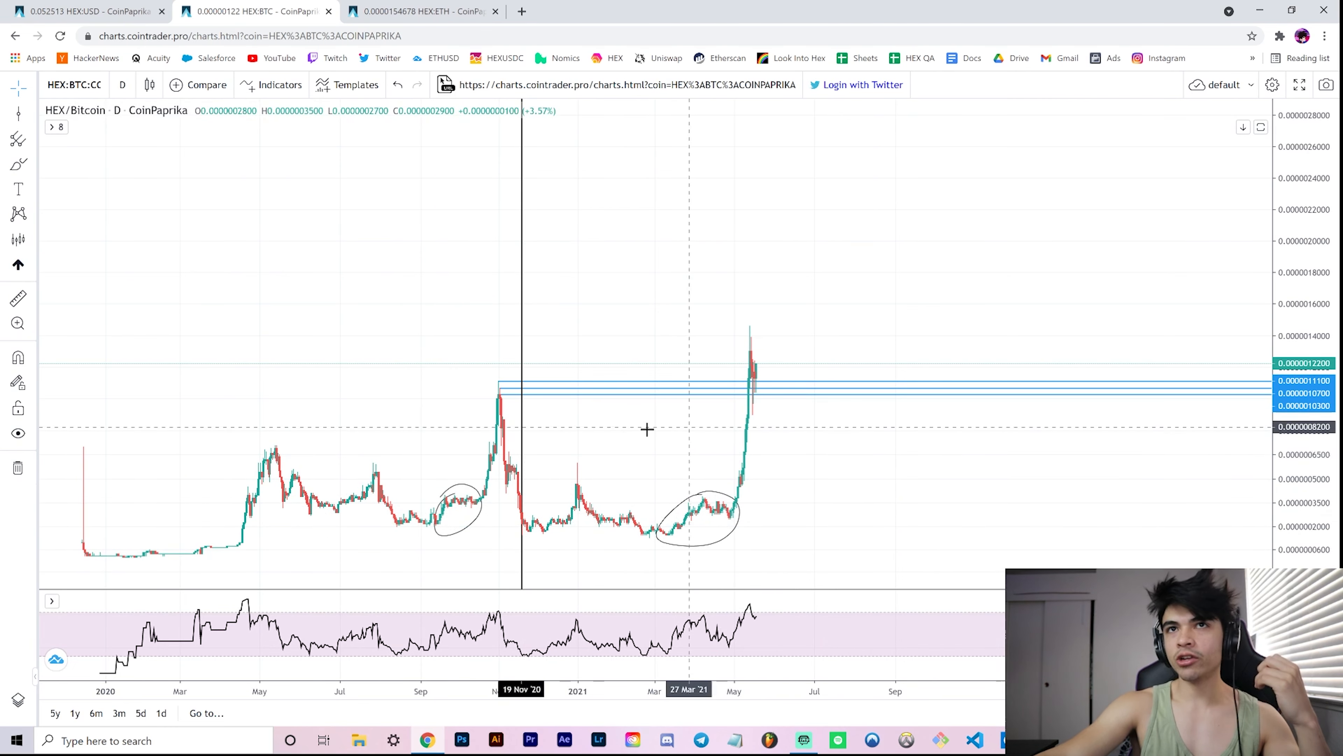
mouse_move(745, 354)
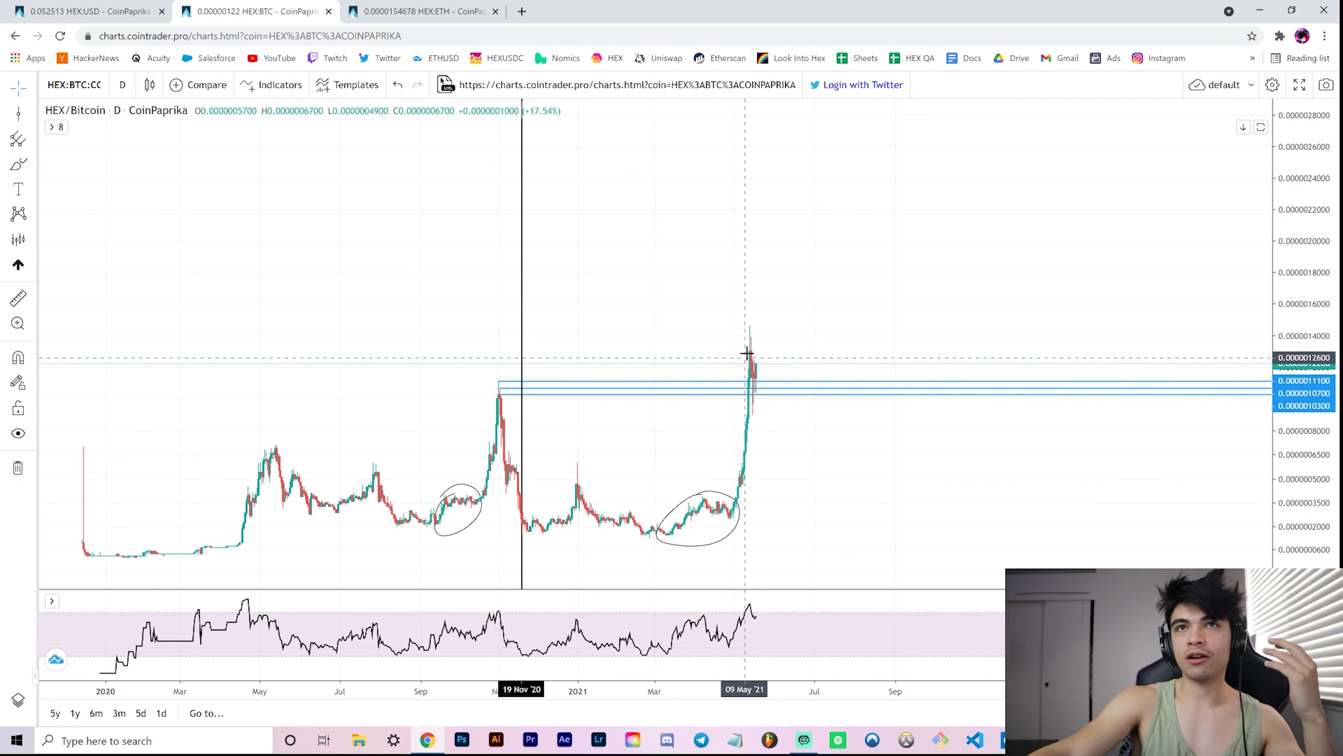
mouse_move(729, 538)
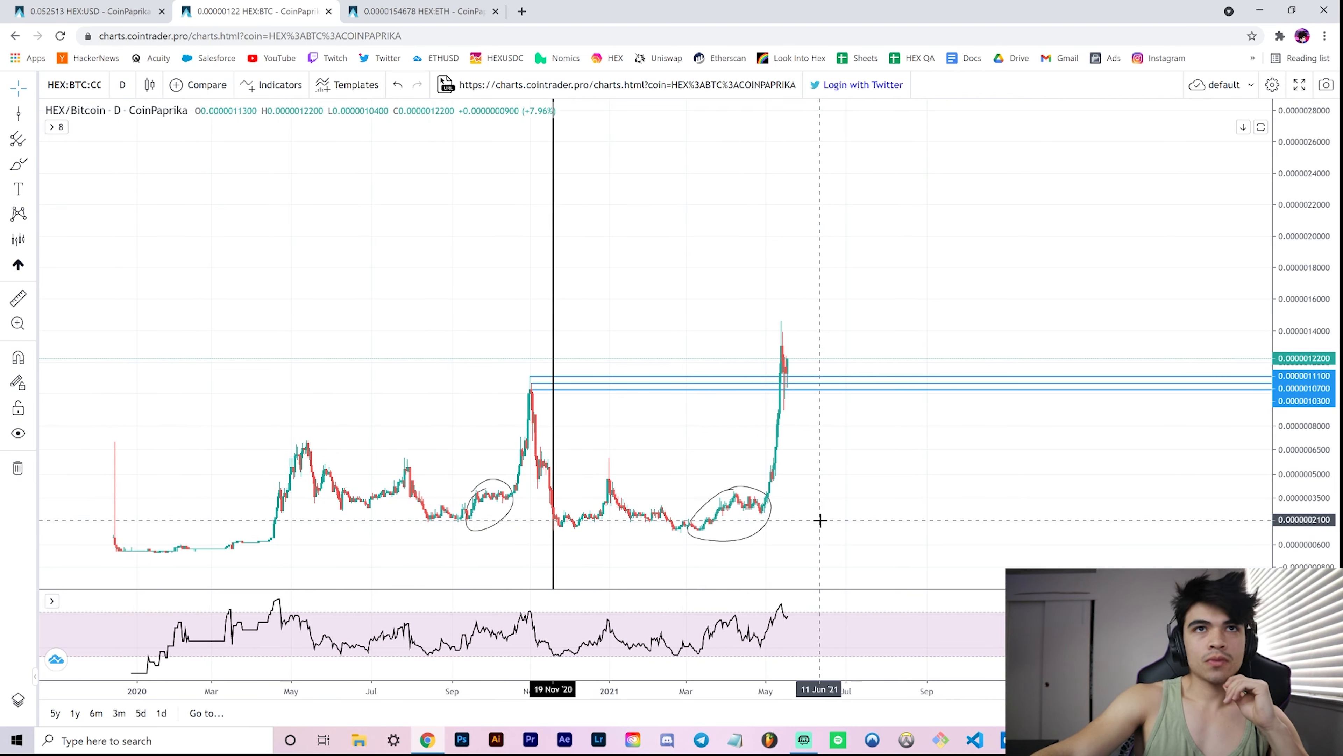
mouse_move(676, 261)
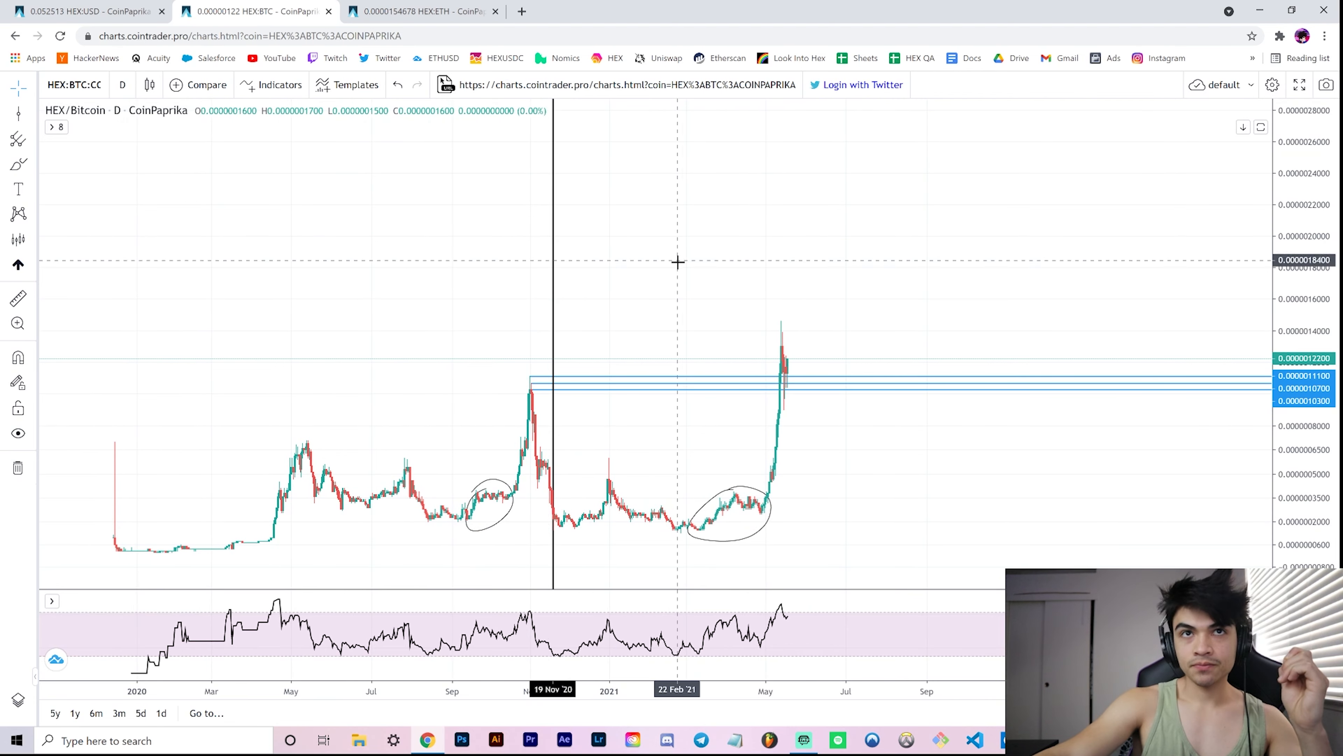
mouse_move(715, 303)
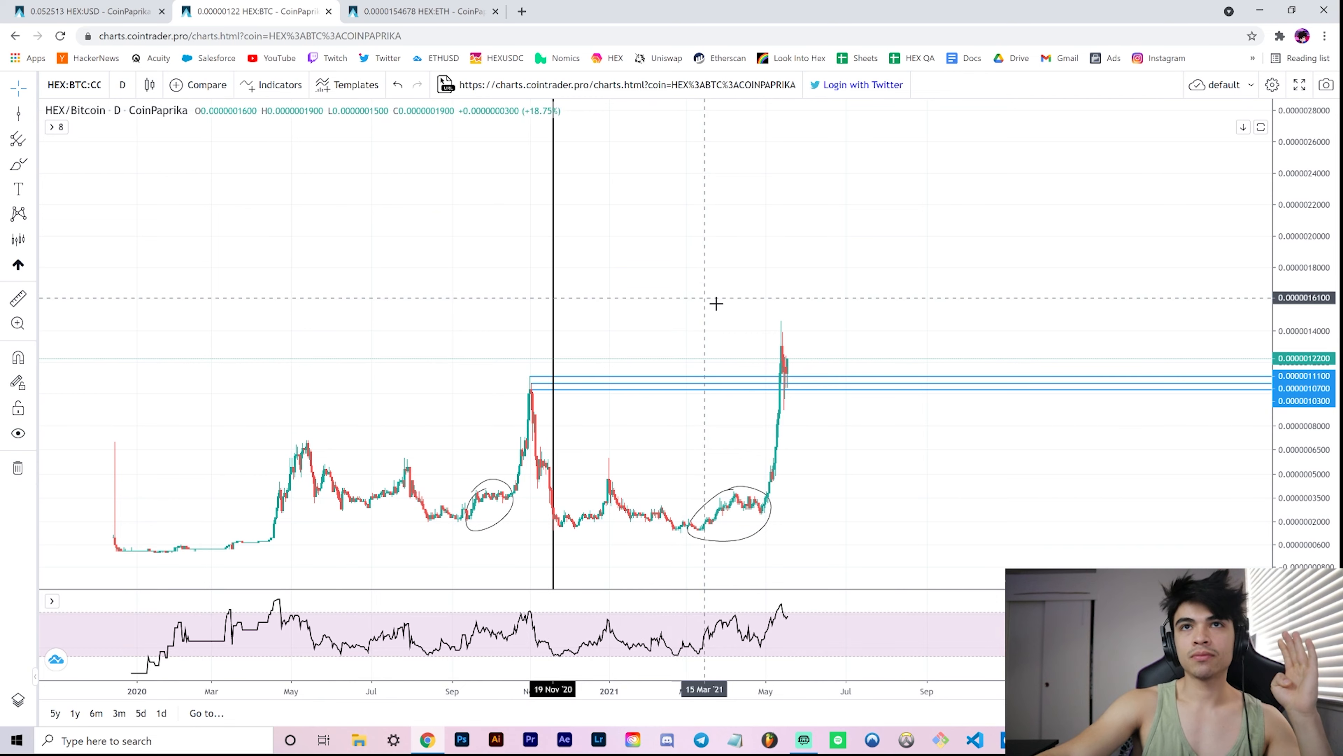
mouse_move(790, 373)
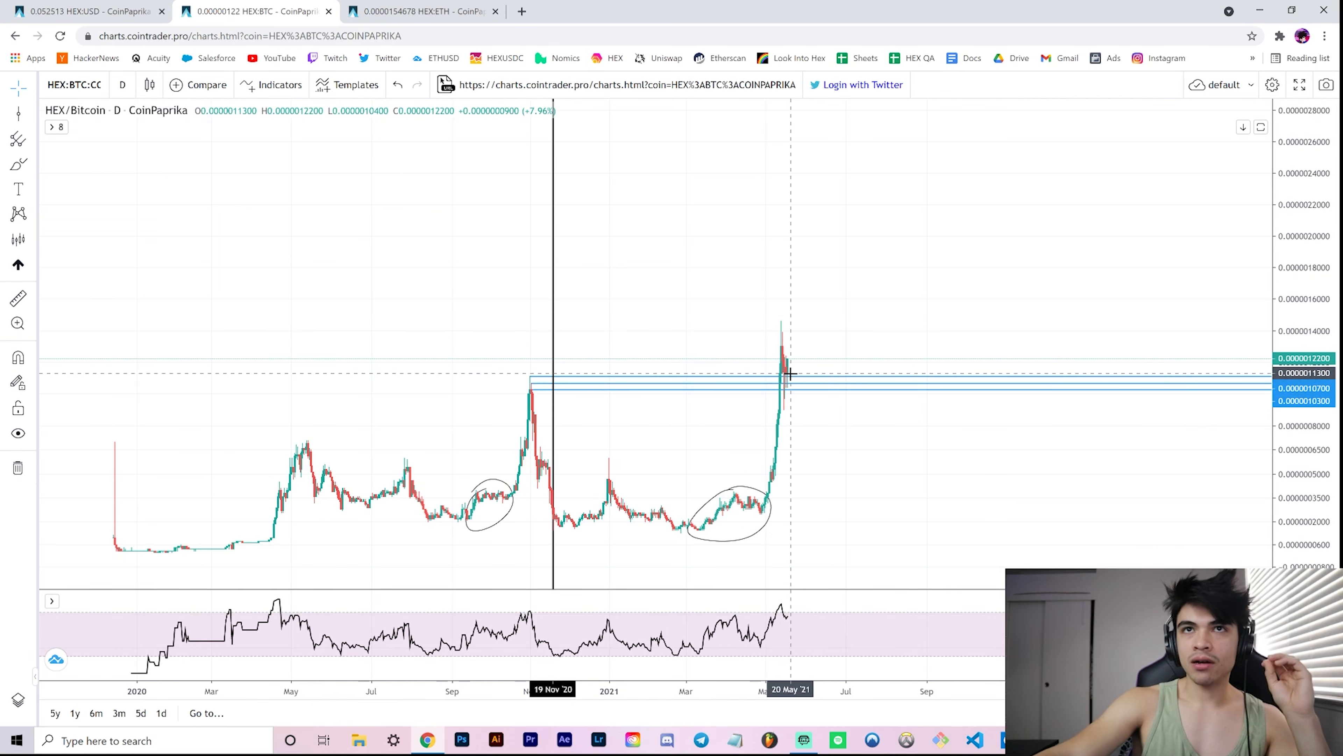
click(420, 11)
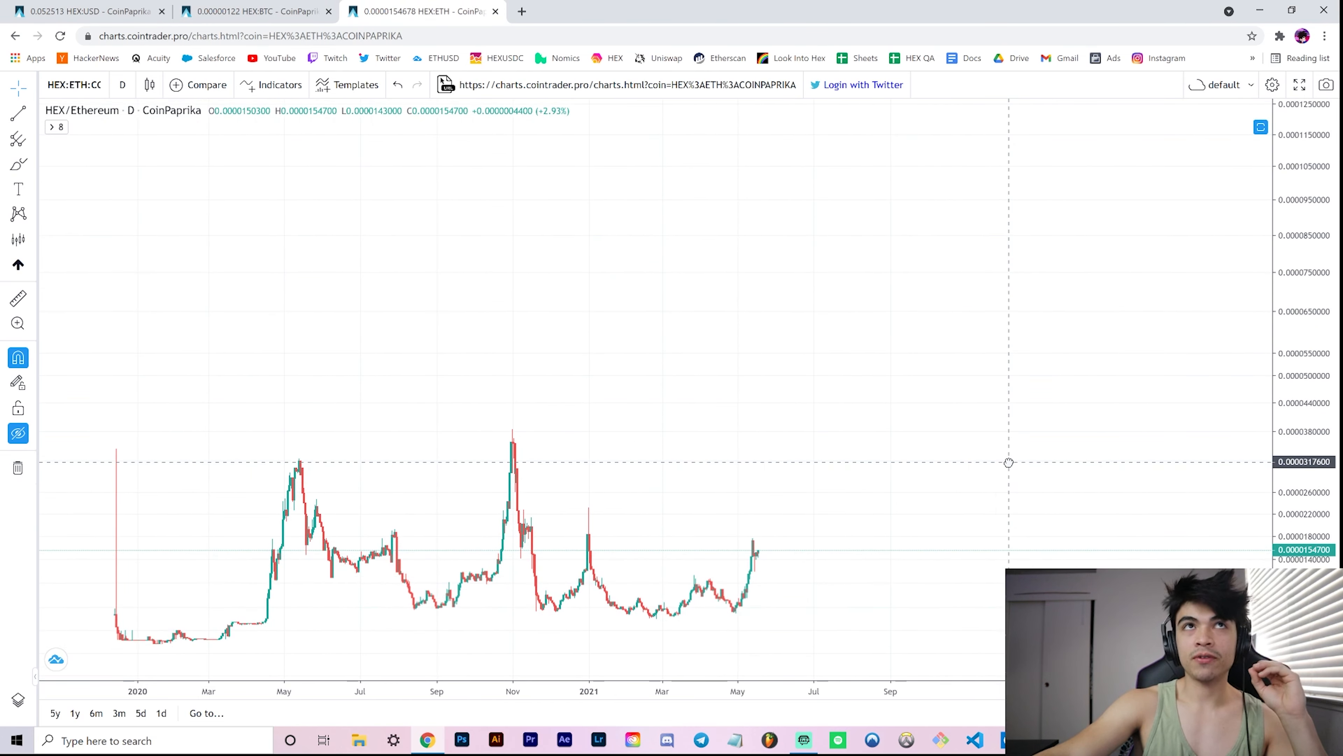
click(255, 11)
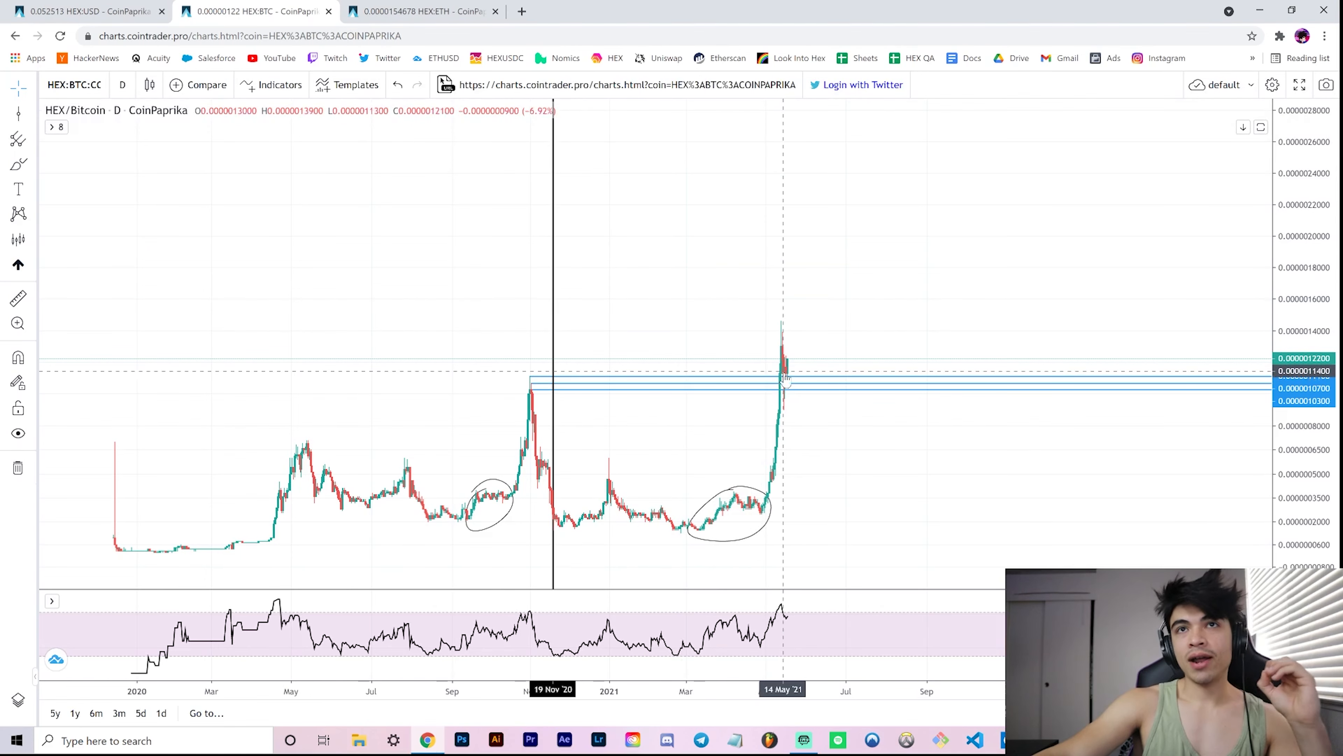
mouse_move(524, 387)
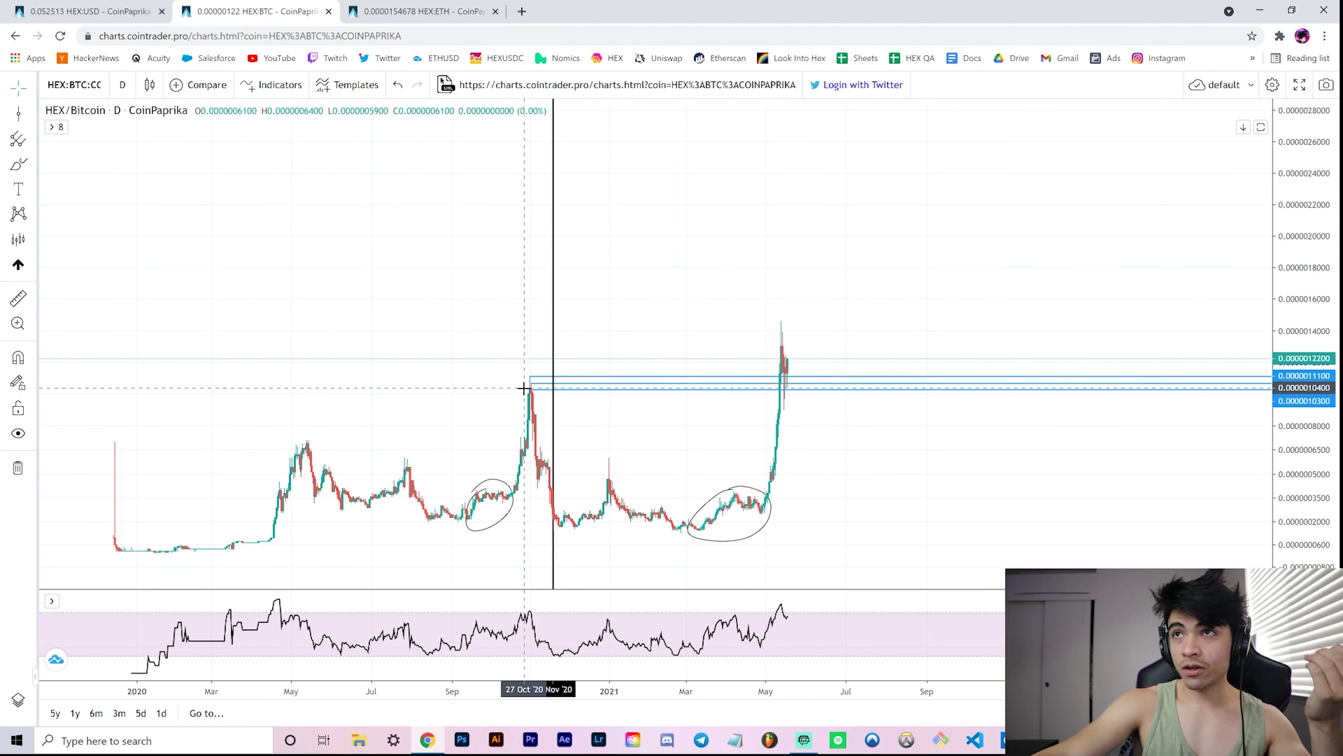
mouse_move(524, 390)
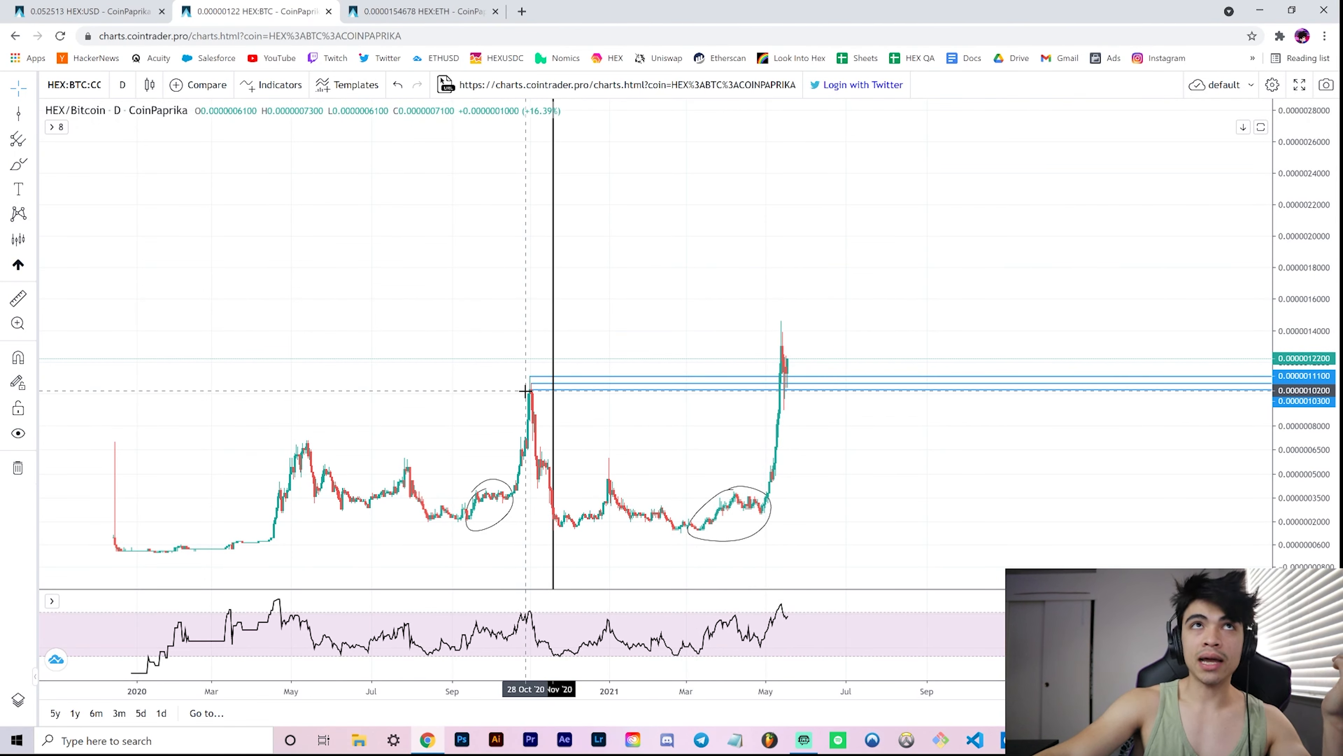
mouse_move(531, 383)
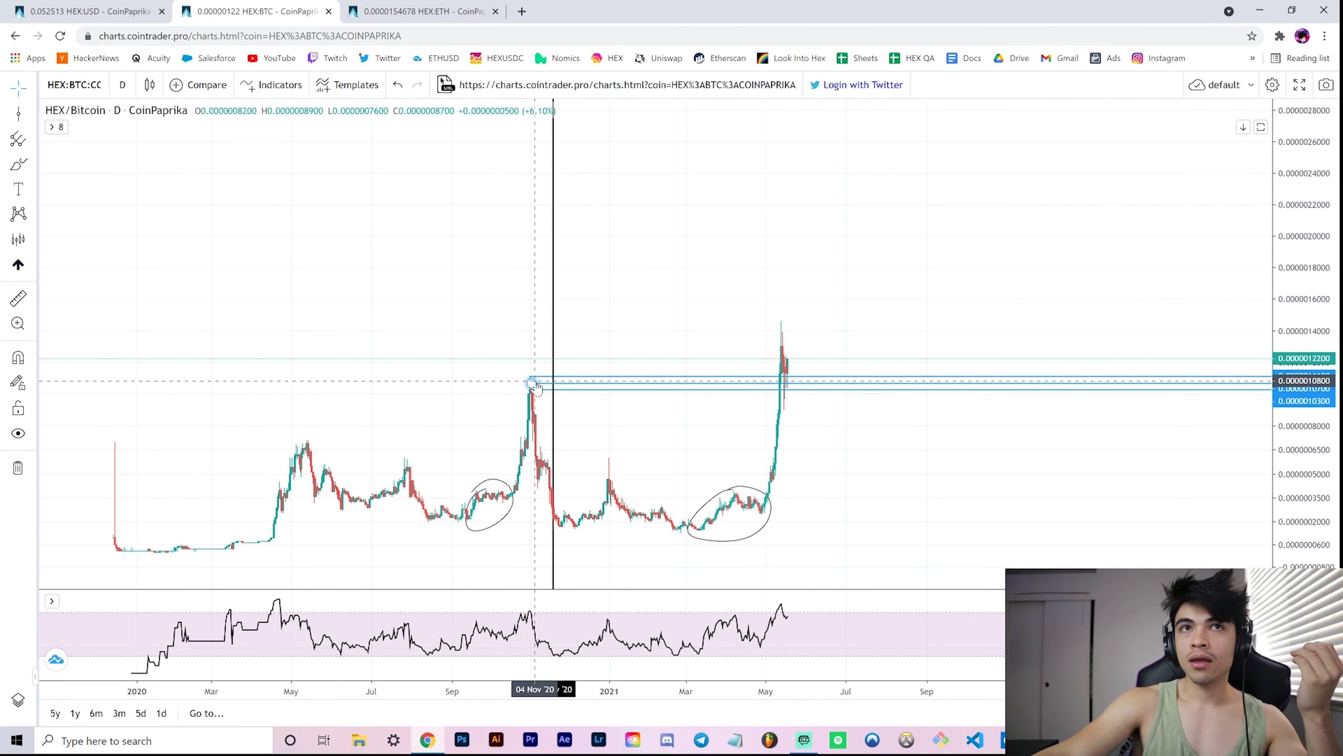
mouse_move(535, 389)
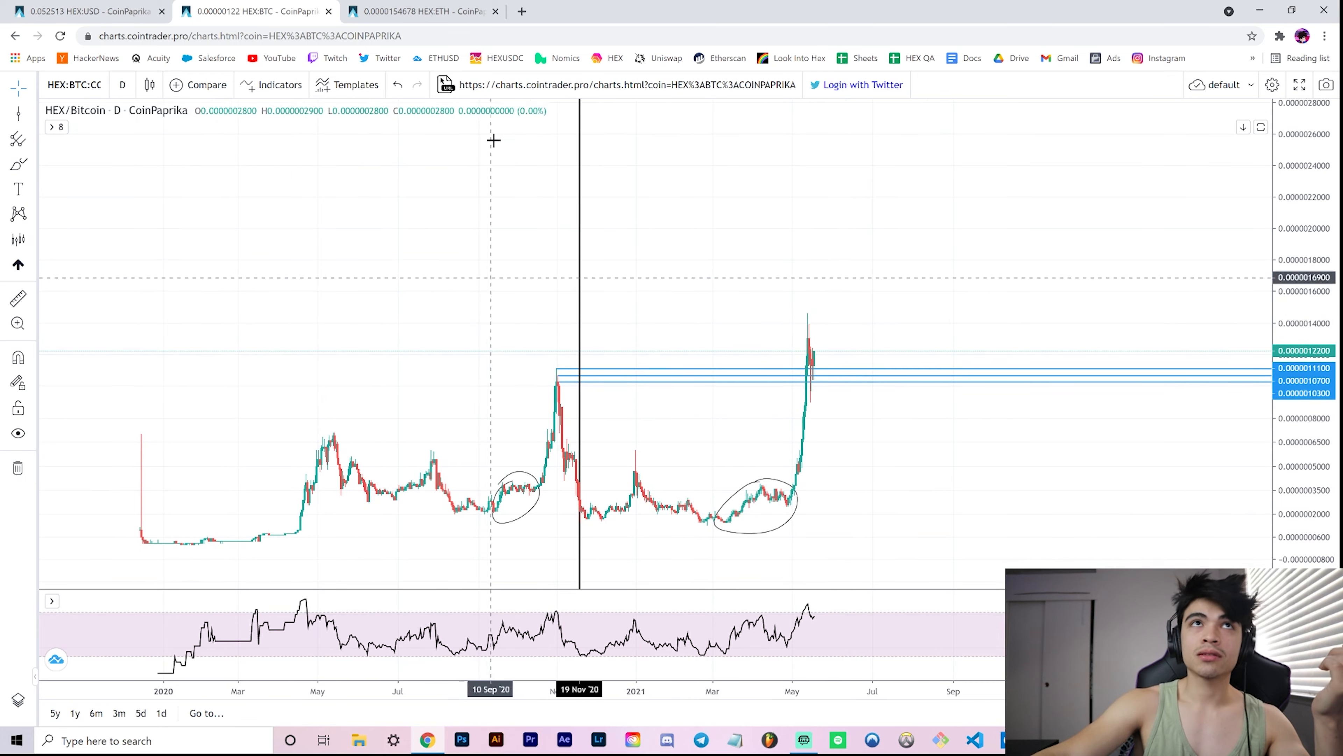
click(420, 11)
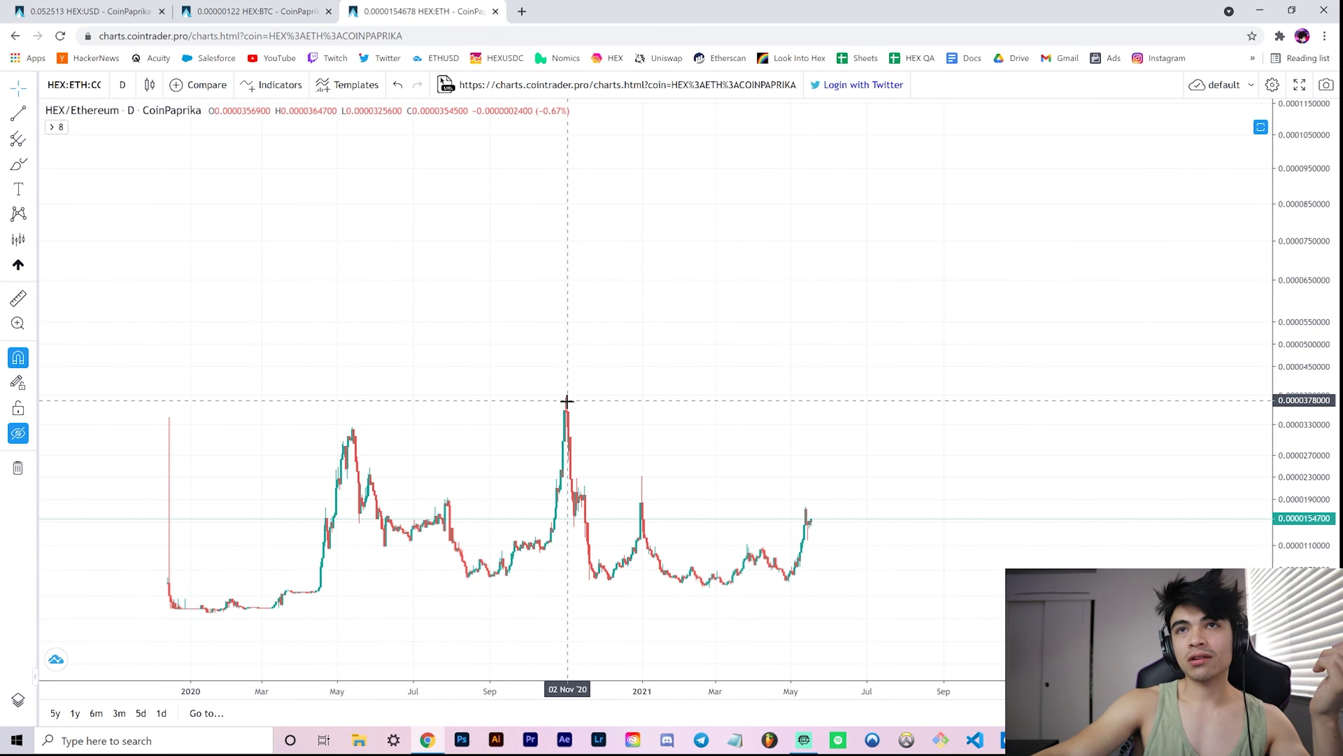
mouse_move(562, 398)
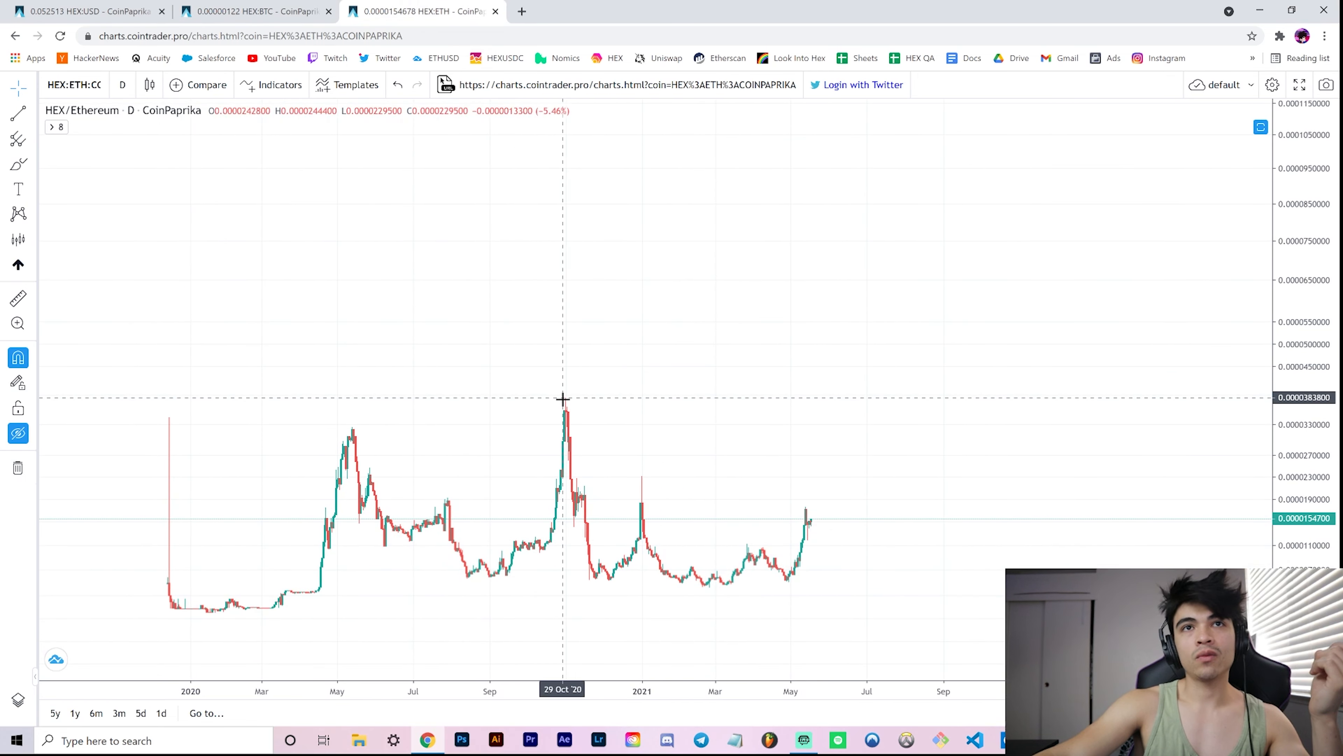
mouse_move(565, 403)
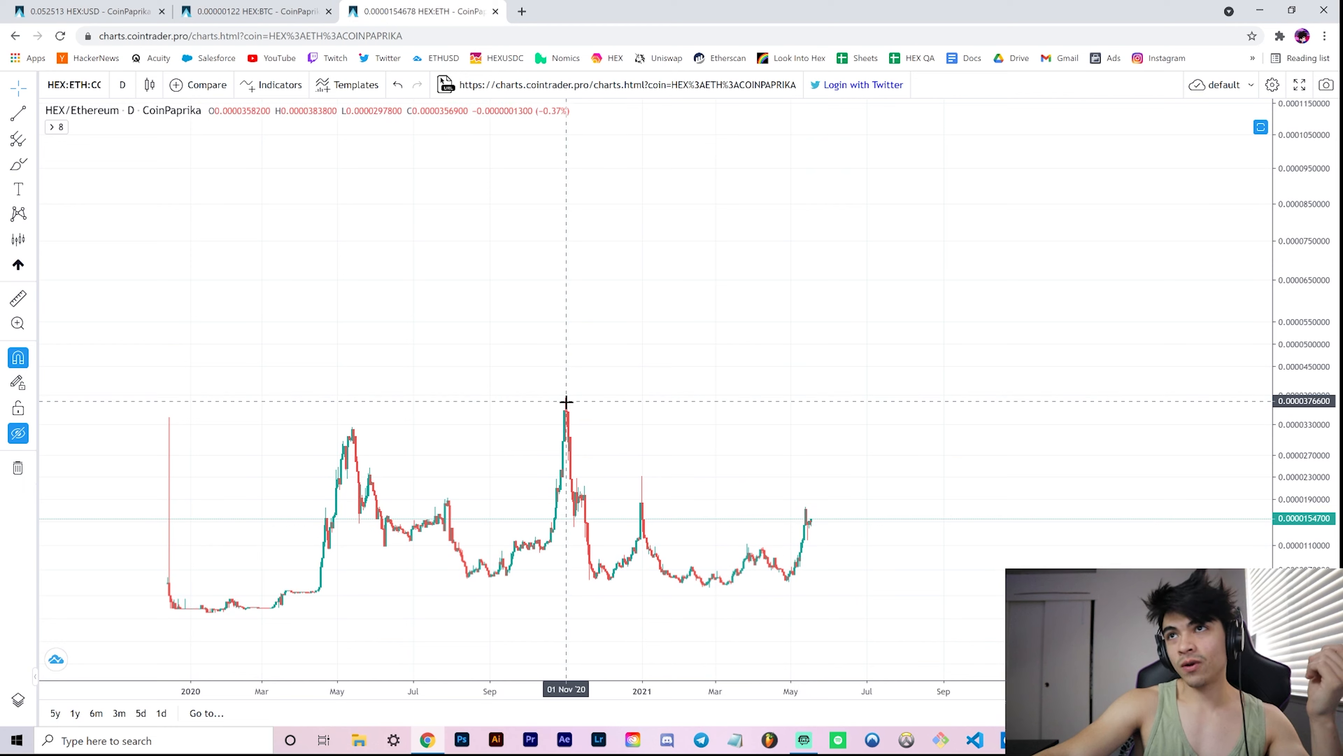
mouse_move(563, 407)
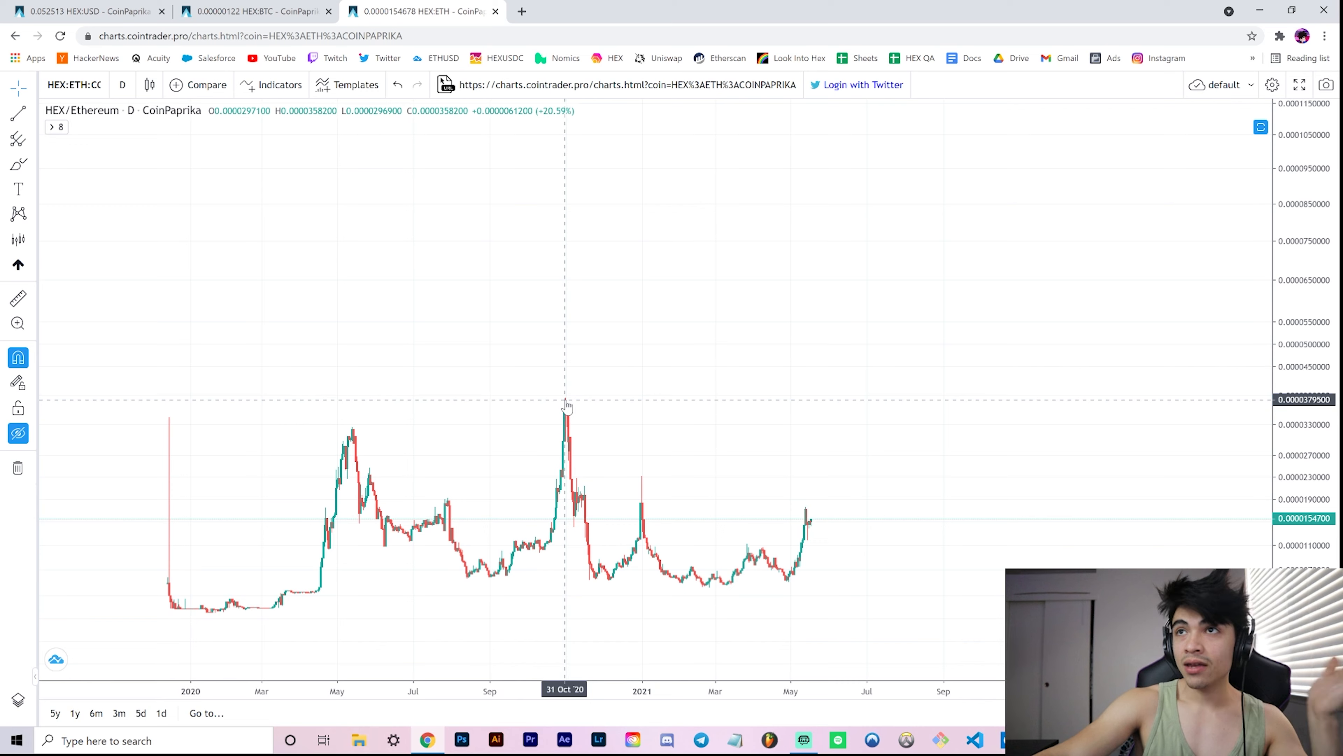
mouse_move(675, 441)
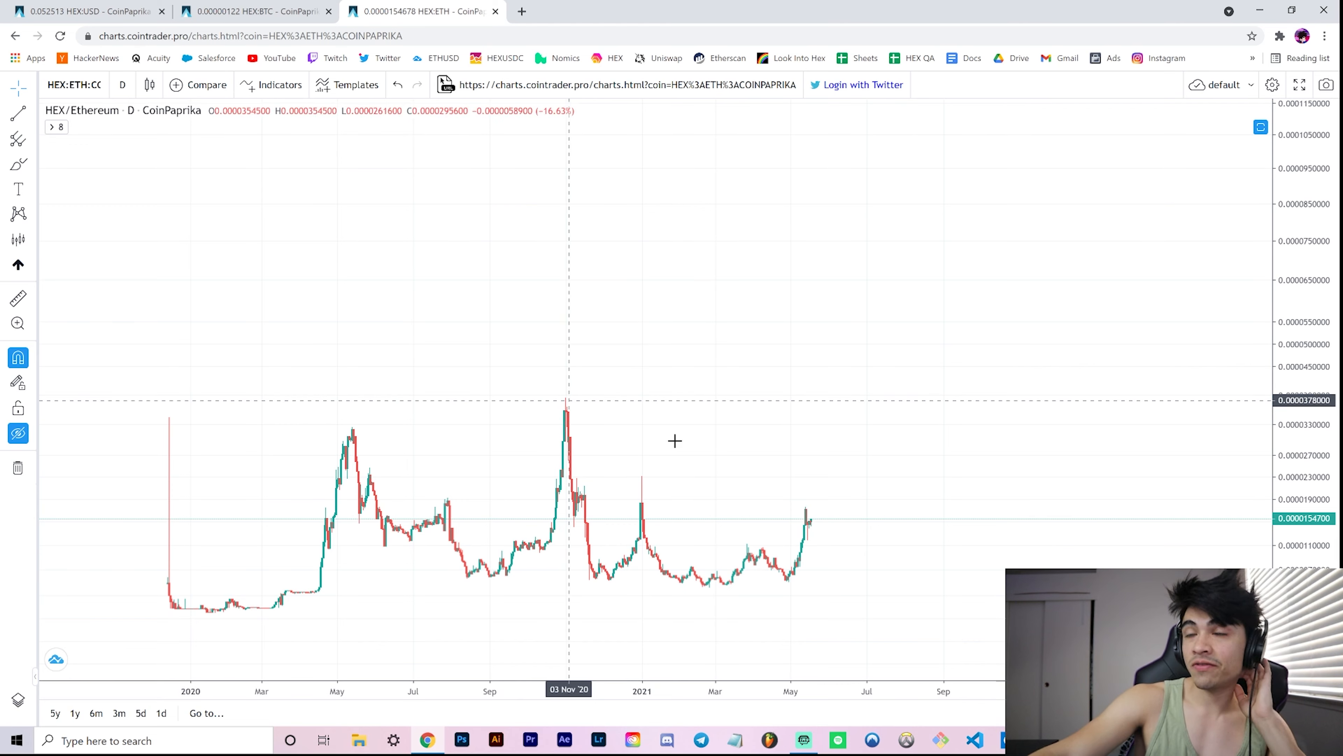
mouse_move(1039, 545)
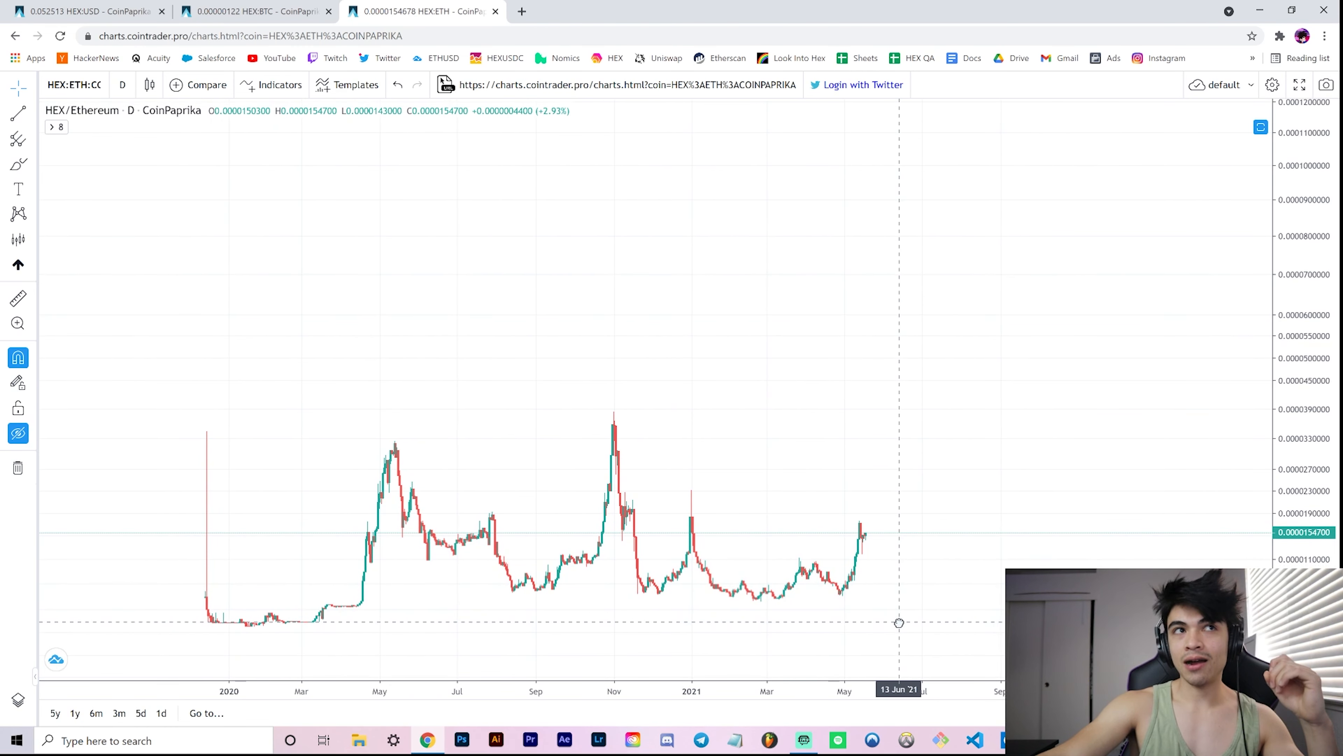
mouse_move(898, 622)
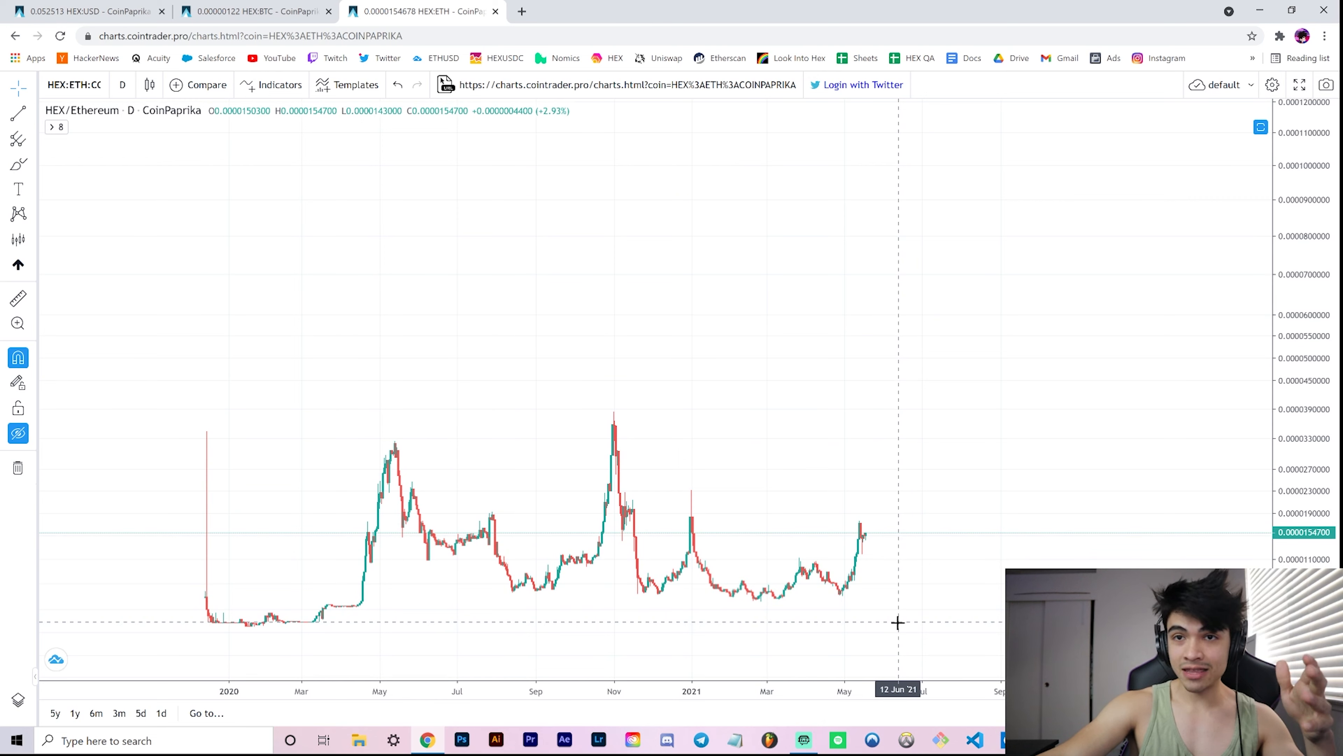
mouse_move(872, 640)
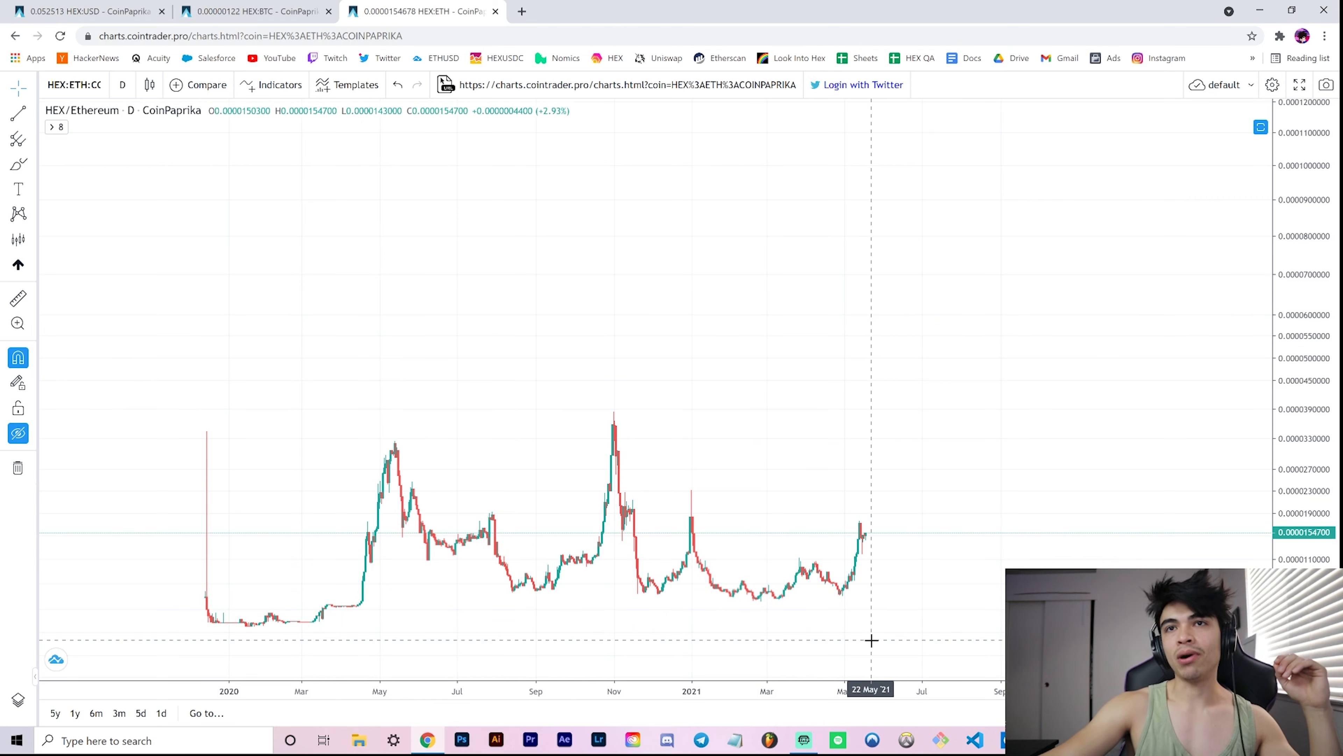
mouse_move(867, 632)
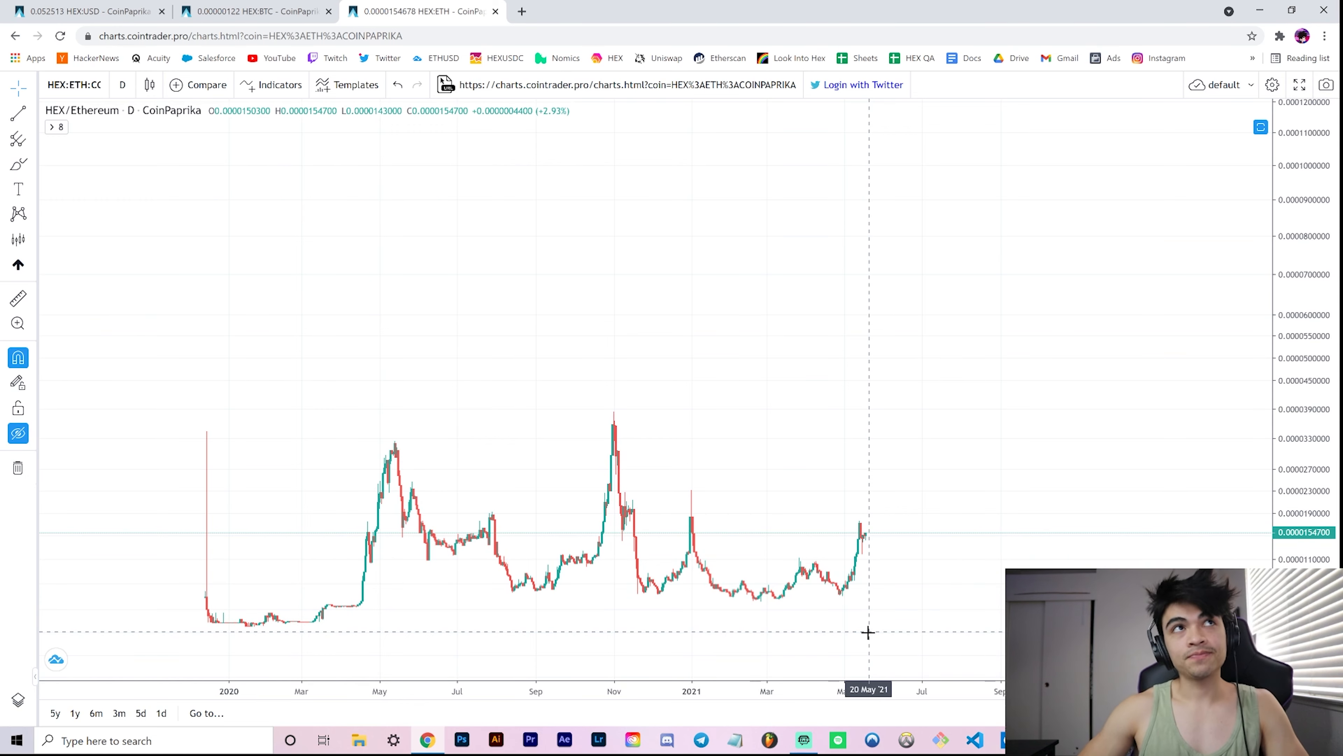
mouse_move(205, 7)
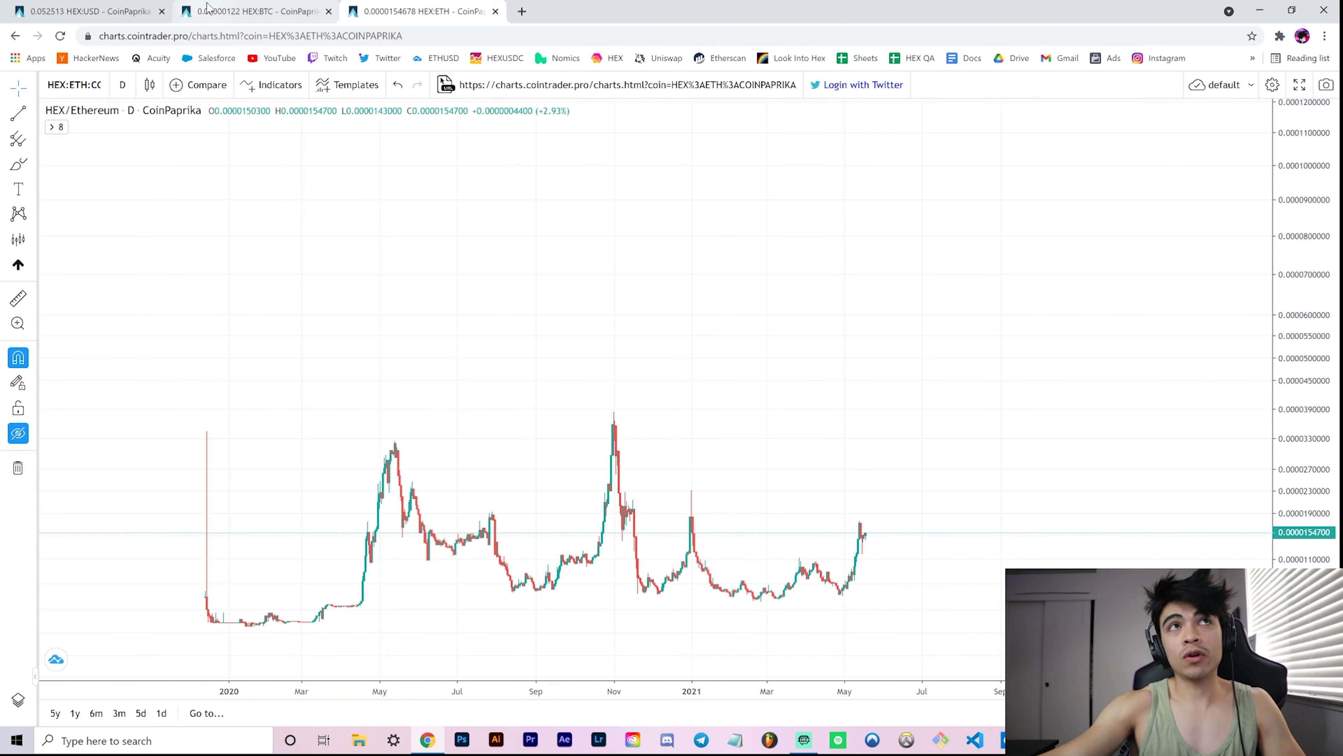
click(255, 11)
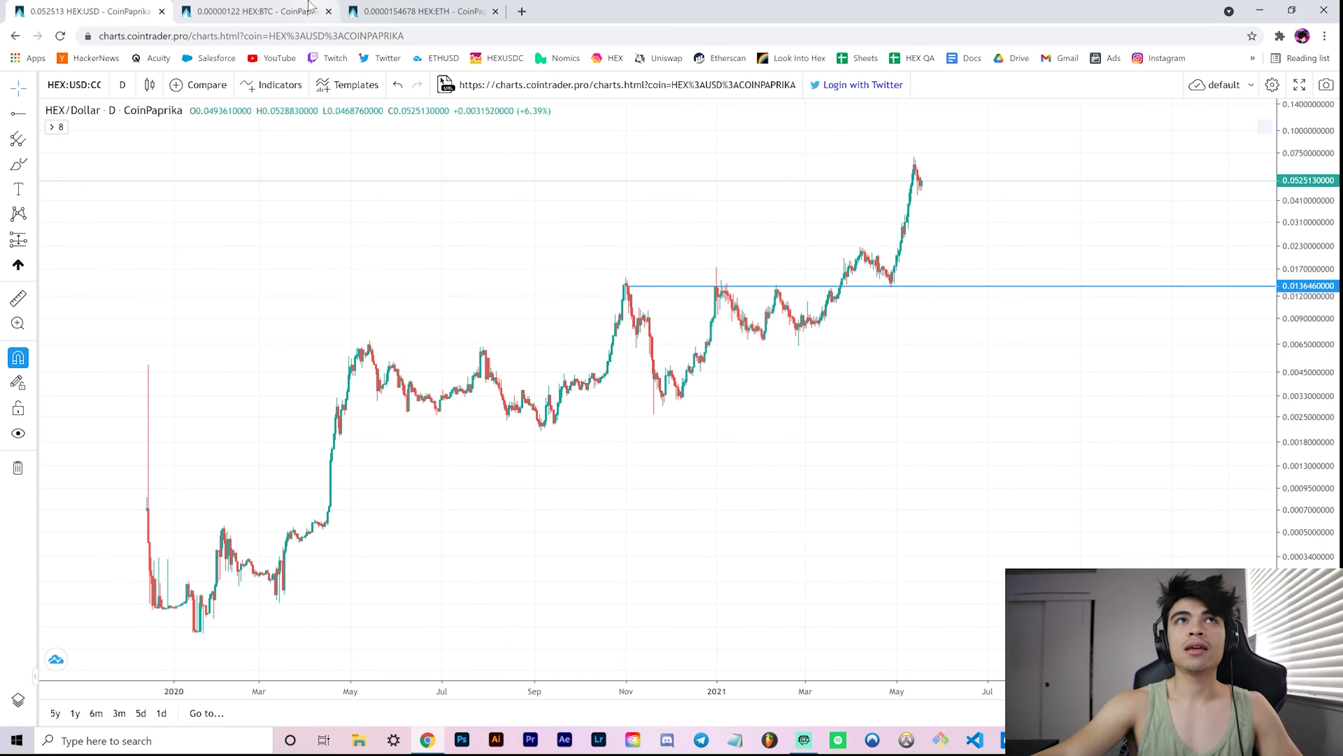
click(253, 11)
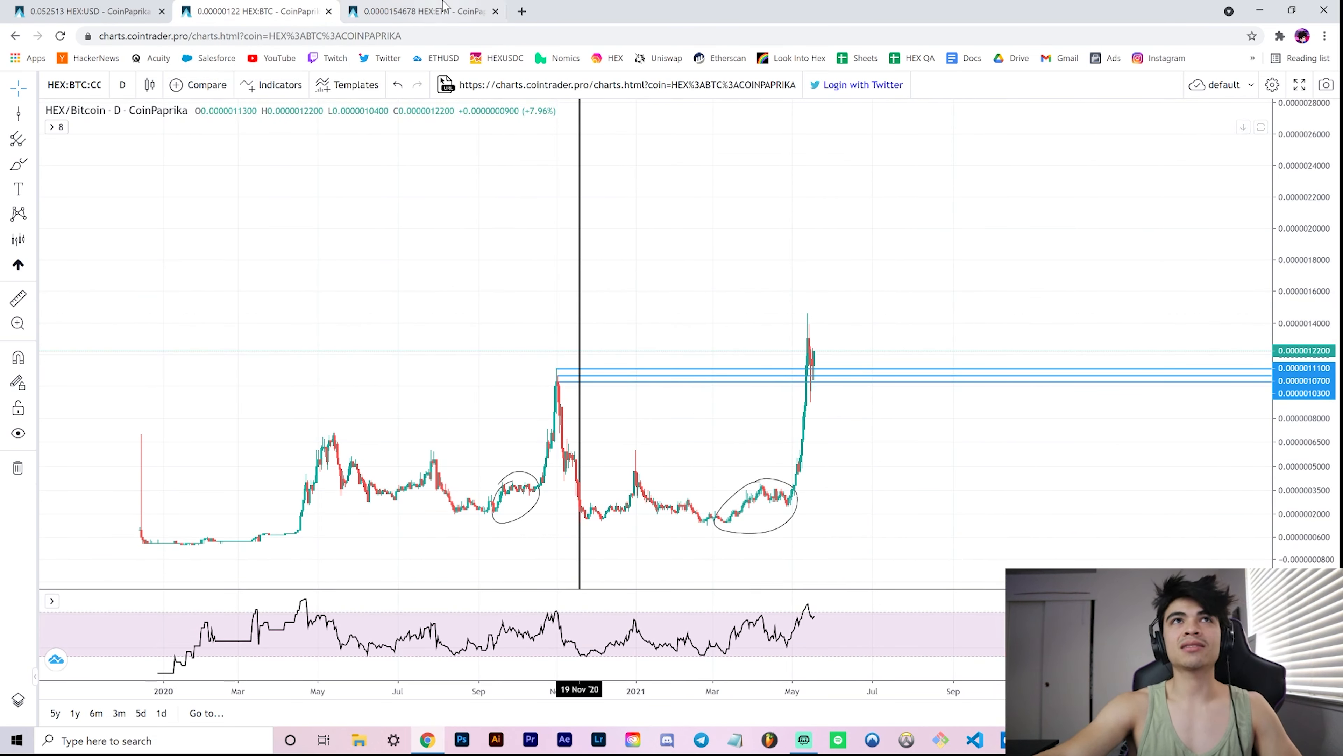
click(420, 11)
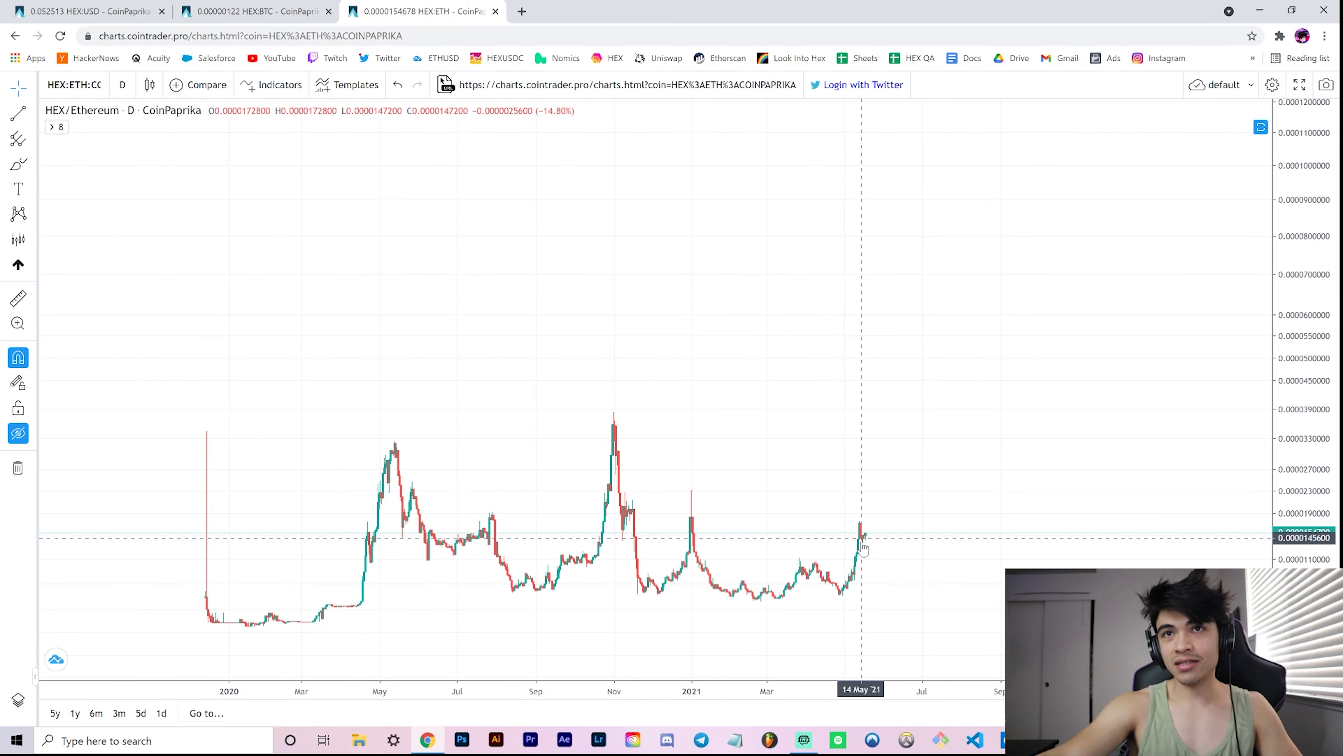
mouse_move(870, 420)
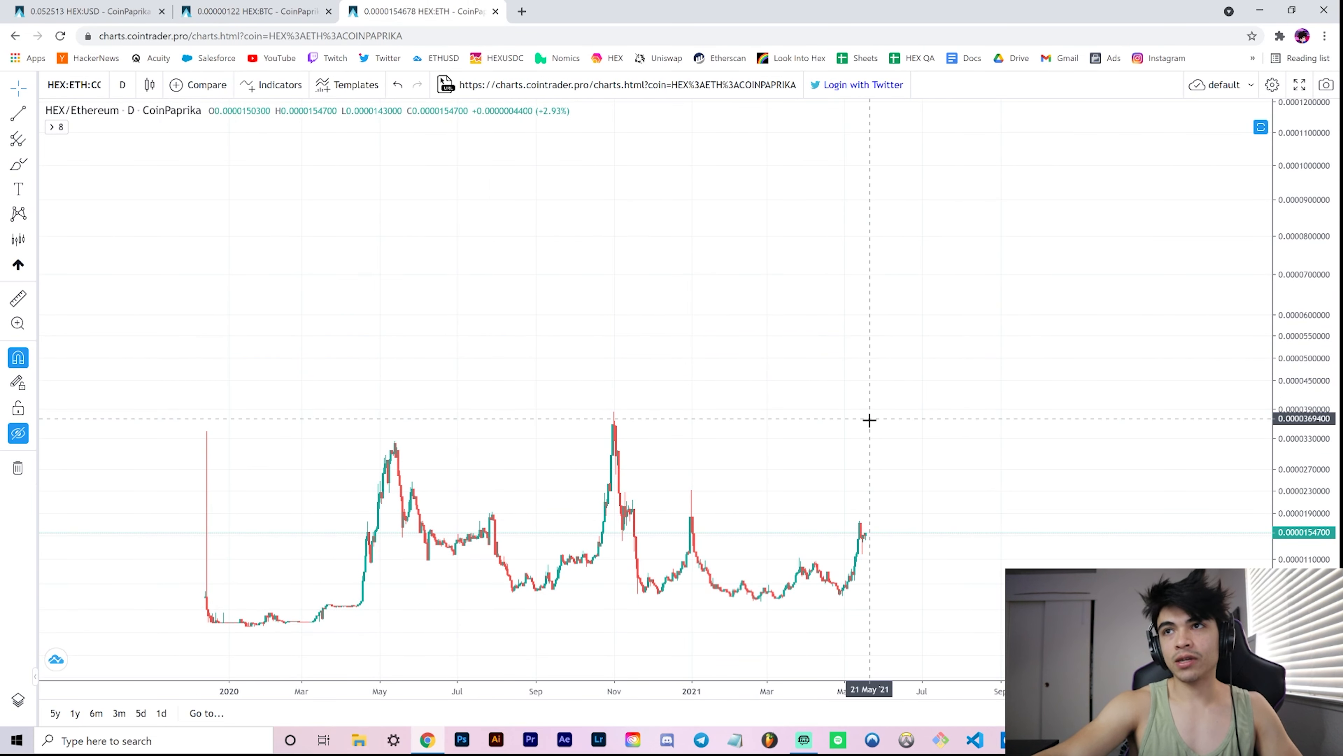
mouse_move(864, 424)
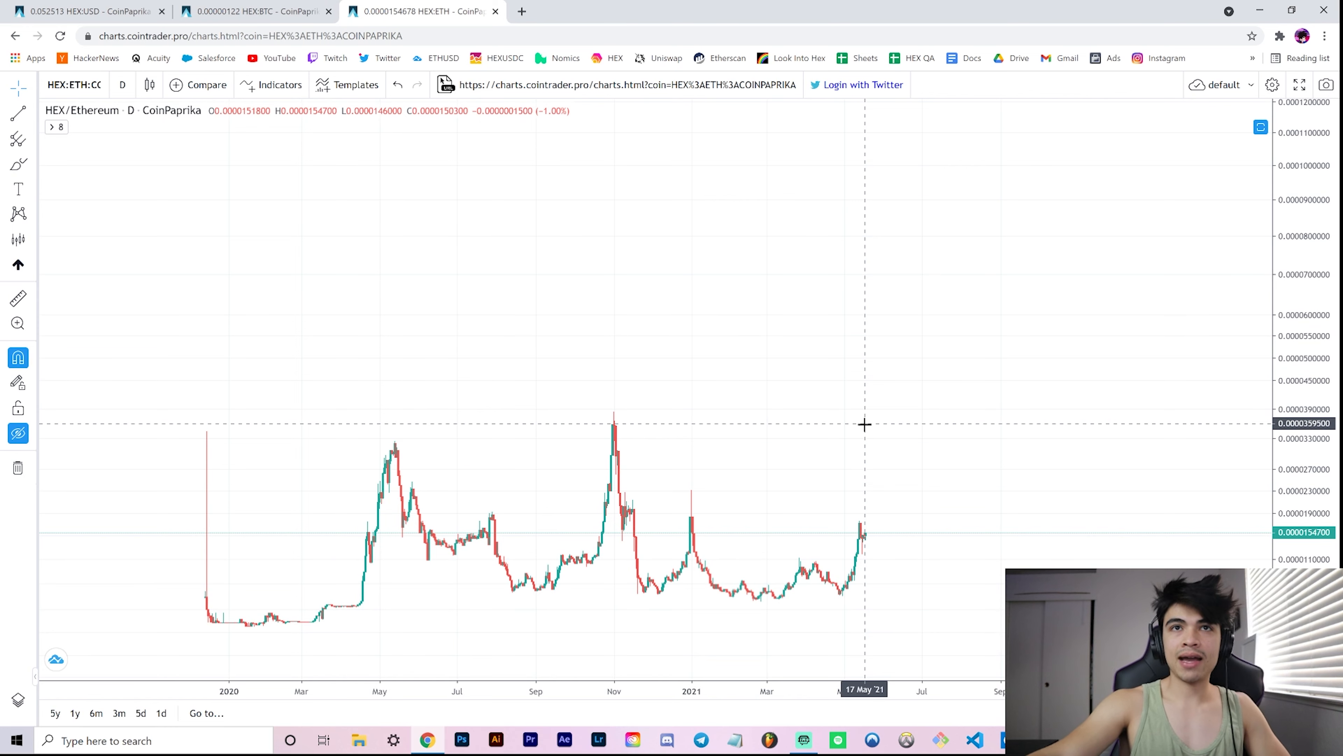
mouse_move(911, 215)
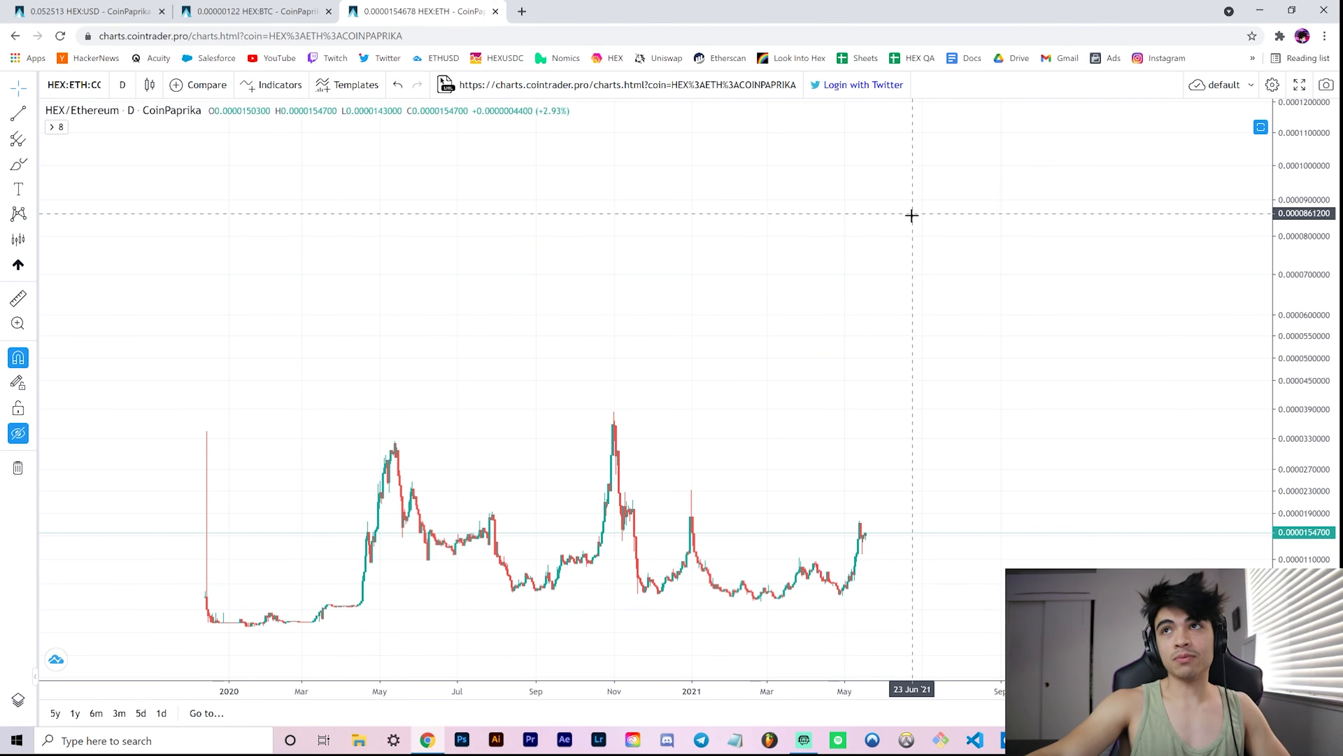
mouse_move(851, 250)
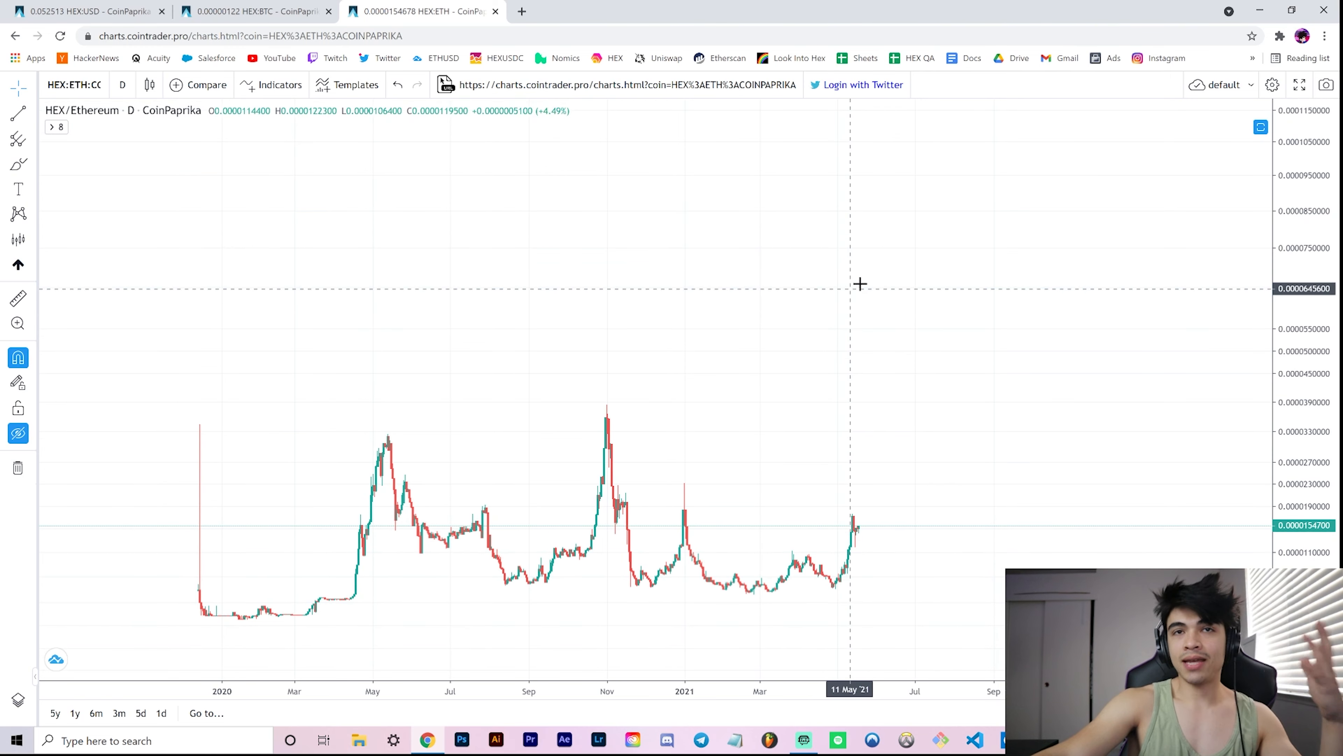
mouse_move(785, 360)
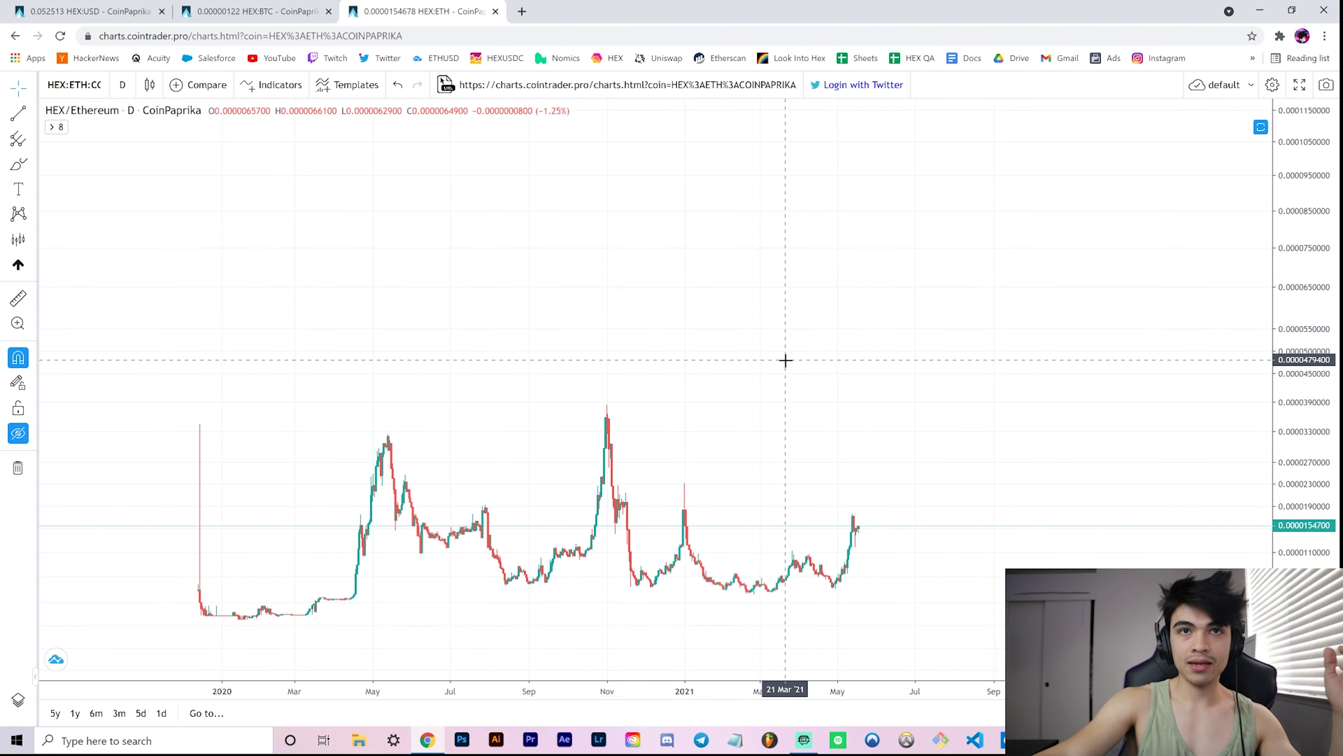
mouse_move(781, 364)
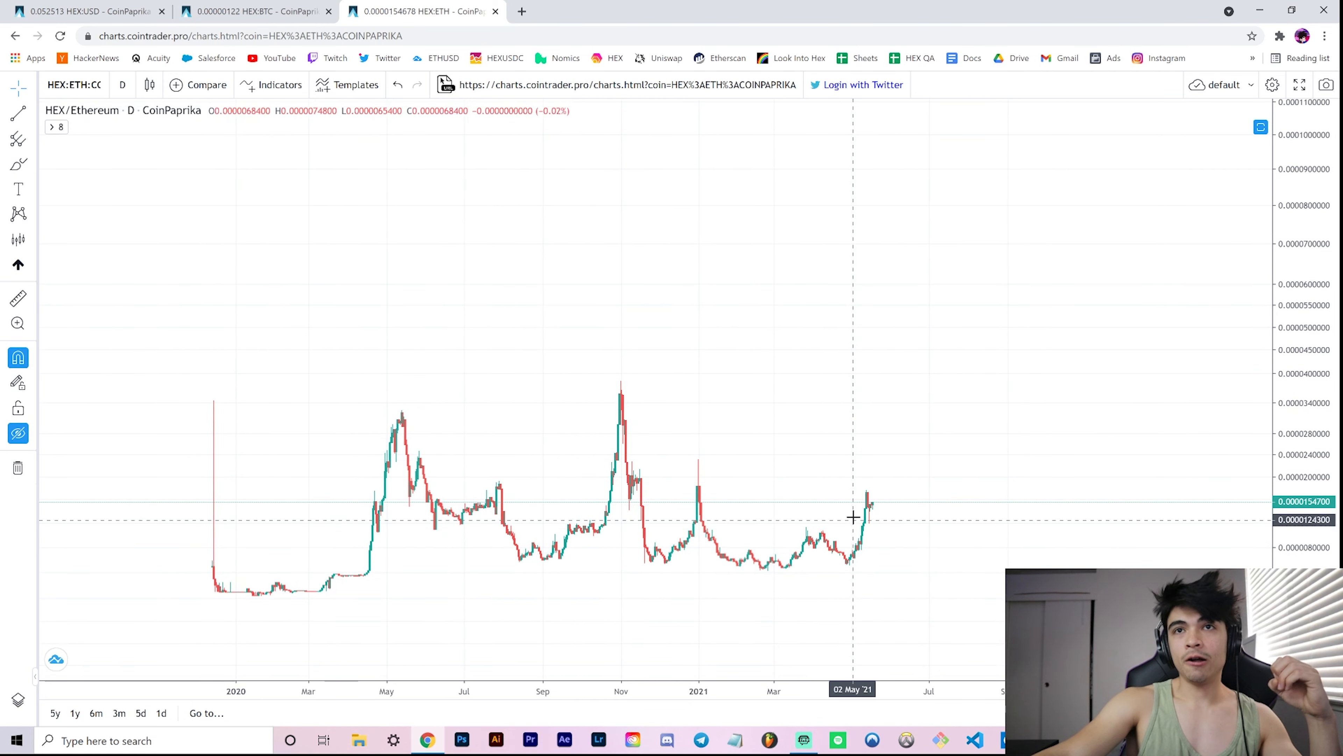
mouse_move(902, 492)
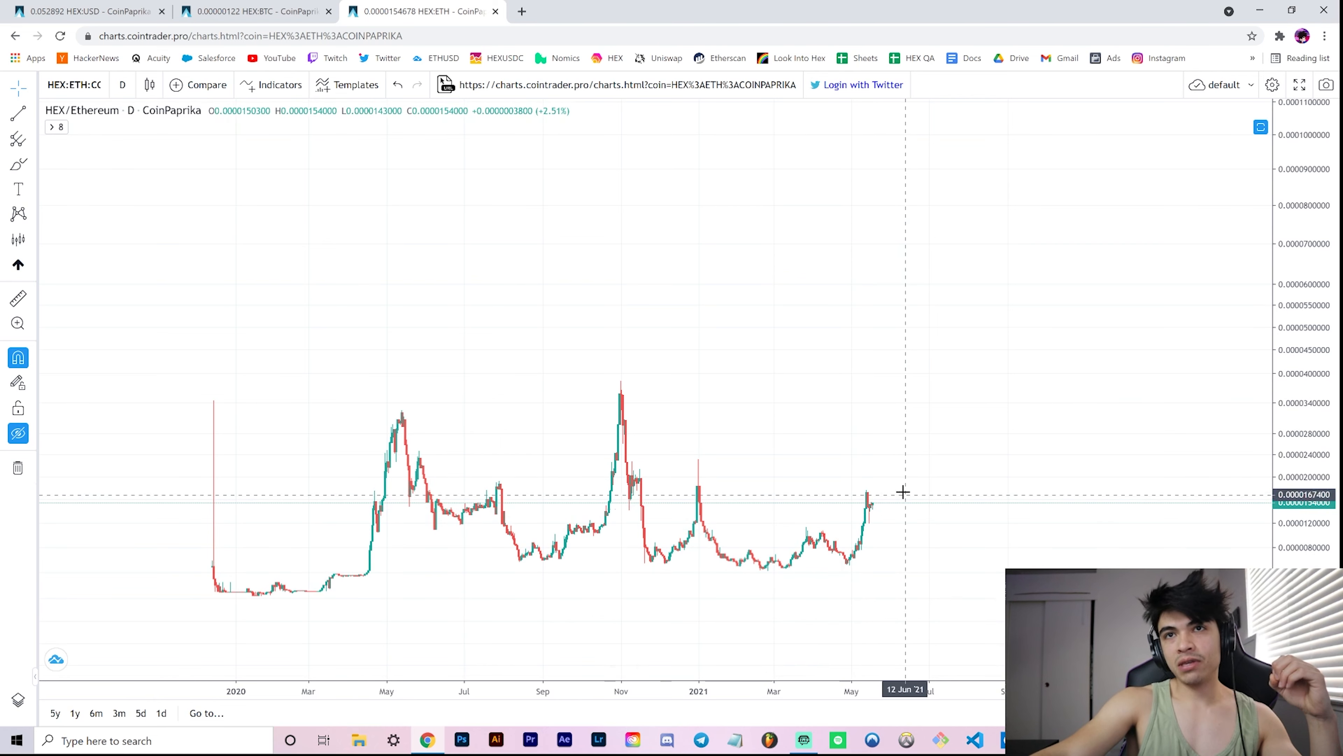
mouse_move(298, 513)
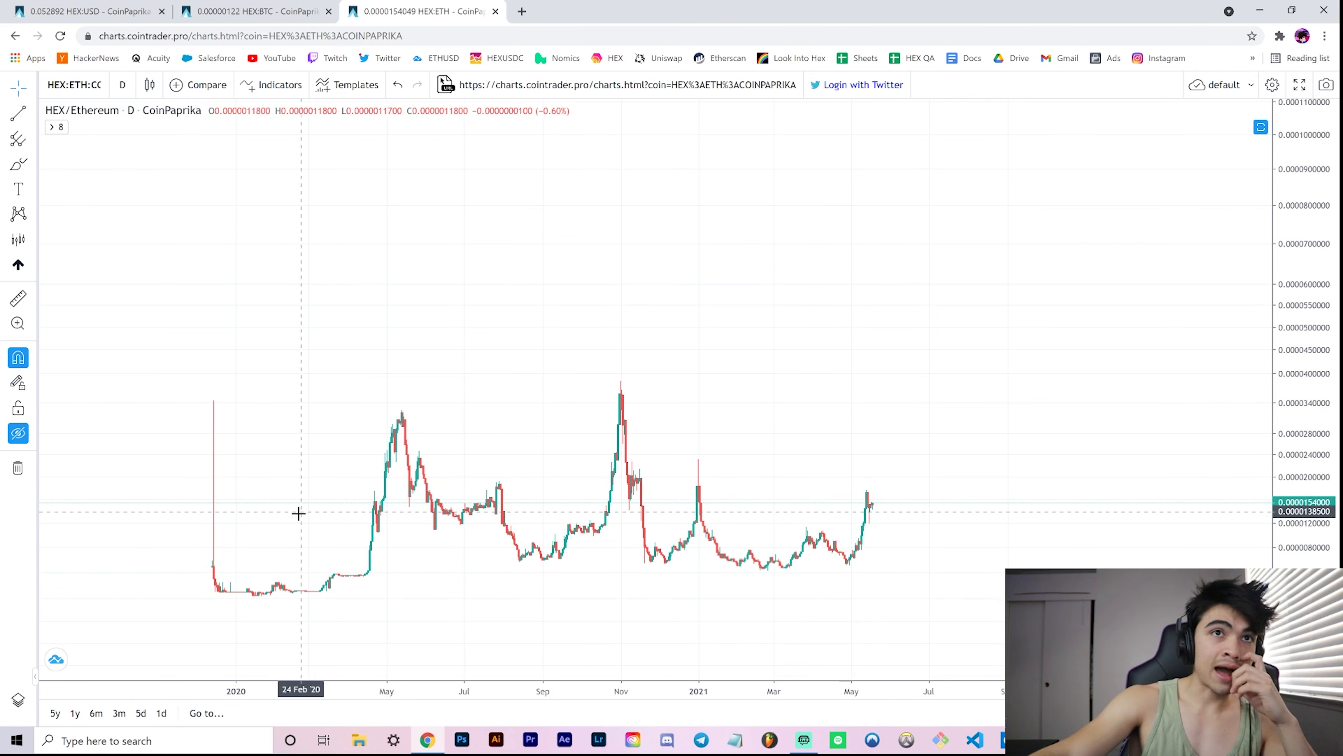
mouse_move(780, 469)
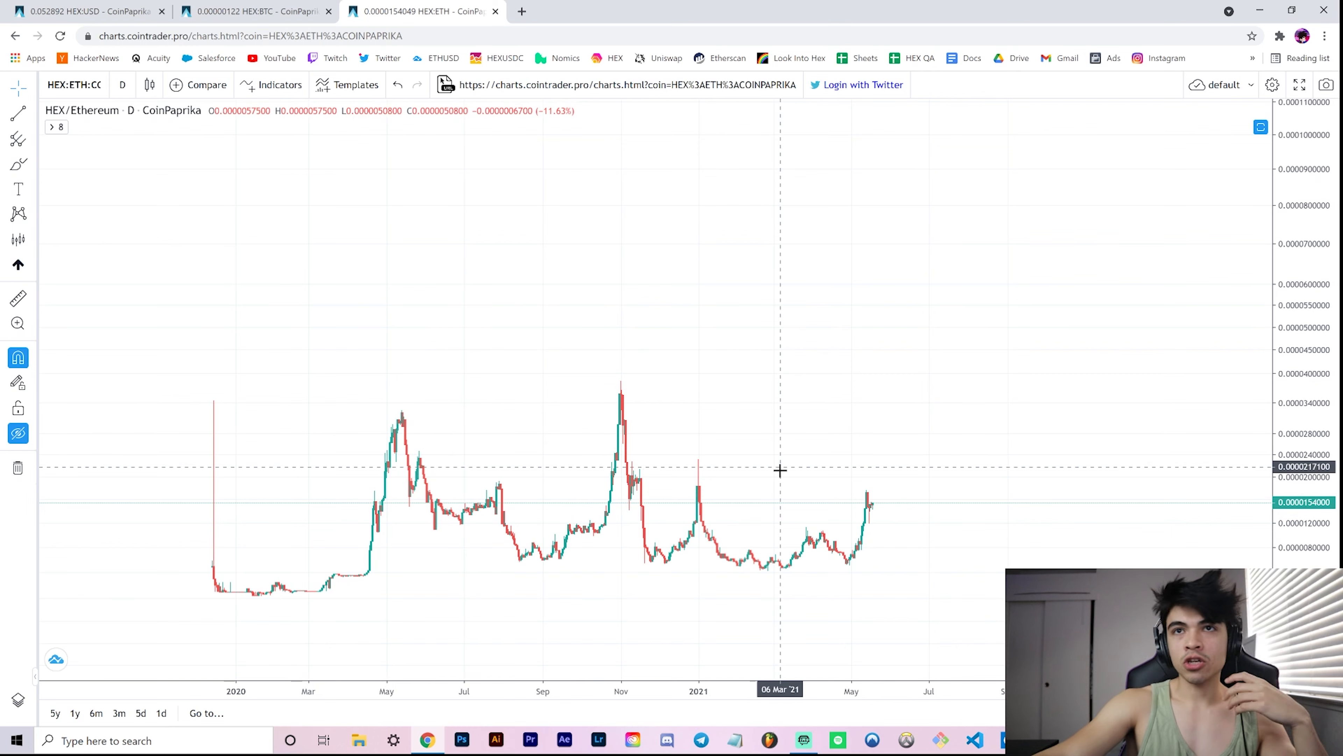
mouse_move(889, 374)
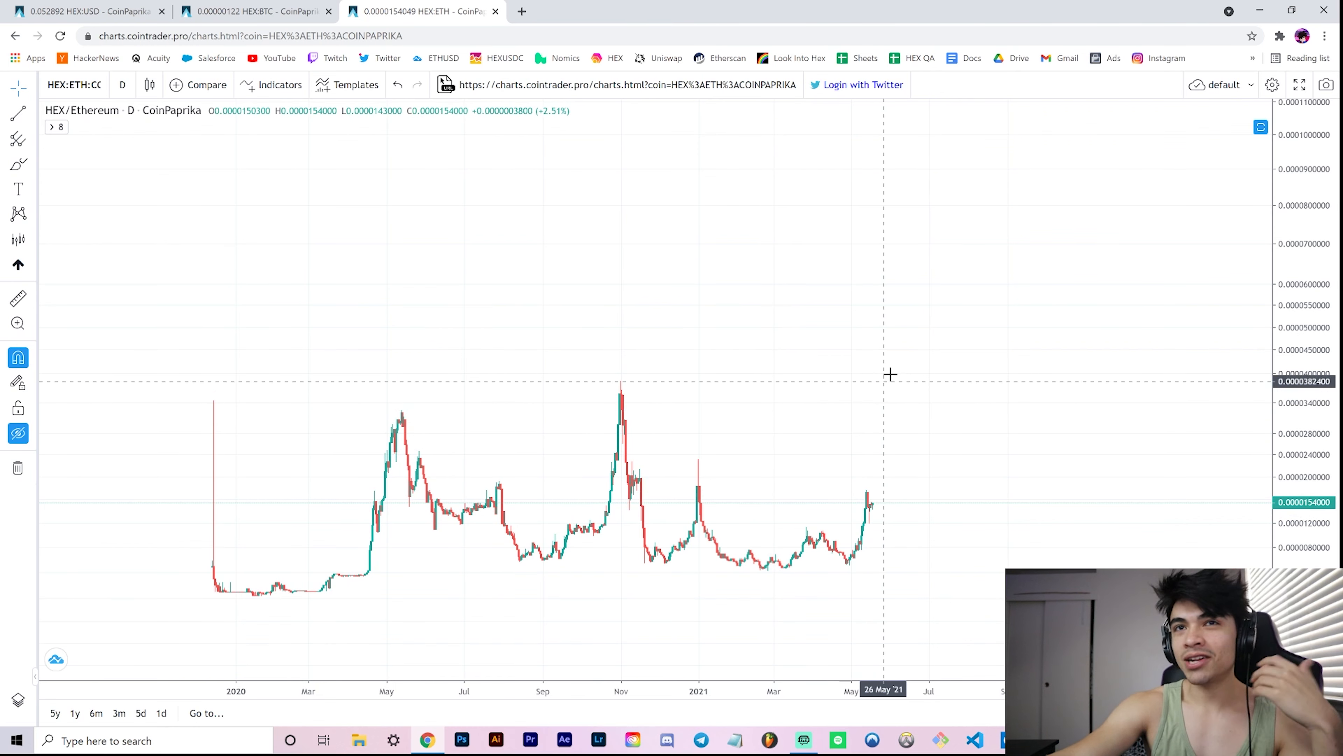
mouse_move(881, 411)
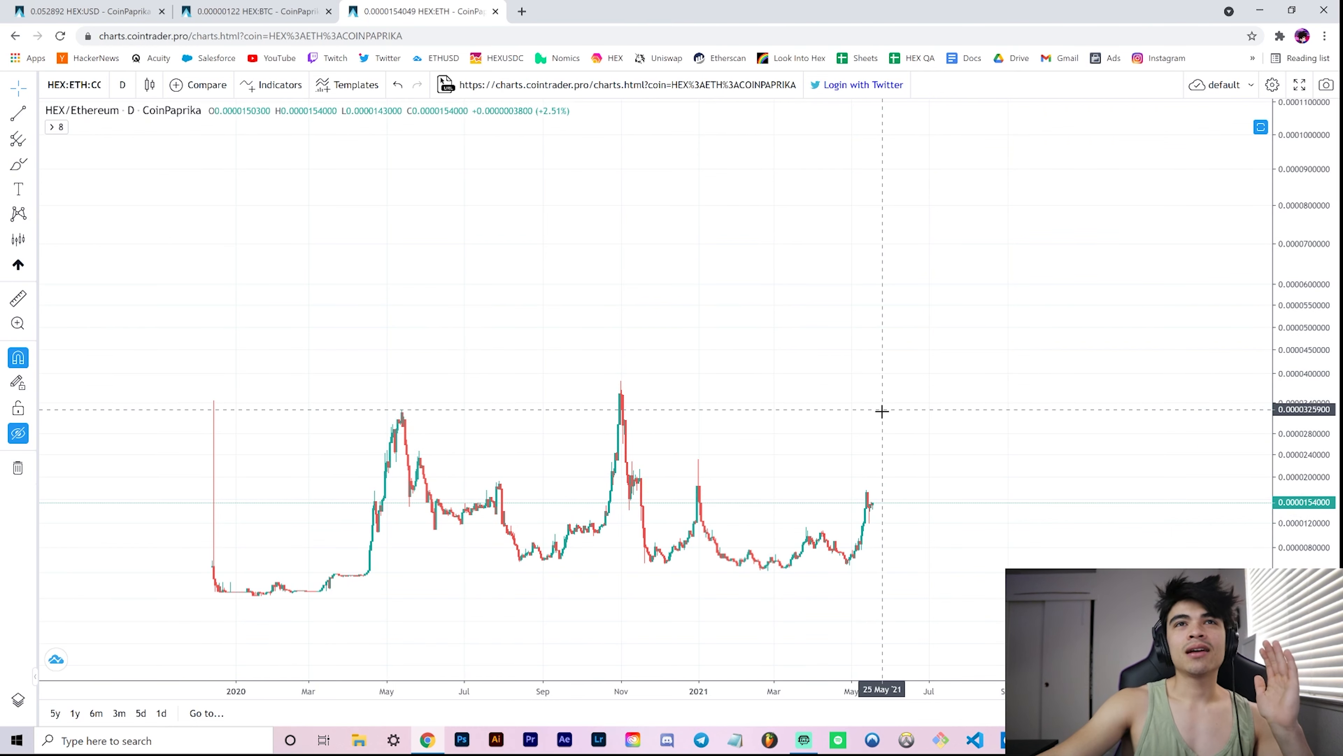
mouse_move(870, 504)
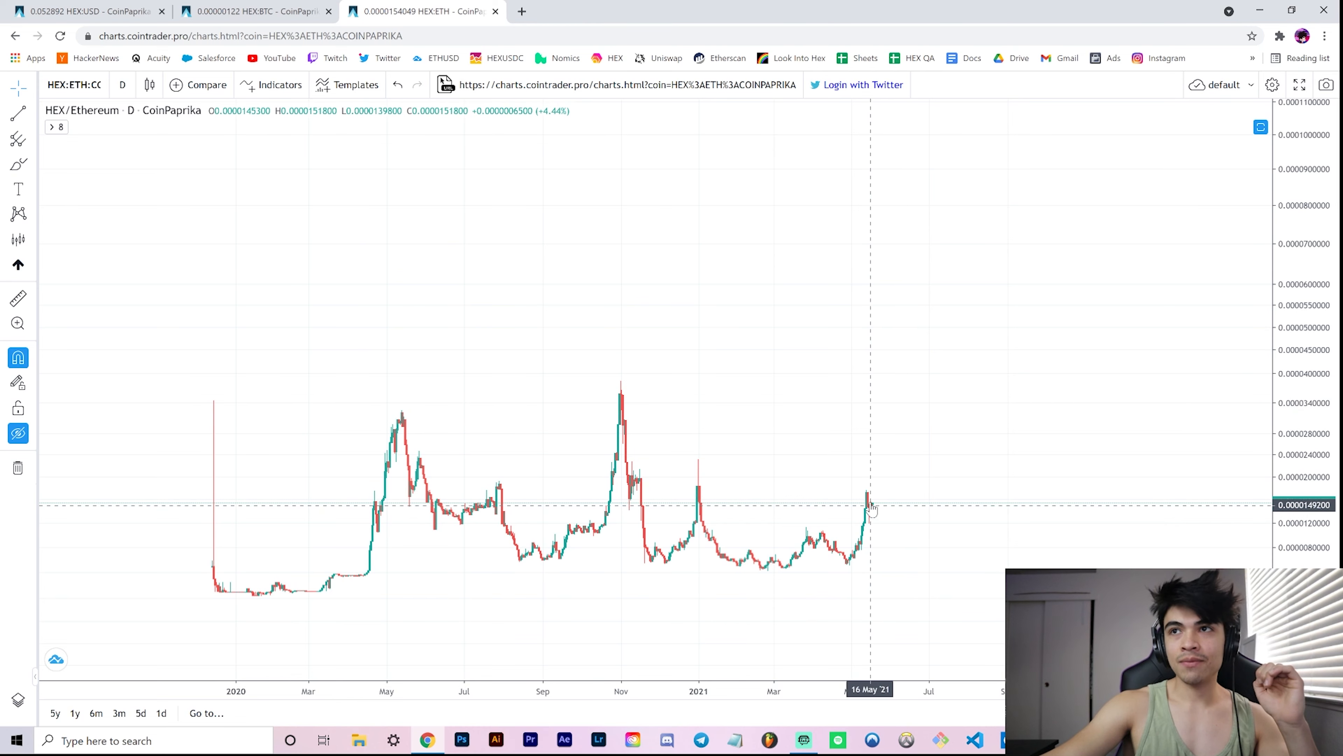
mouse_move(868, 384)
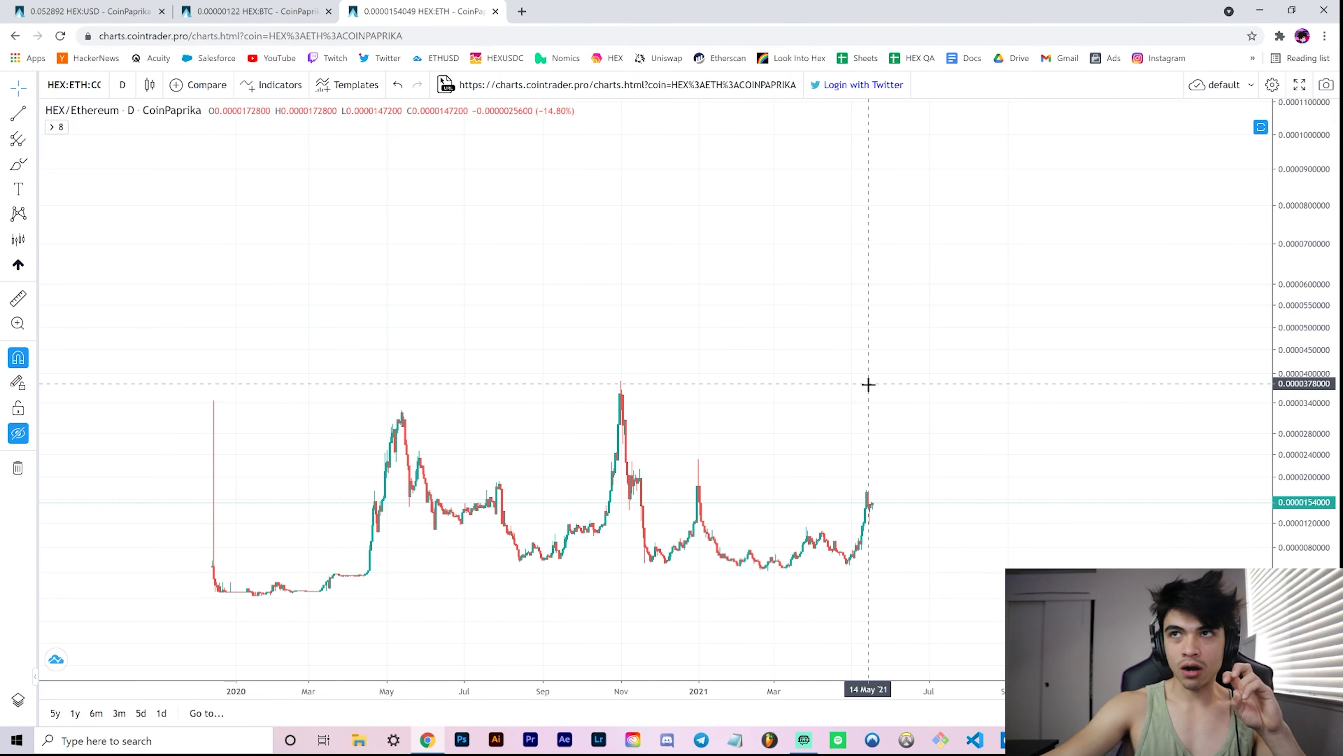
mouse_move(308, 381)
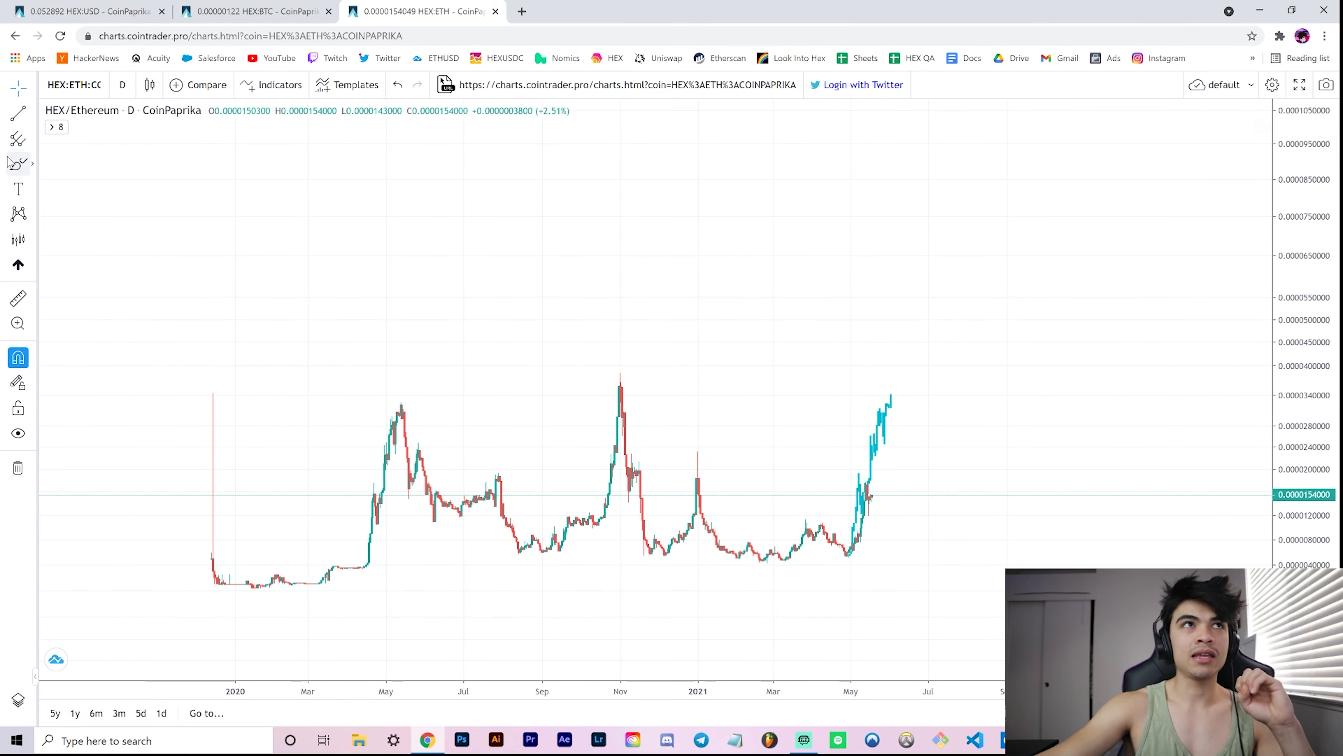
mouse_move(618, 366)
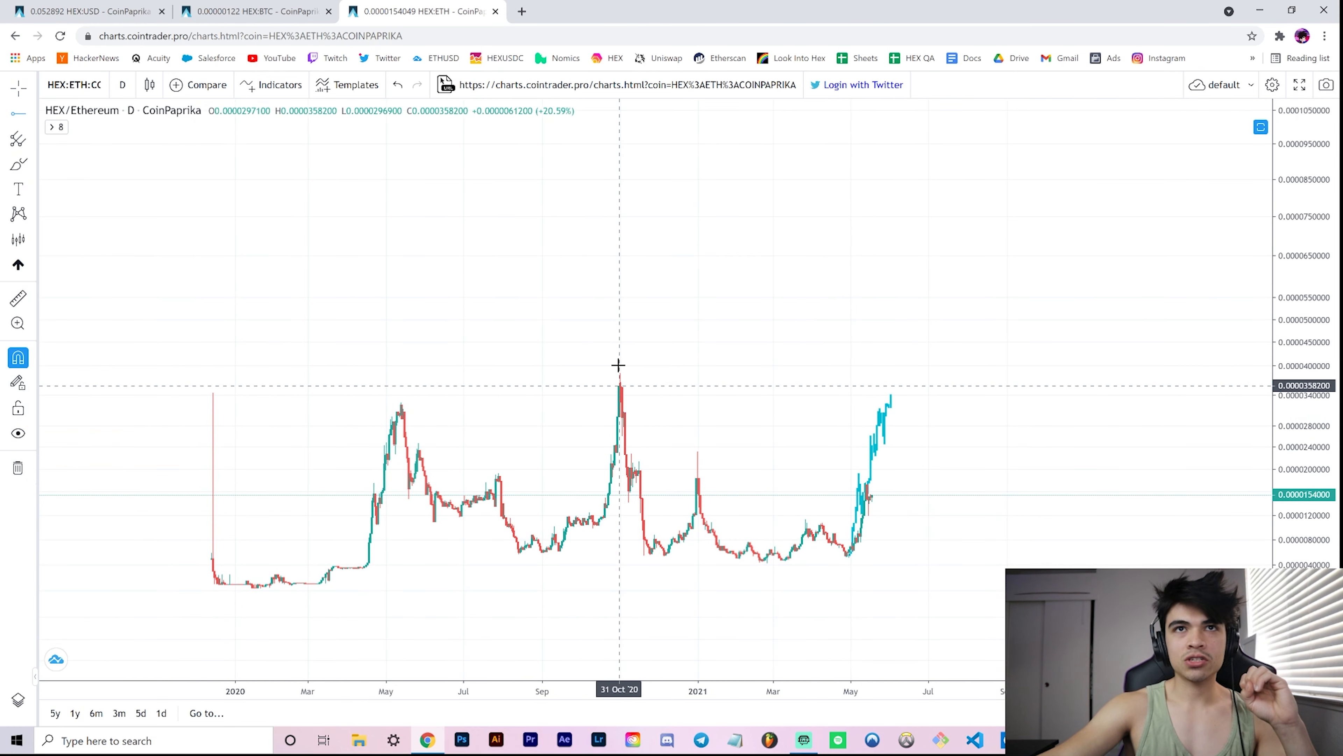
- Mark the HEX/Ethereum November 2020 peak with a horizontal ray near 0.0000383800
click(621, 374)
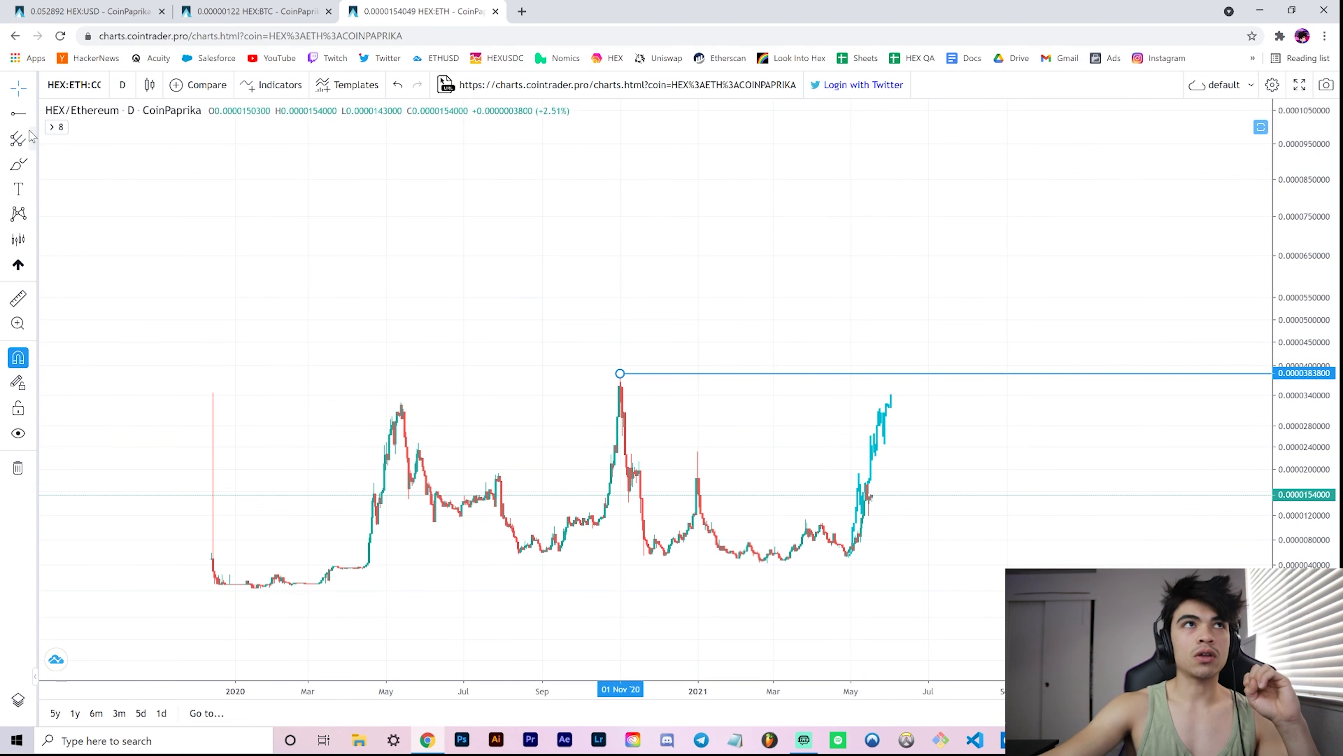
mouse_move(402, 388)
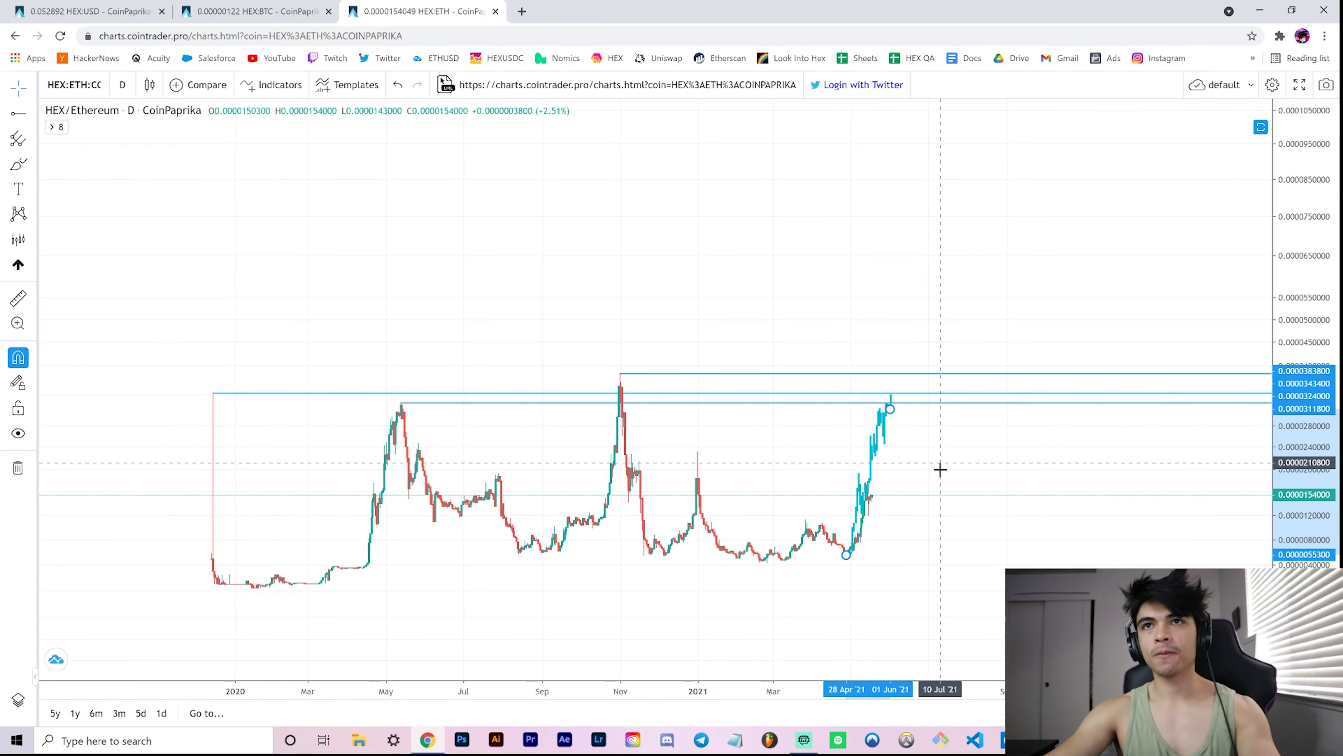
mouse_move(409, 396)
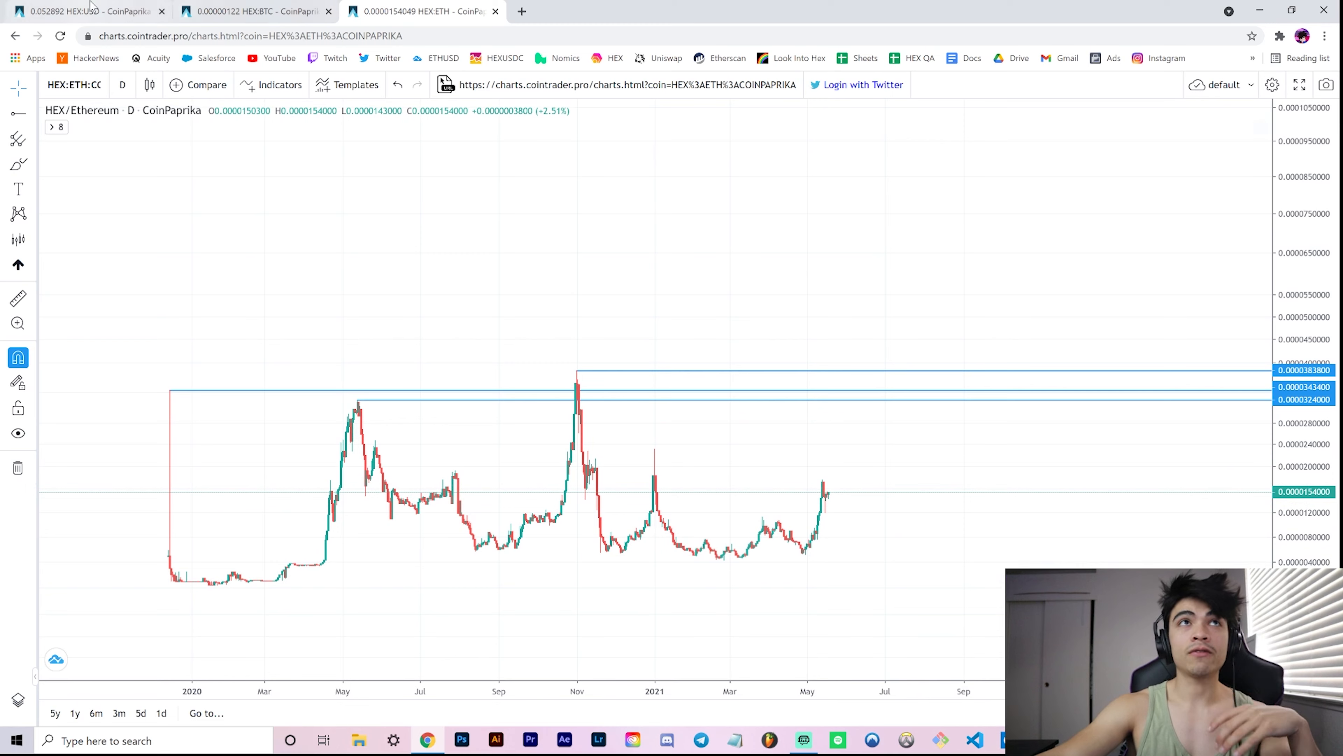
- Switch browser tabs to the HEX/ETH chart showing the horizontal all-time-high lines
click(252, 11)
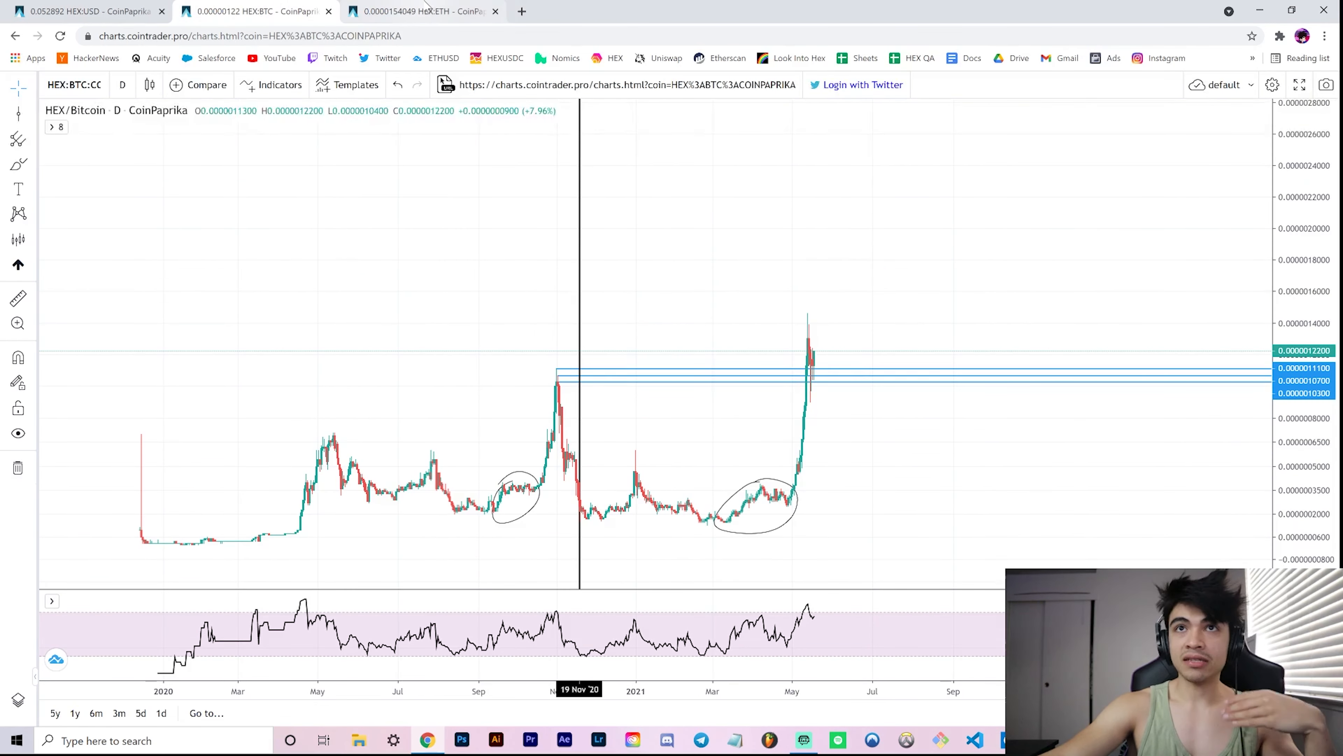
click(420, 11)
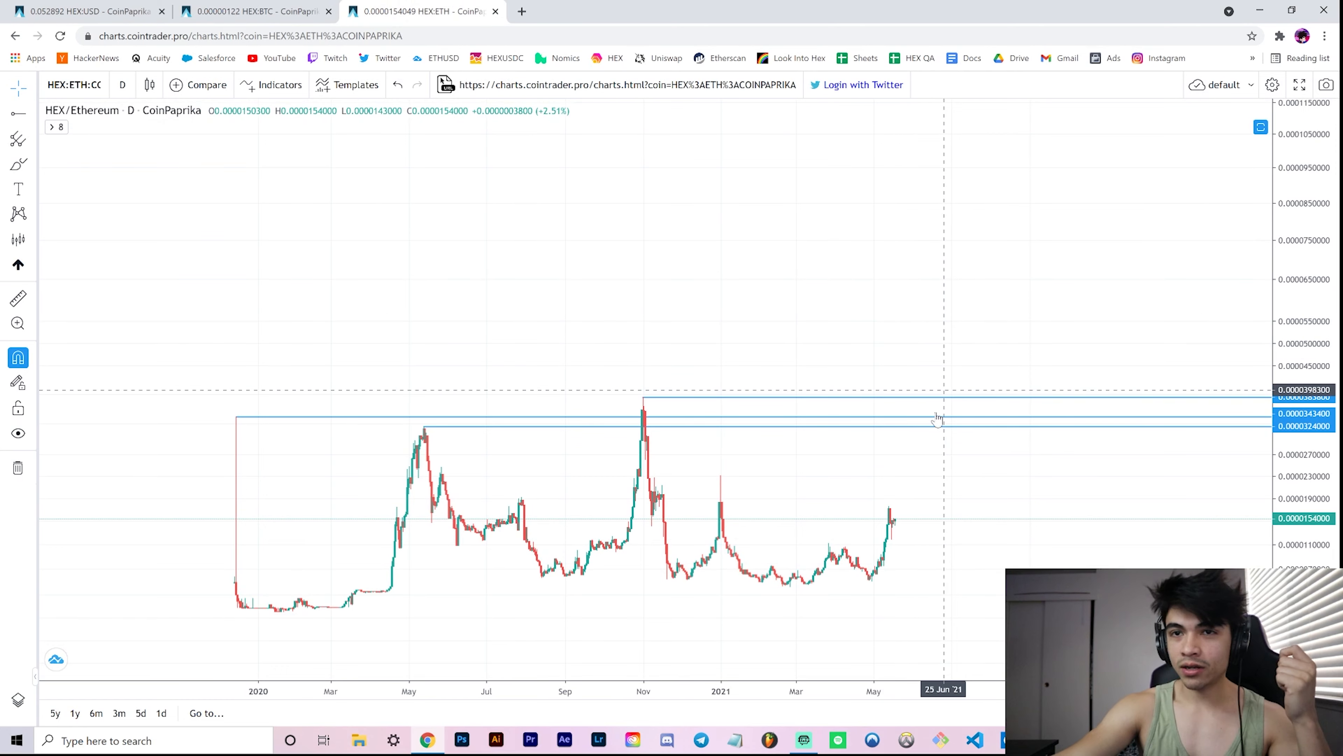
mouse_move(851, 311)
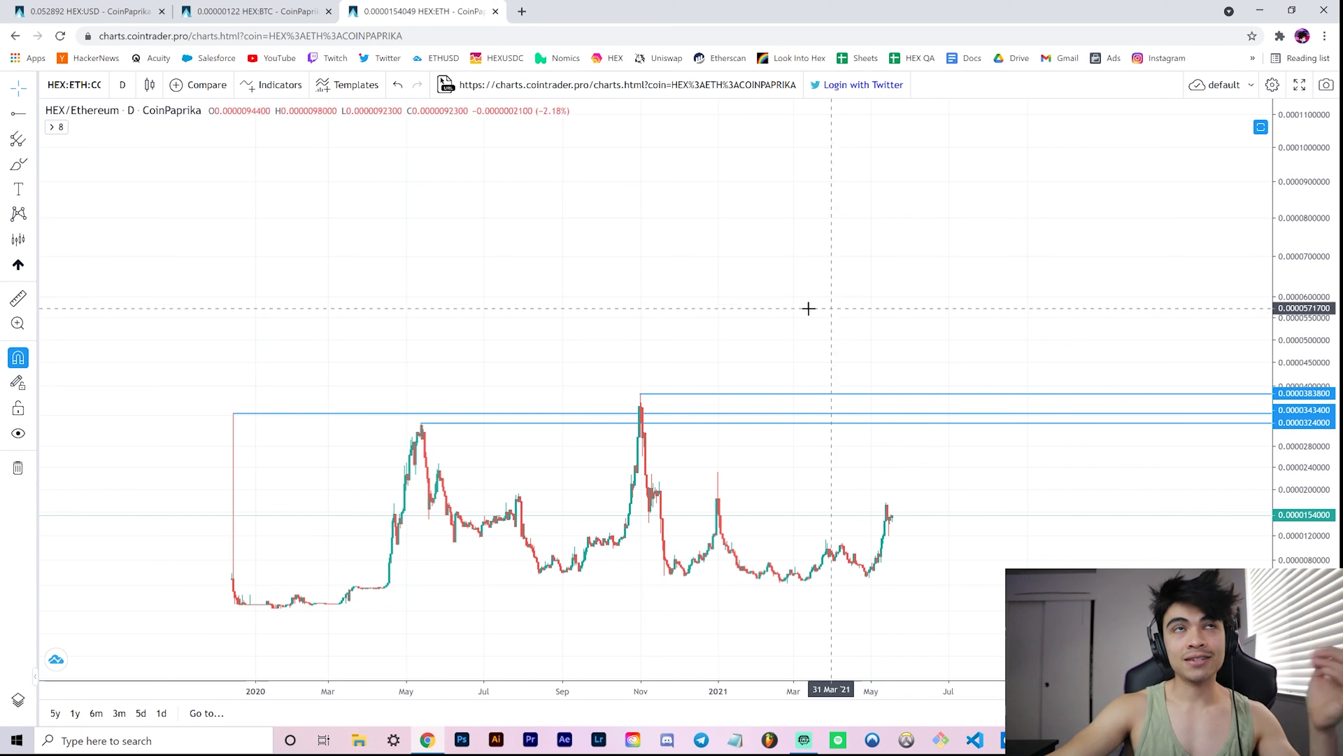
mouse_move(520, 12)
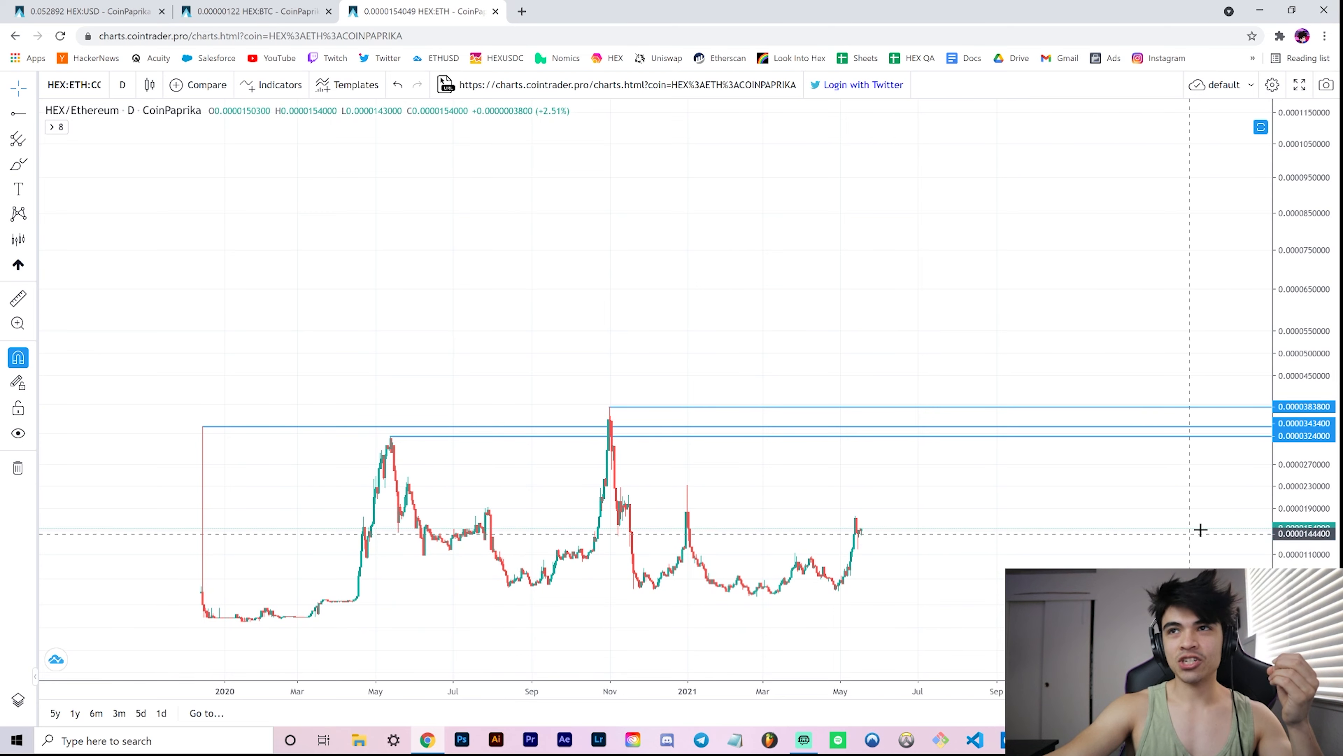
scroll(down, 3)
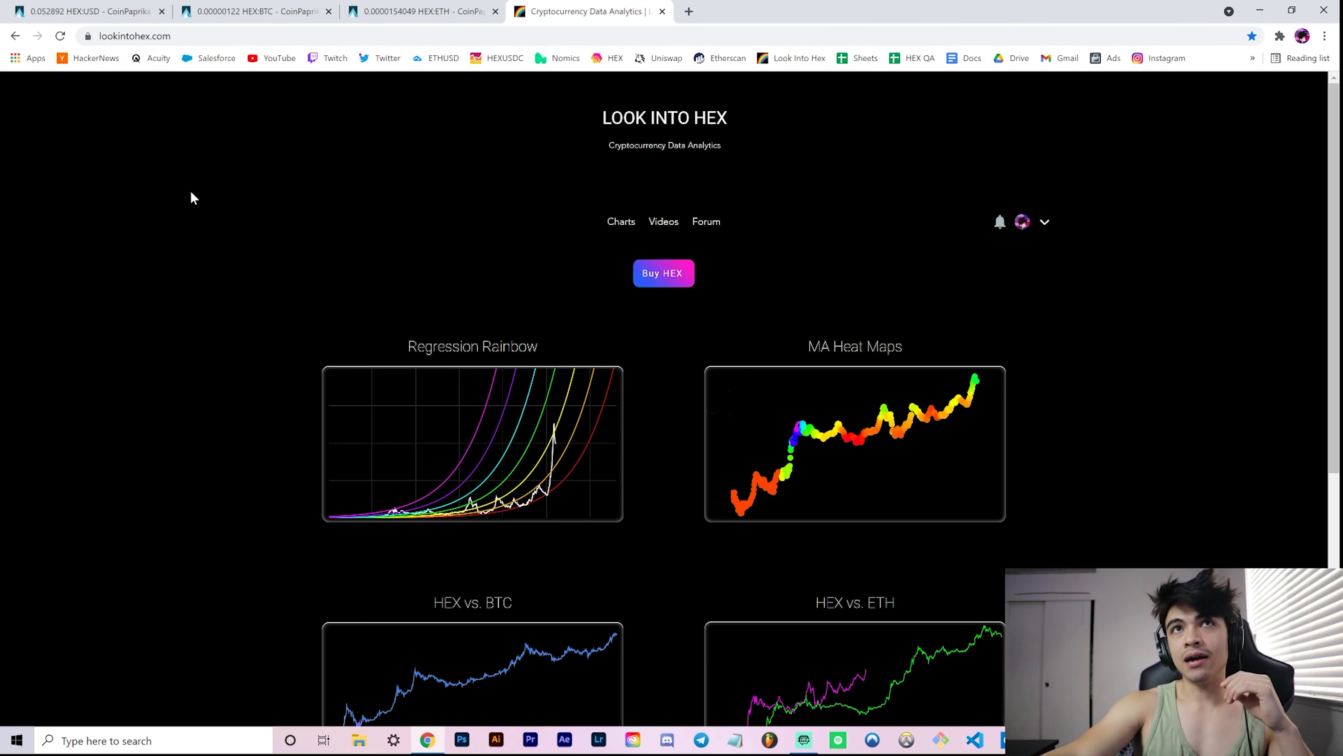
mouse_move(223, 202)
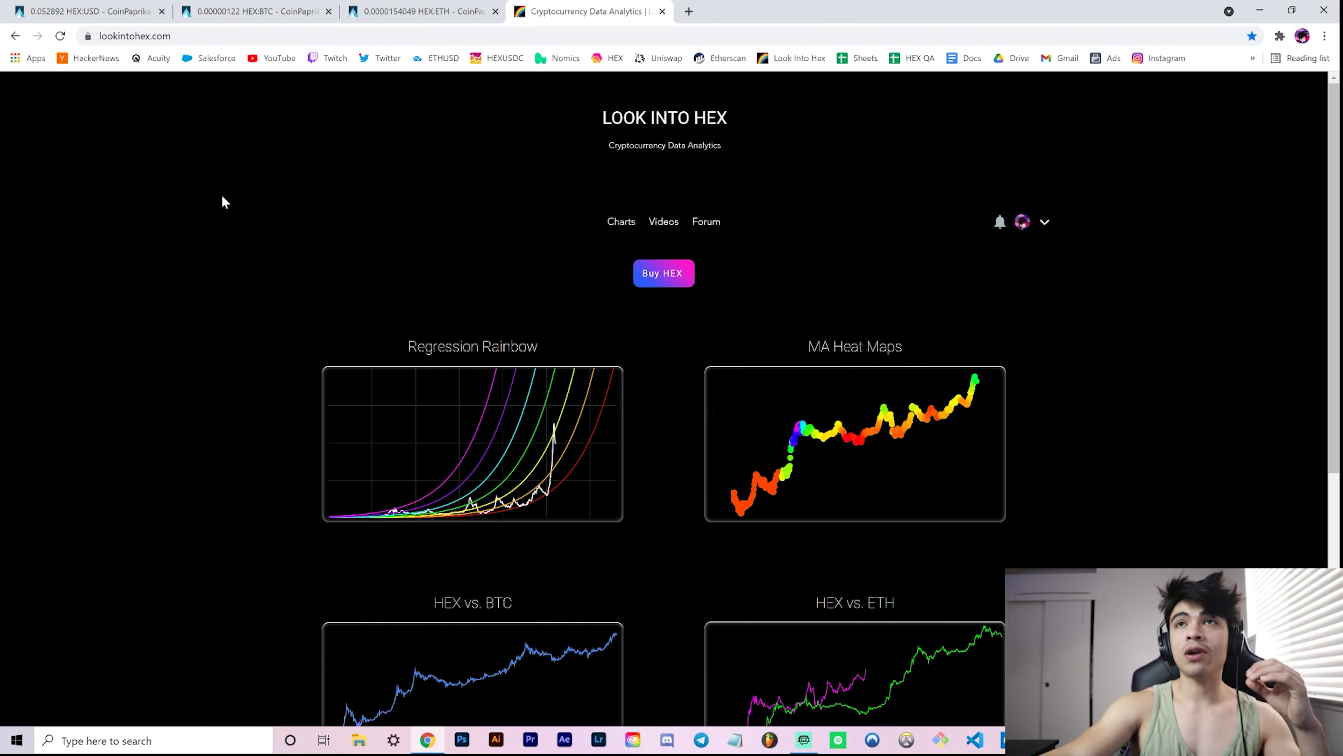
- Scroll the Look Into HEX home page past the Regression Rainbow and MA Heat Maps to the HEX vs. BTC and HEX vs. ETH cards
scroll(down, 3)
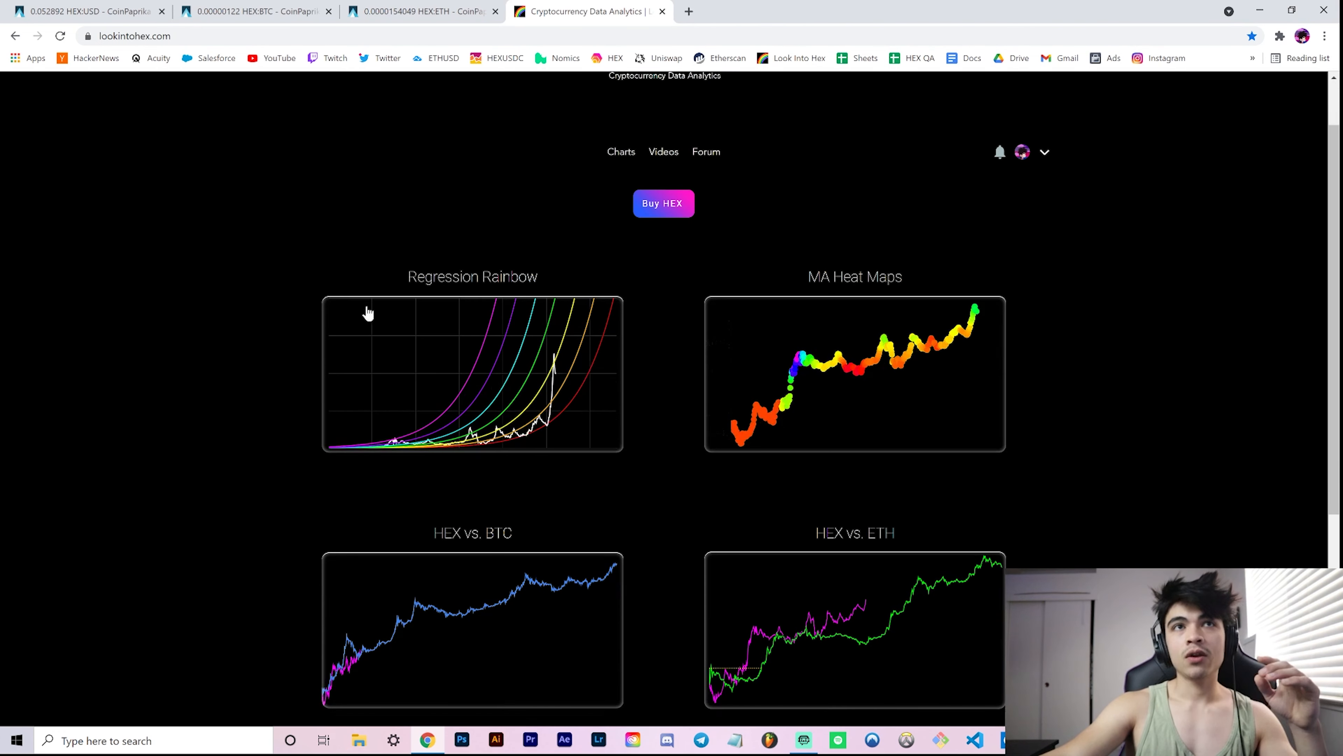
mouse_move(440, 335)
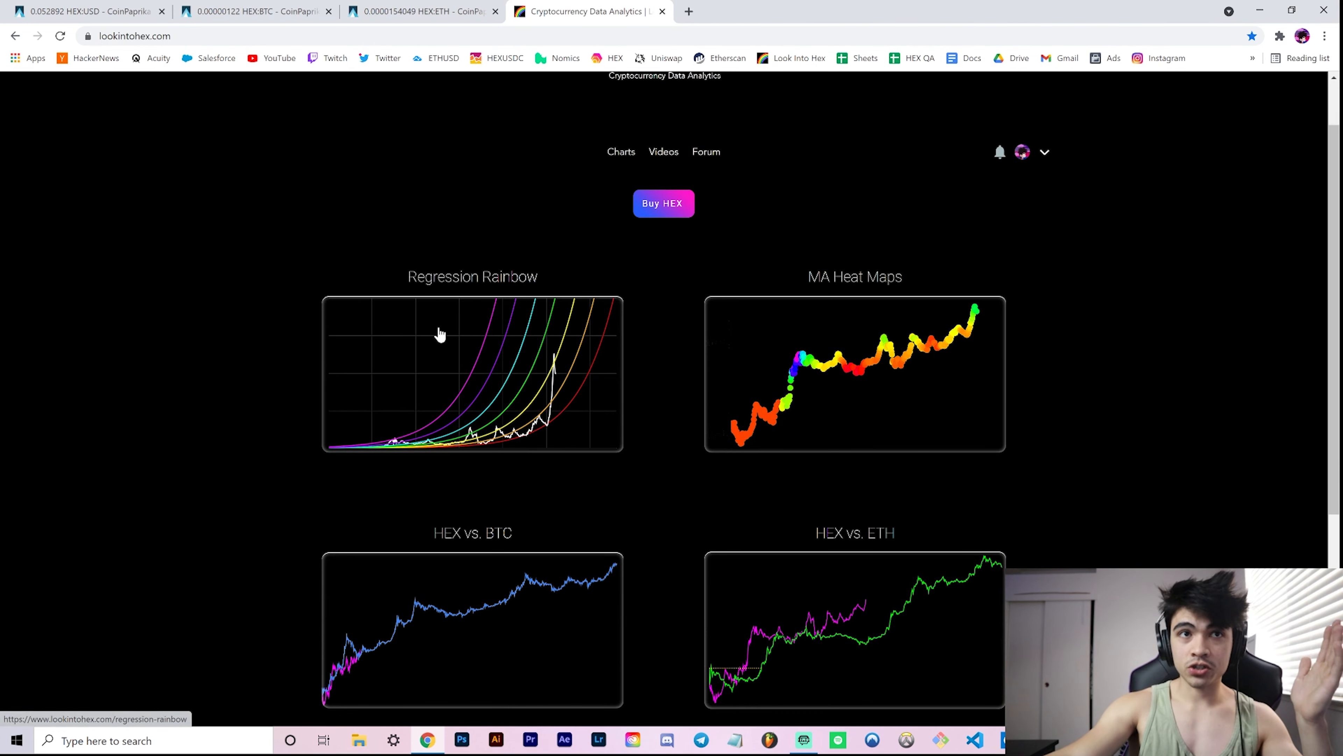
scroll(down, 3)
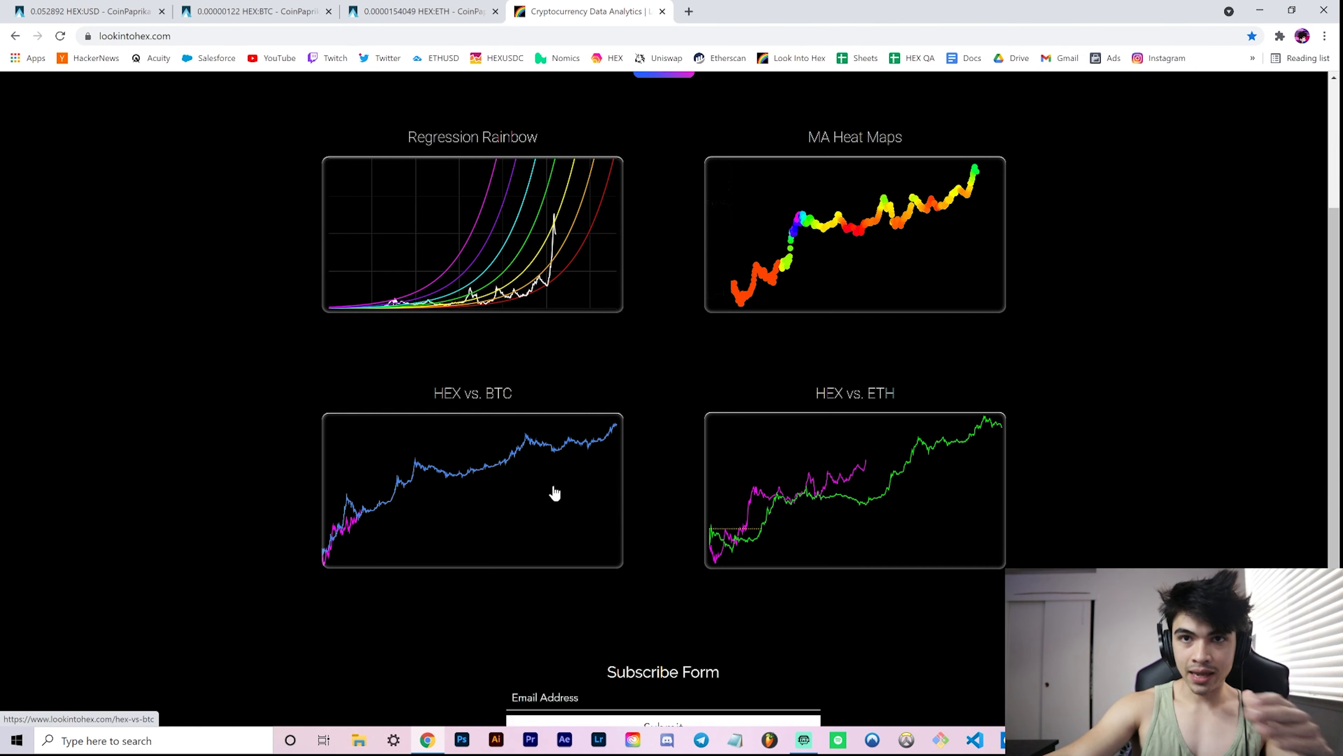
mouse_move(573, 502)
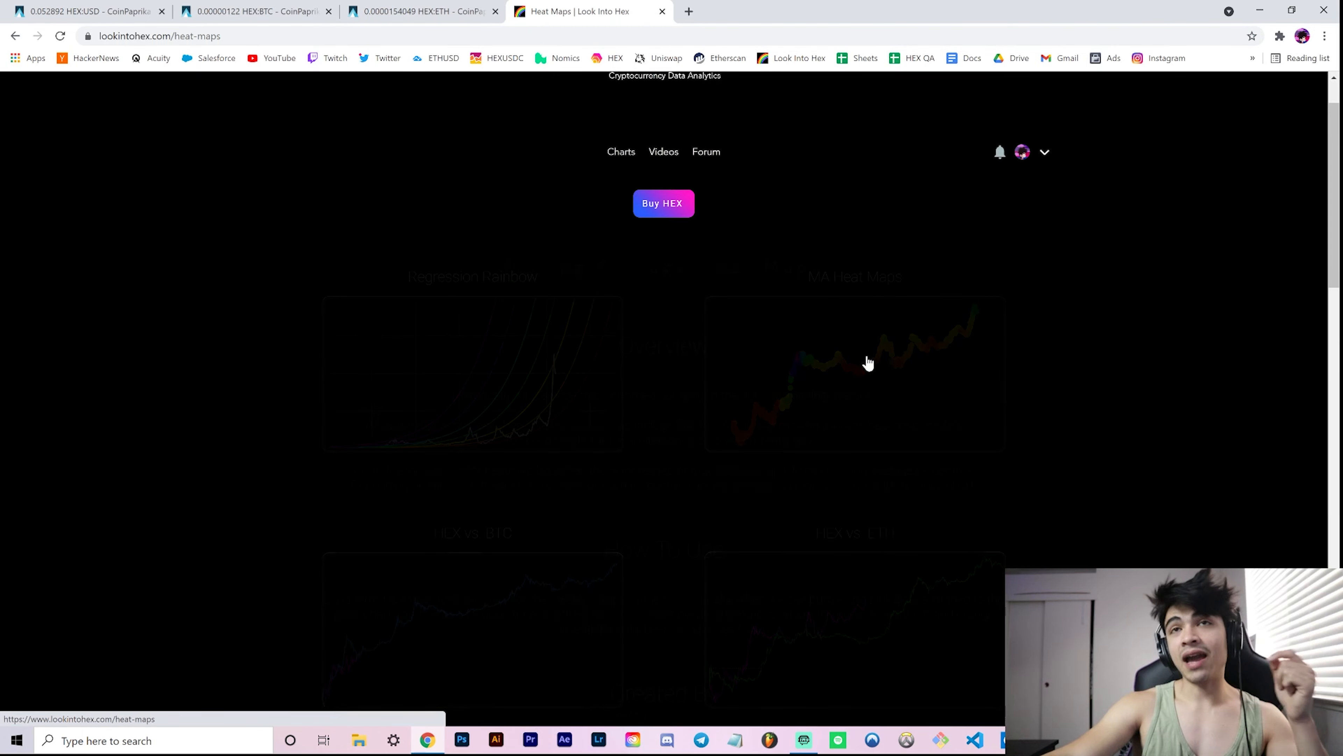
- Scroll through the 100D, 200D and 300D MA weekly %Δ heat maps, moving back and forth to compare them
scroll(down, 3)
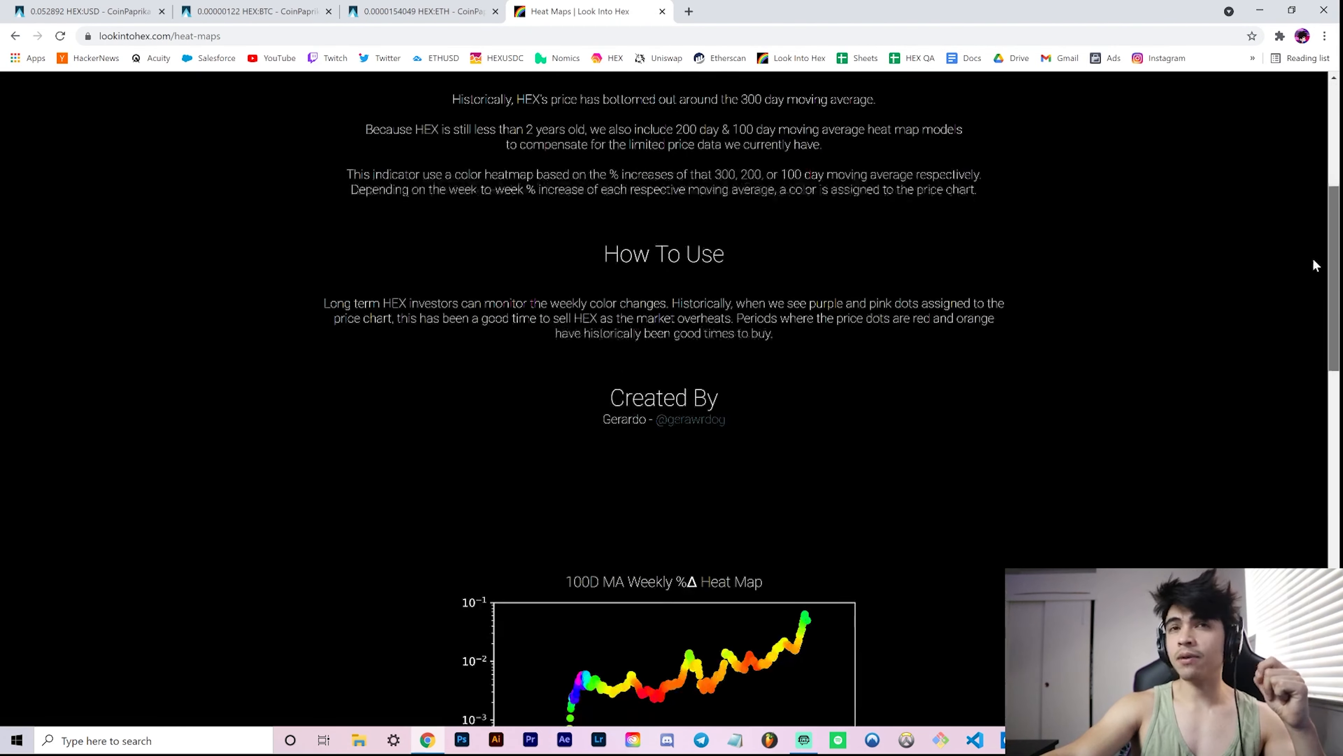
scroll(down, 3)
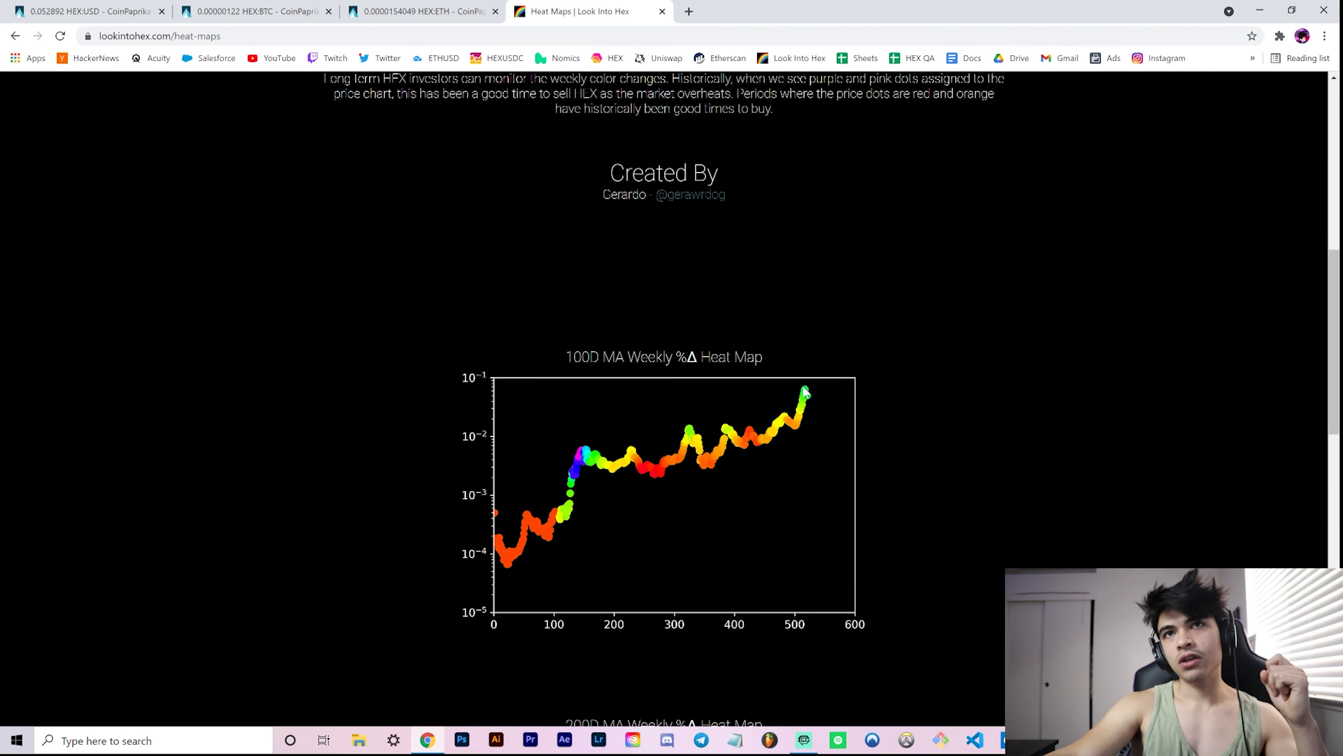
mouse_move(966, 416)
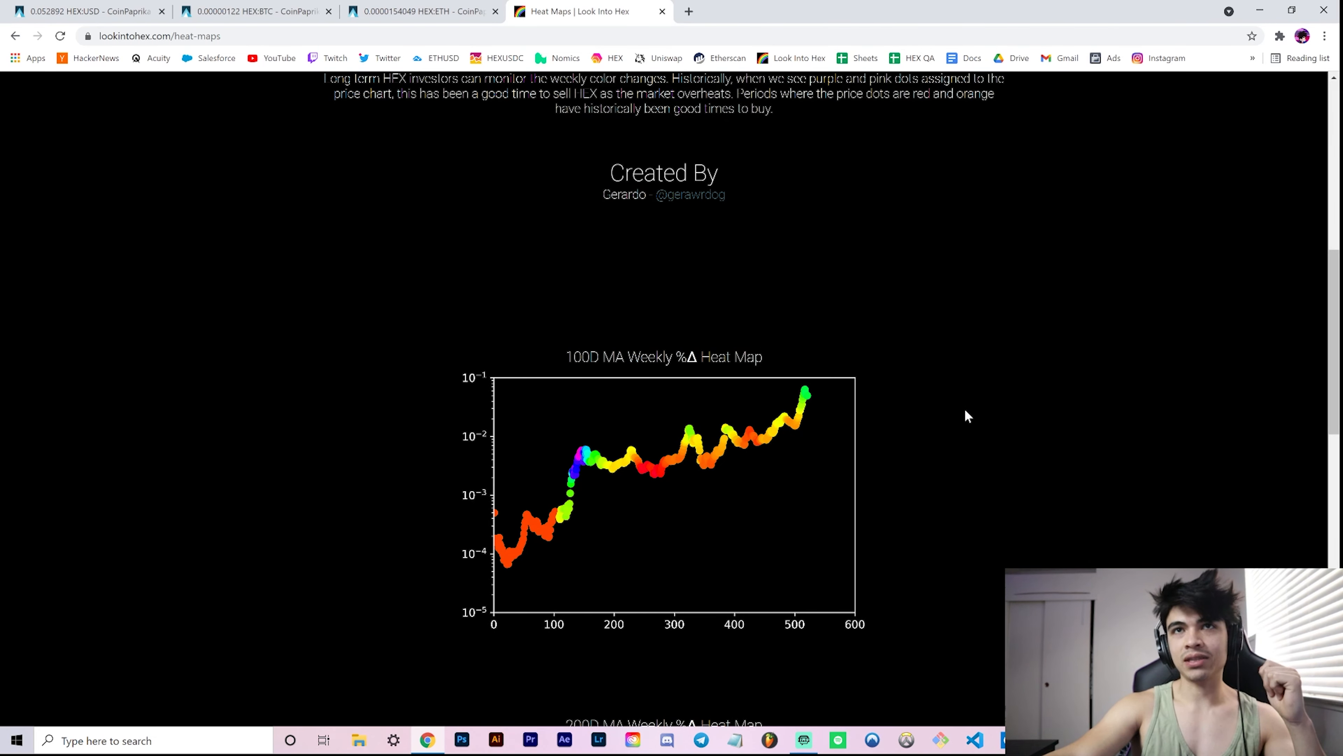
scroll(down, 3)
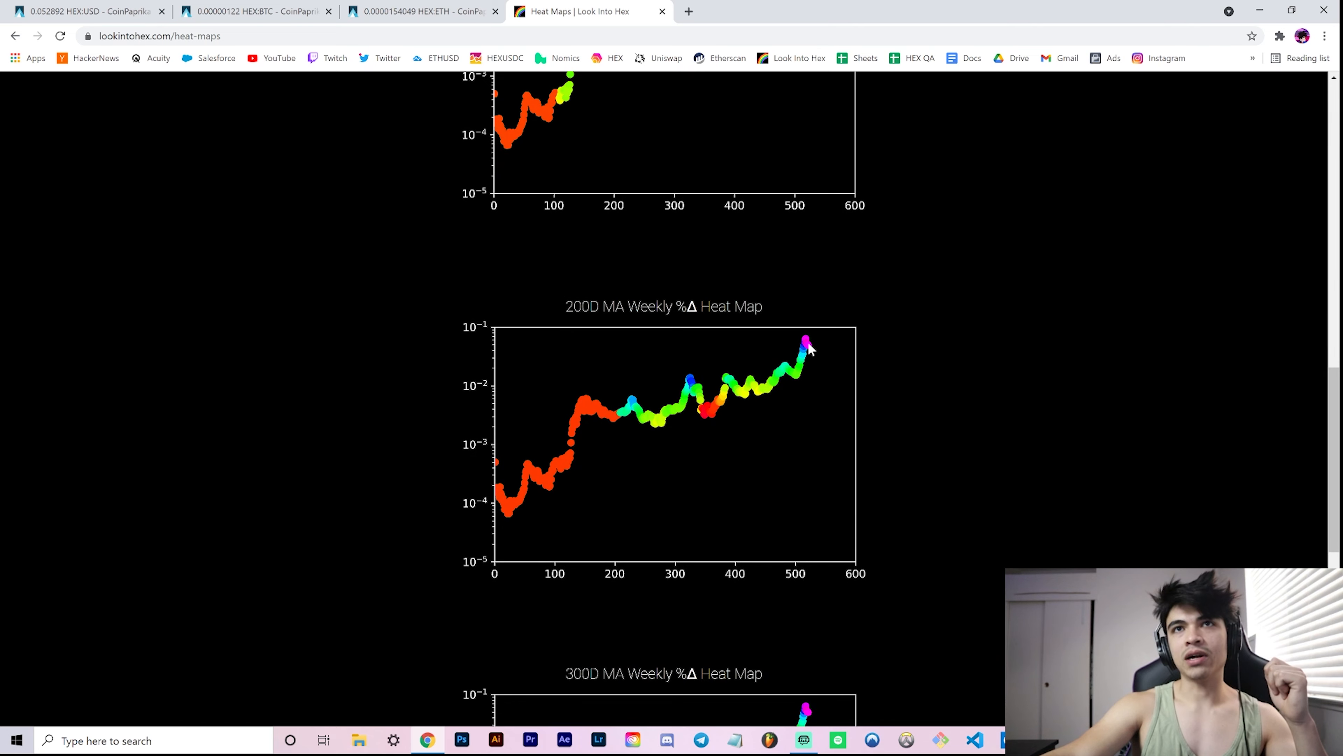
scroll(down, 3)
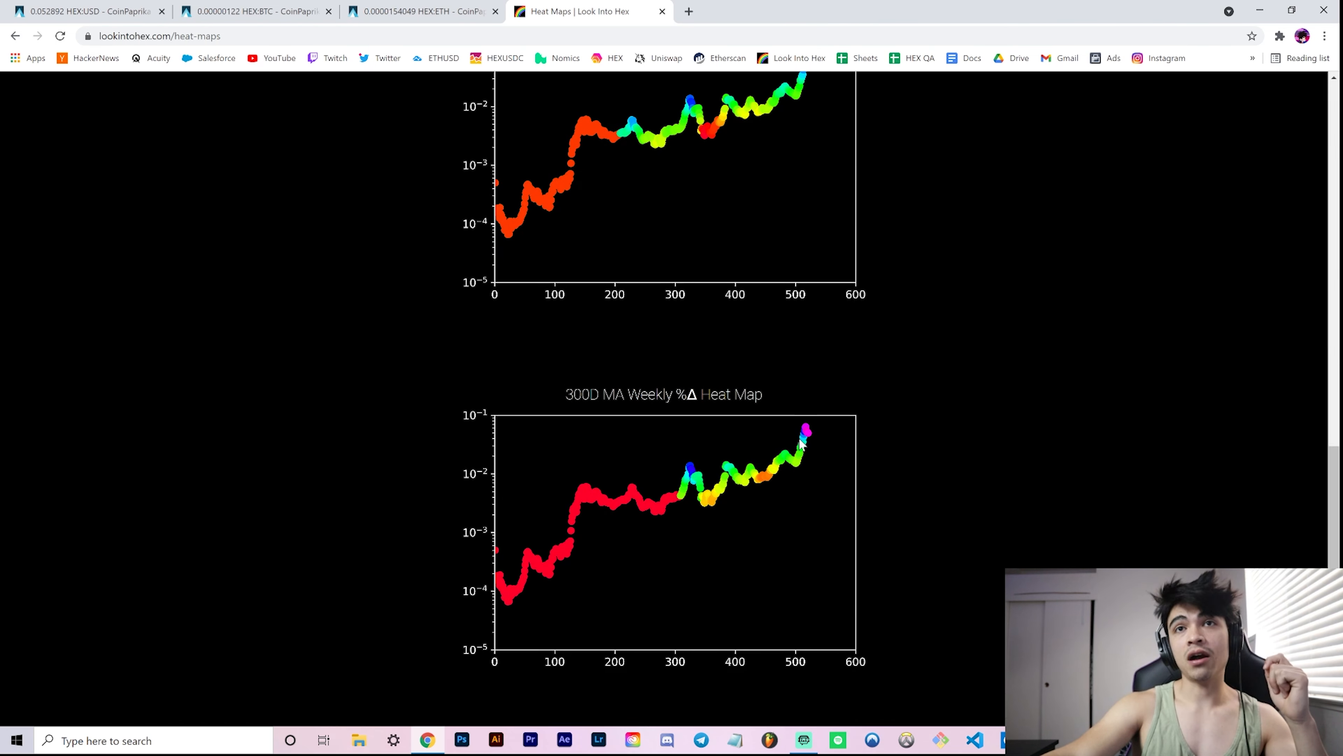
mouse_move(403, 560)
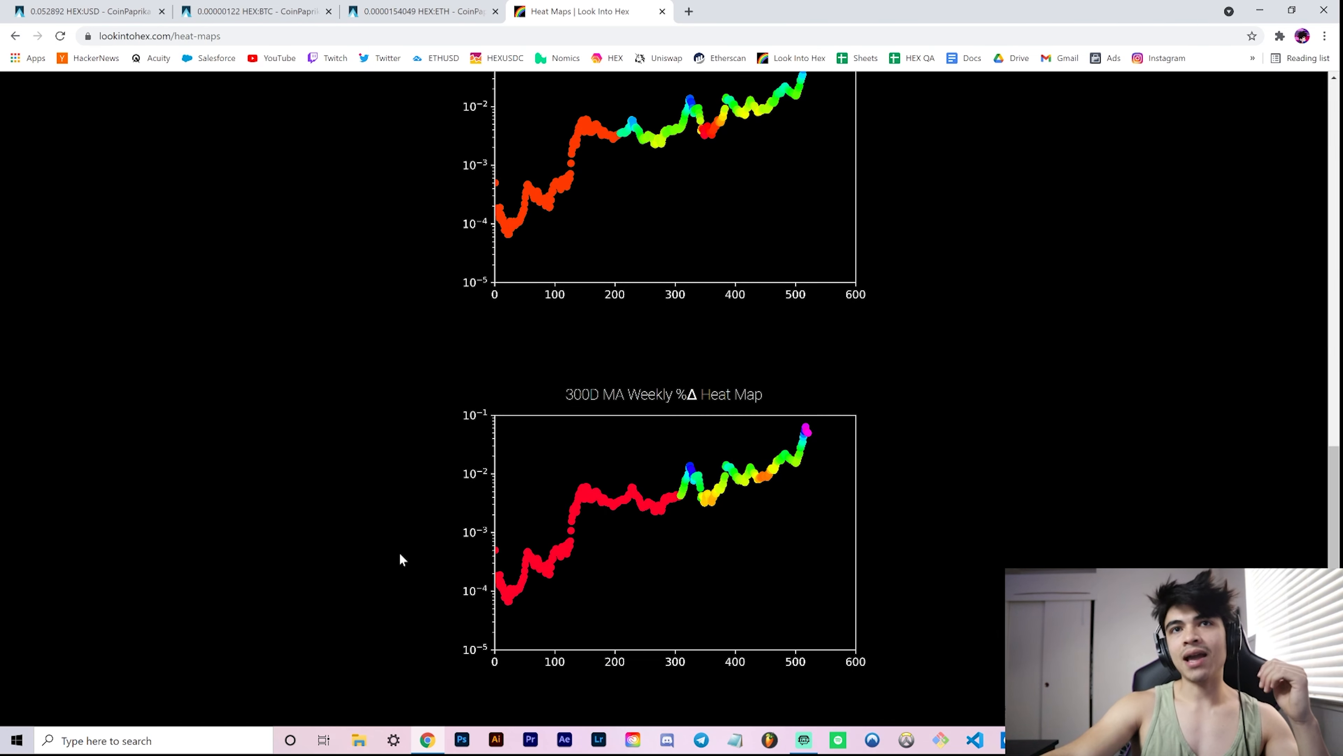
scroll(up, 3)
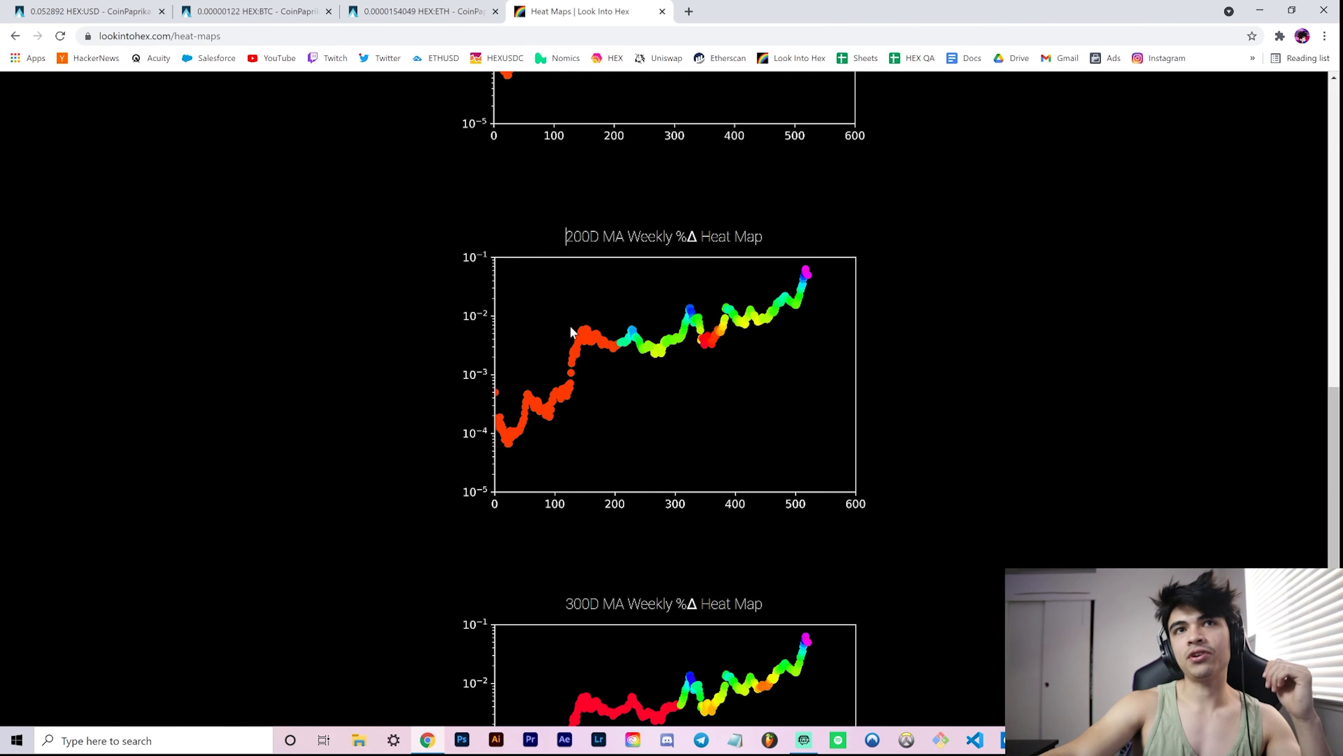
scroll(down, 3)
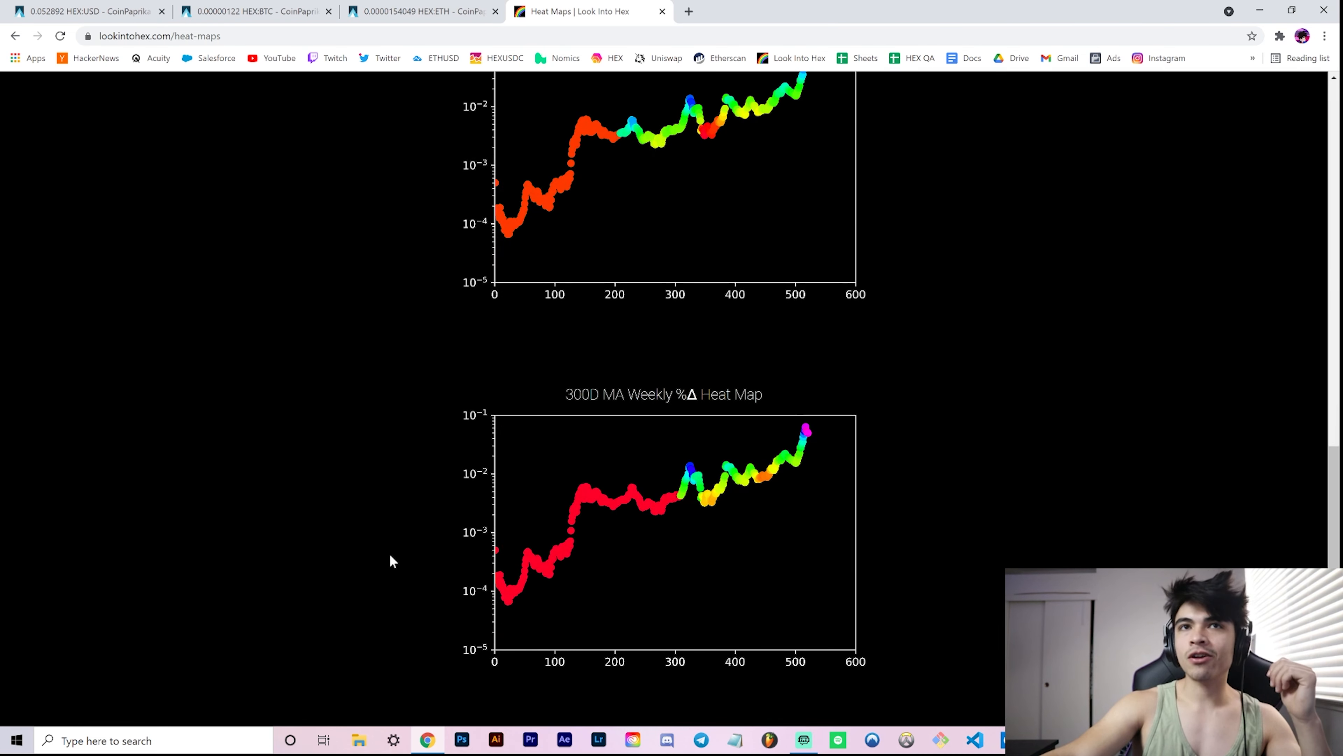
mouse_move(658, 544)
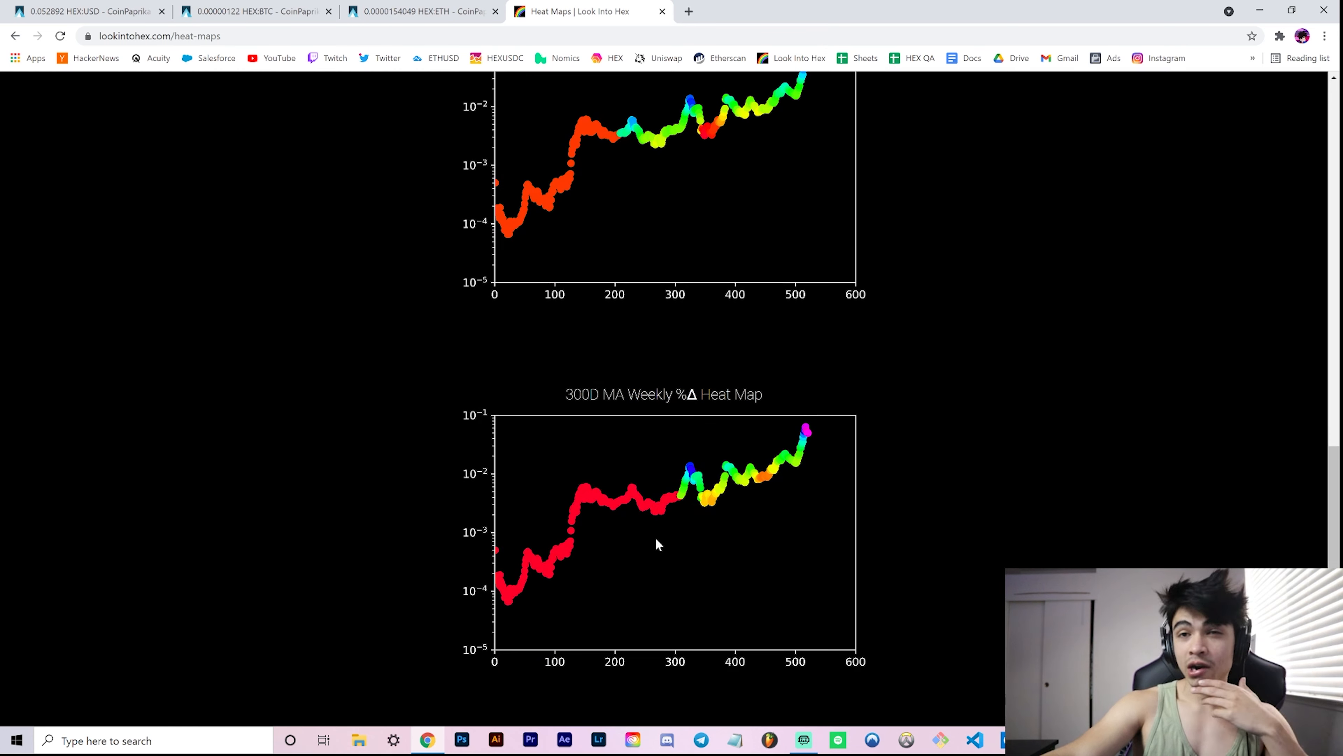
scroll(up, 3)
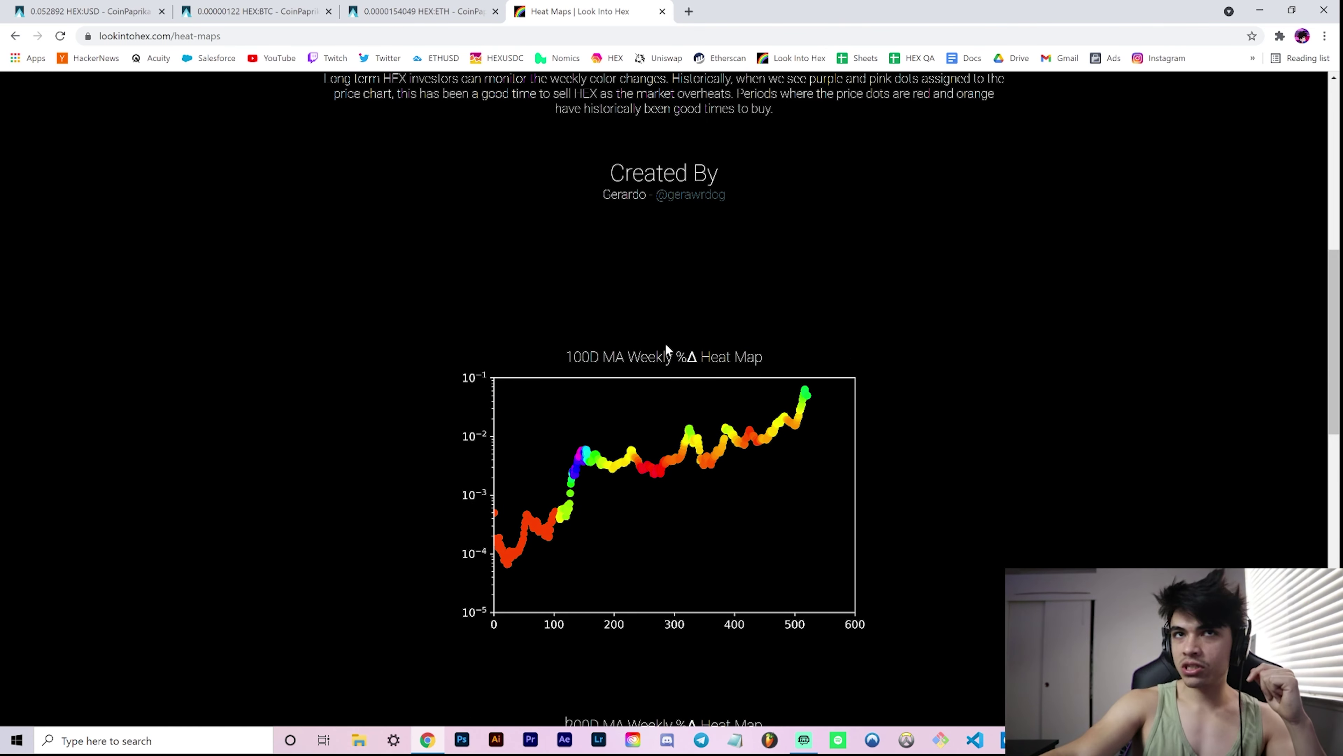
mouse_move(597, 426)
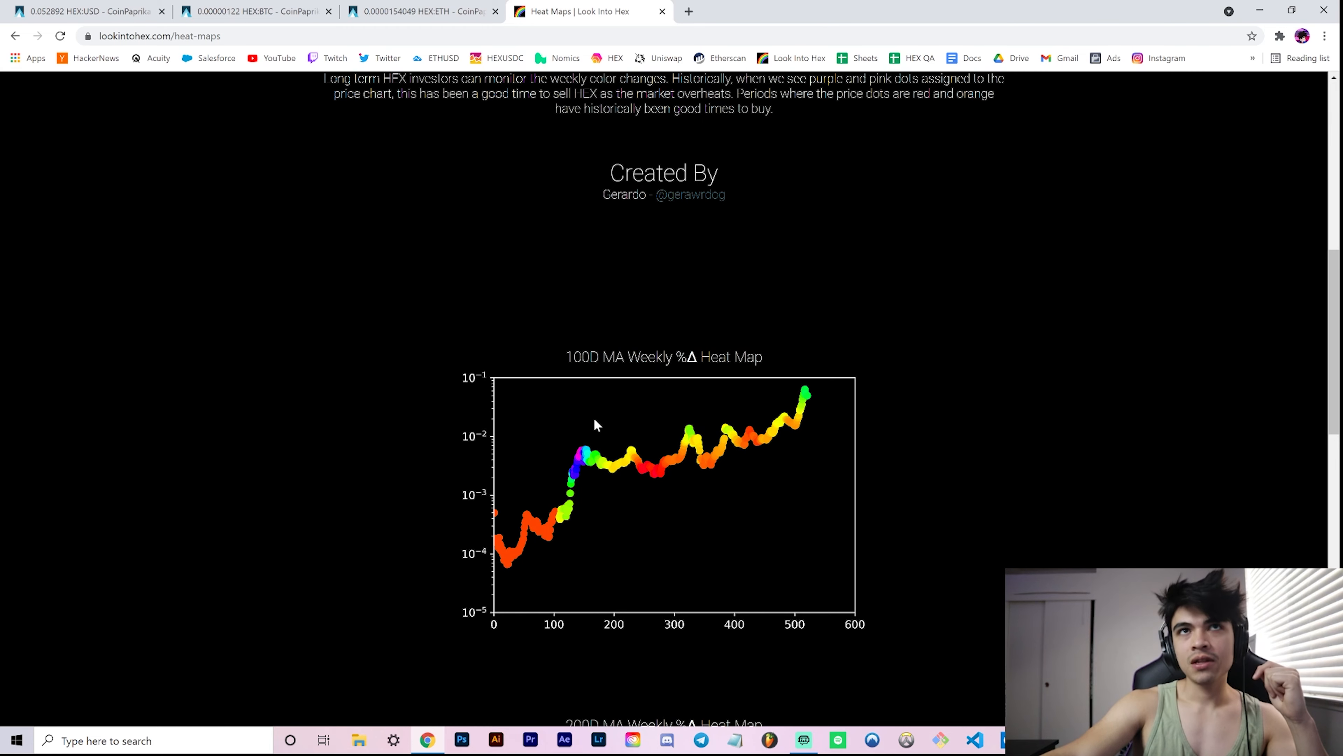
scroll(down, 3)
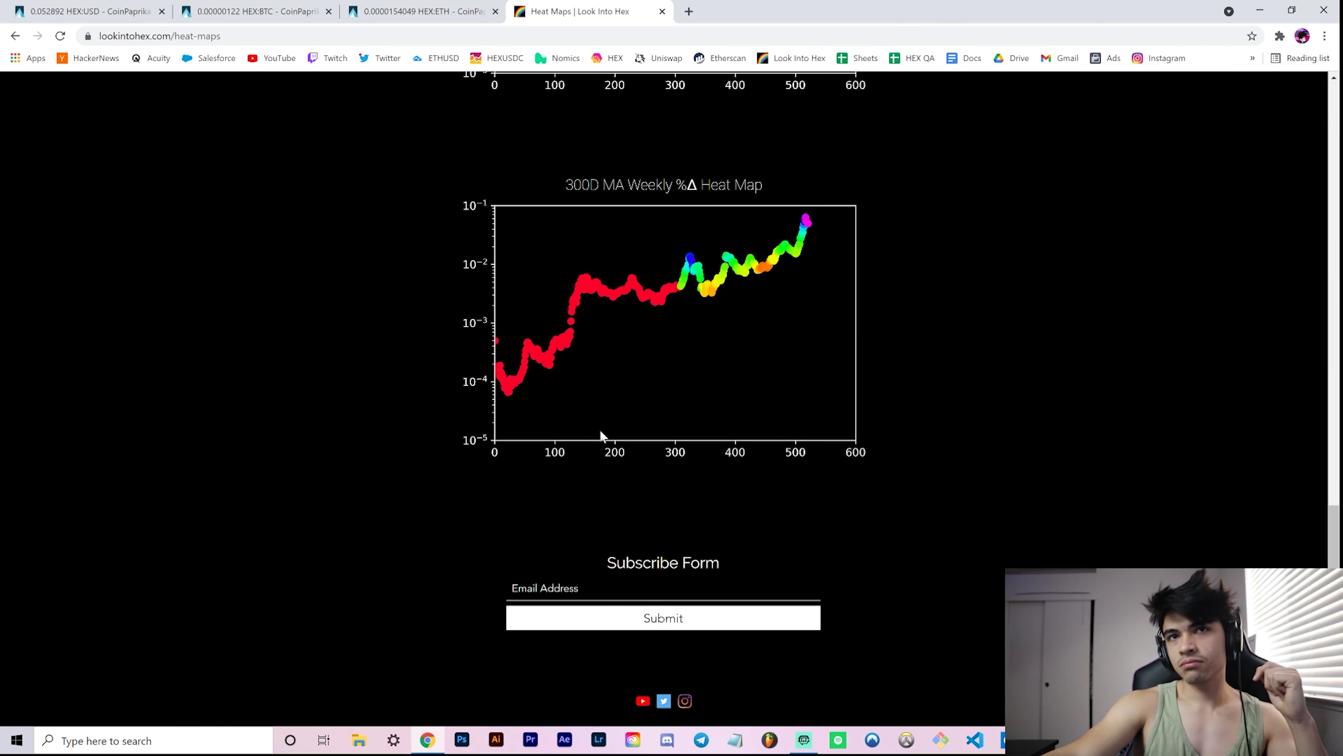
scroll(up, 3)
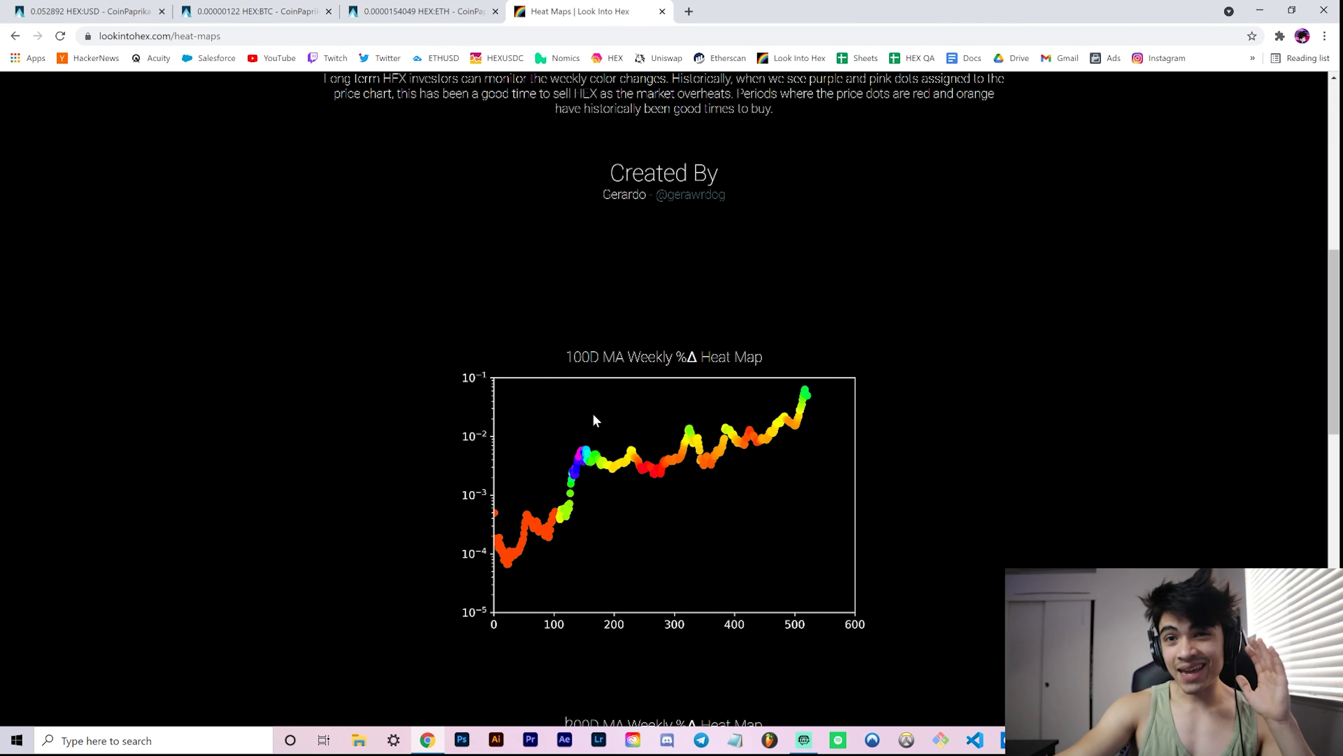
mouse_move(187, 517)
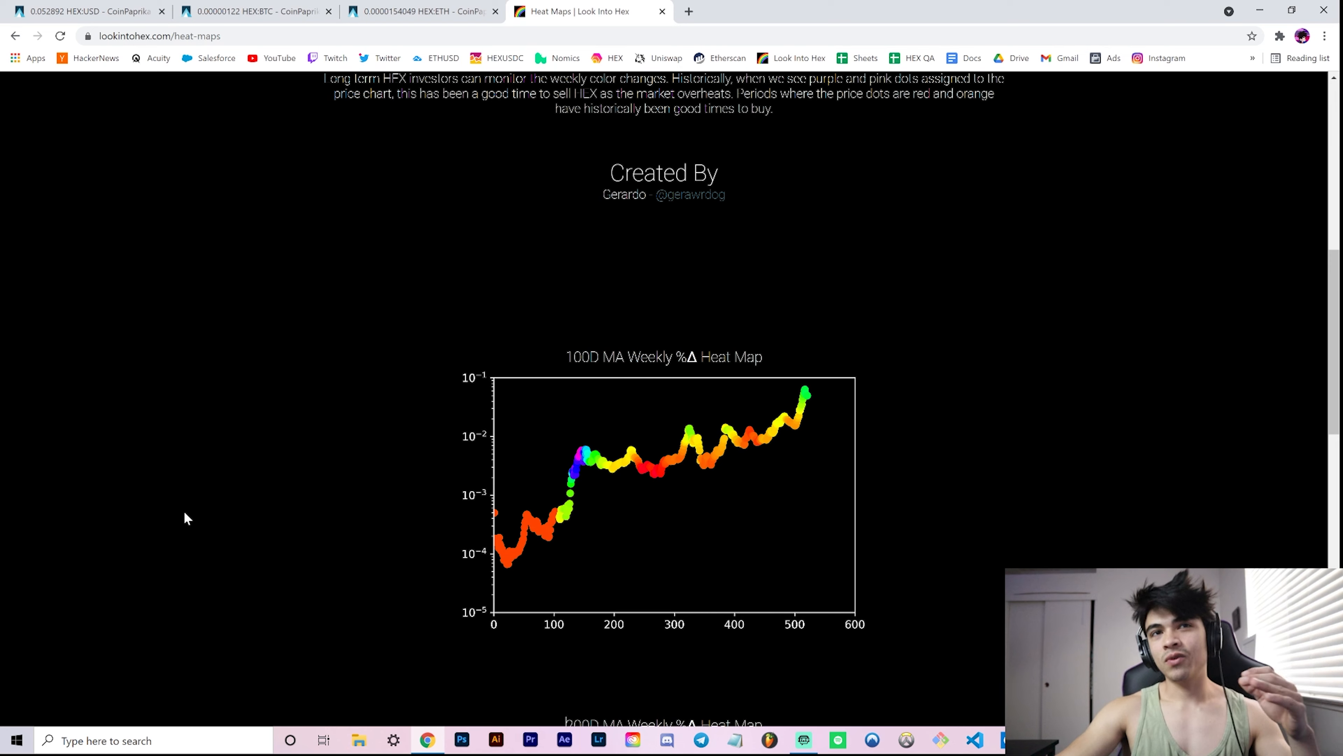
mouse_move(228, 484)
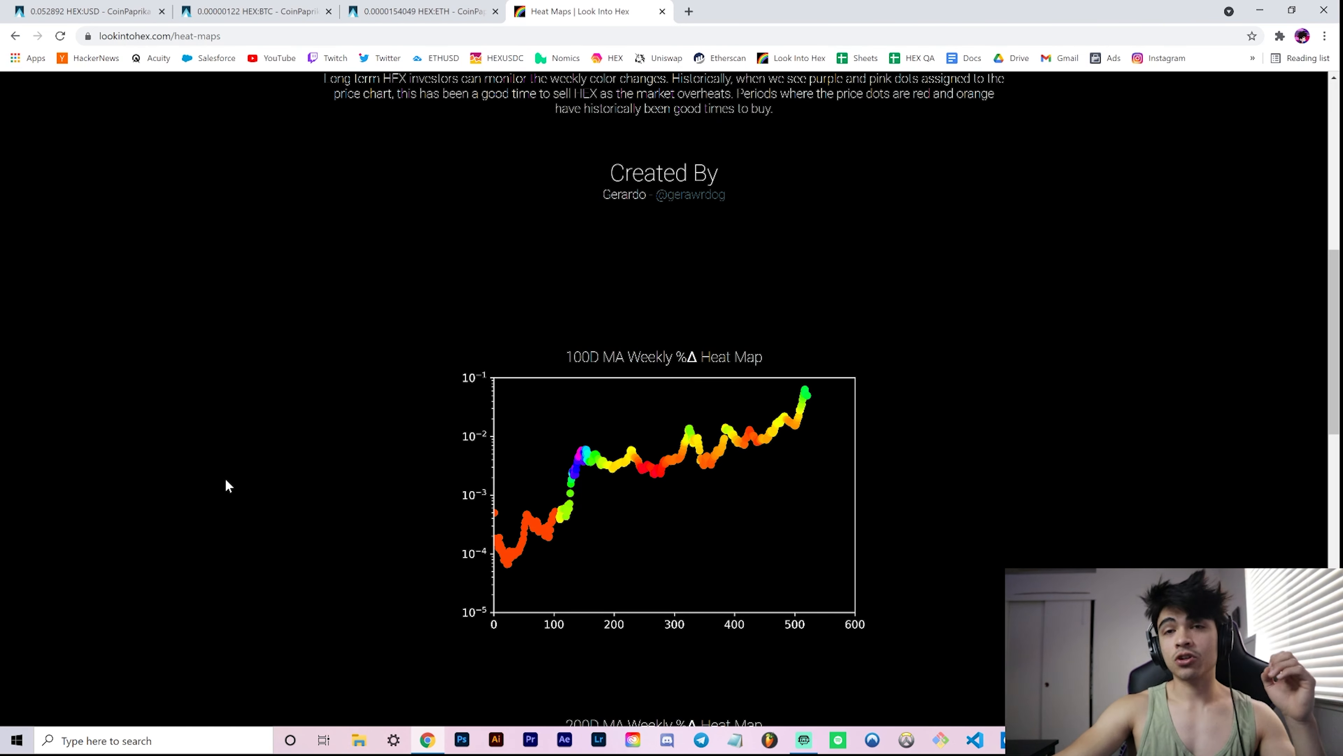
mouse_move(272, 492)
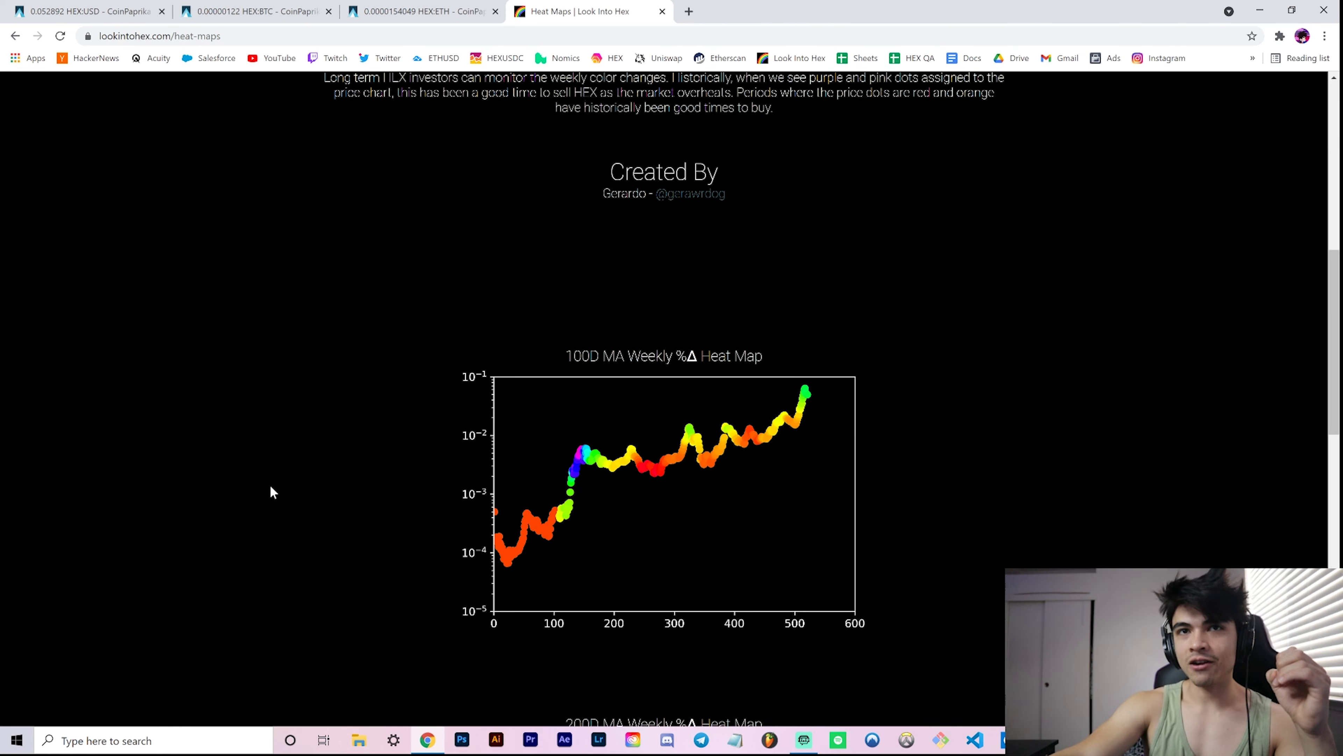
scroll(down, 3)
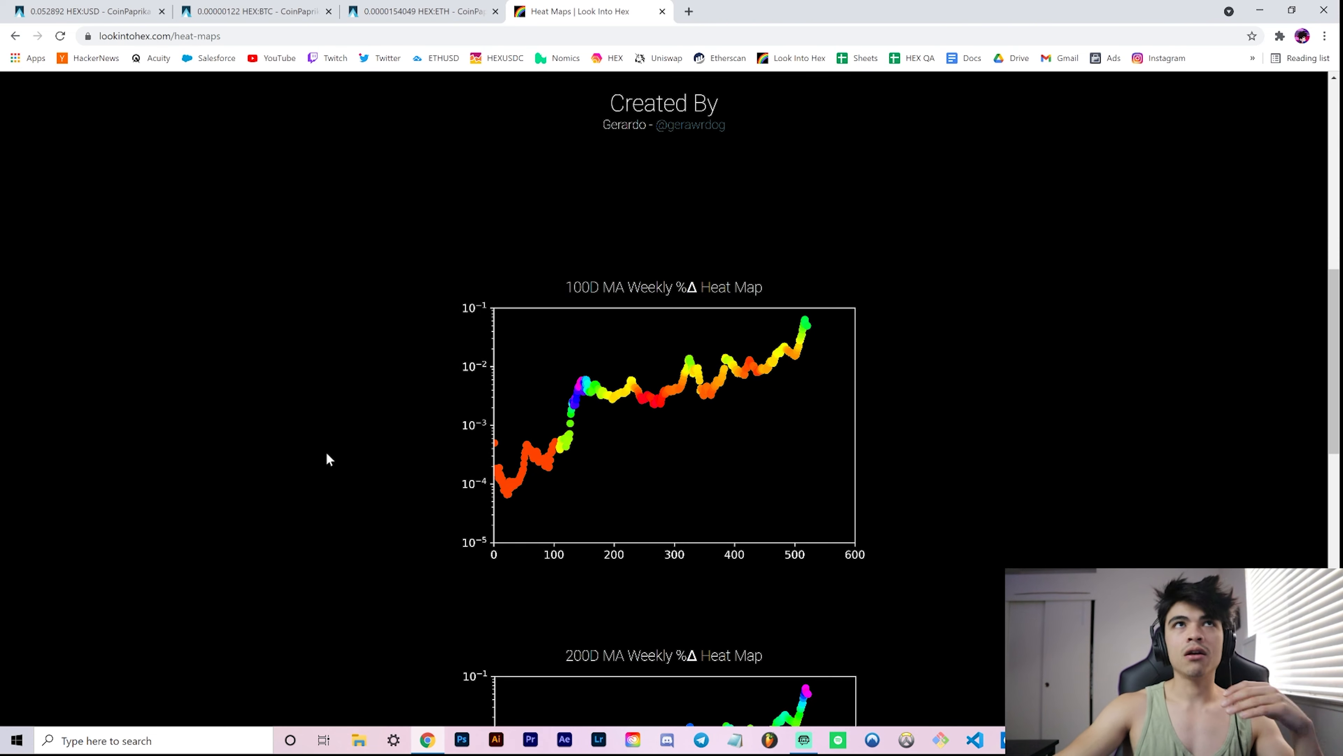
mouse_move(335, 457)
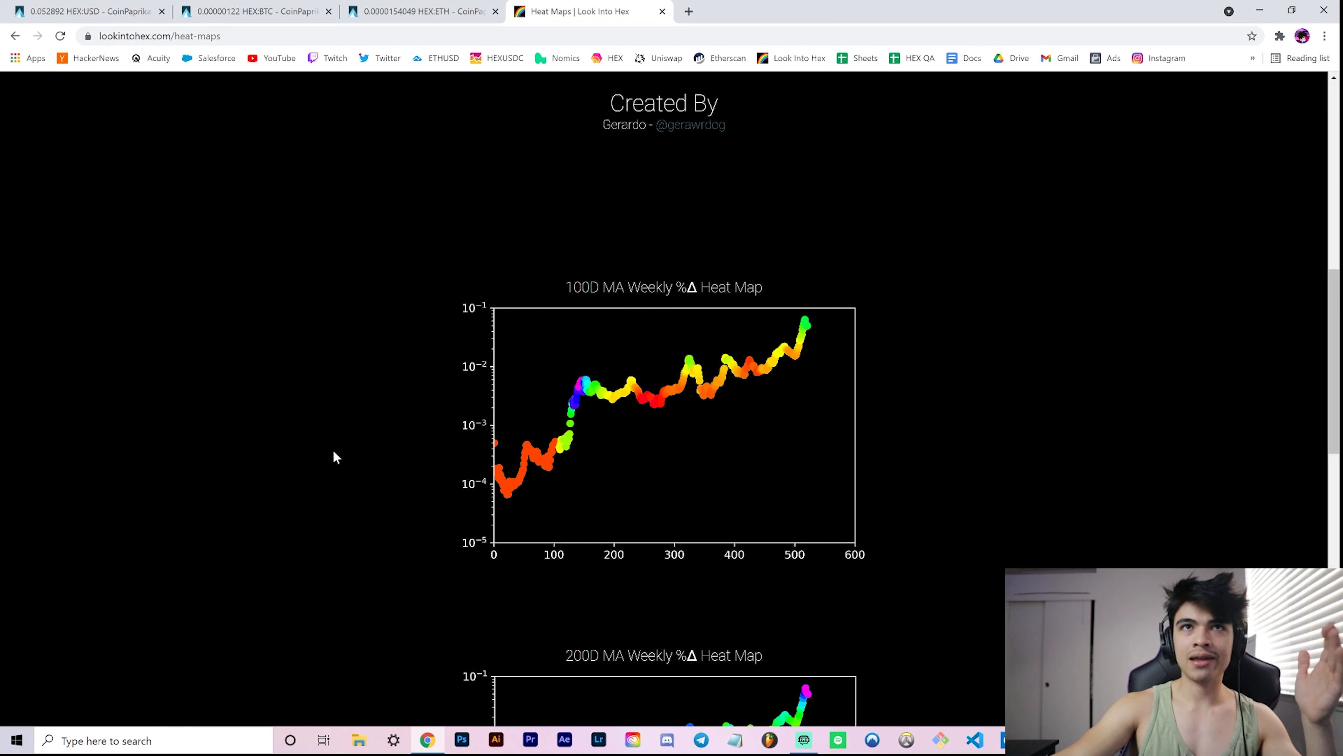
mouse_move(326, 468)
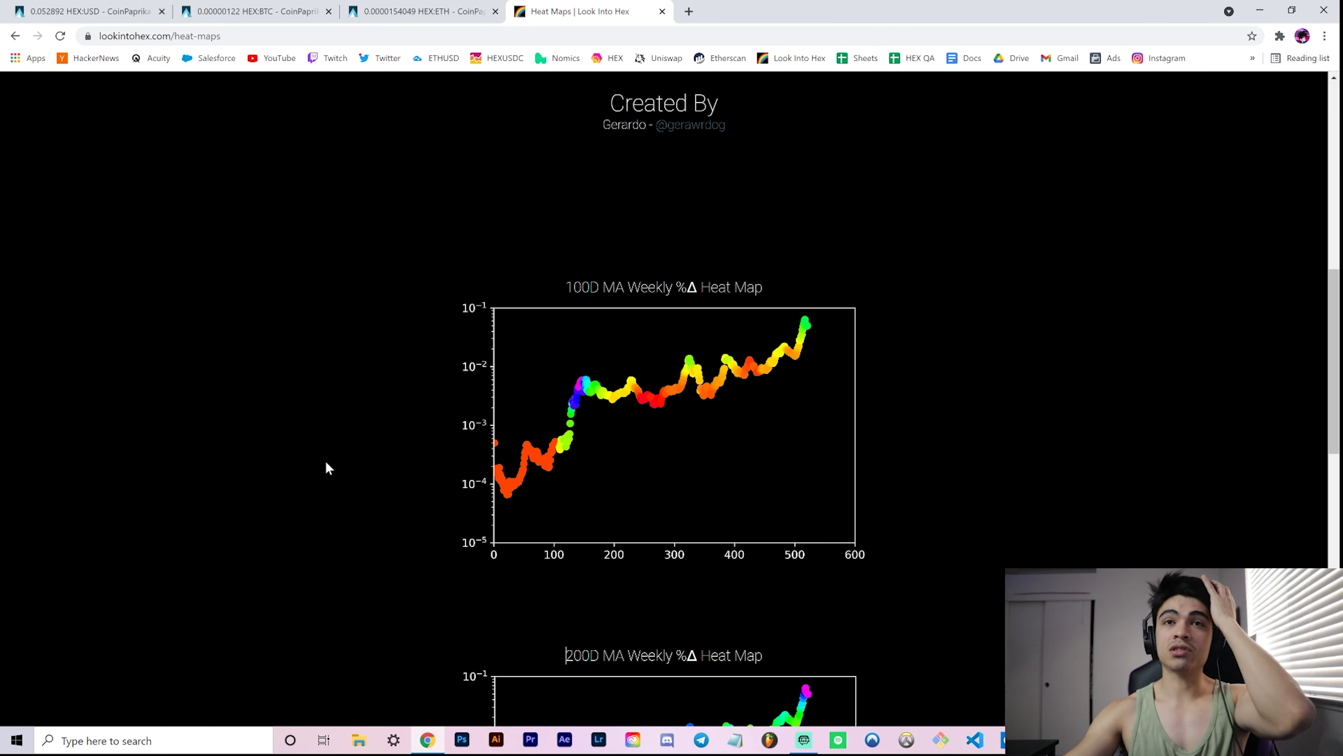